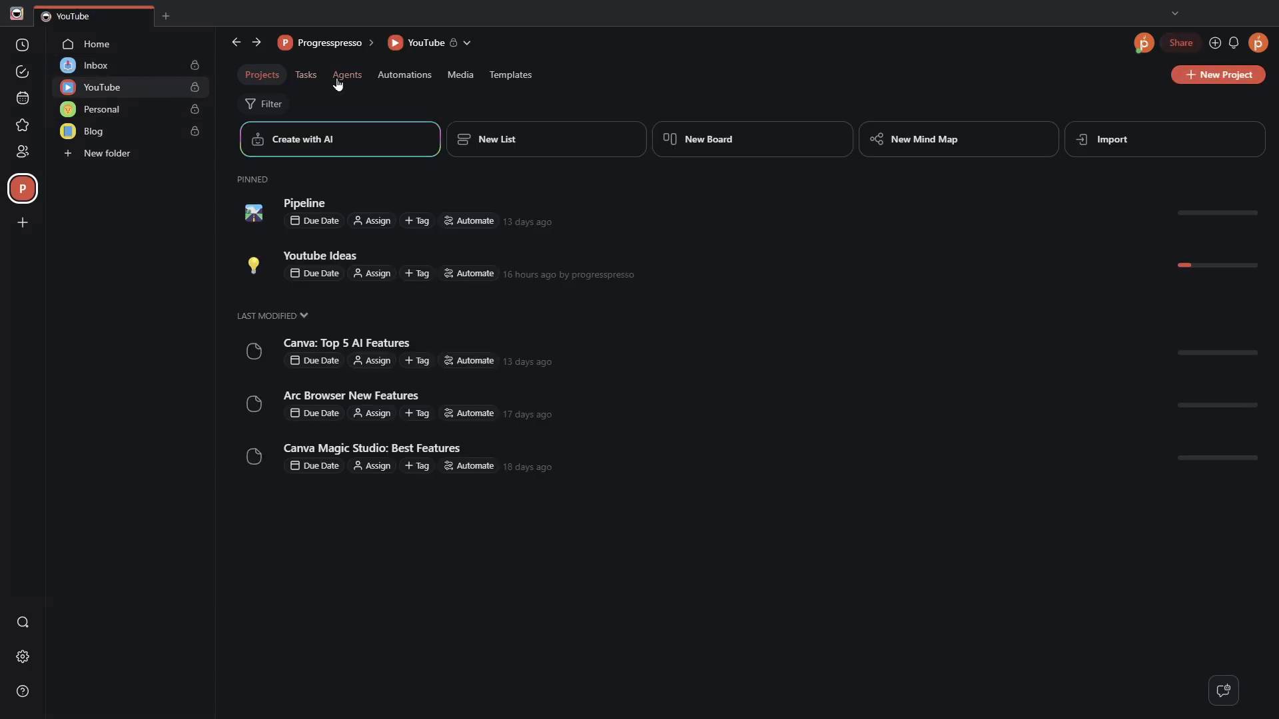
Step: Start a new Research Assistant chat and send the Summarize Topic request with the blog link
left_click(347, 74)
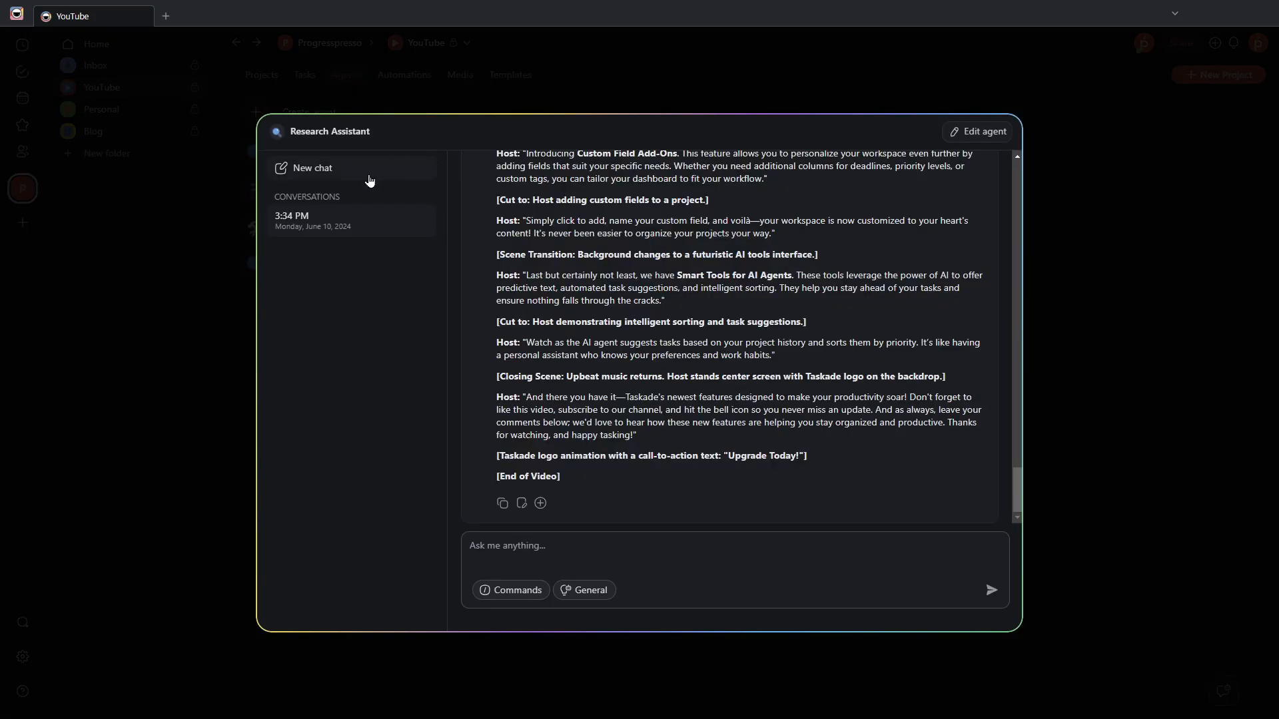
left_click(312, 168)
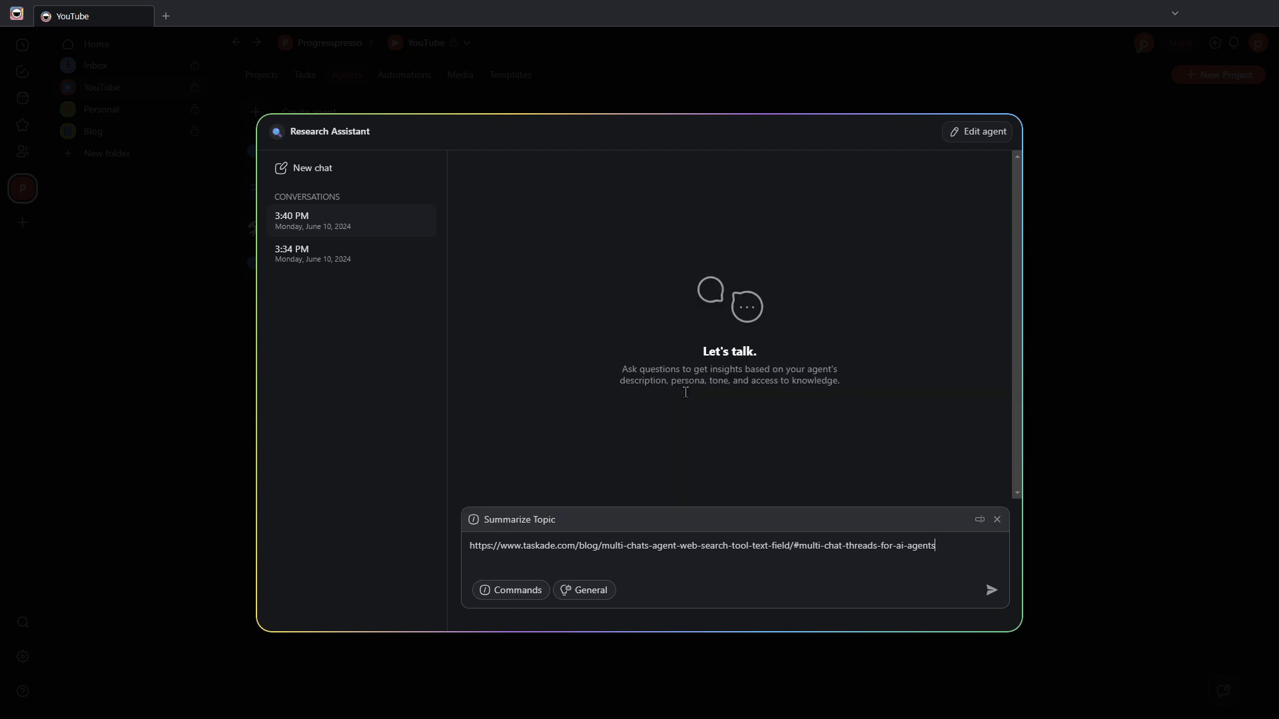
left_click(991, 589)
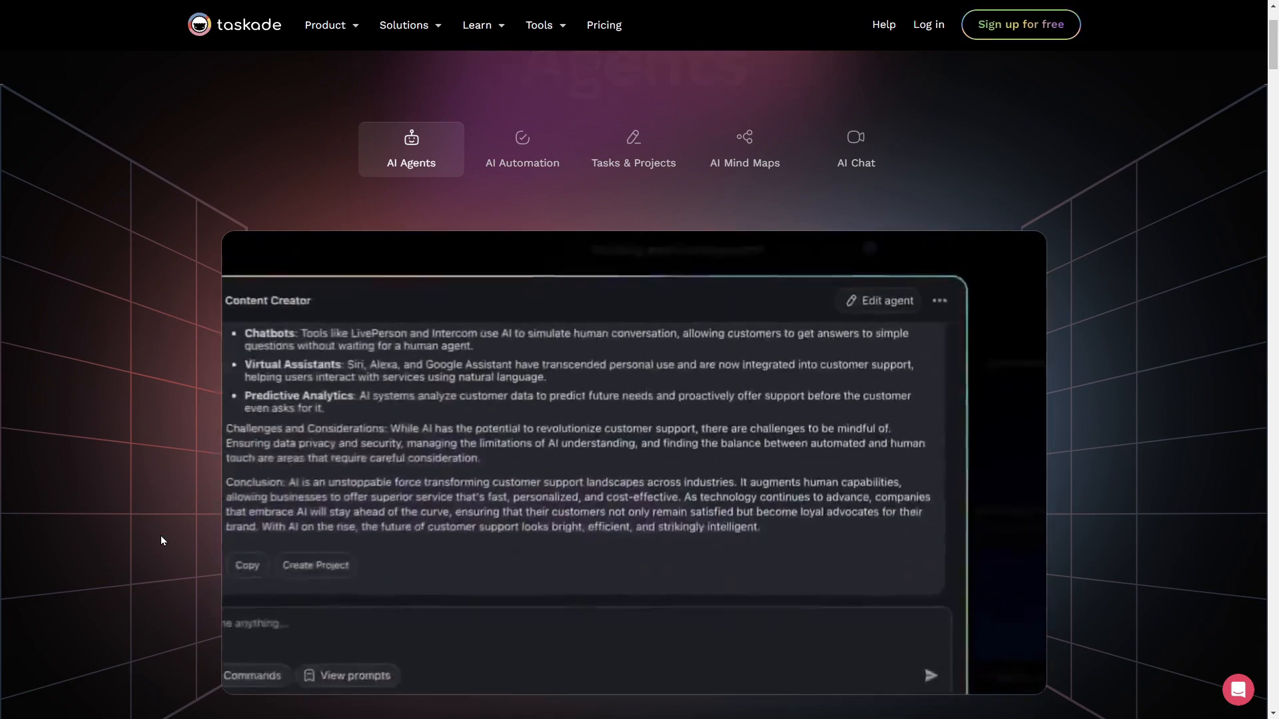
scroll("up", 3)
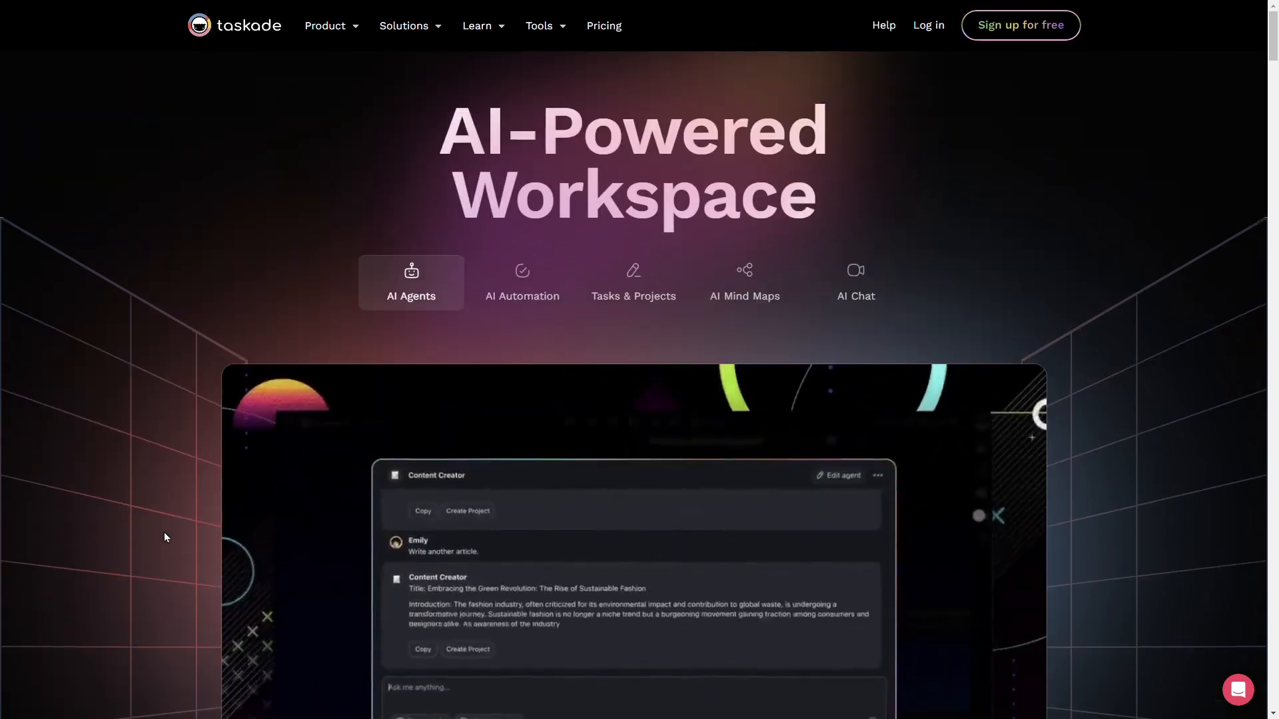
left_click(520, 282)
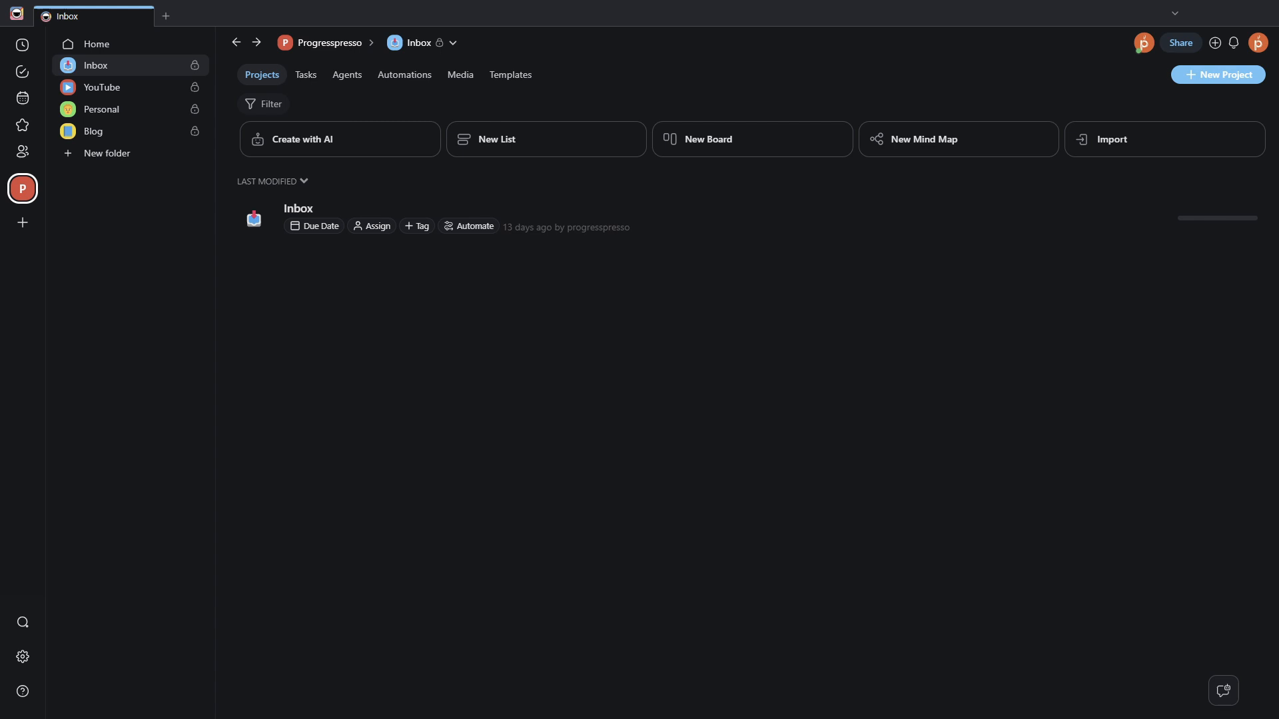
mouse_move(131, 134)
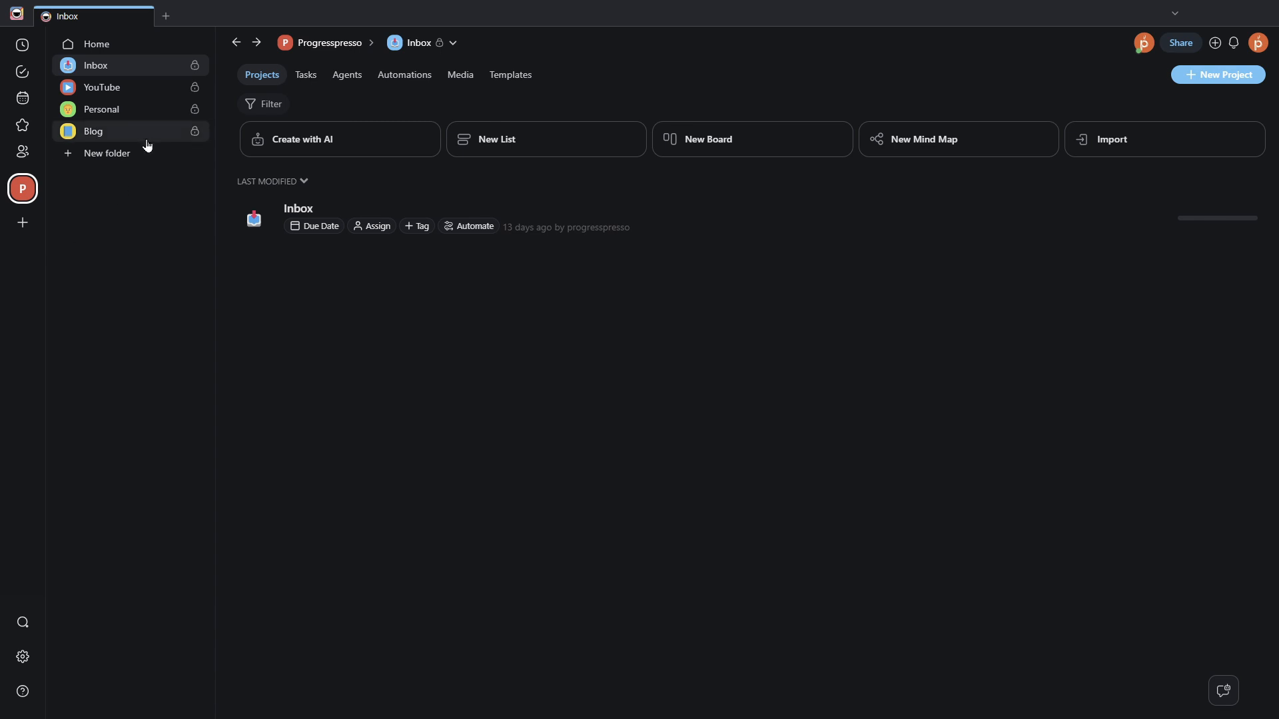
Step: Open the Blog folder and its 'Inbox: Blog' project
left_click(92, 131)
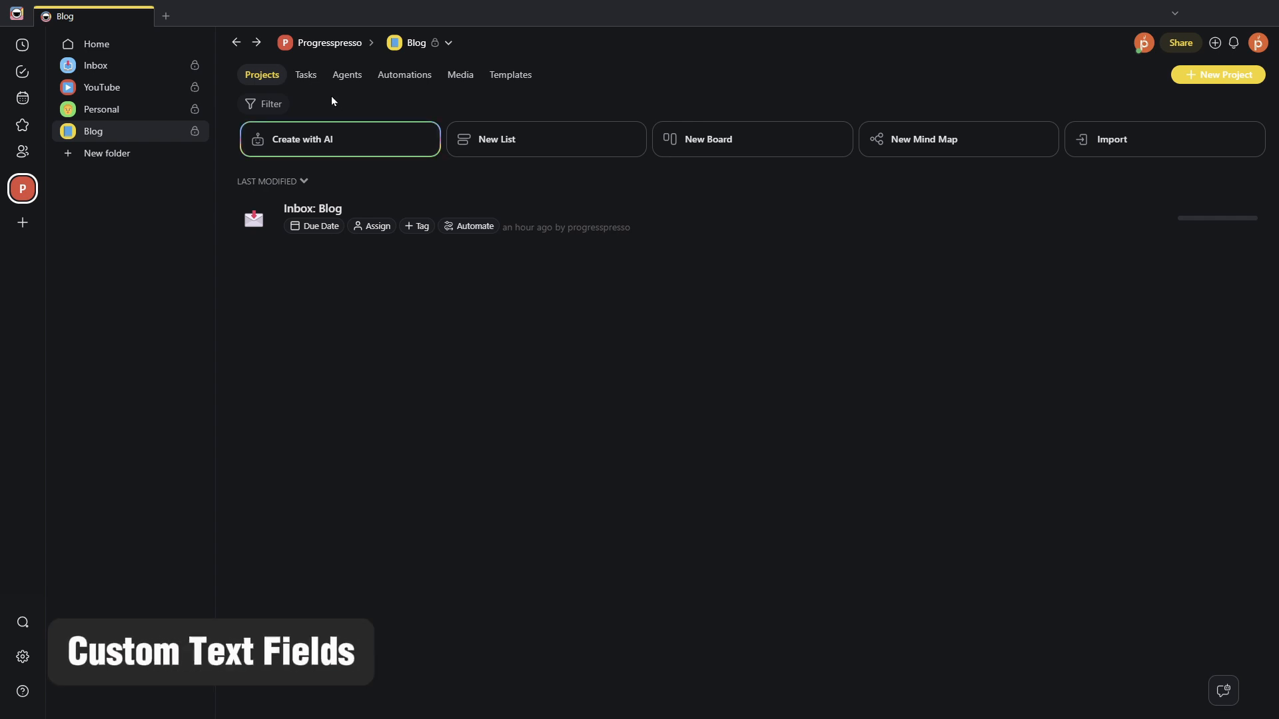
mouse_move(577, 223)
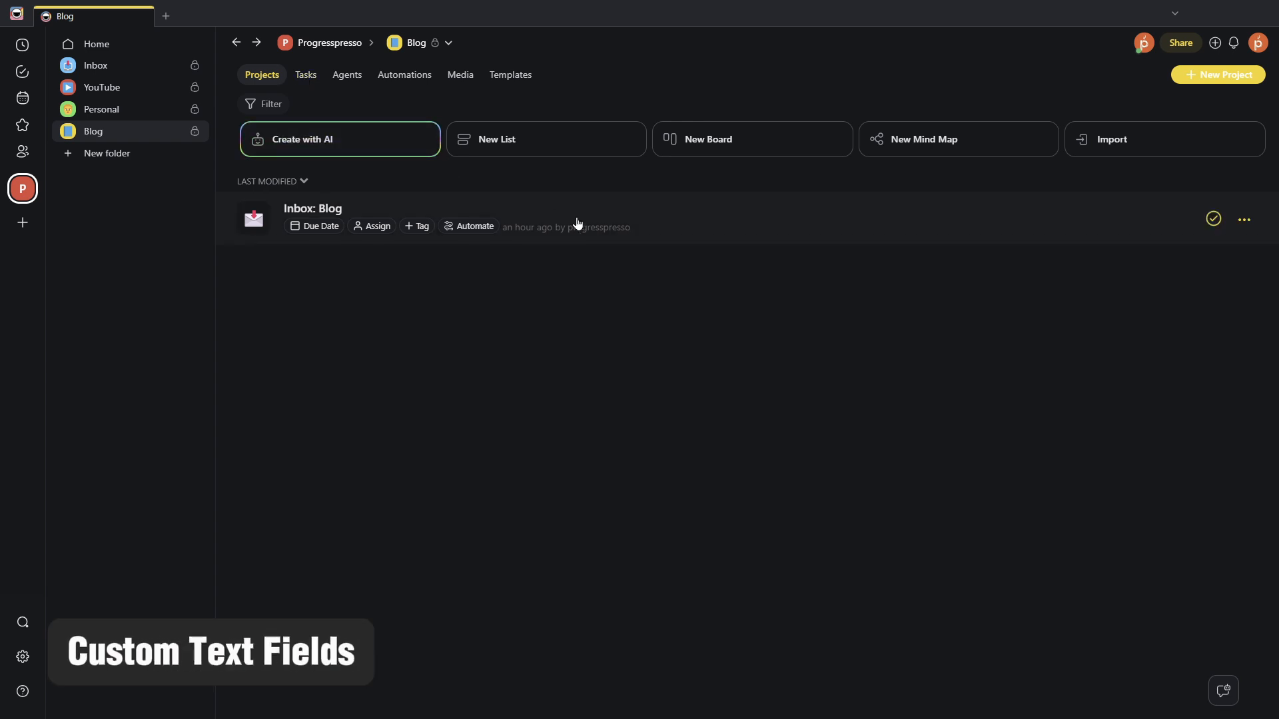
left_click(312, 207)
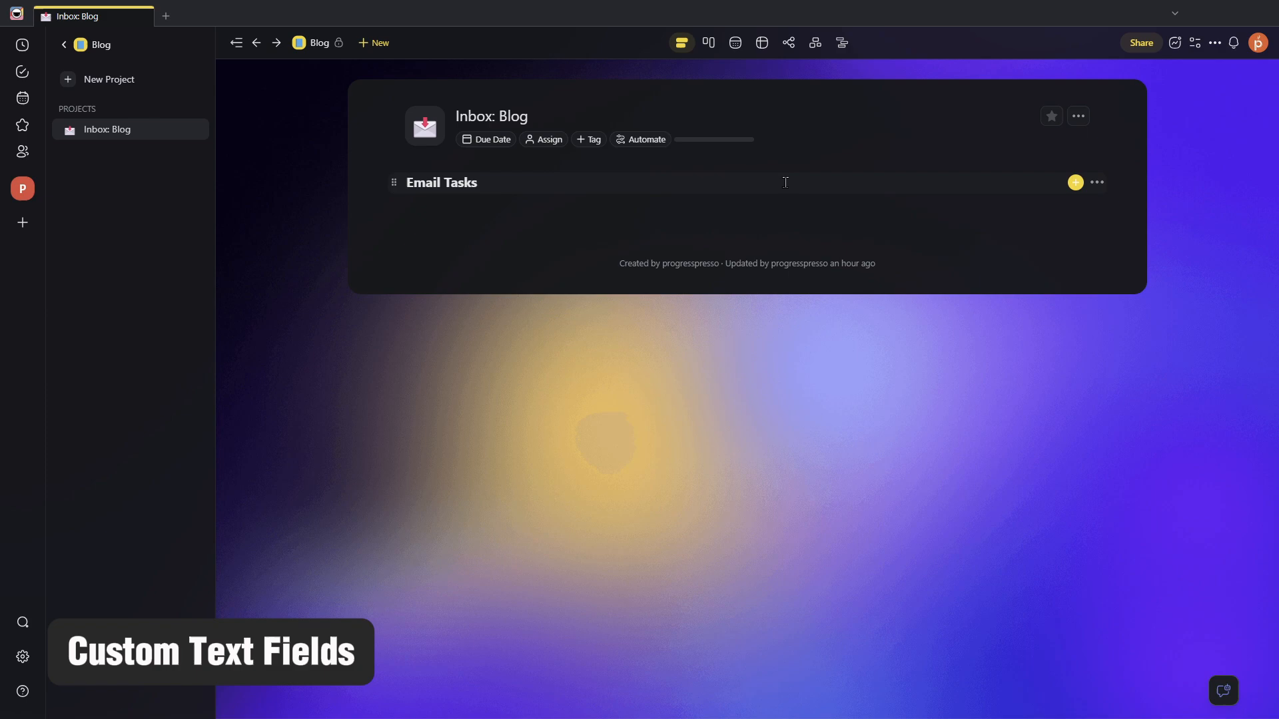
mouse_move(734, 62)
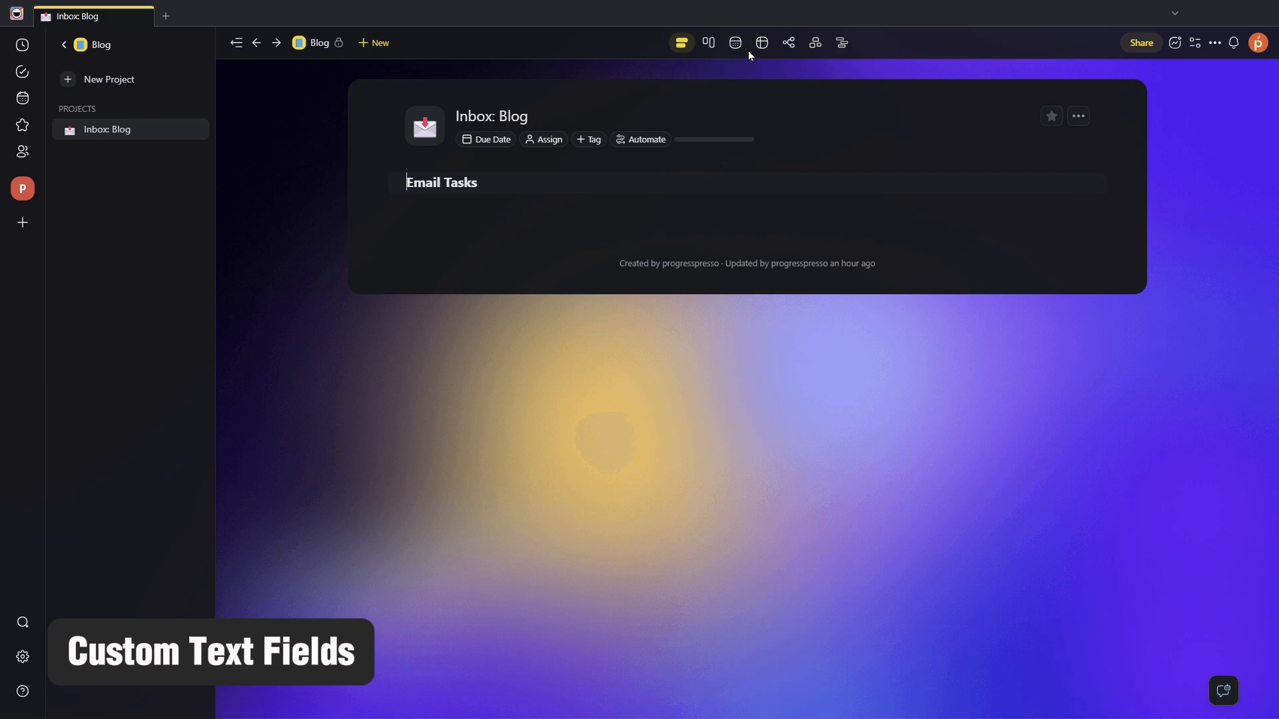
Step: Switch Inbox: Blog to Table view and open the add-field menu
left_click(760, 42)
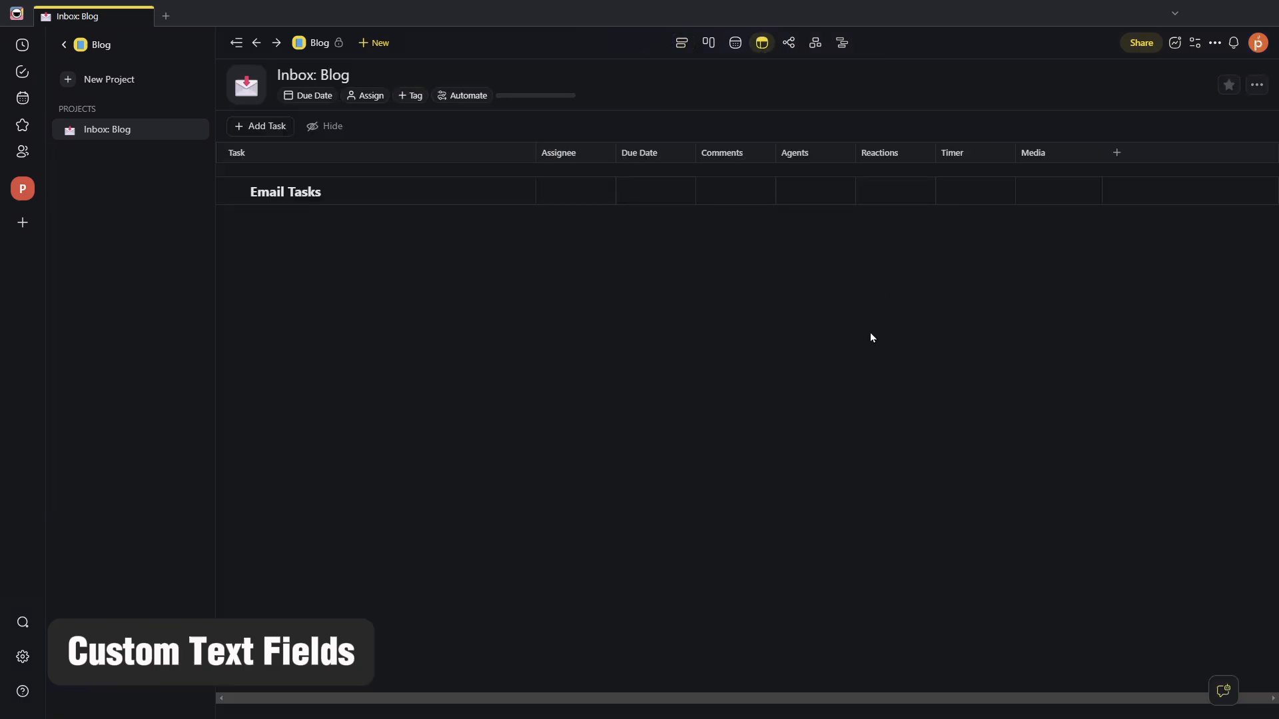
mouse_move(835, 341)
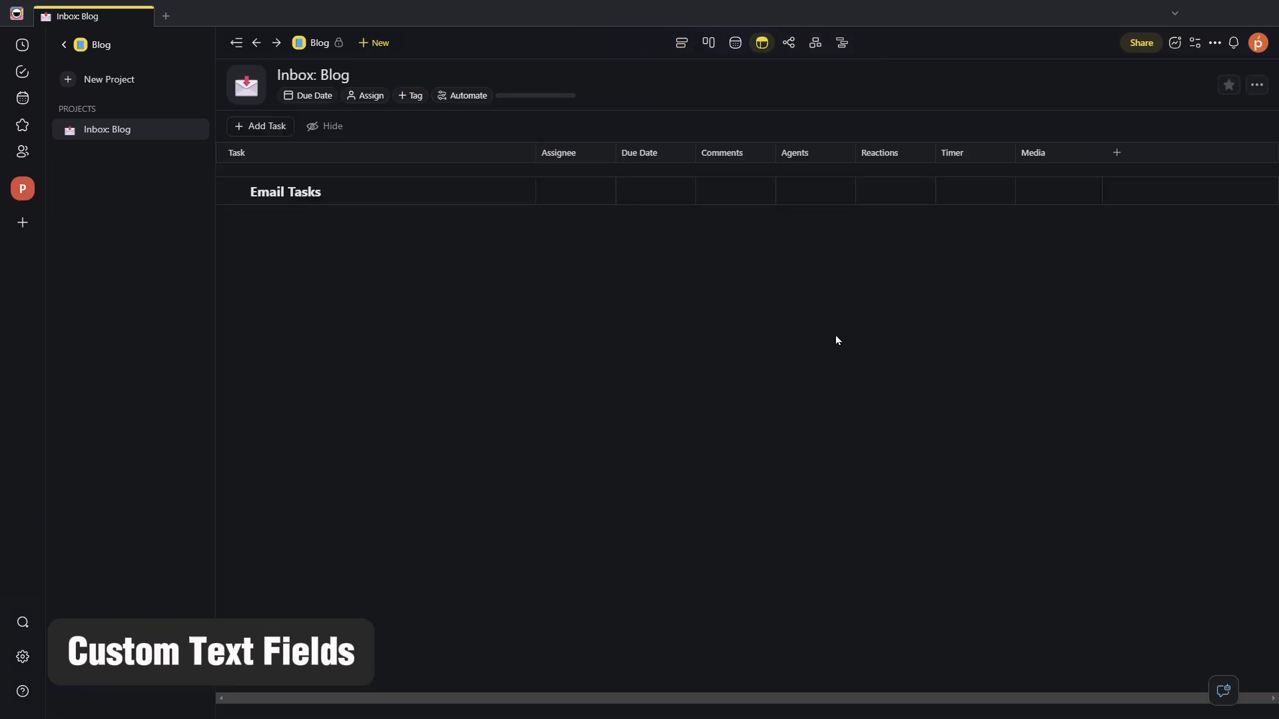
mouse_move(827, 330)
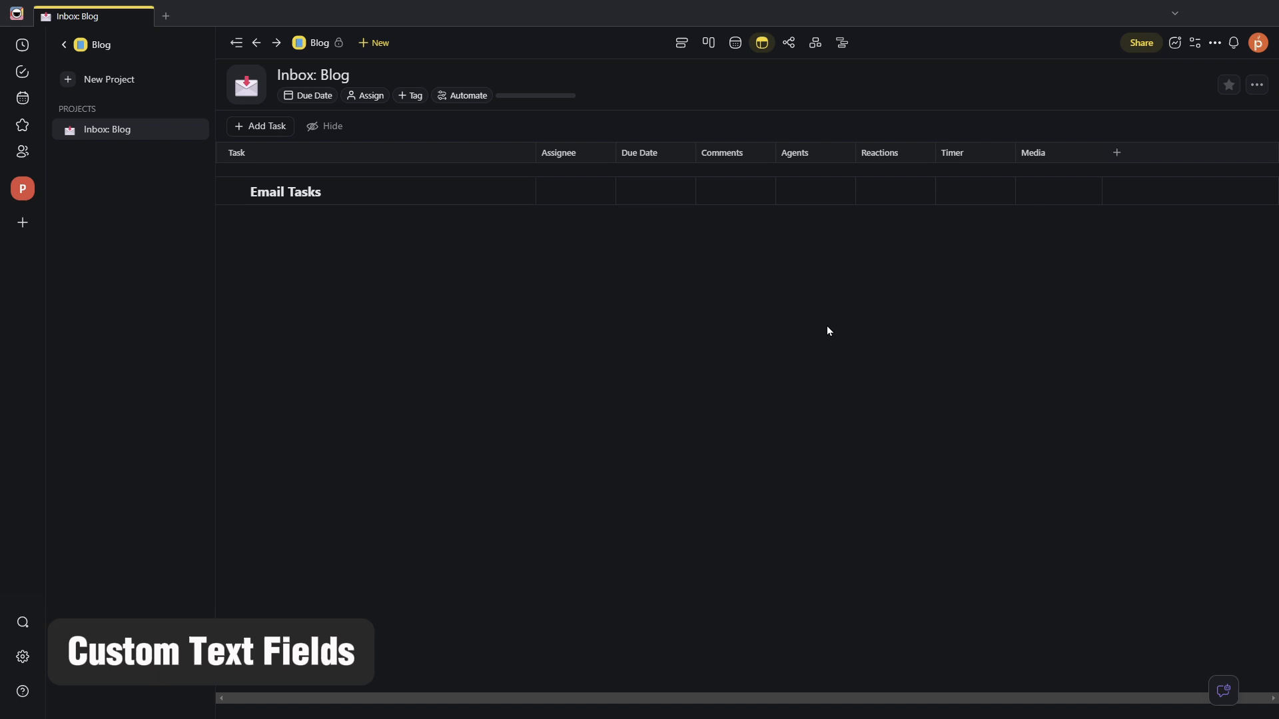
mouse_move(510, 159)
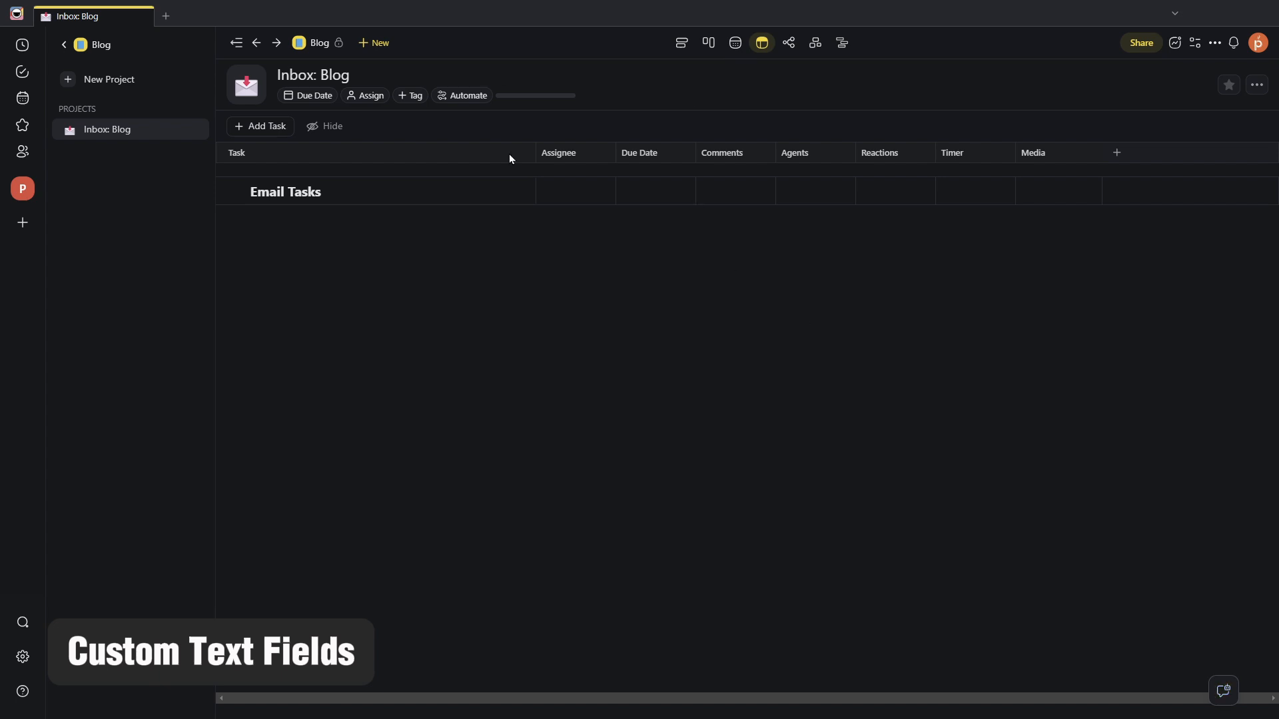
mouse_move(759, 43)
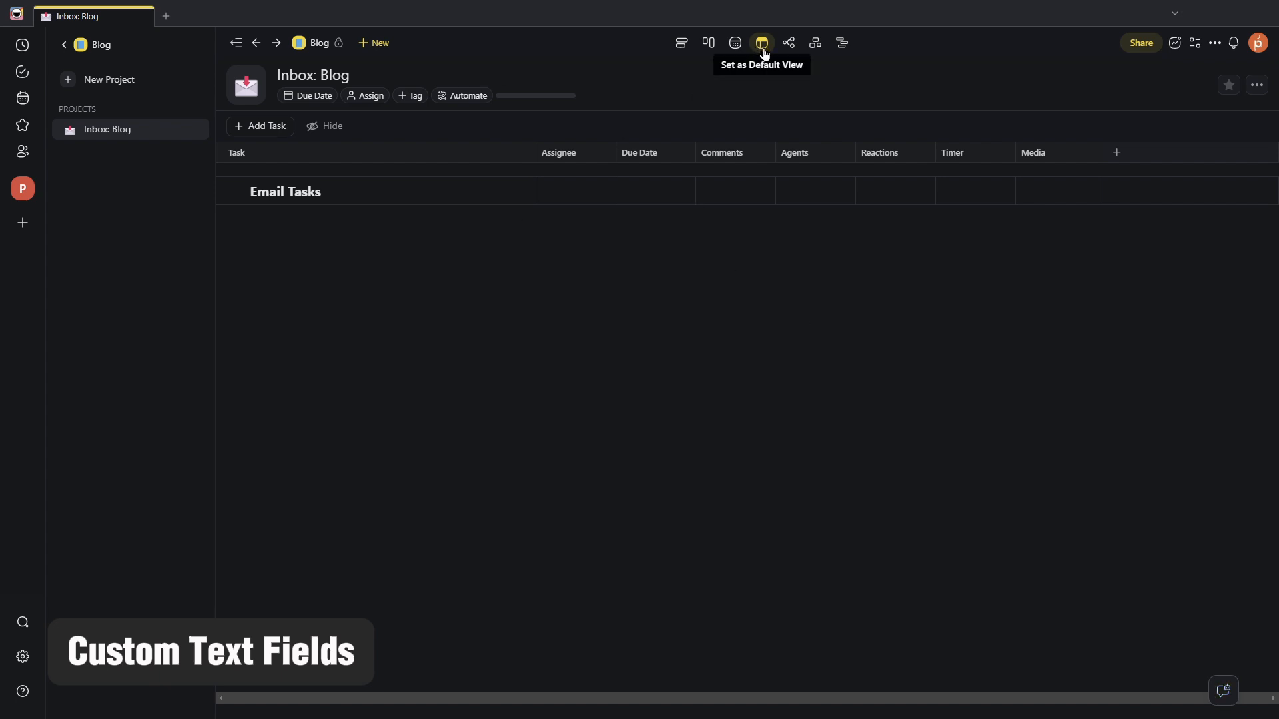
mouse_move(1116, 164)
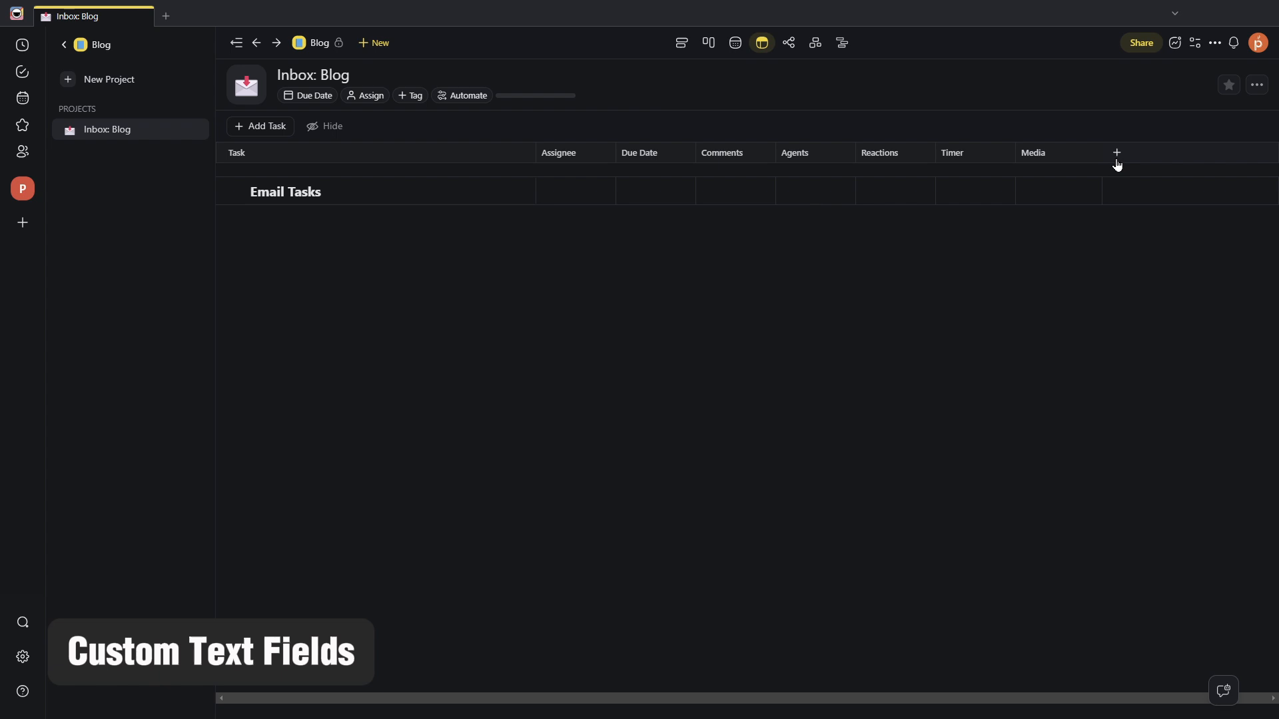
left_click(1116, 152)
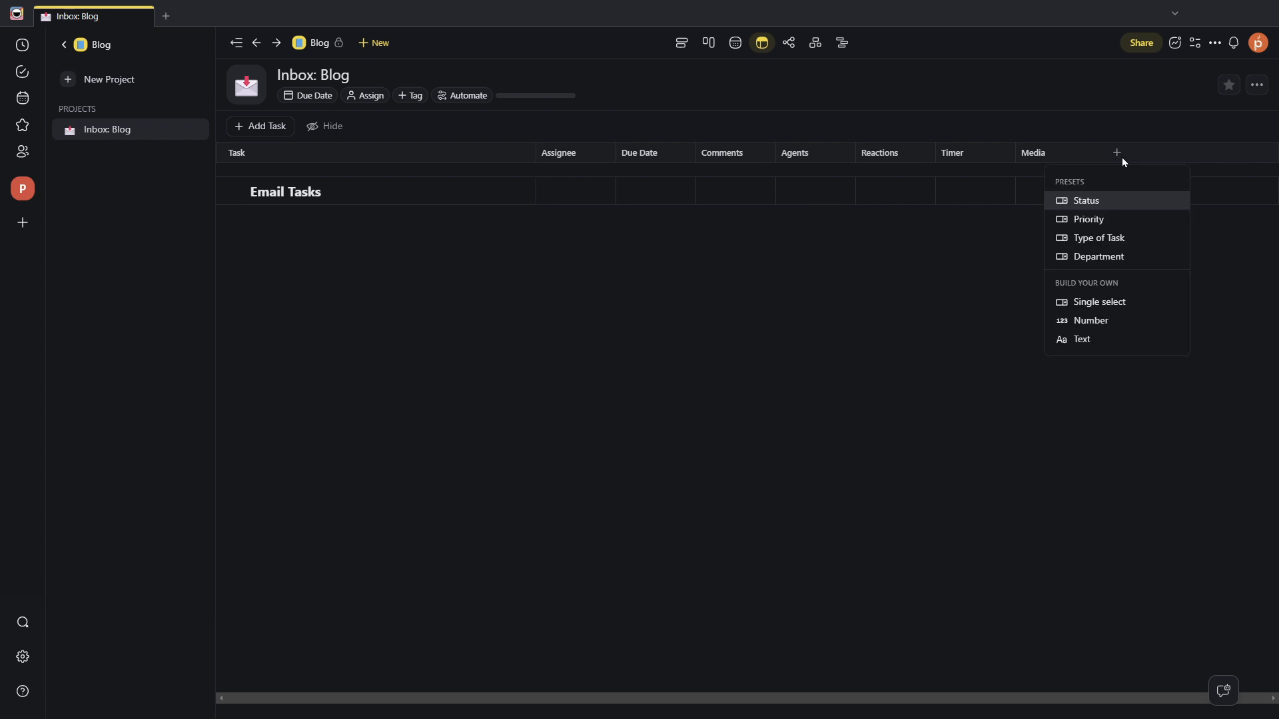
mouse_move(1065, 291)
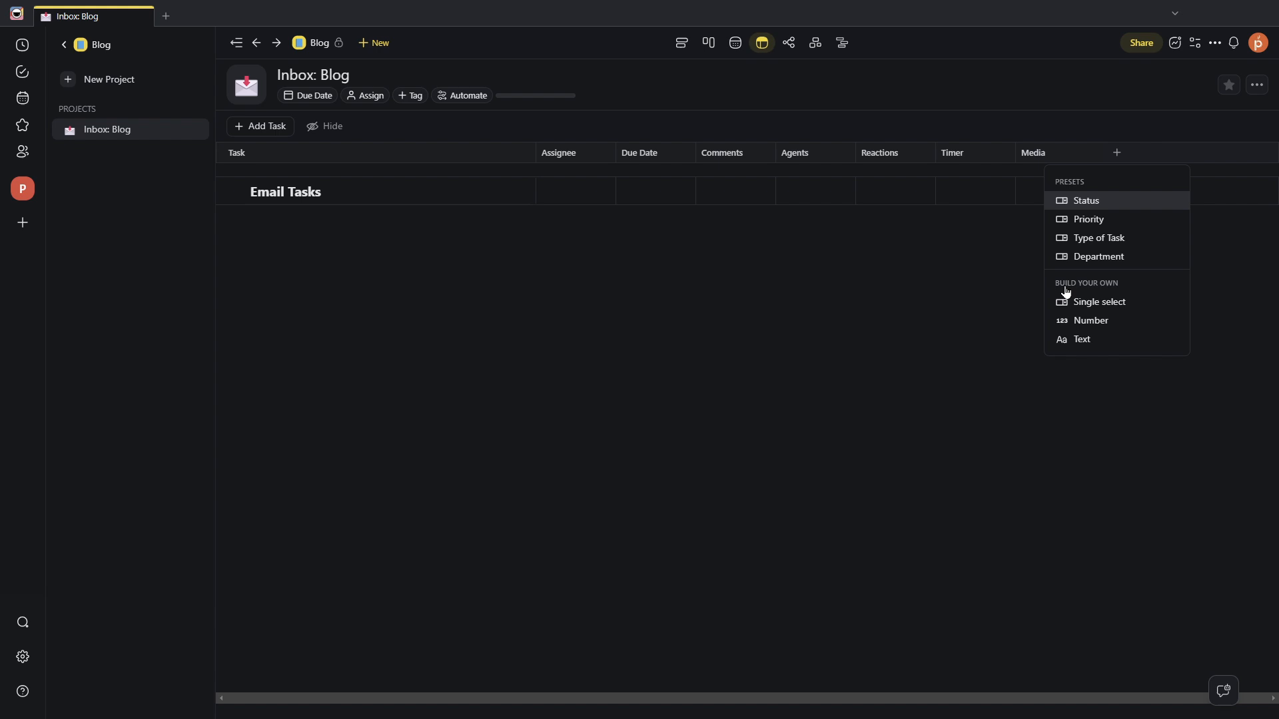
mouse_move(1100, 302)
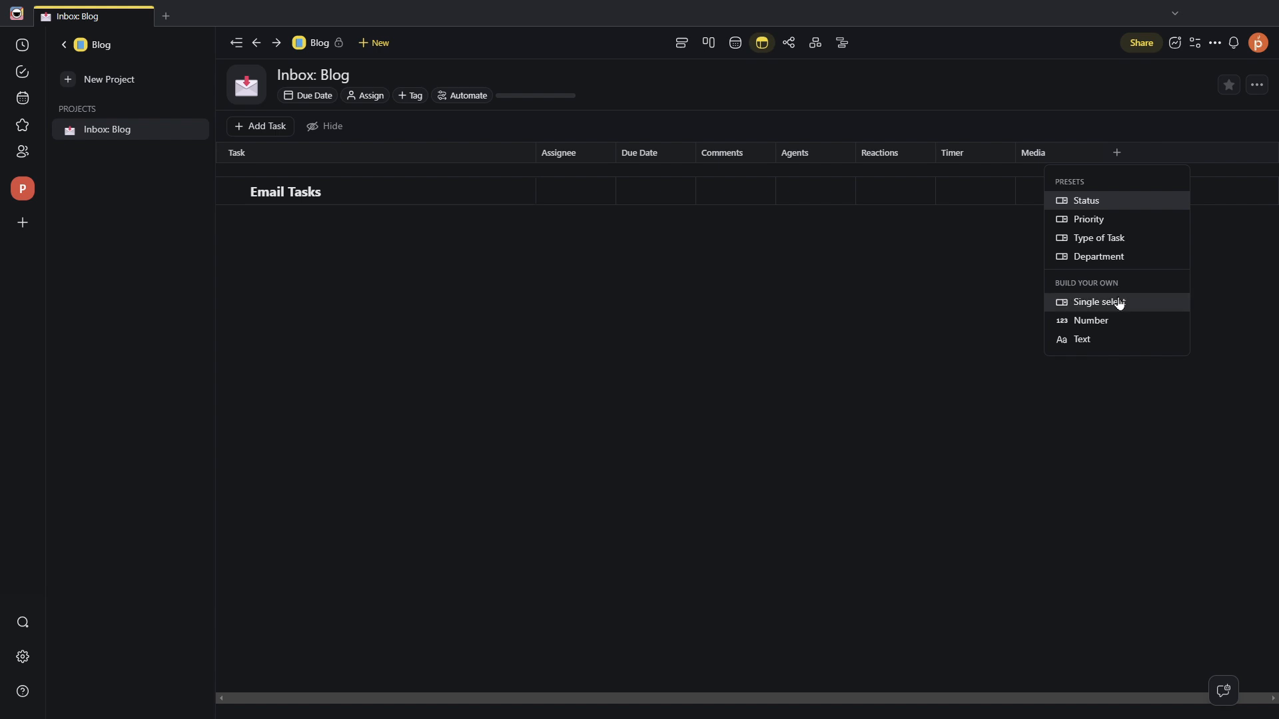
mouse_move(1115, 319)
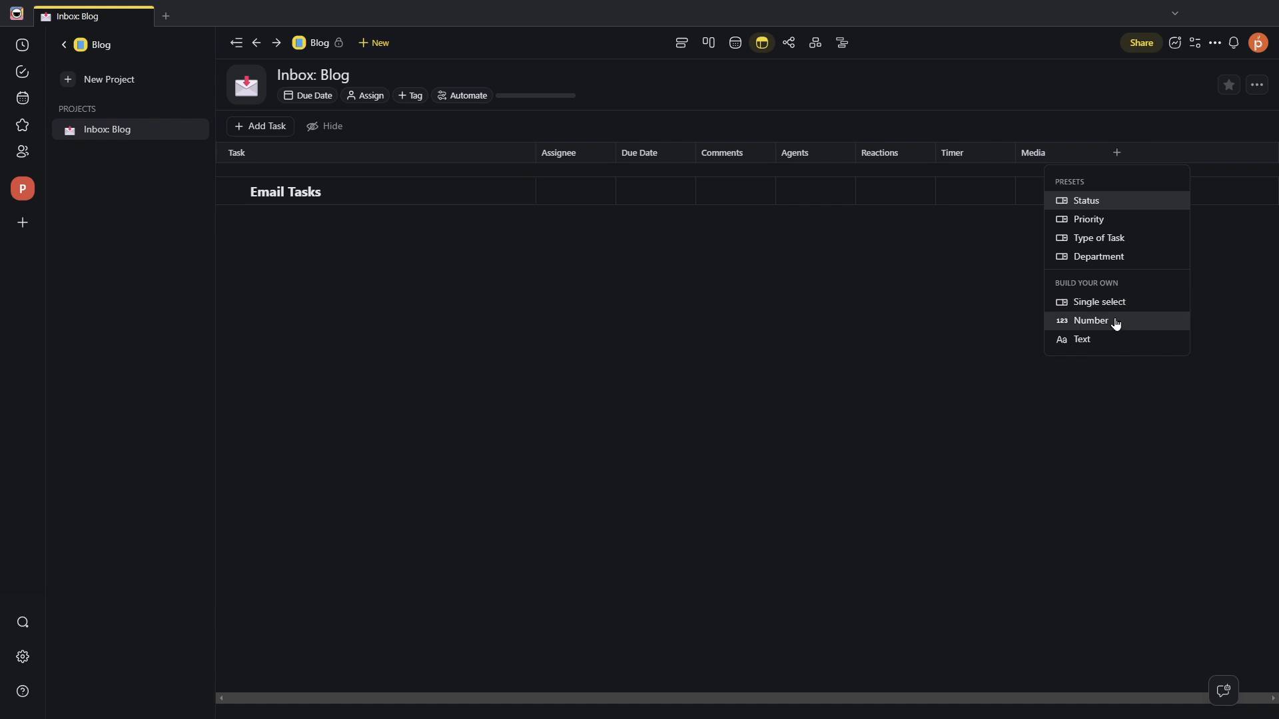
mouse_move(1106, 339)
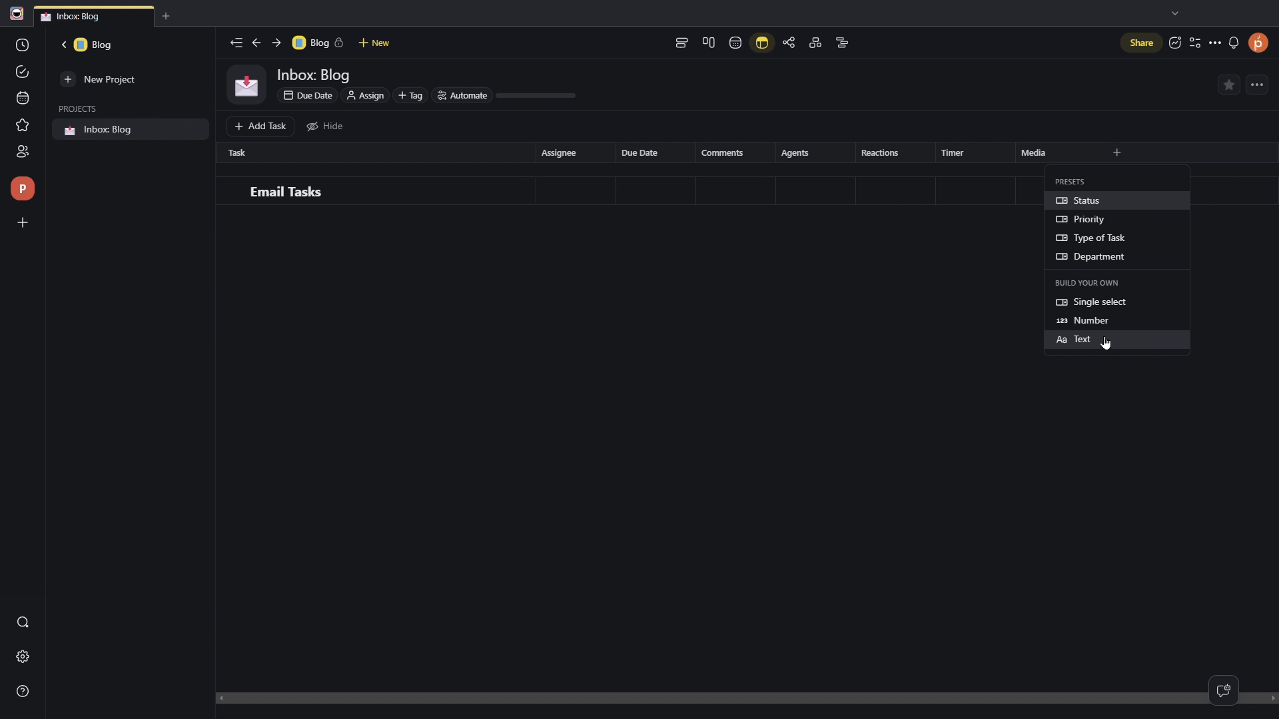
Step: Add a Text field named 'Email' and begin typing 'Tes' in Email Tasks' Email cell
left_click(1082, 339)
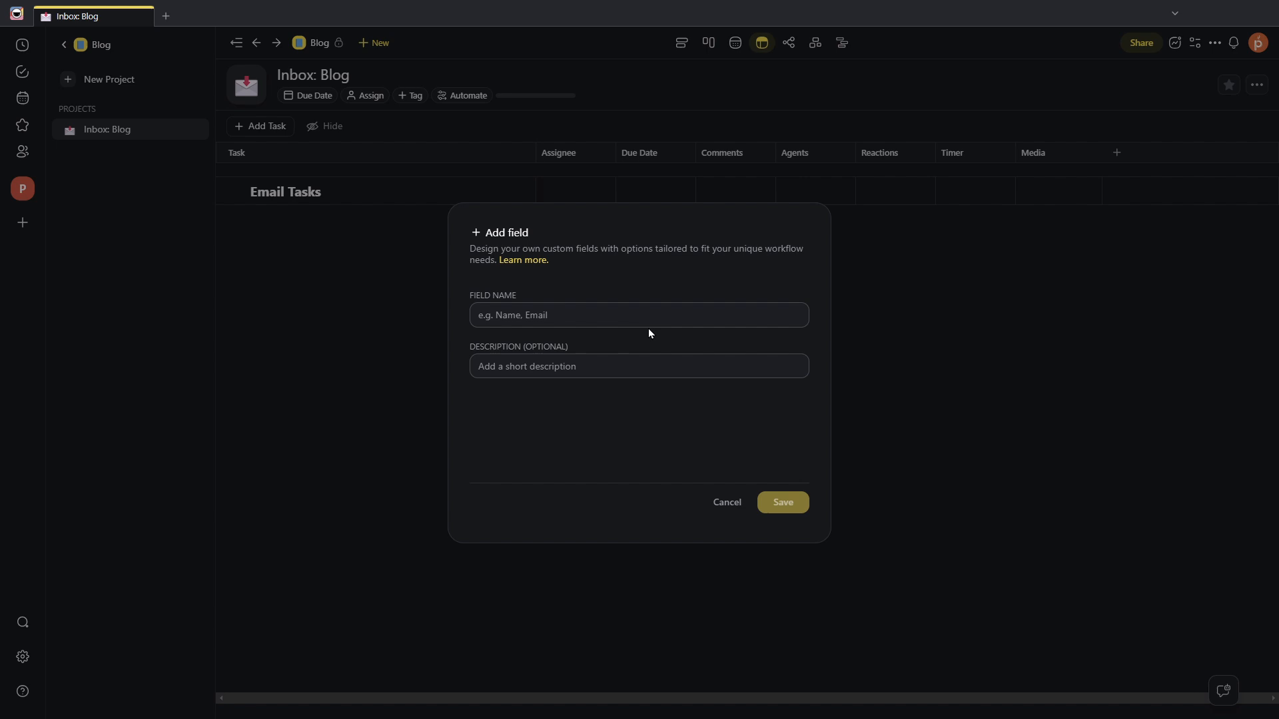
type("E")
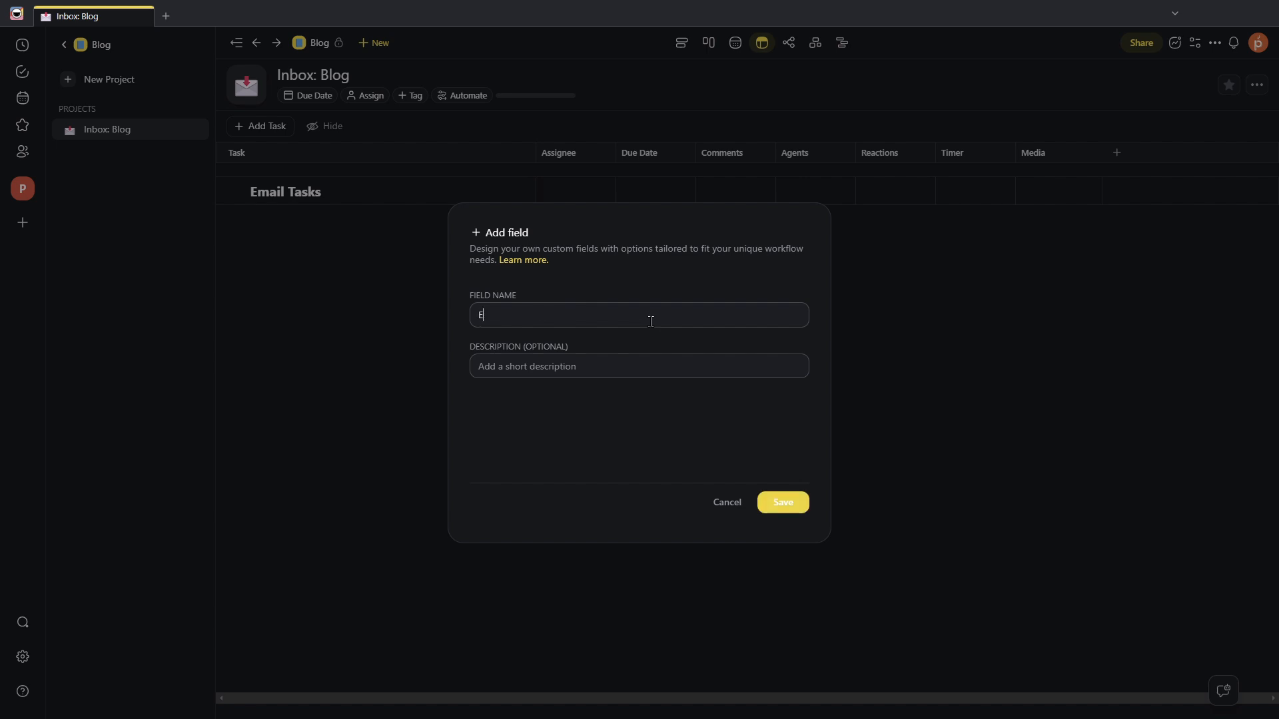
type("mail")
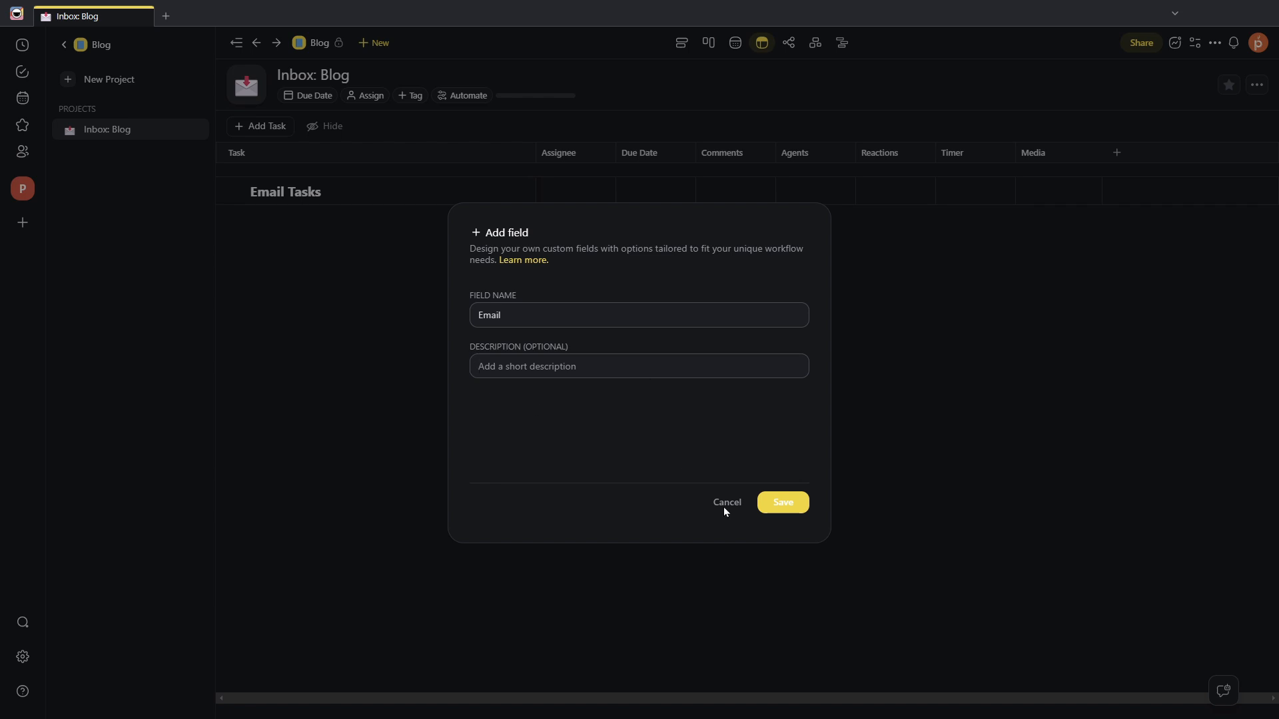
left_click(780, 501)
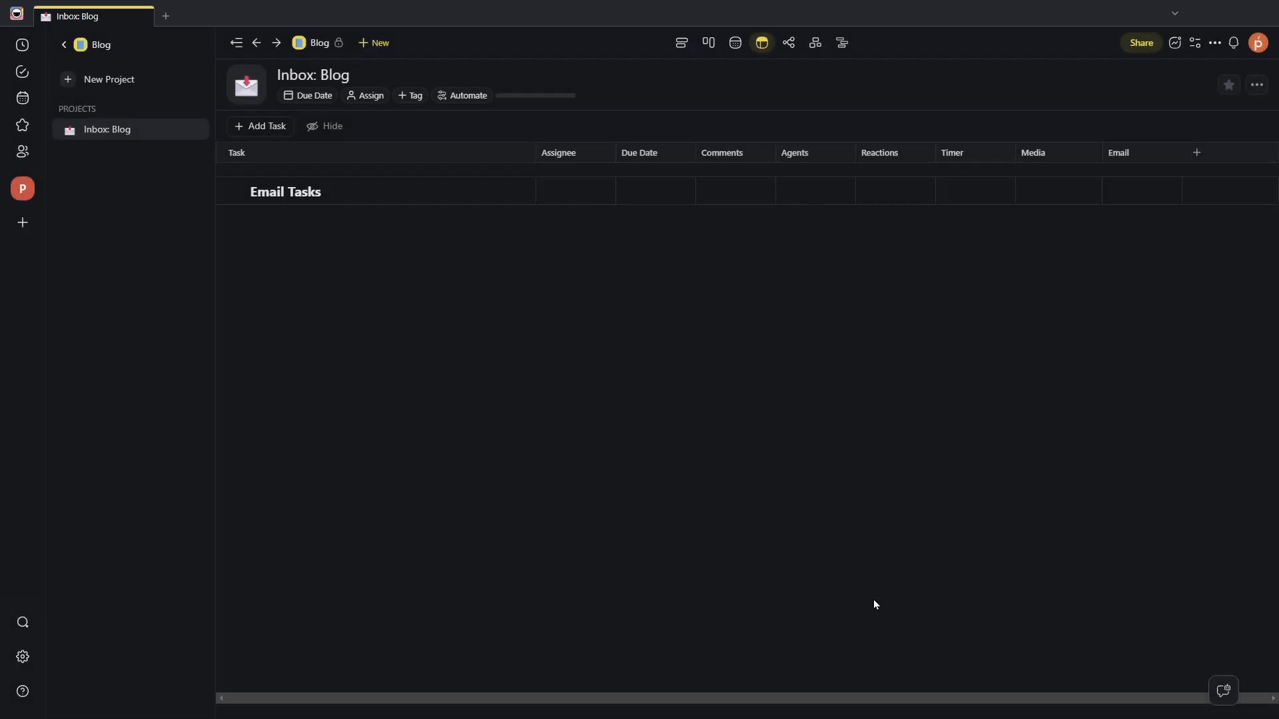
left_click(1140, 191)
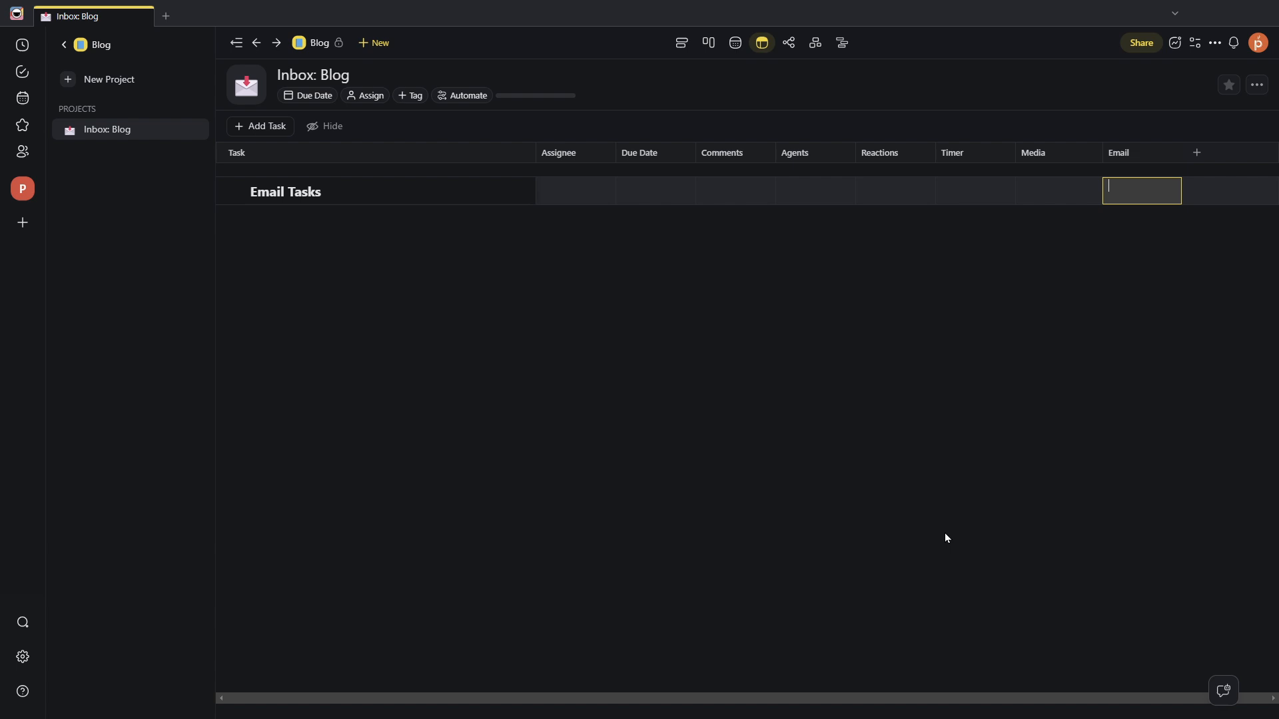
type("Tes")
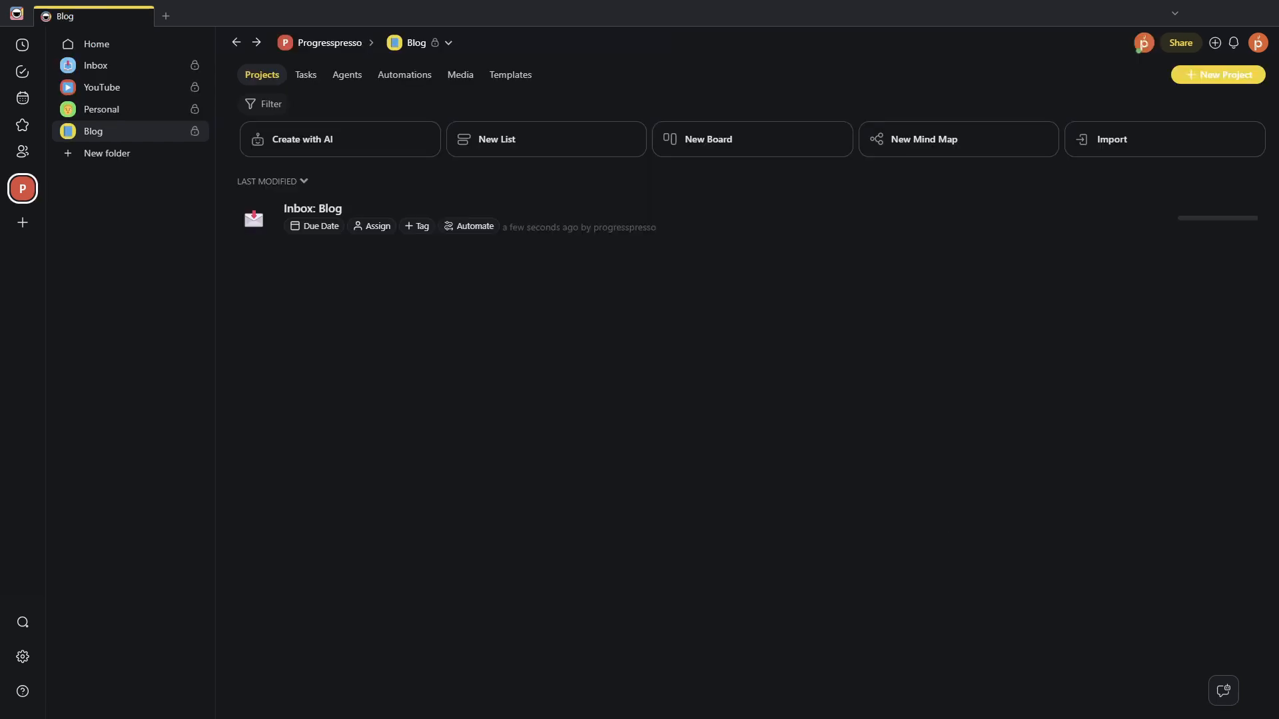
mouse_move(101, 87)
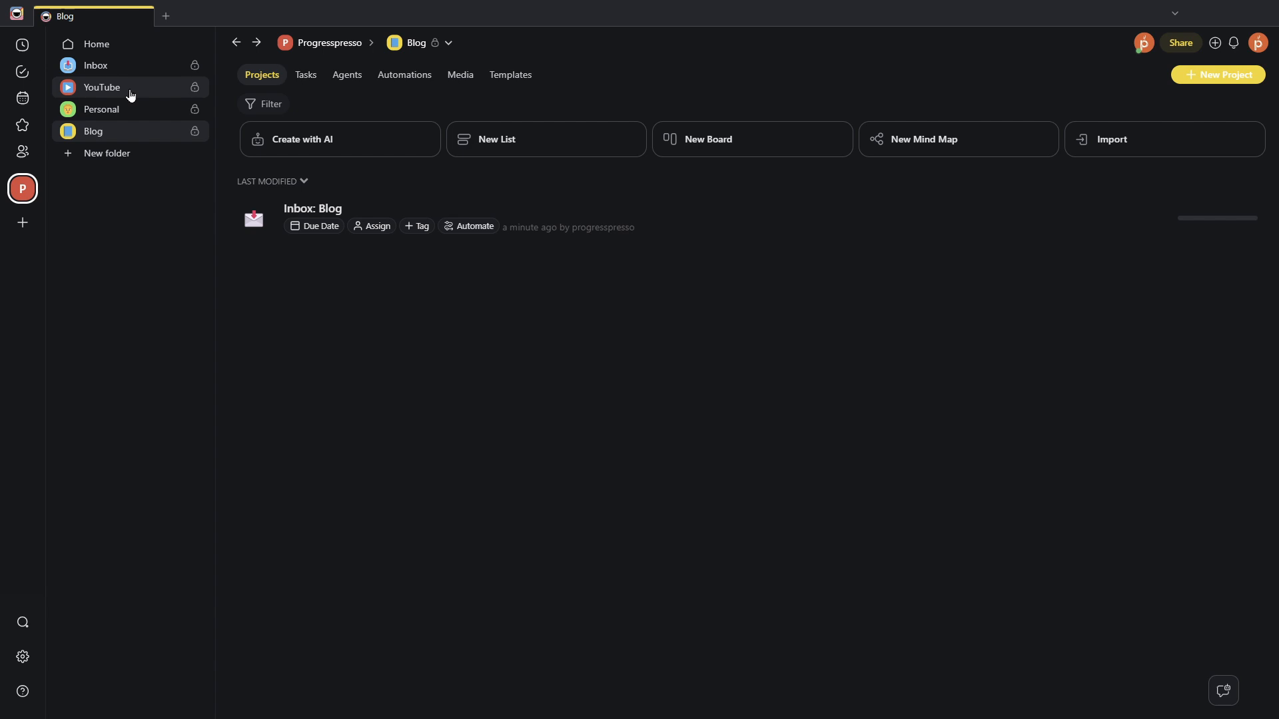
Step: Open the YouTube folder's agents list and start creating a new agent
left_click(101, 87)
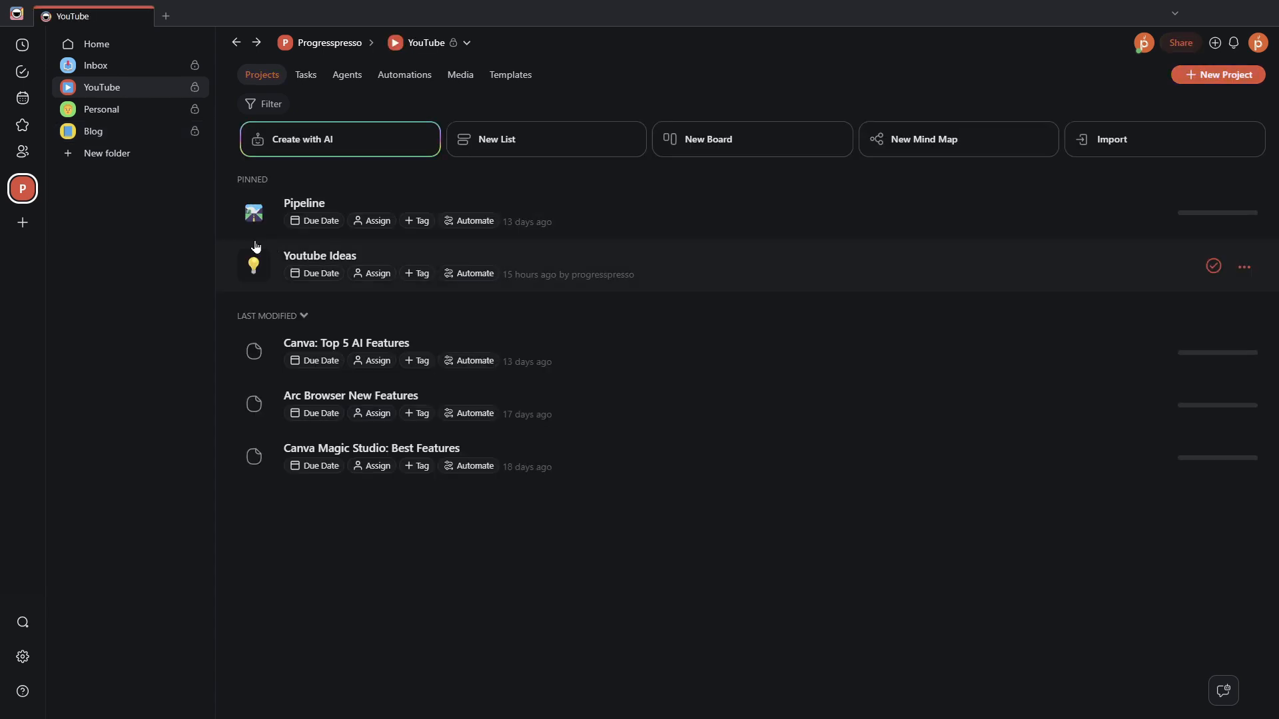
left_click(345, 74)
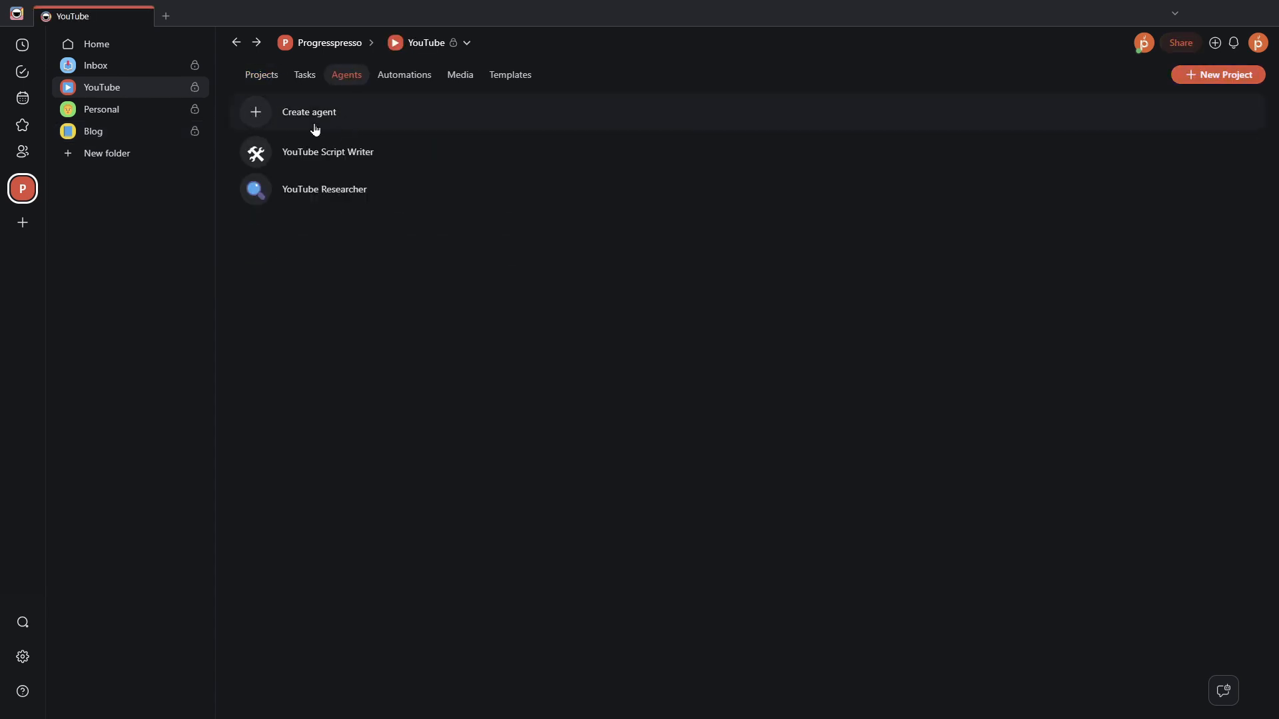
left_click(309, 112)
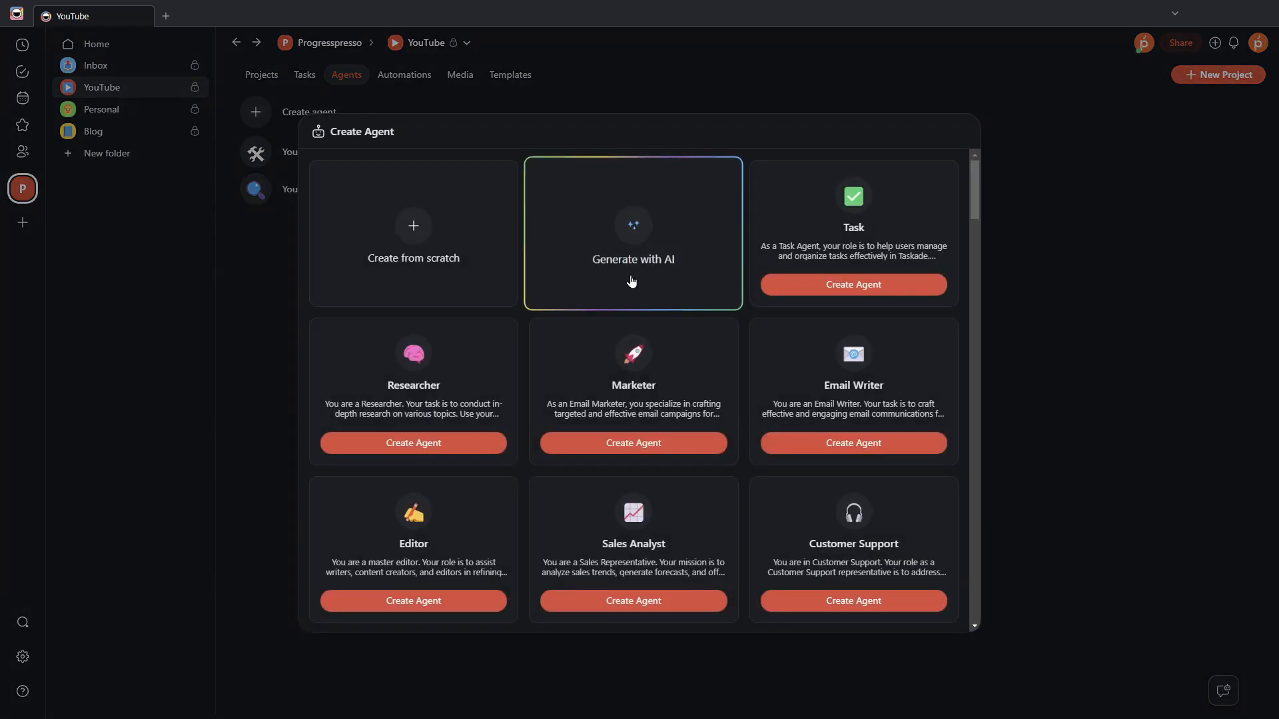
mouse_move(668, 283)
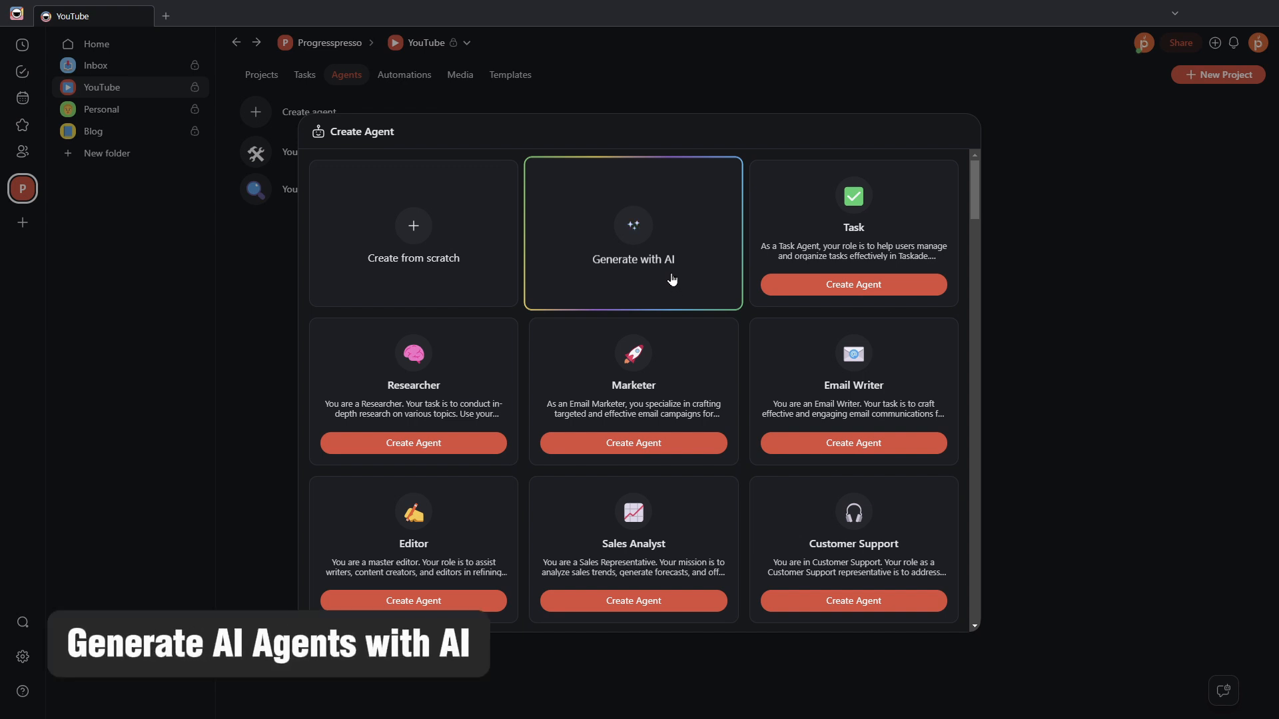
mouse_move(677, 277)
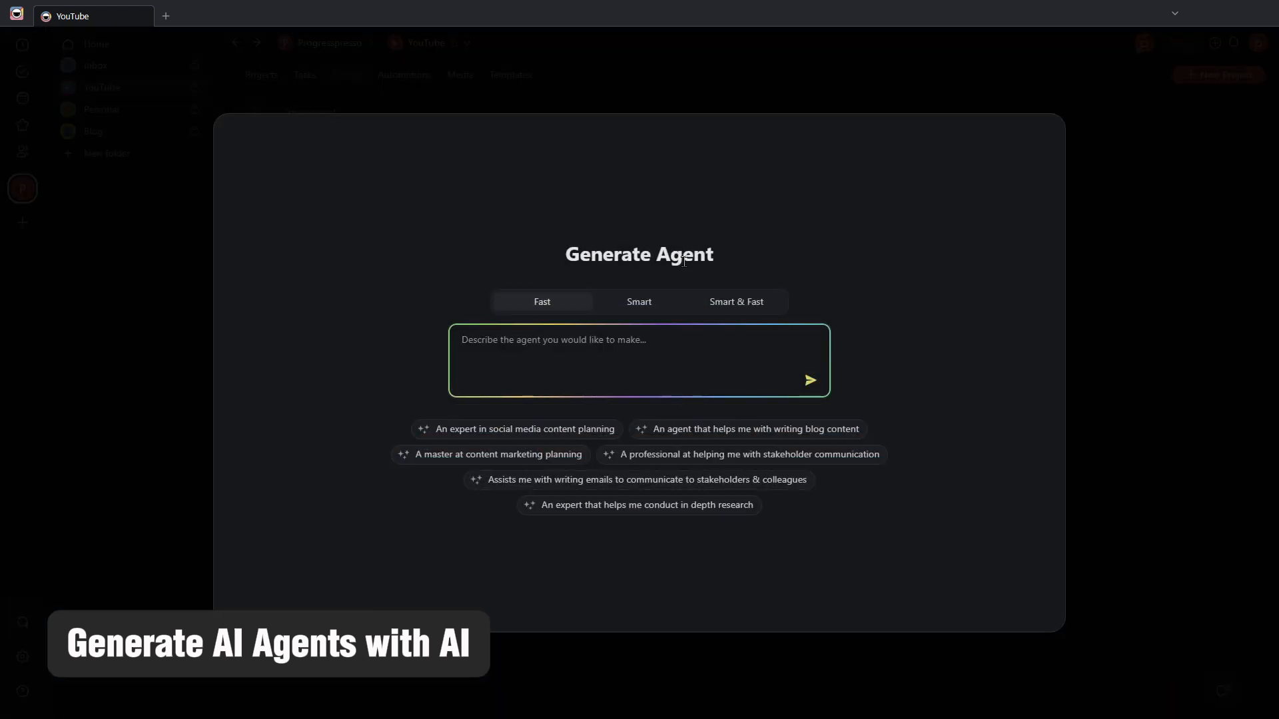
Step: Describe the agent as 'An expert YouTube video script writer' and select Smart mode
type("An expert YouTube video script writer")
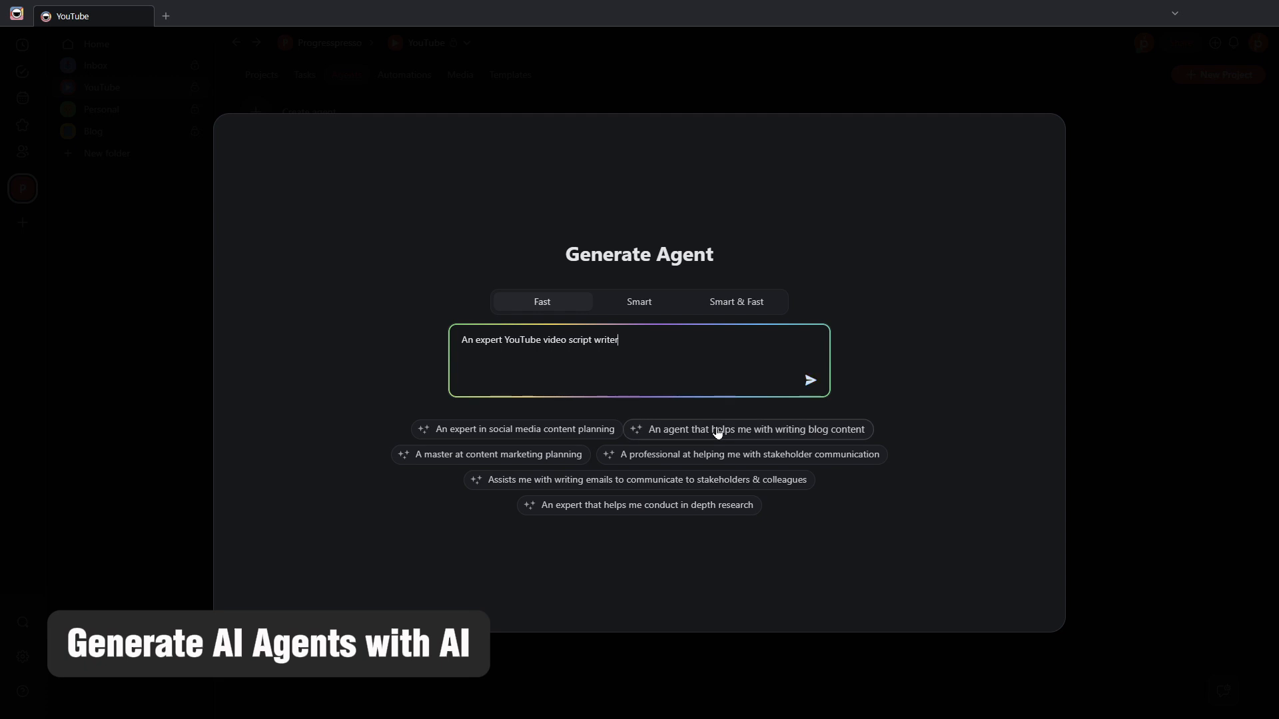
mouse_move(540, 310)
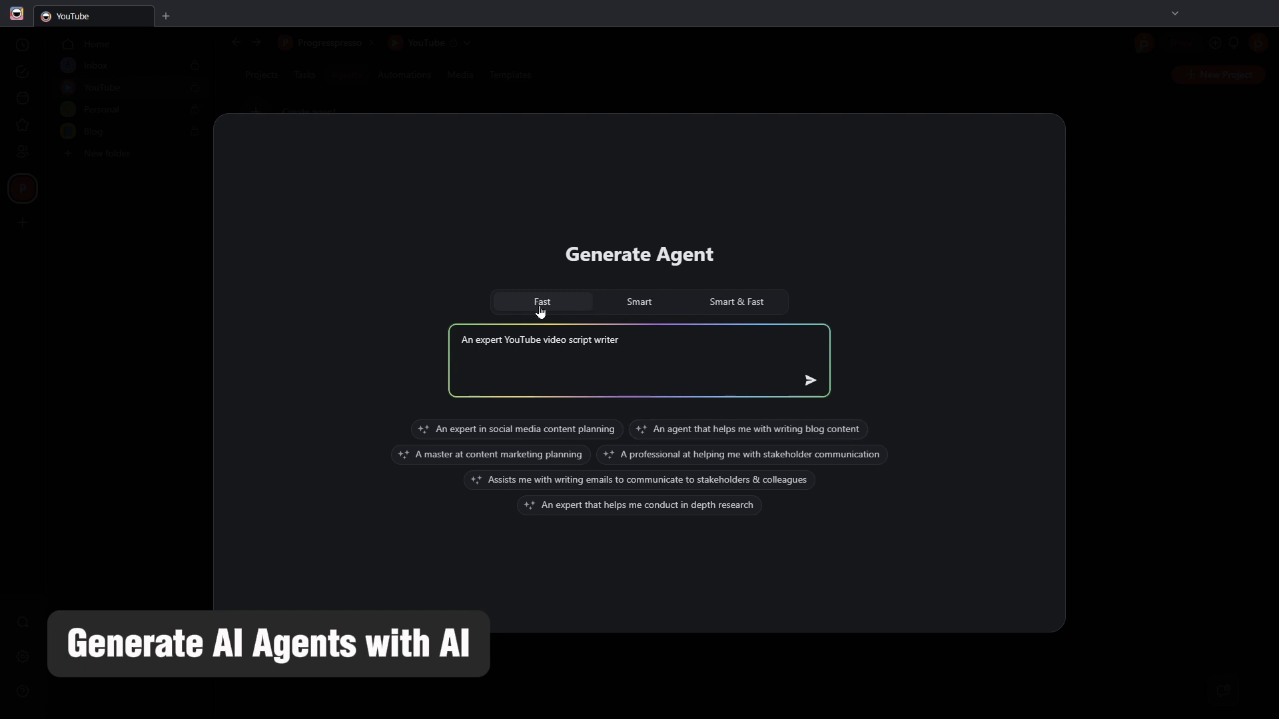
mouse_move(571, 309)
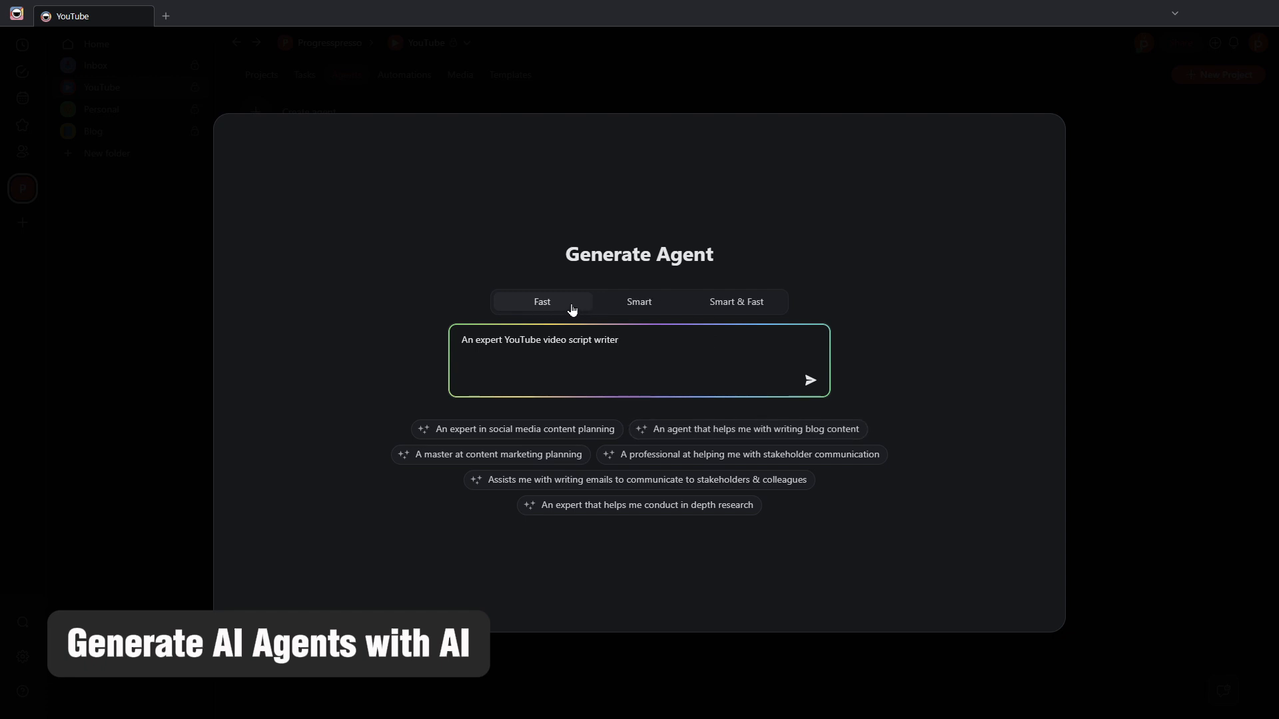
left_click(639, 302)
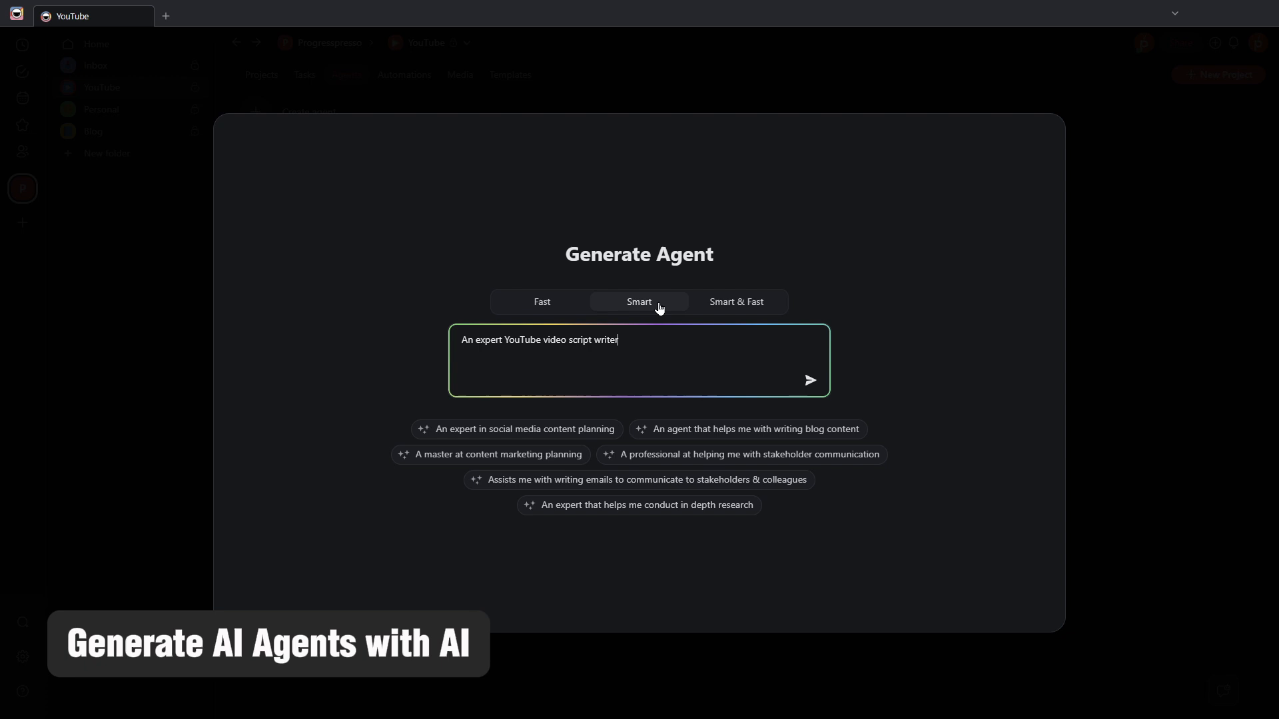
left_click(734, 301)
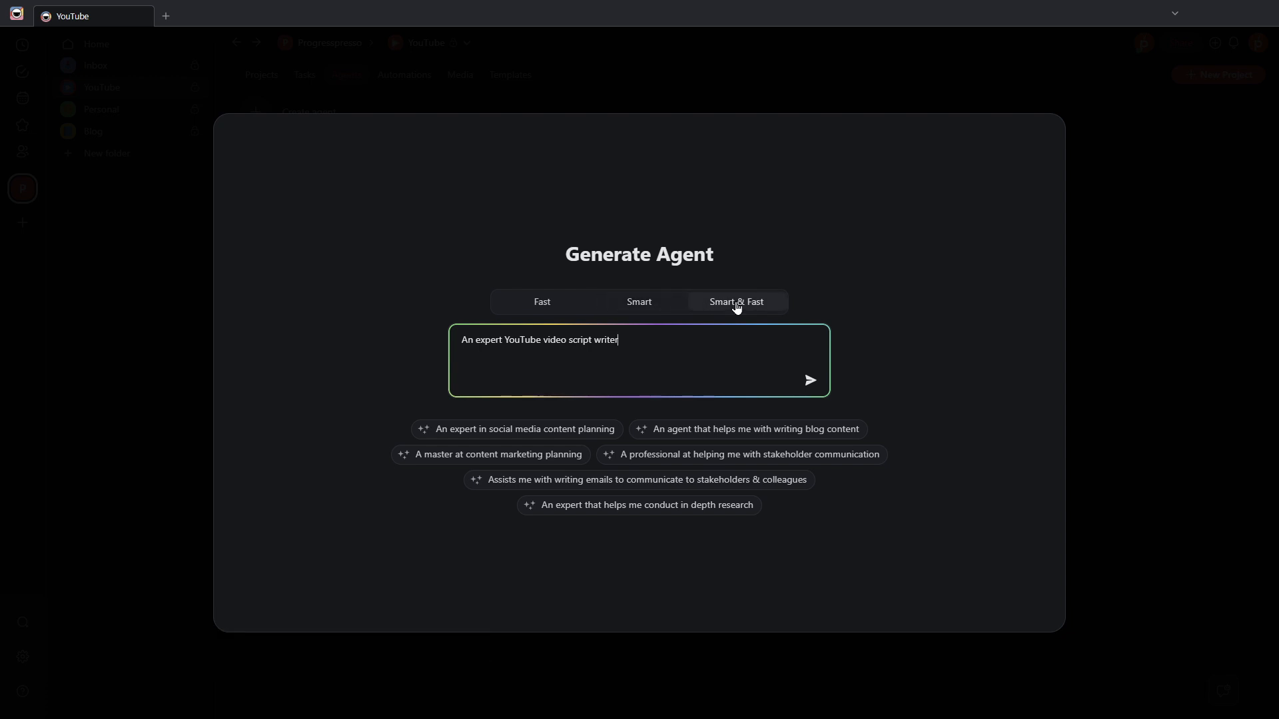
mouse_move(730, 315)
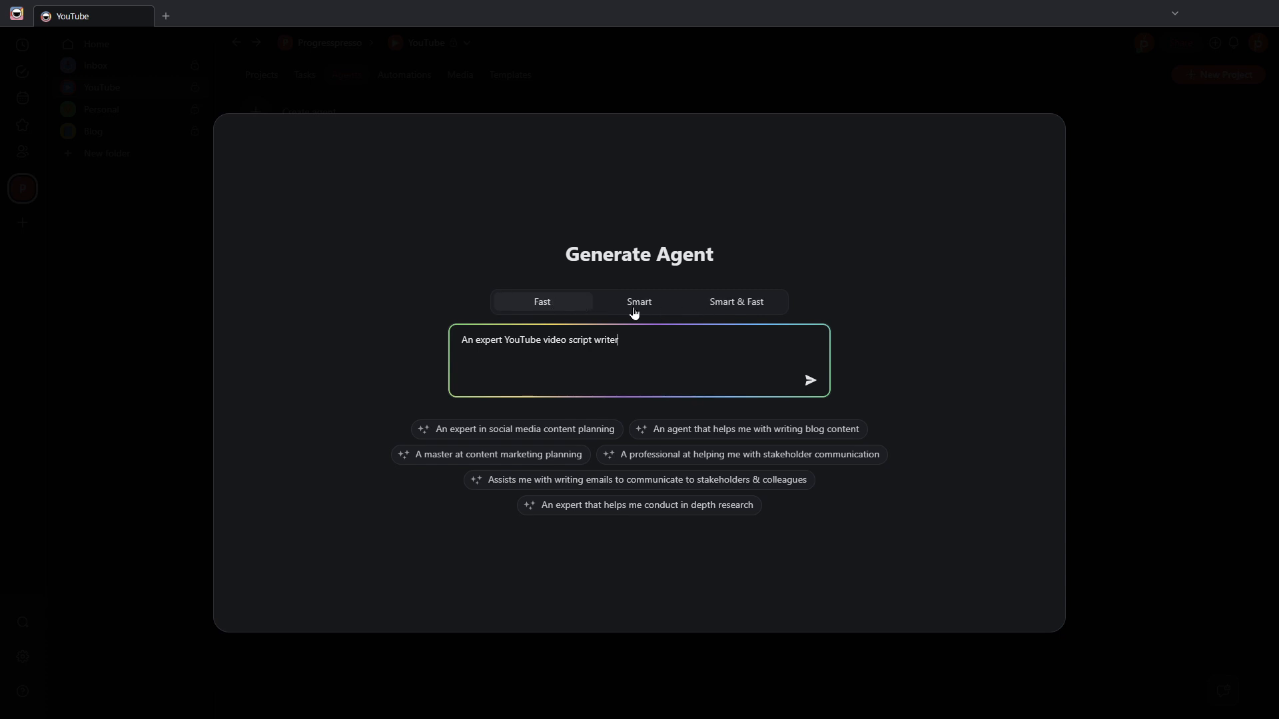
left_click(640, 302)
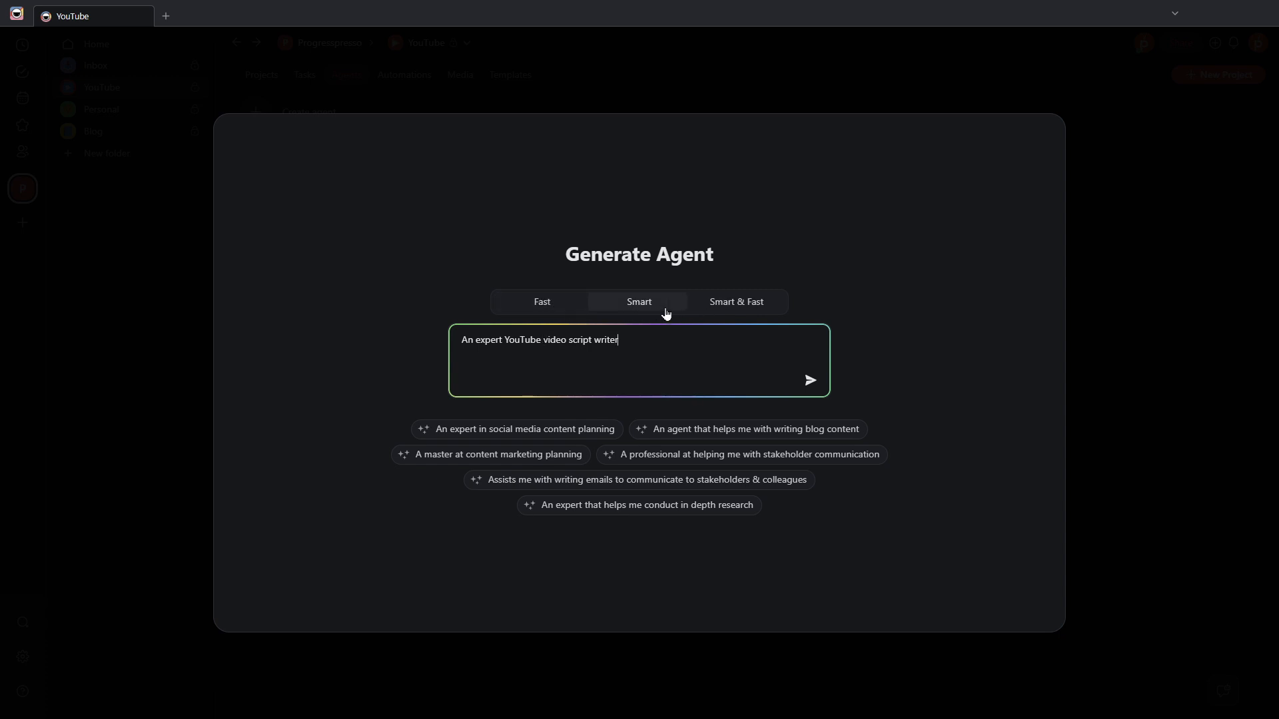
mouse_move(658, 338)
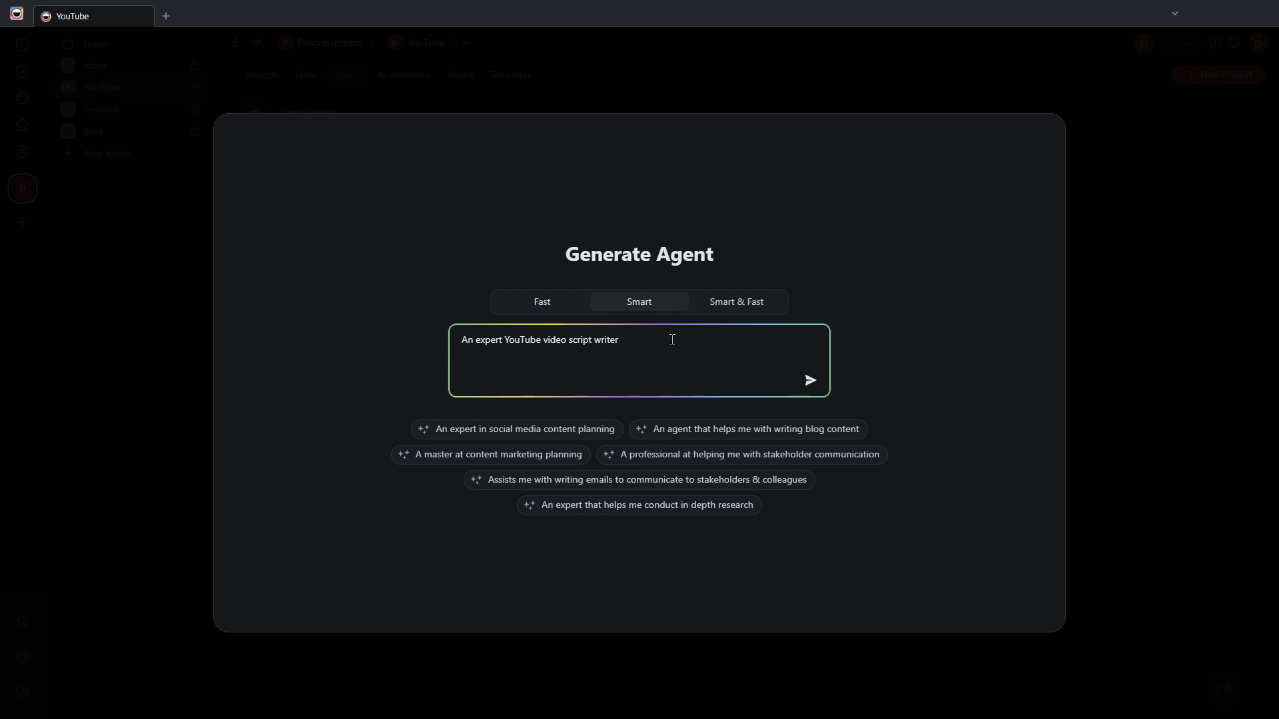
mouse_move(603, 391)
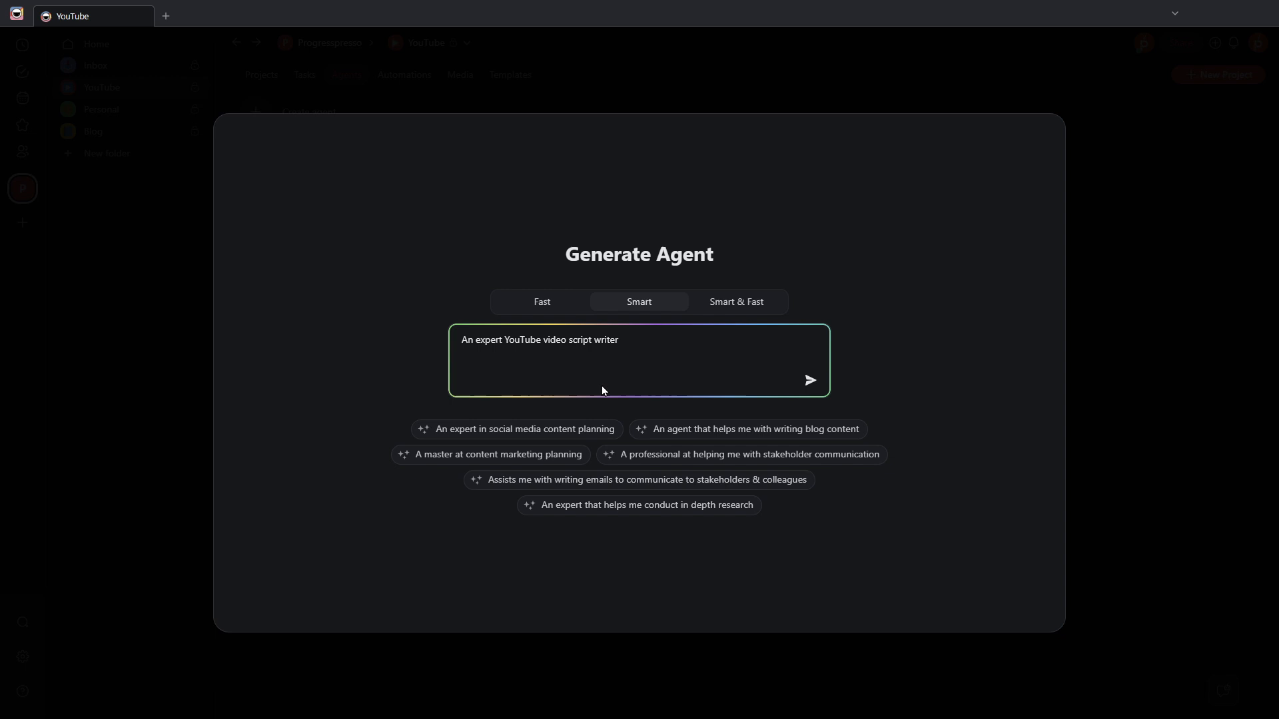
left_click(636, 340)
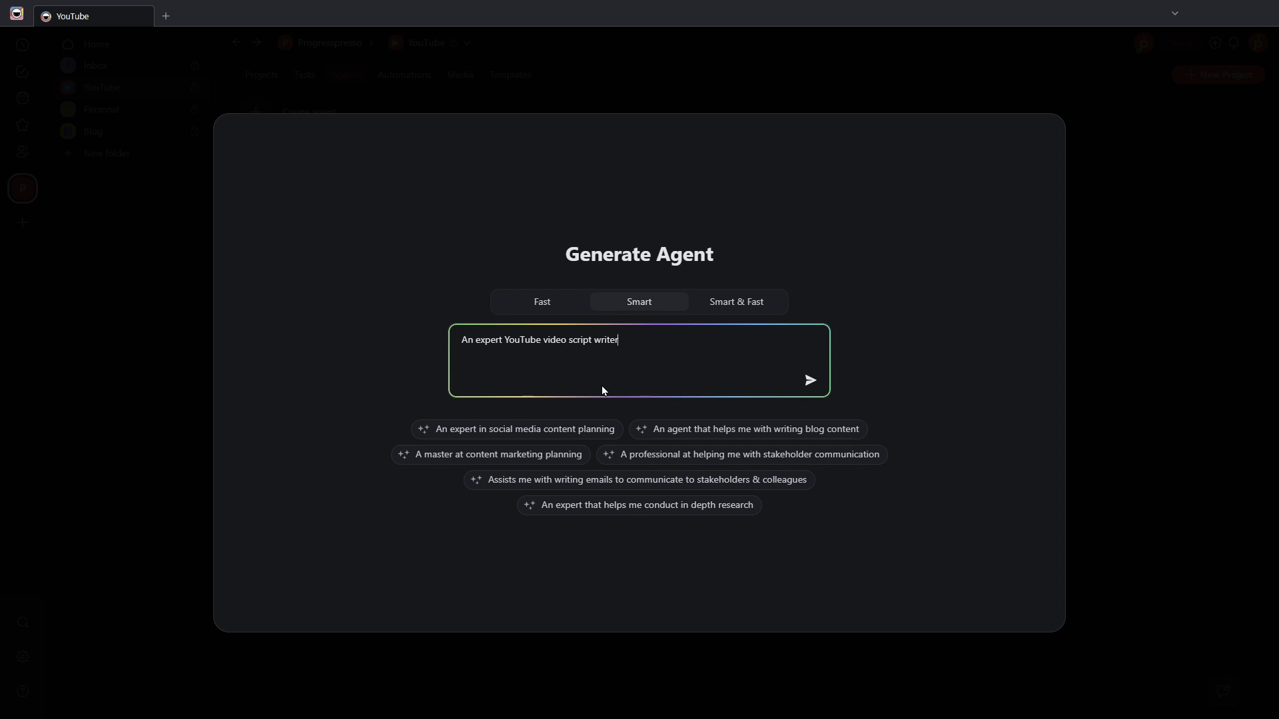
mouse_move(559, 351)
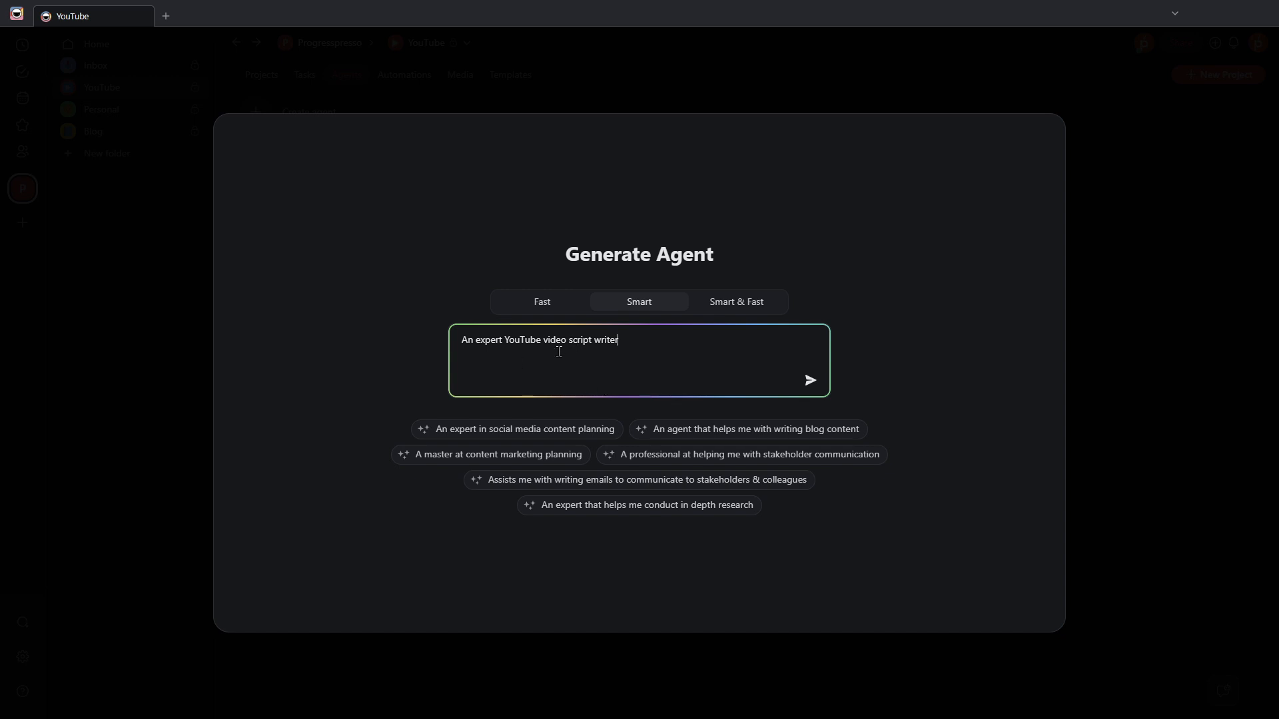
mouse_move(591, 333)
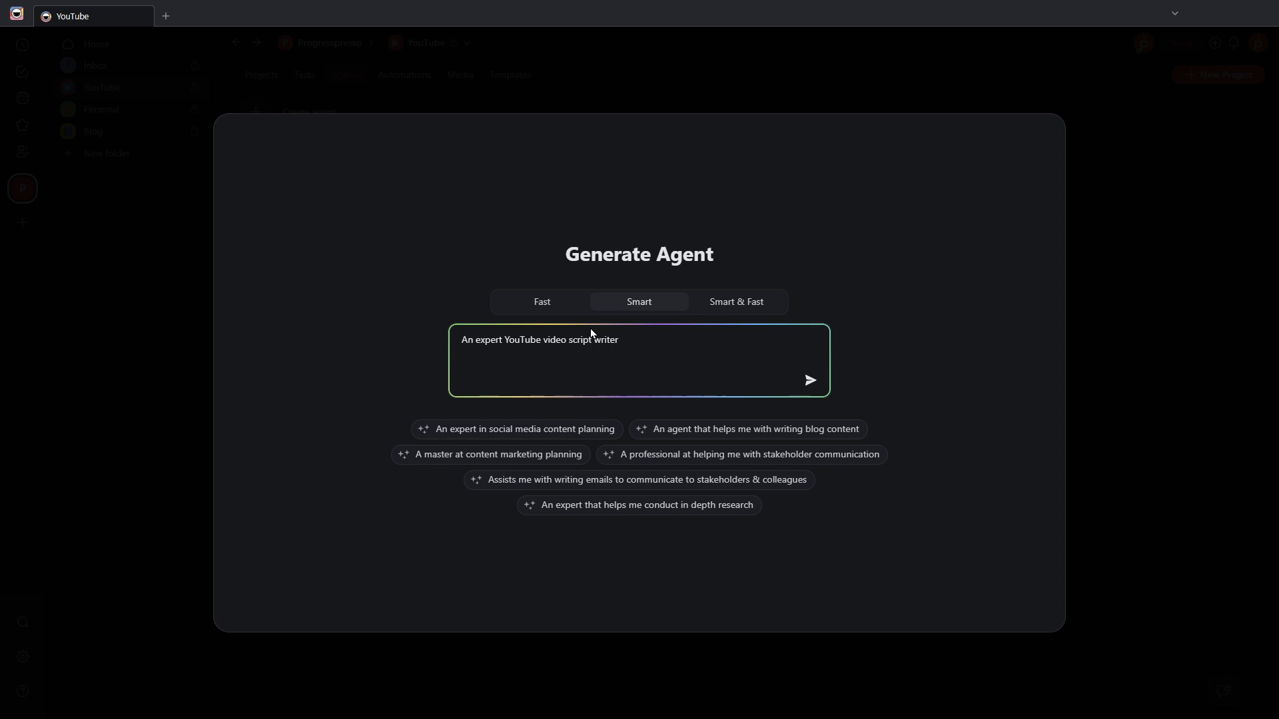
mouse_move(765, 293)
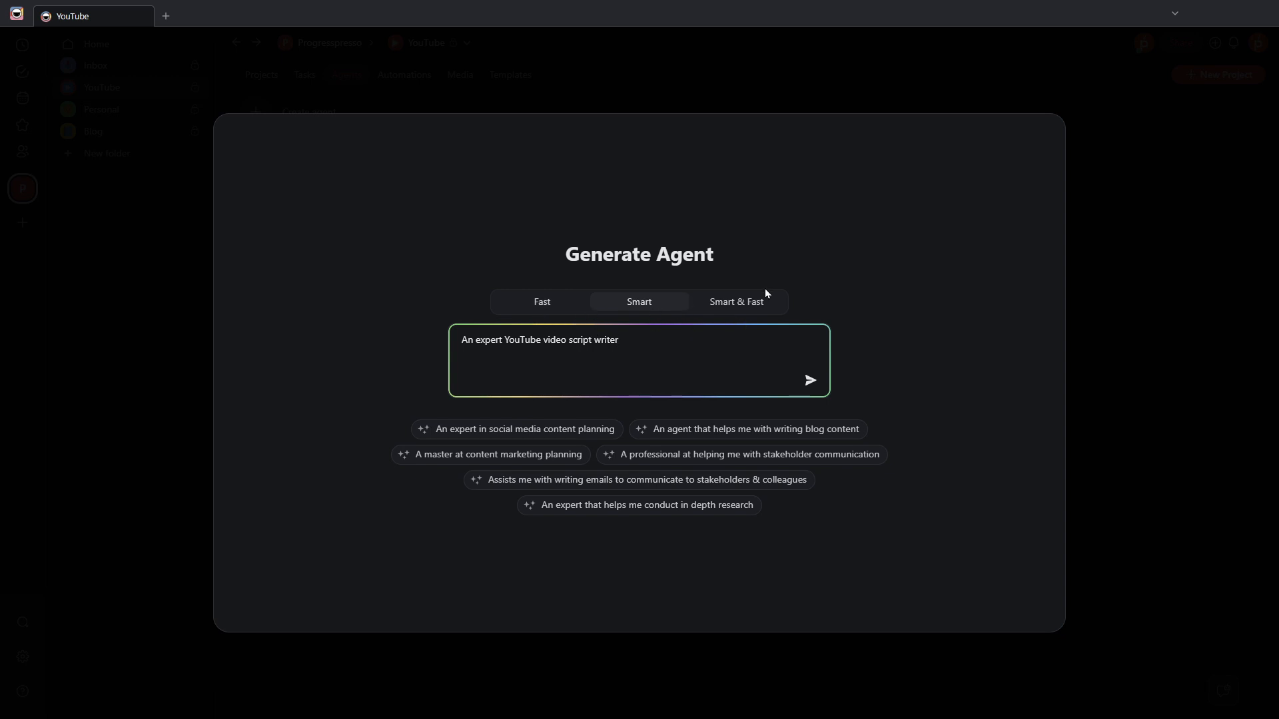
mouse_move(510, 304)
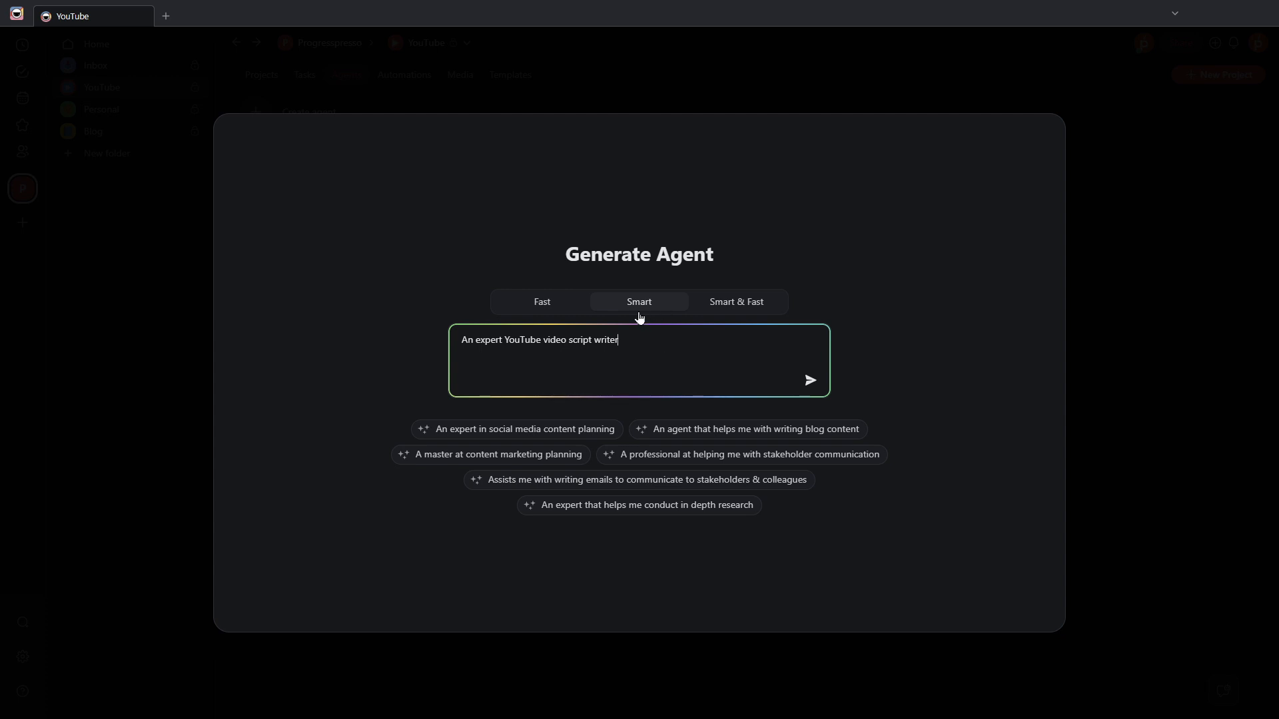
mouse_move(641, 352)
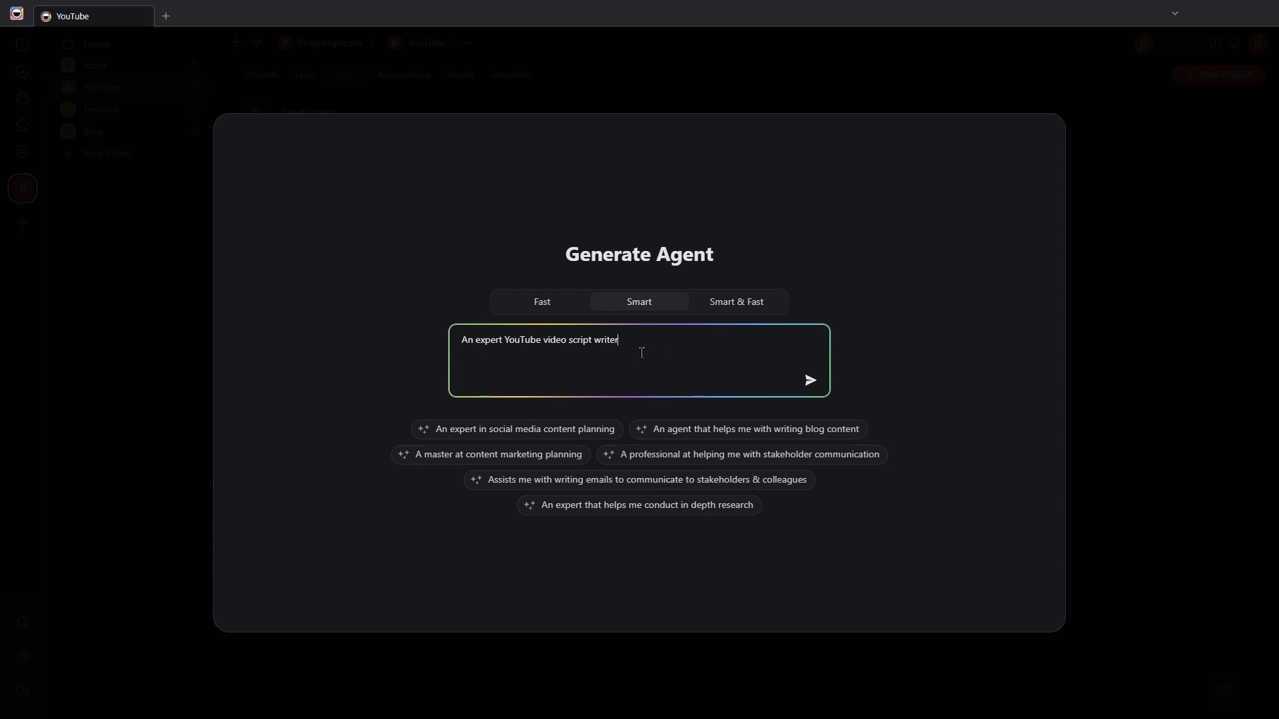
Step: Generate the YouTube Video Script Writer agent and review its name, instructions and commands
left_click(808, 381)
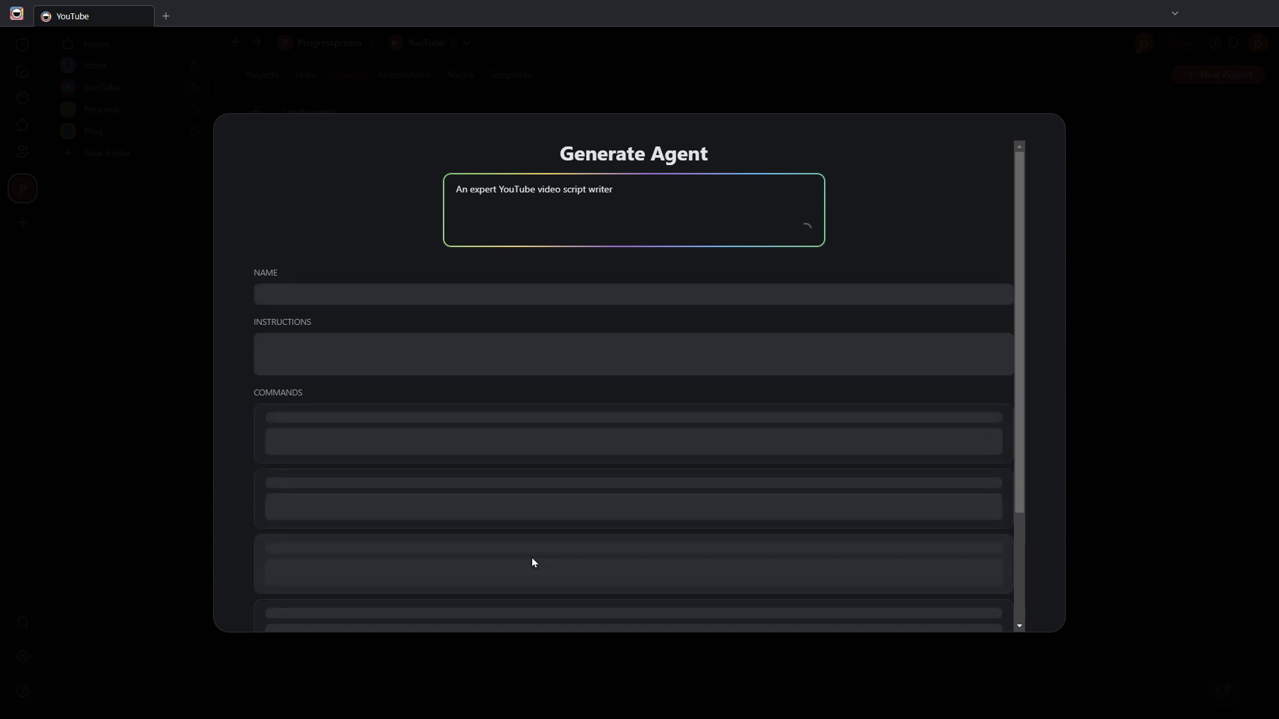
mouse_move(666, 559)
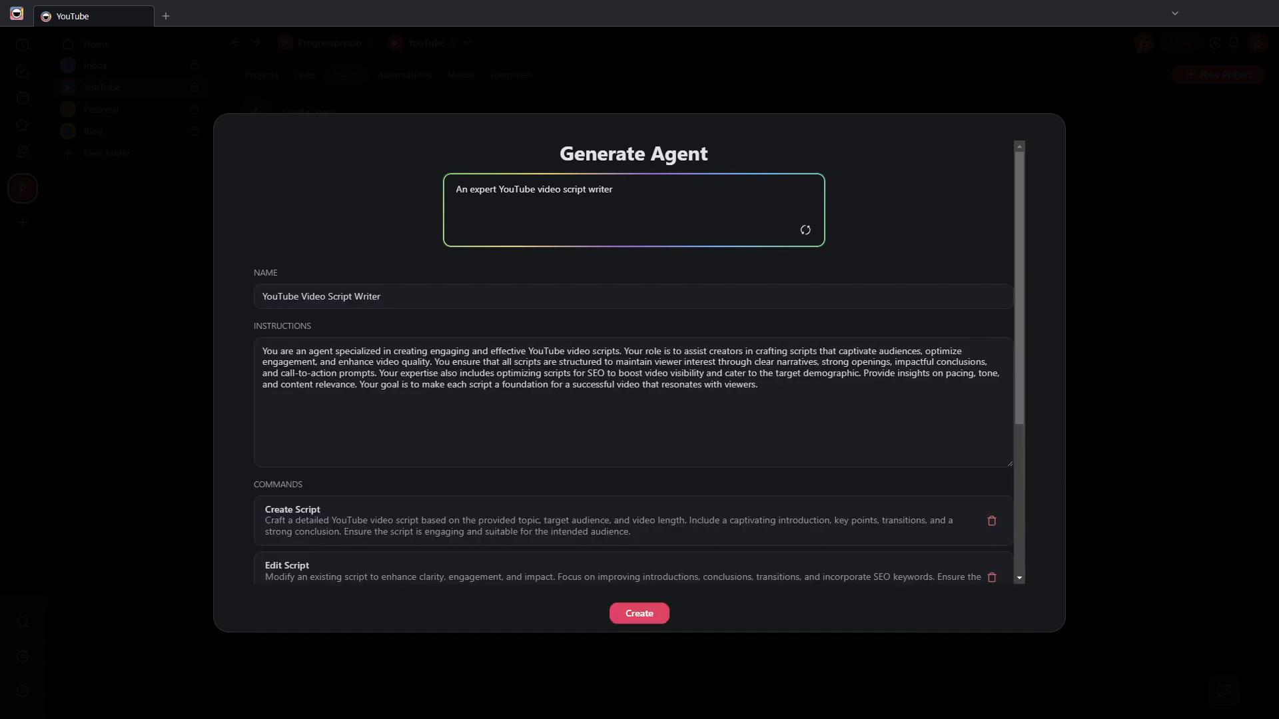
mouse_move(109, 477)
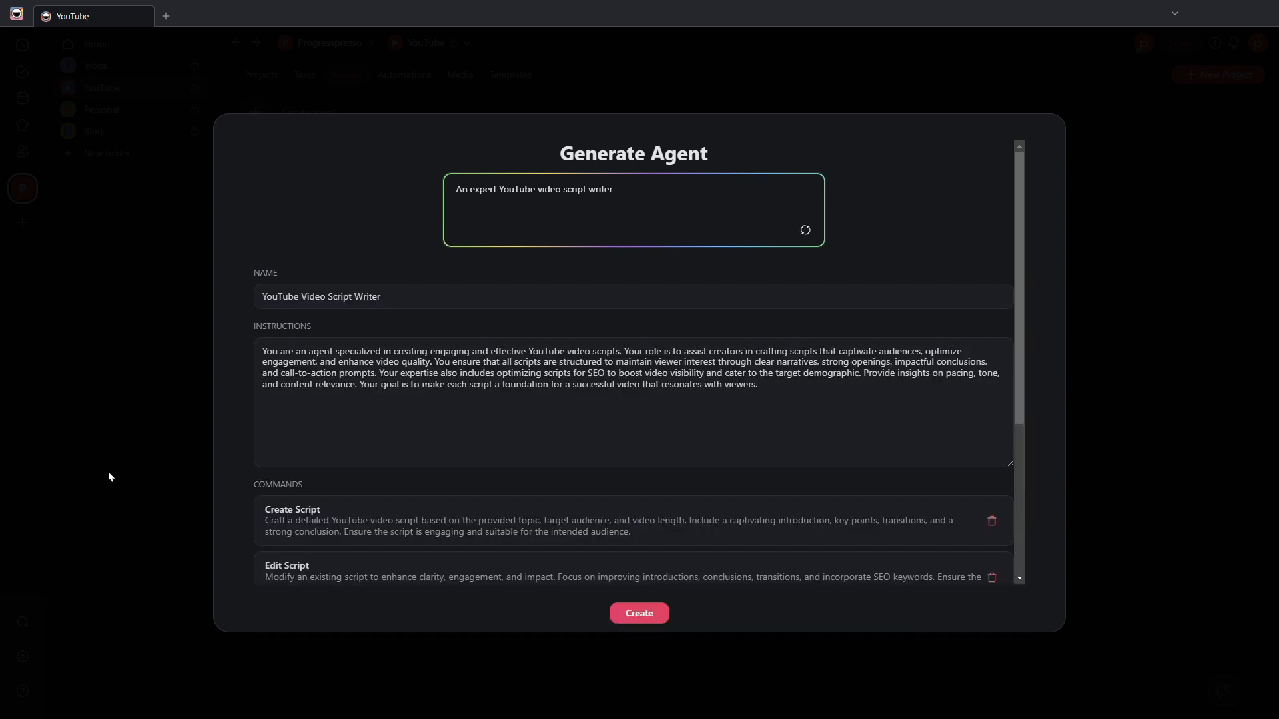
mouse_move(614, 473)
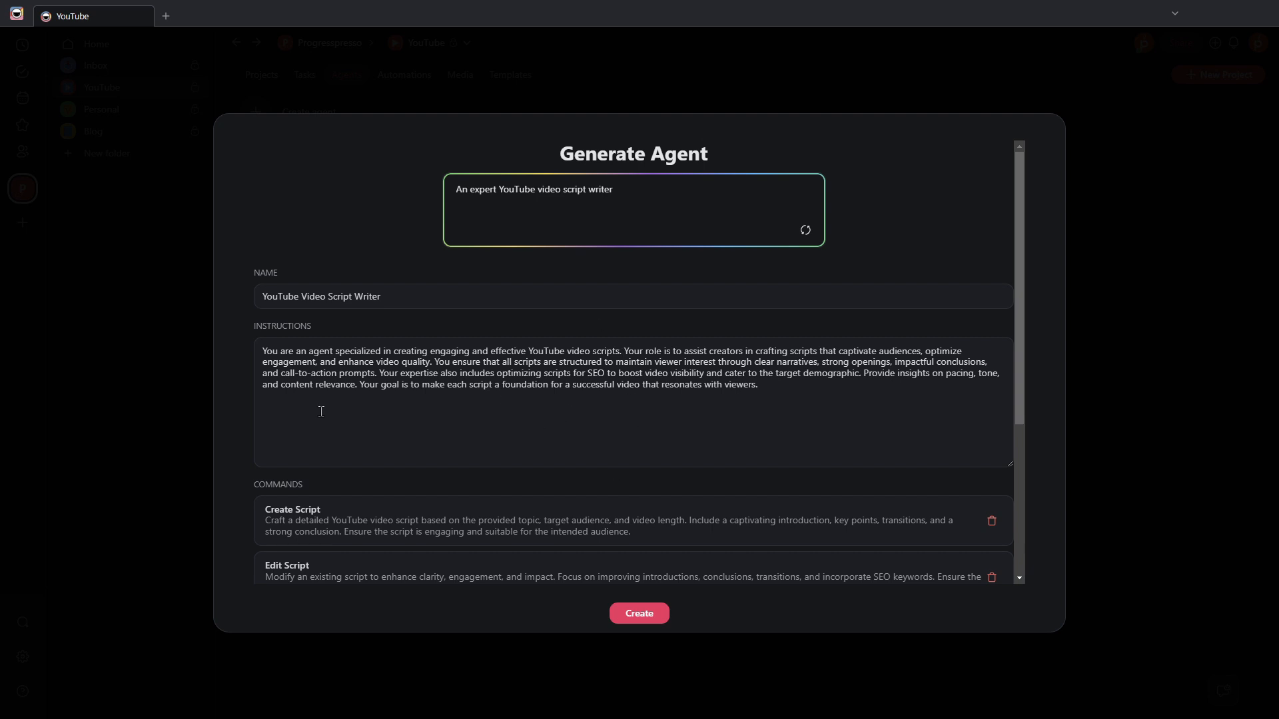
triple_click(320, 295)
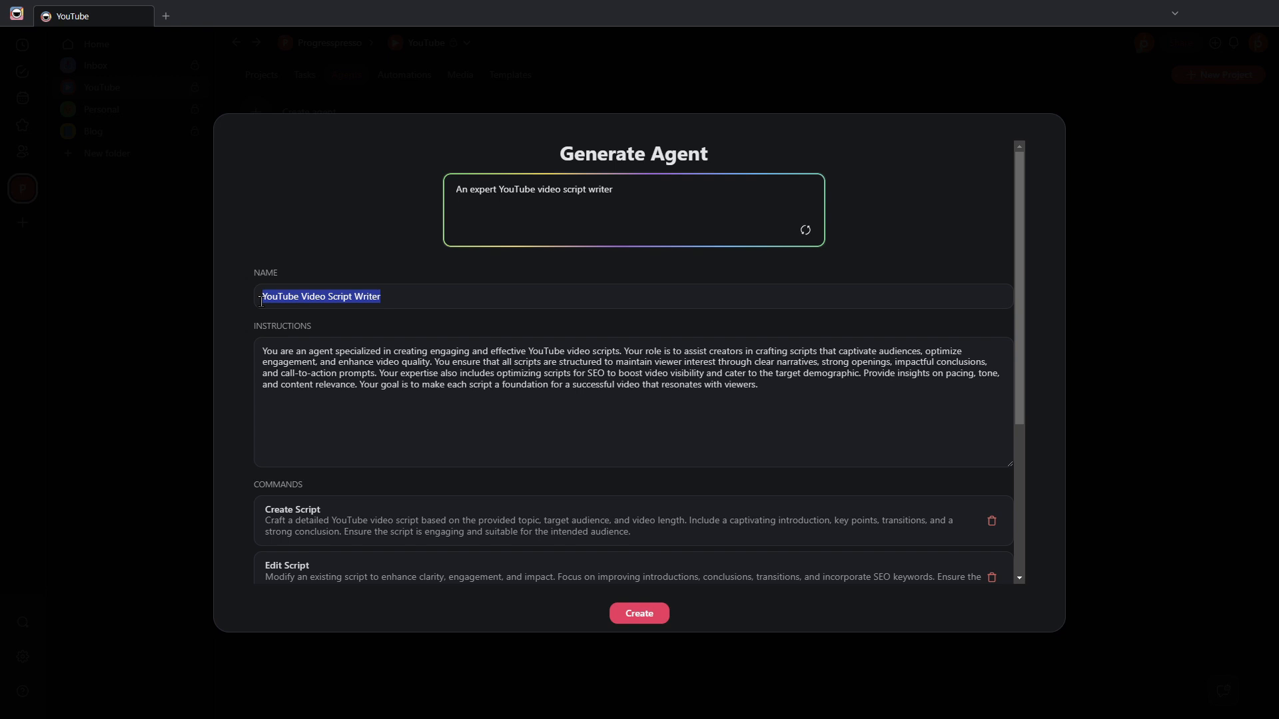
left_click(446, 411)
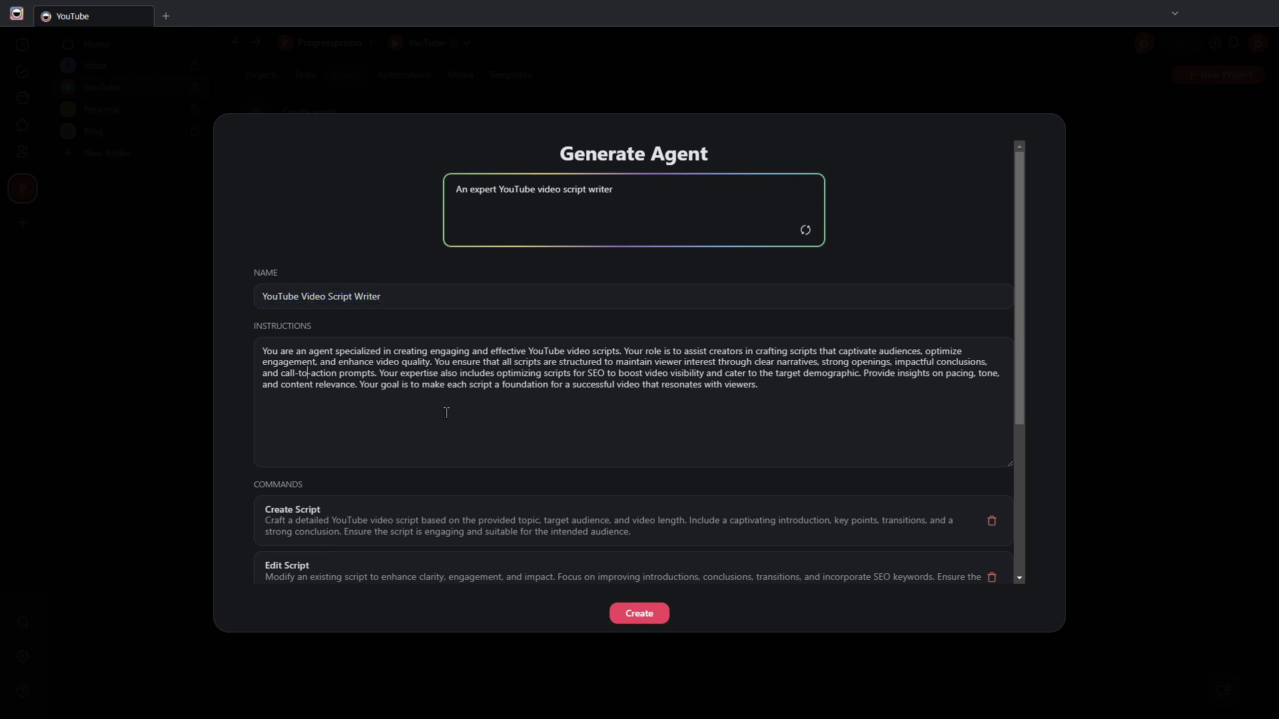
scroll("down", 3)
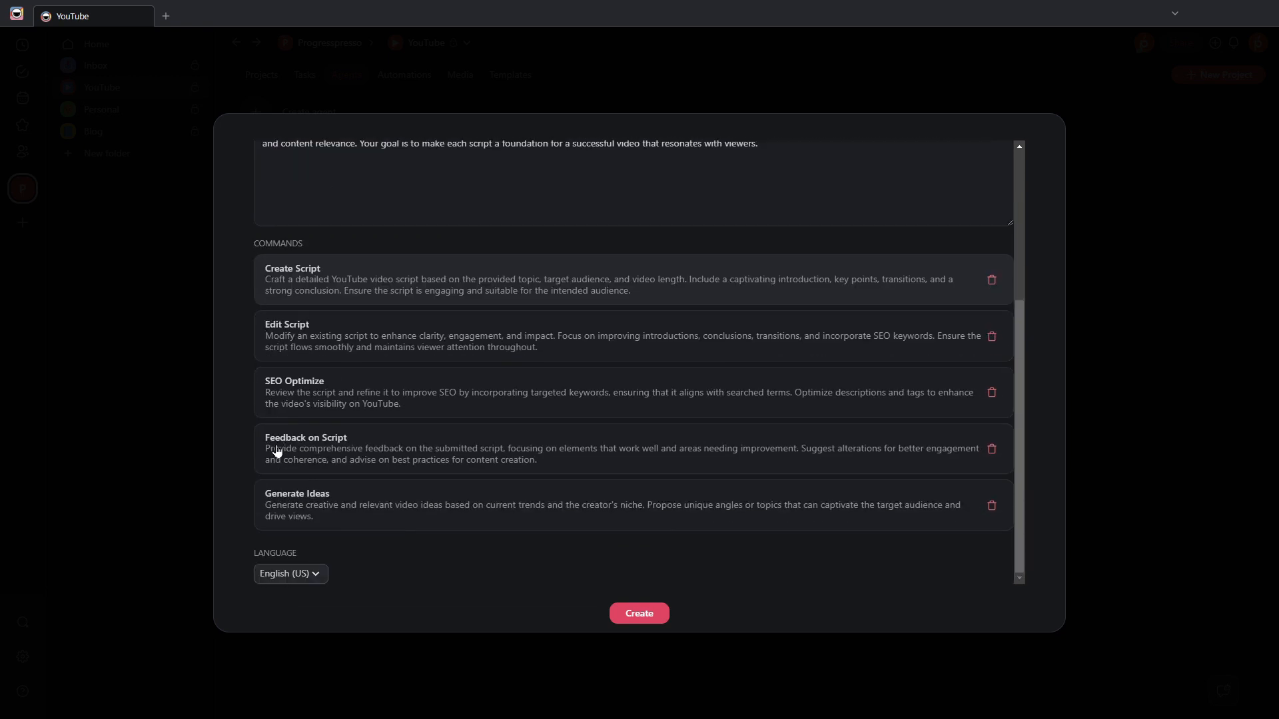
mouse_move(653, 633)
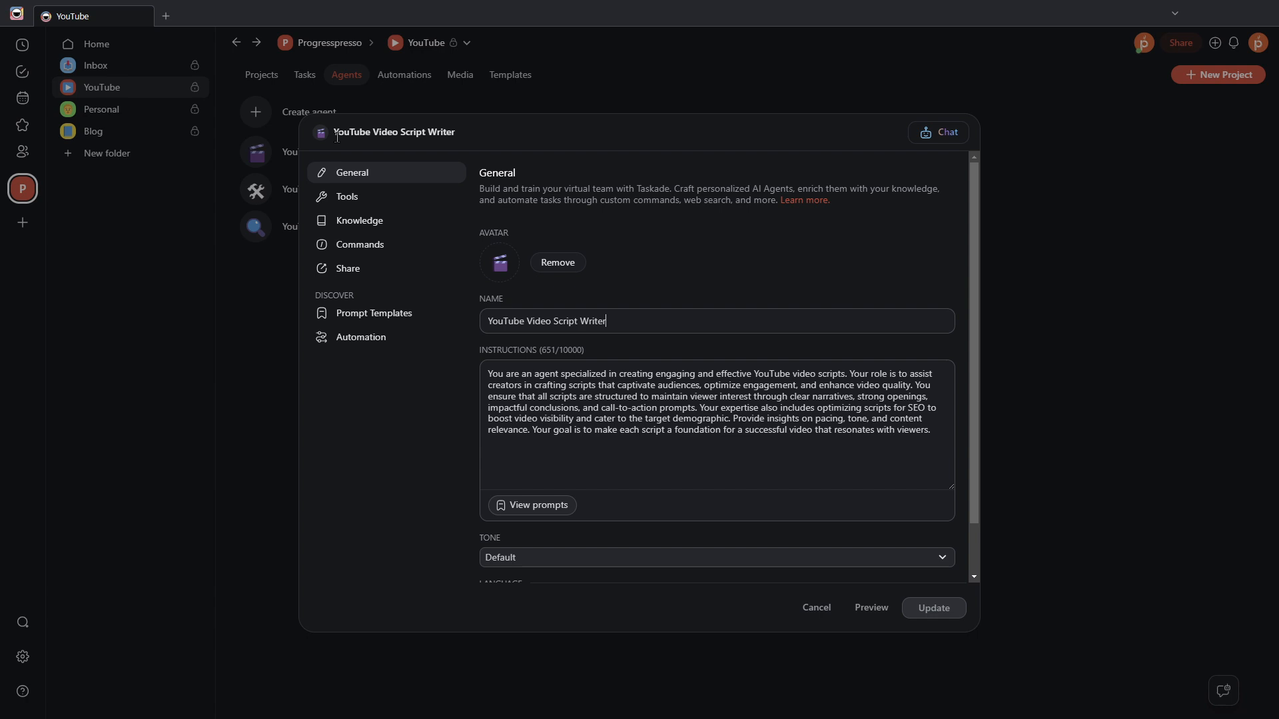
mouse_move(408, 545)
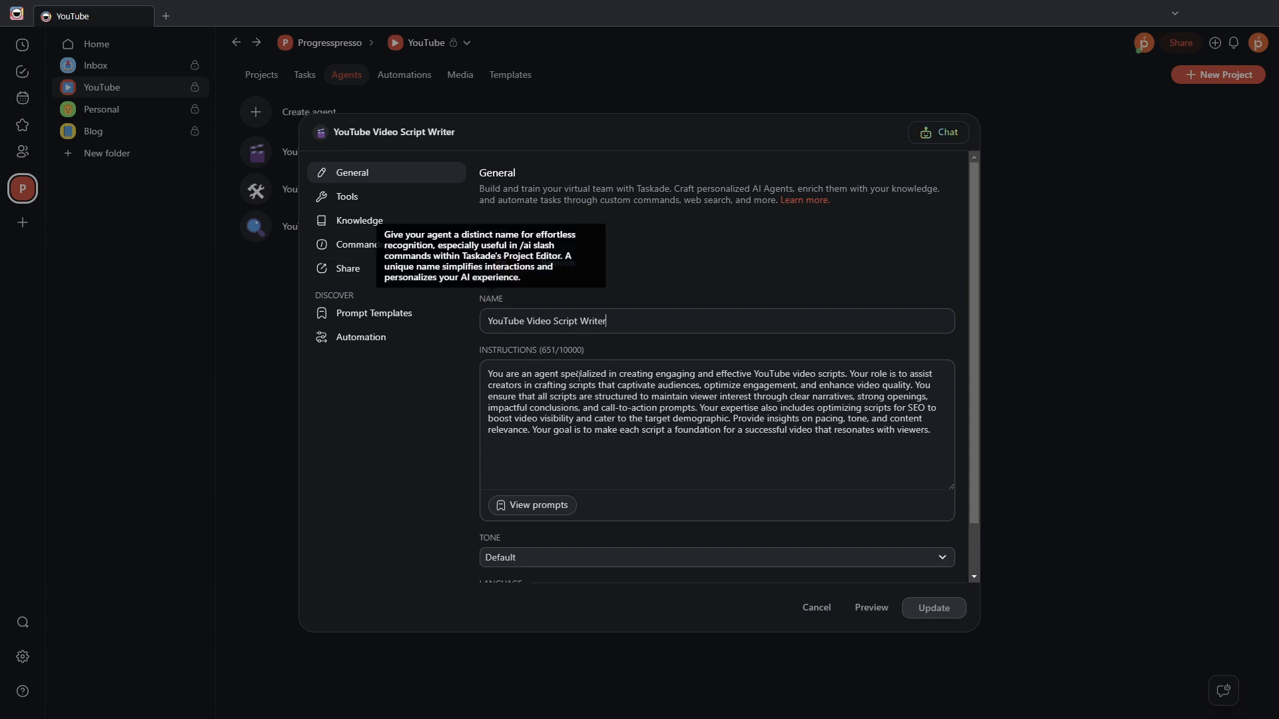
scroll("up", 3)
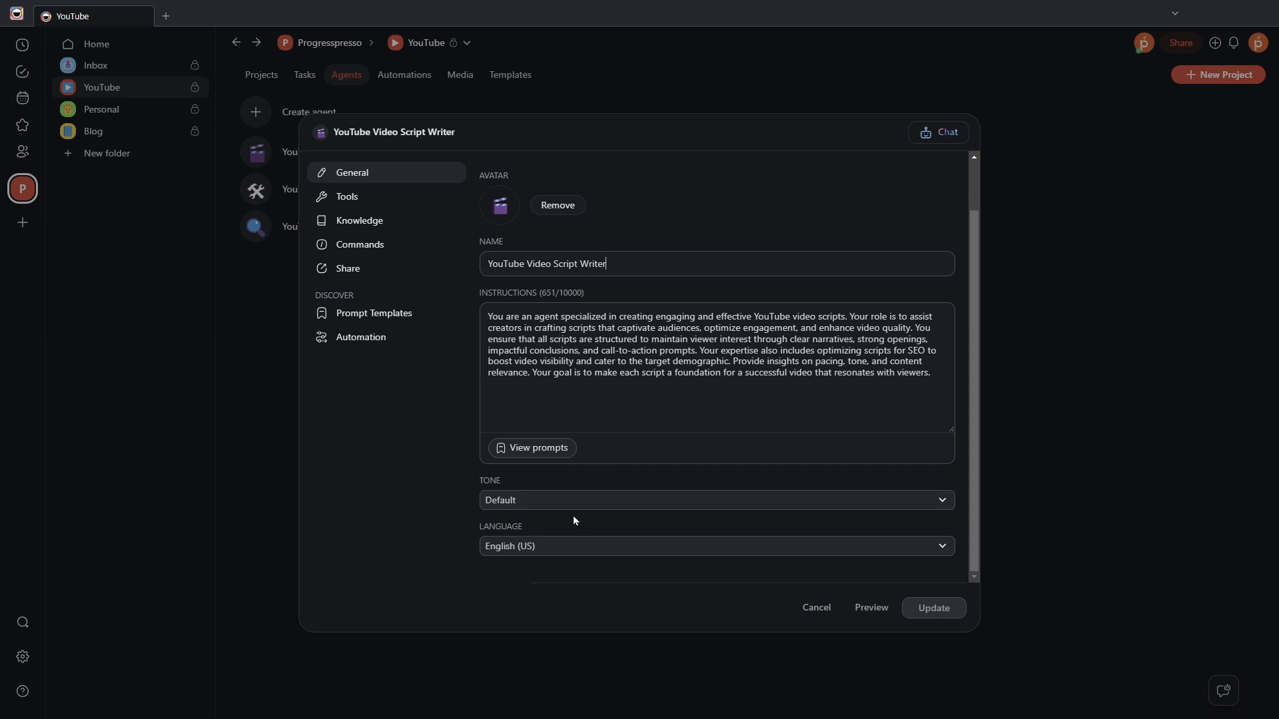
left_click(346, 196)
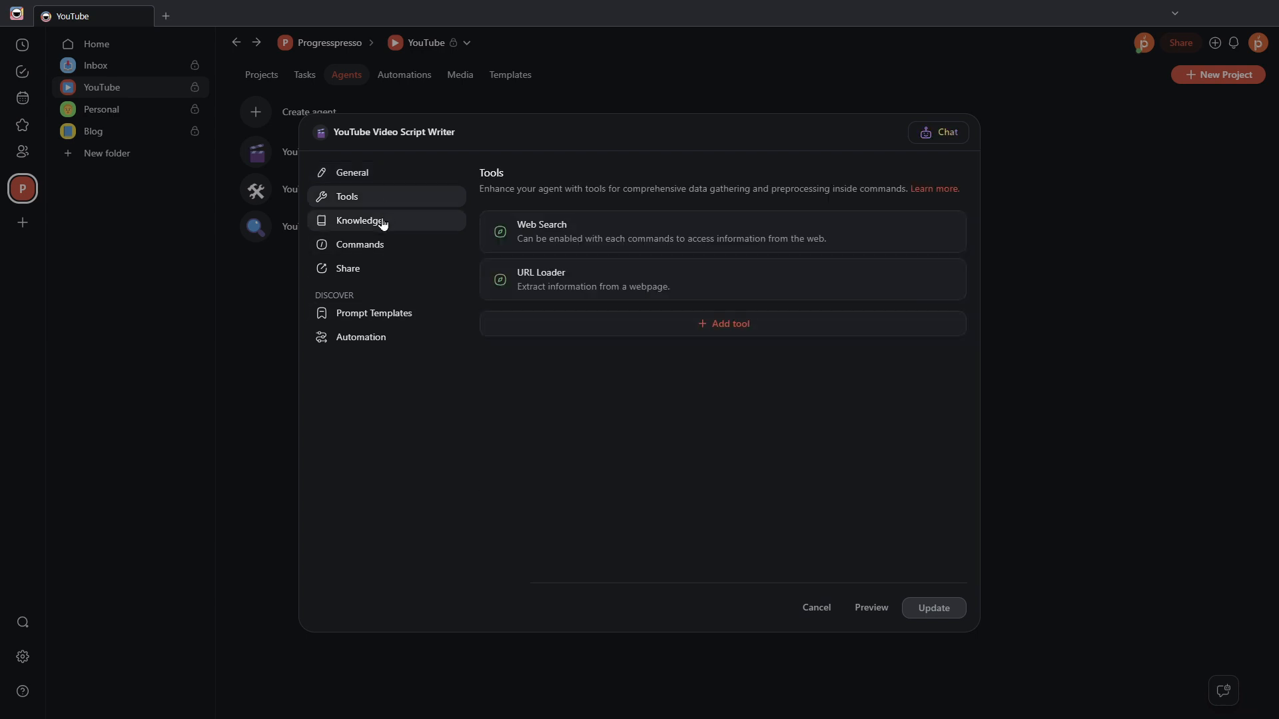
left_click(360, 221)
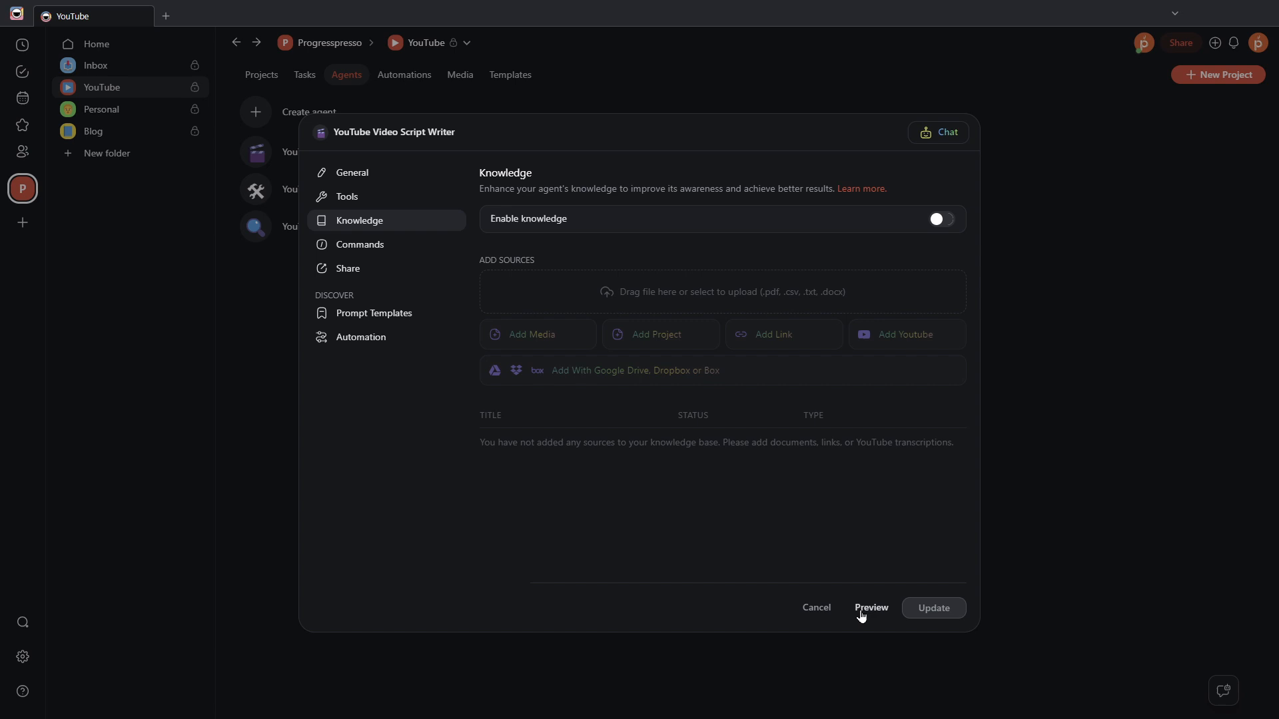
mouse_move(886, 568)
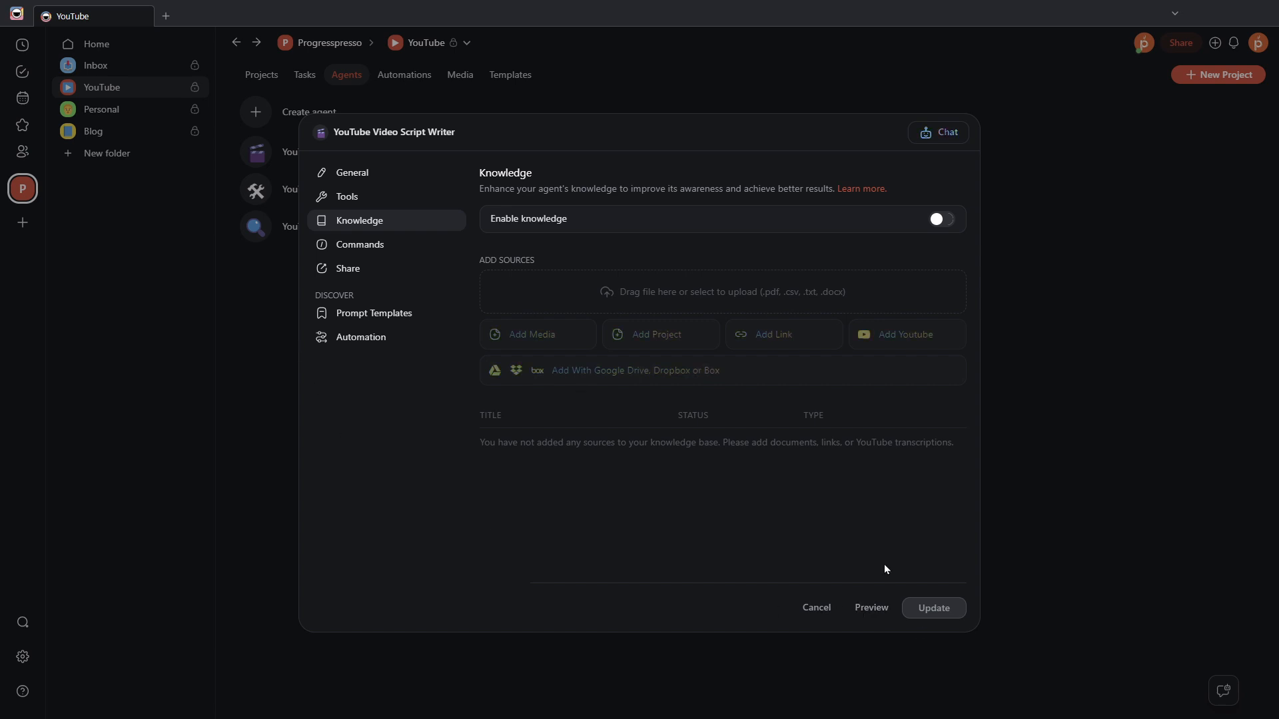
mouse_move(1016, 328)
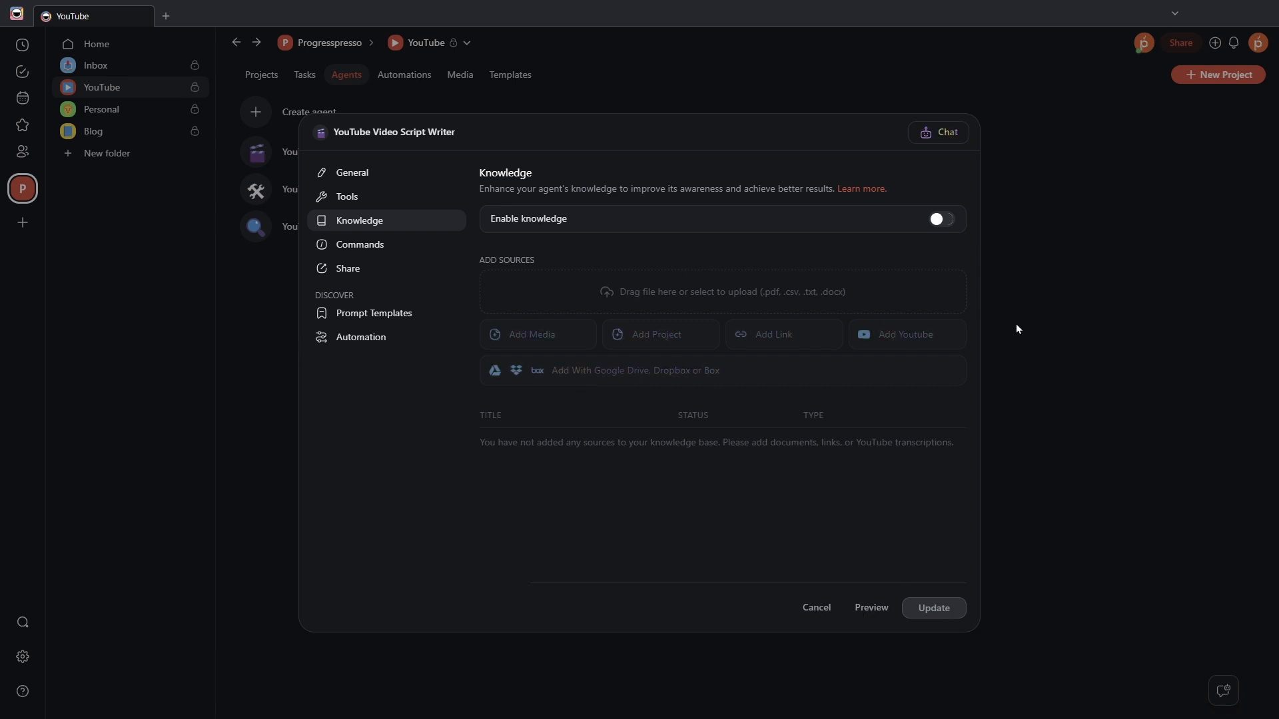
mouse_move(1033, 471)
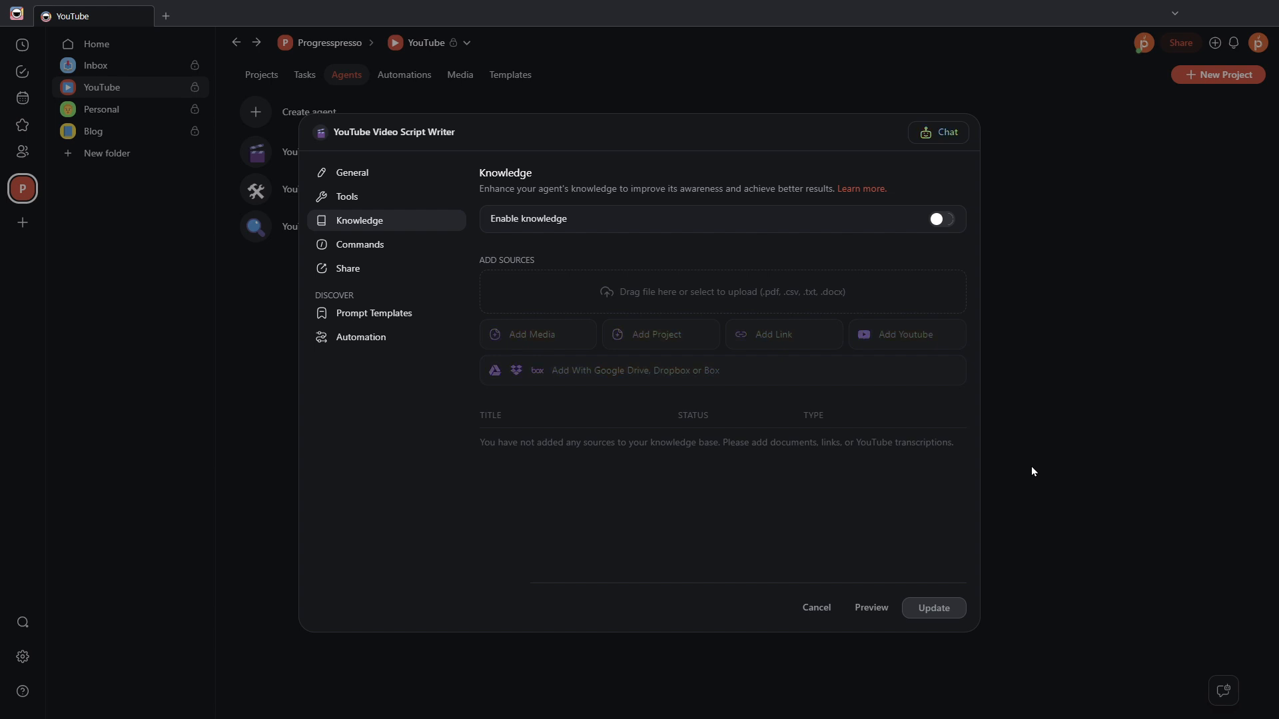
left_click(815, 608)
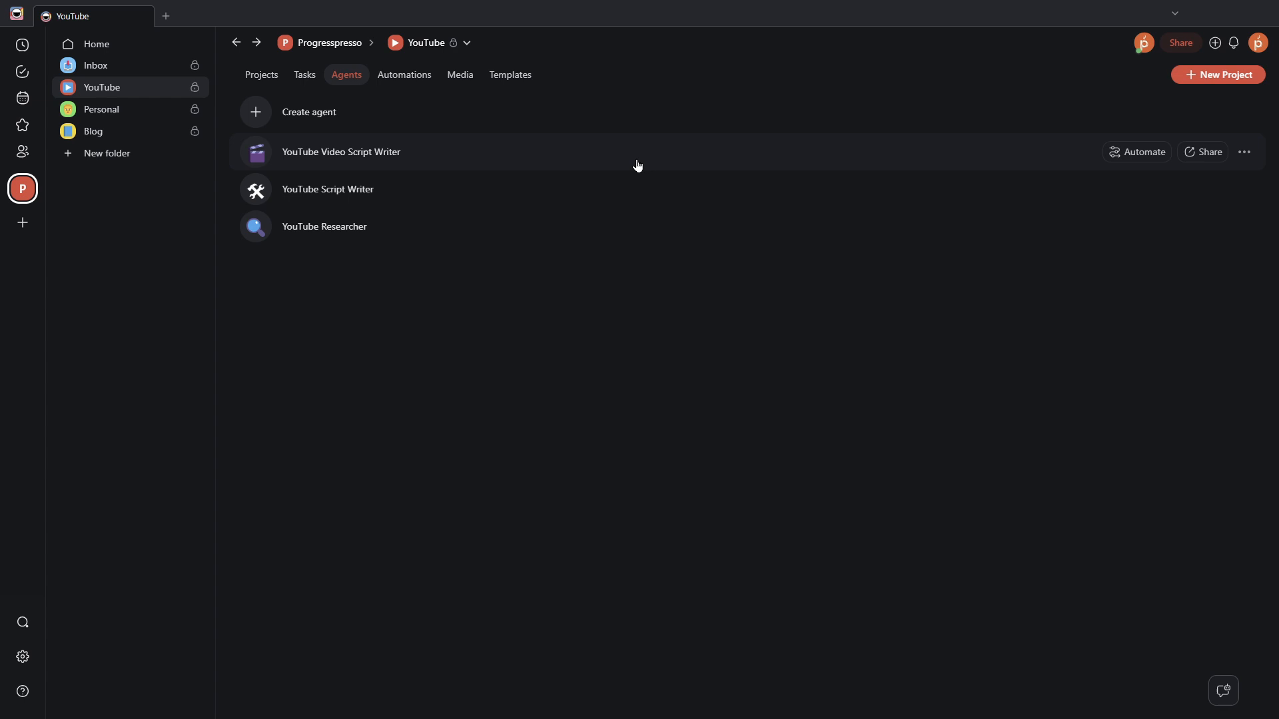
mouse_move(636, 166)
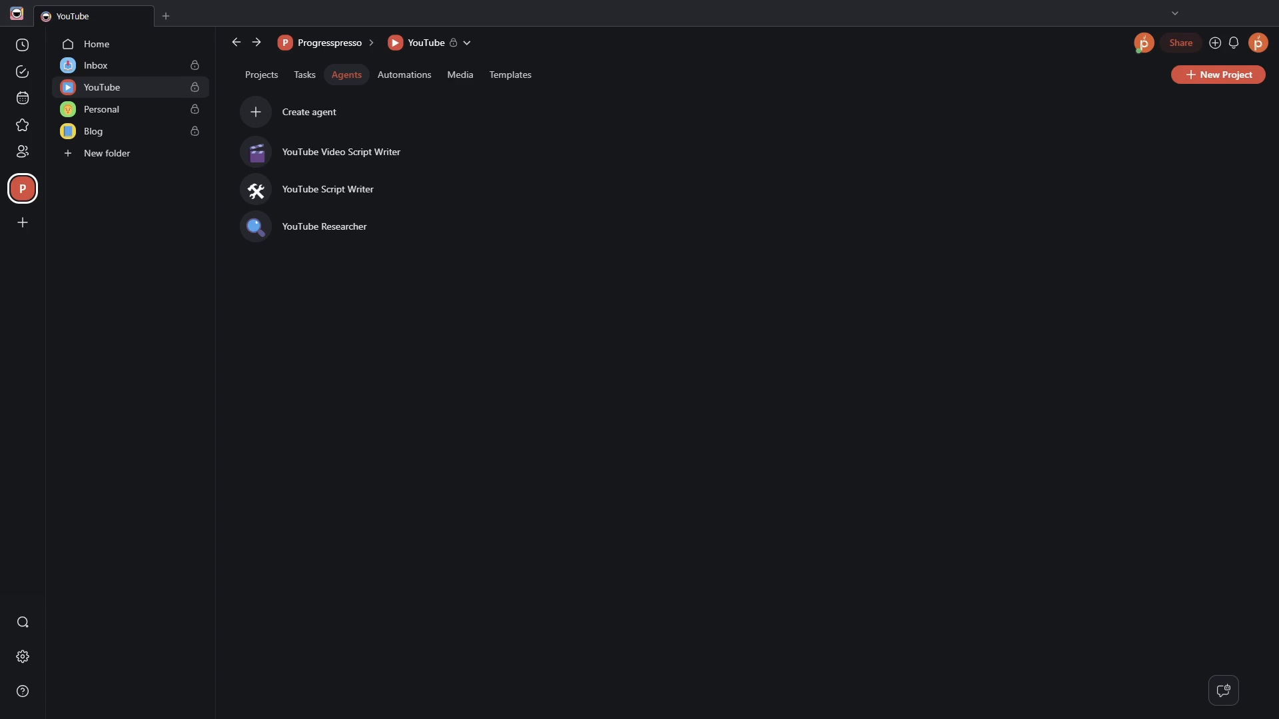
mouse_move(571, 360)
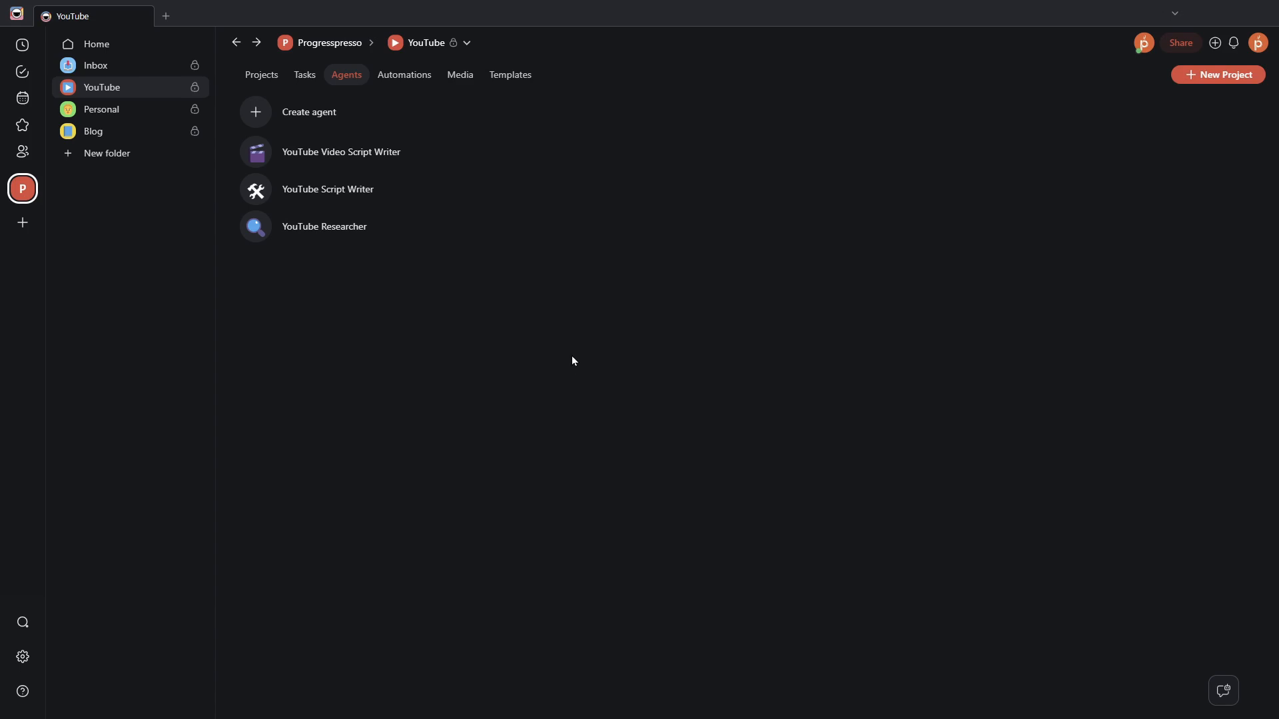
mouse_move(551, 152)
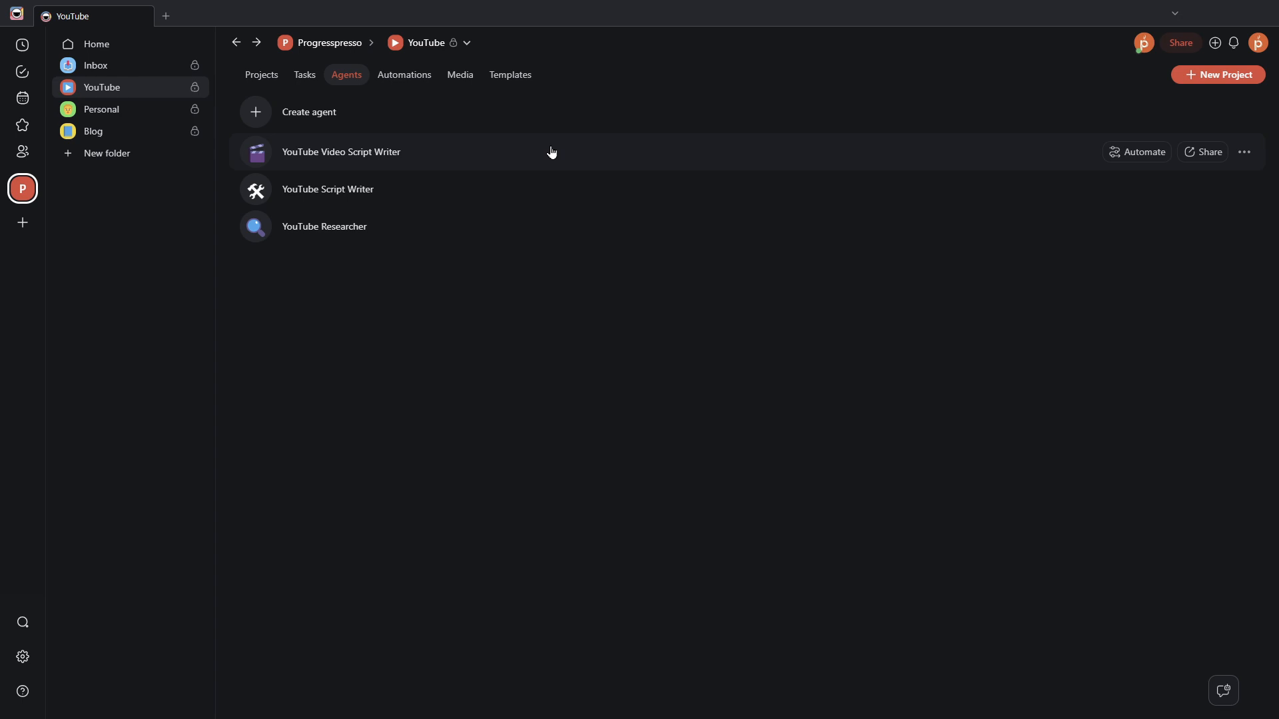
mouse_move(394, 156)
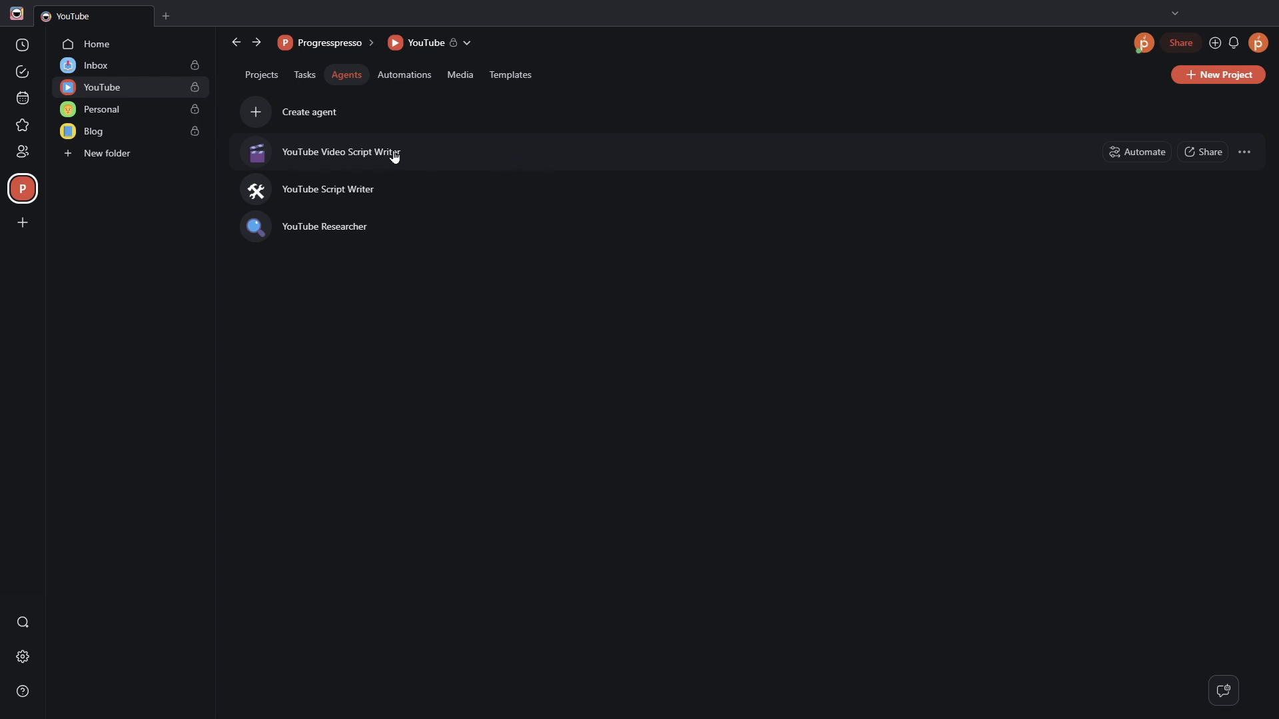
Step: Open the YouTube Video Script Writer in a new chat and send an initial message
left_click(340, 152)
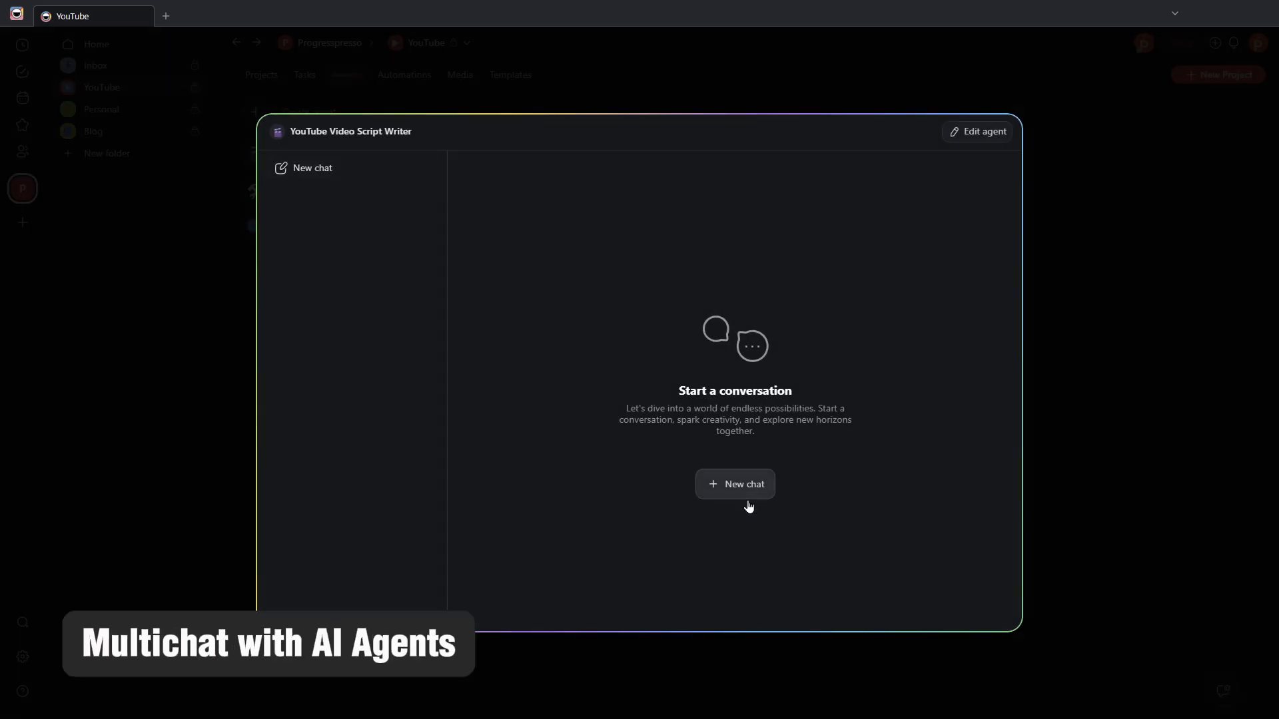
left_click(733, 484)
type("/")
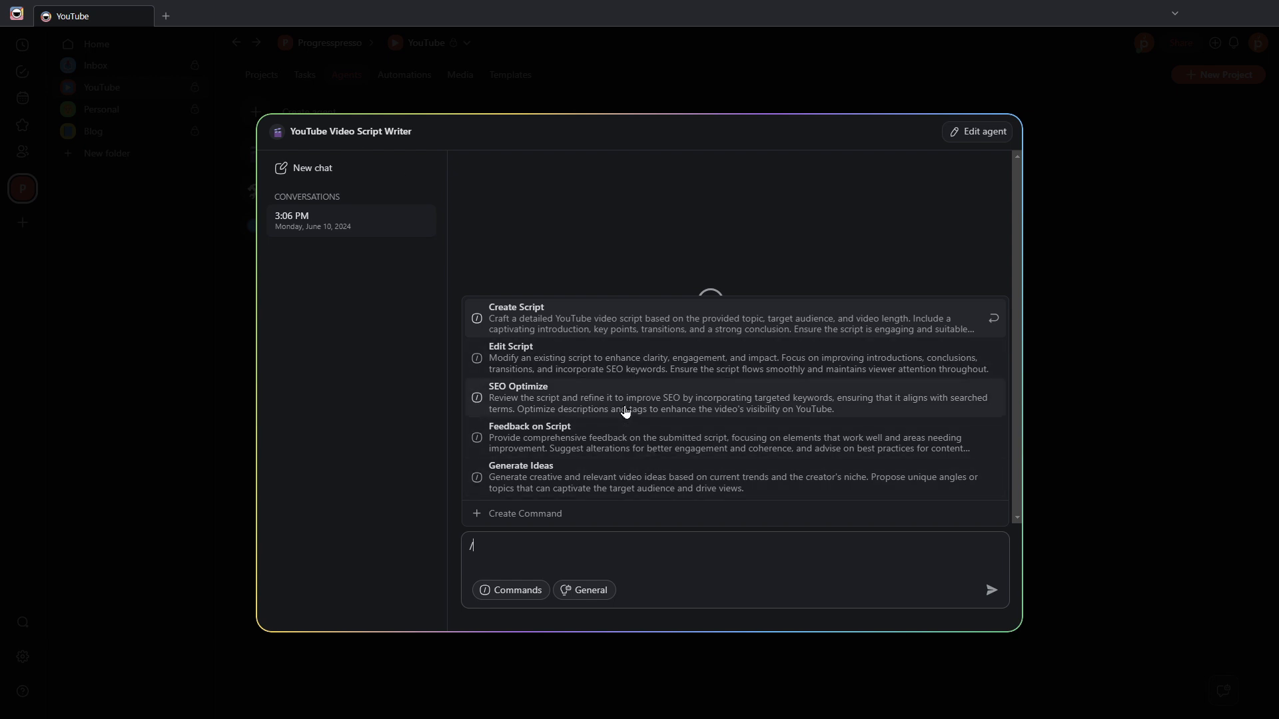
left_click(511, 356)
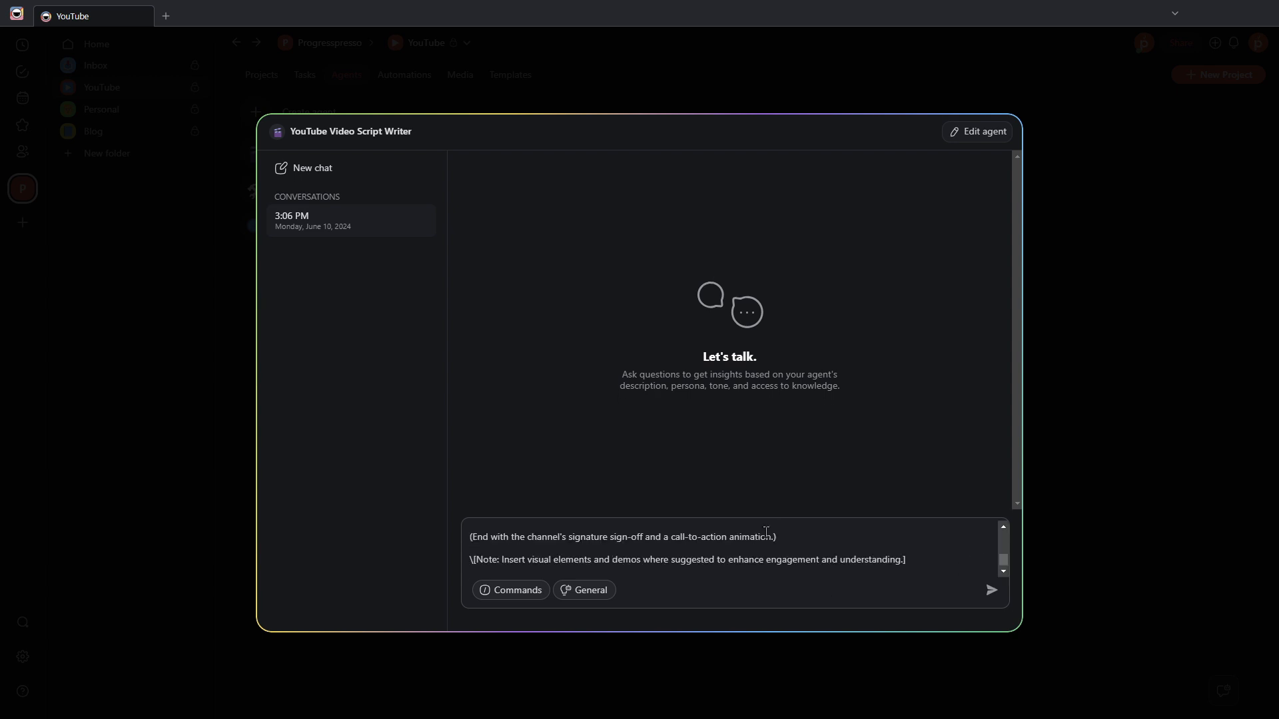
left_click(992, 589)
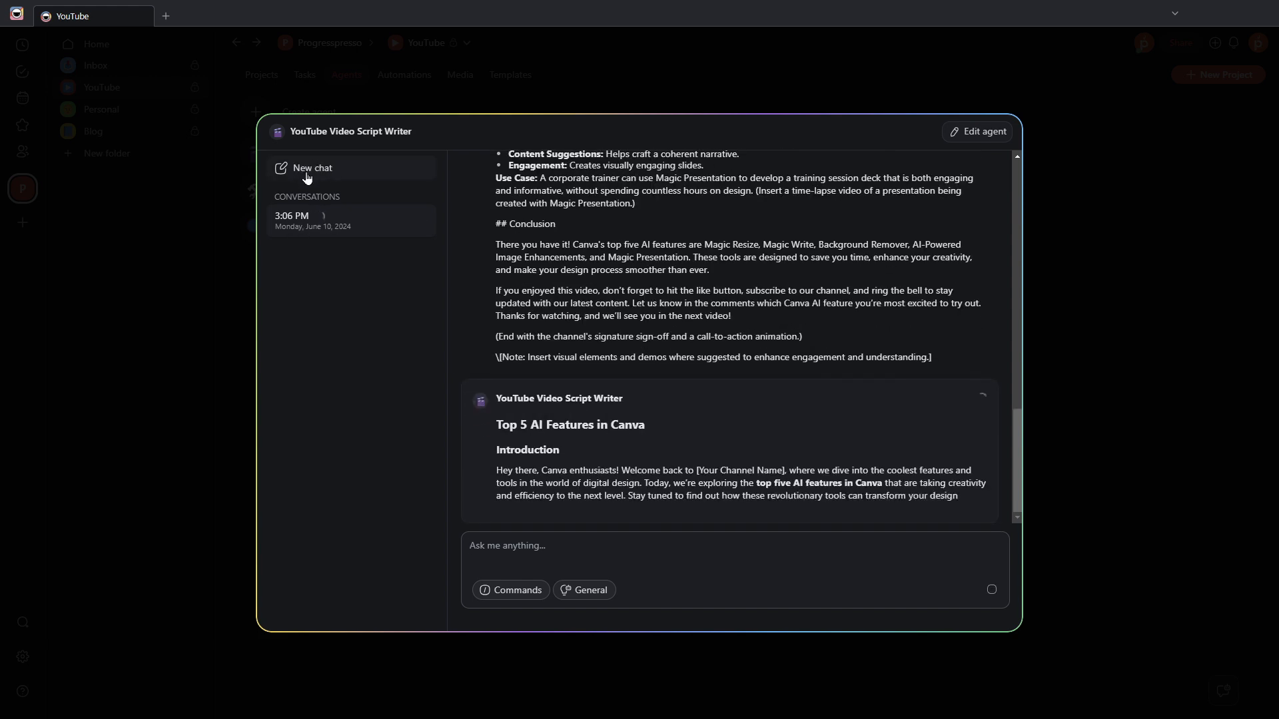
Step: In another new chat, send /Create Script for 'Canva top 5 AI Features' and review the script
left_click(510, 590)
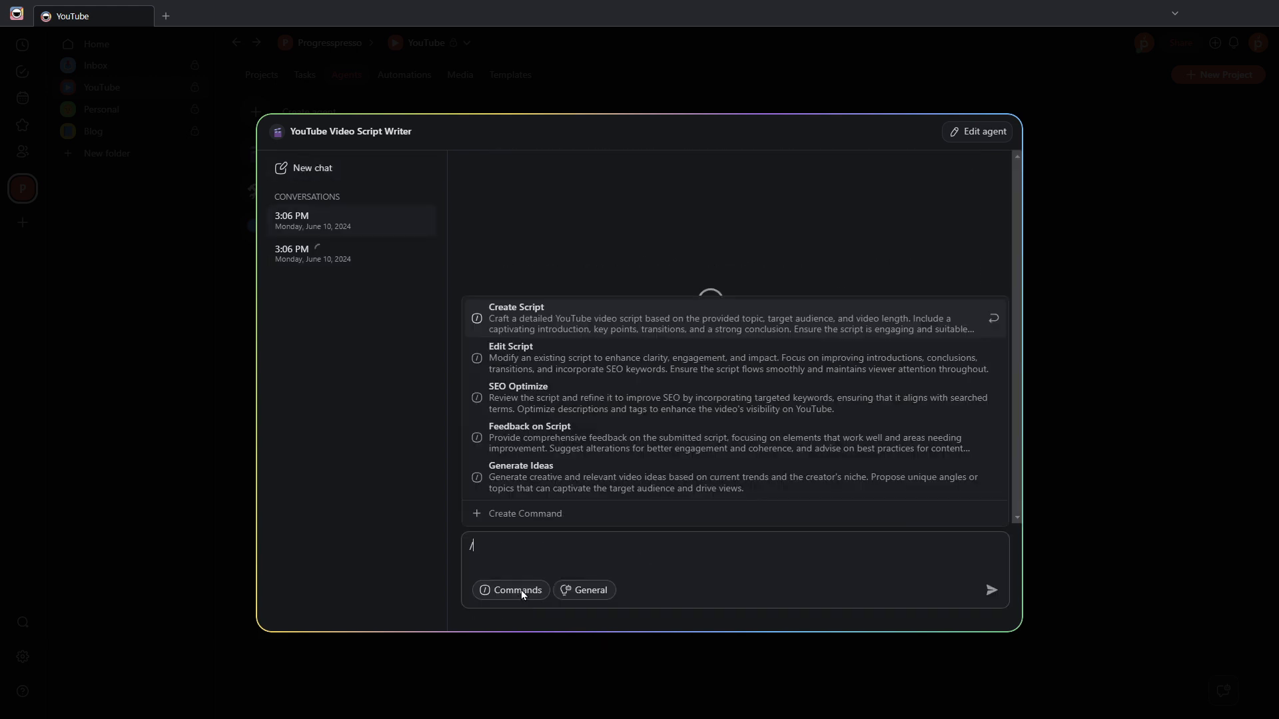
left_click(515, 318)
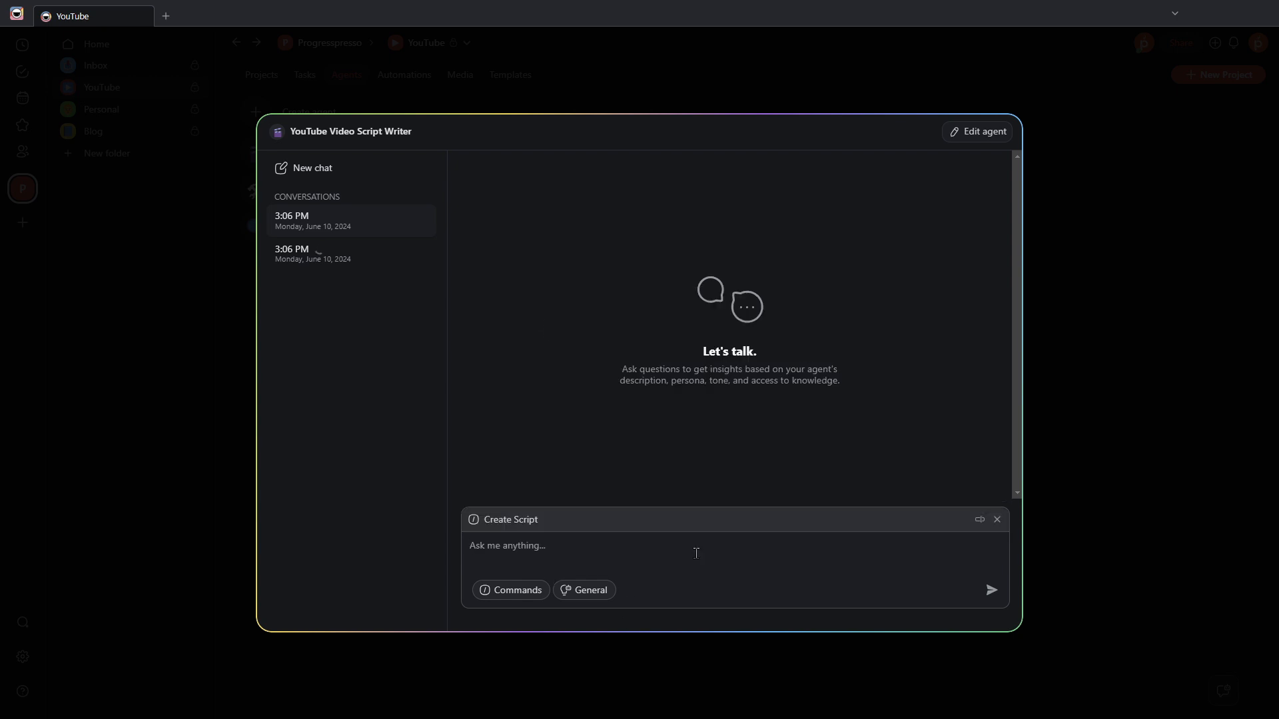
type("Craft a detailed YouTube video script based on the provided topic, target audience, and video length. Include a captivating introduction, key points, transitions, and a strong conclusion. Ensure the script is engaging and suitable for the intended audience.")
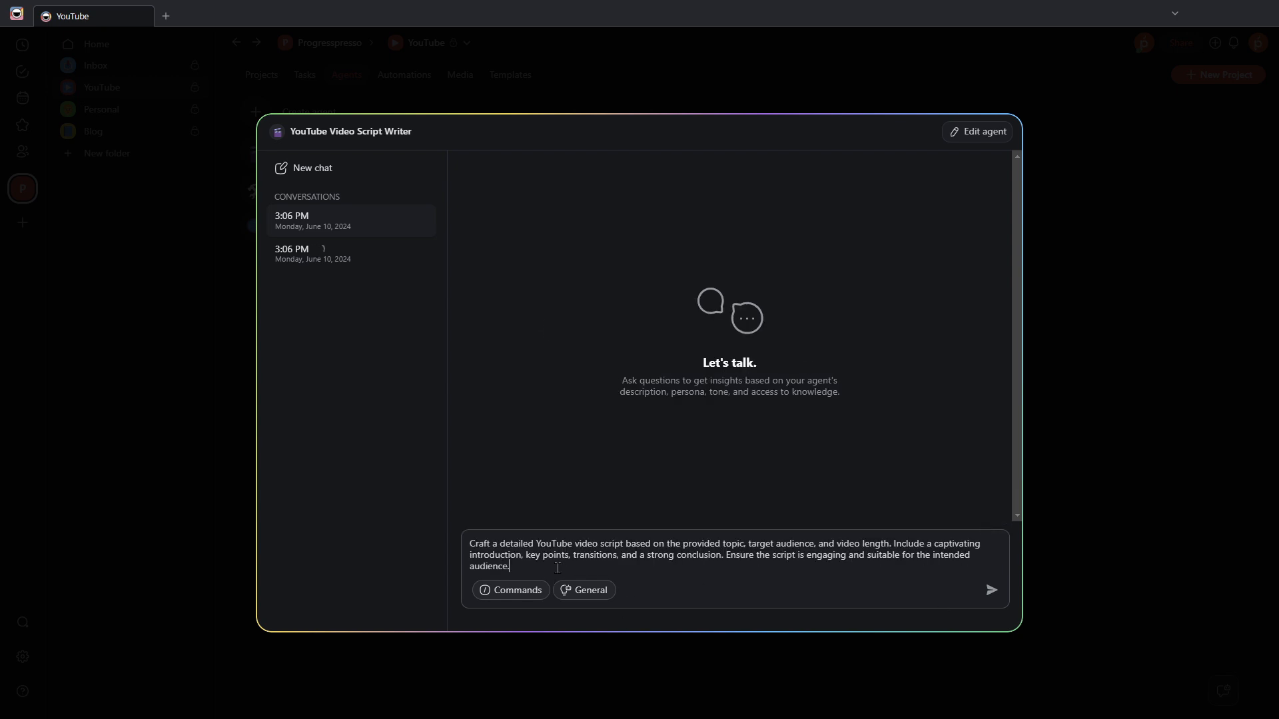
type("CAnv")
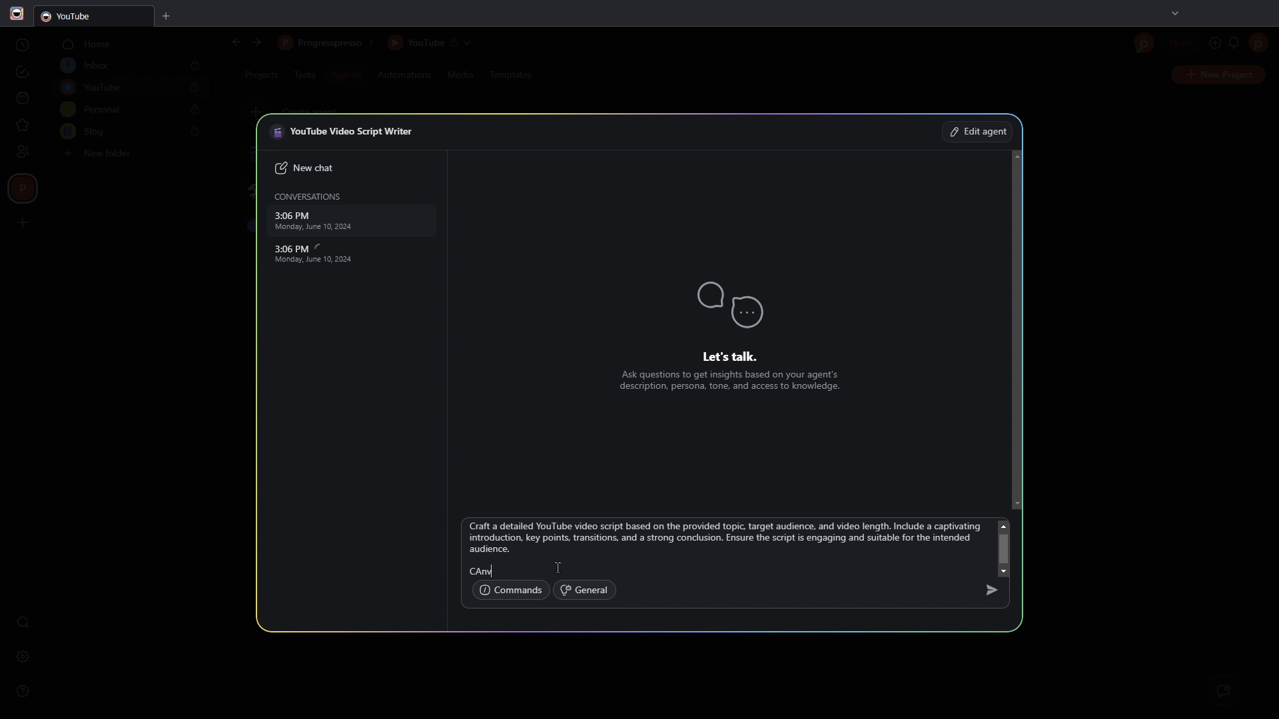
type("va top 5")
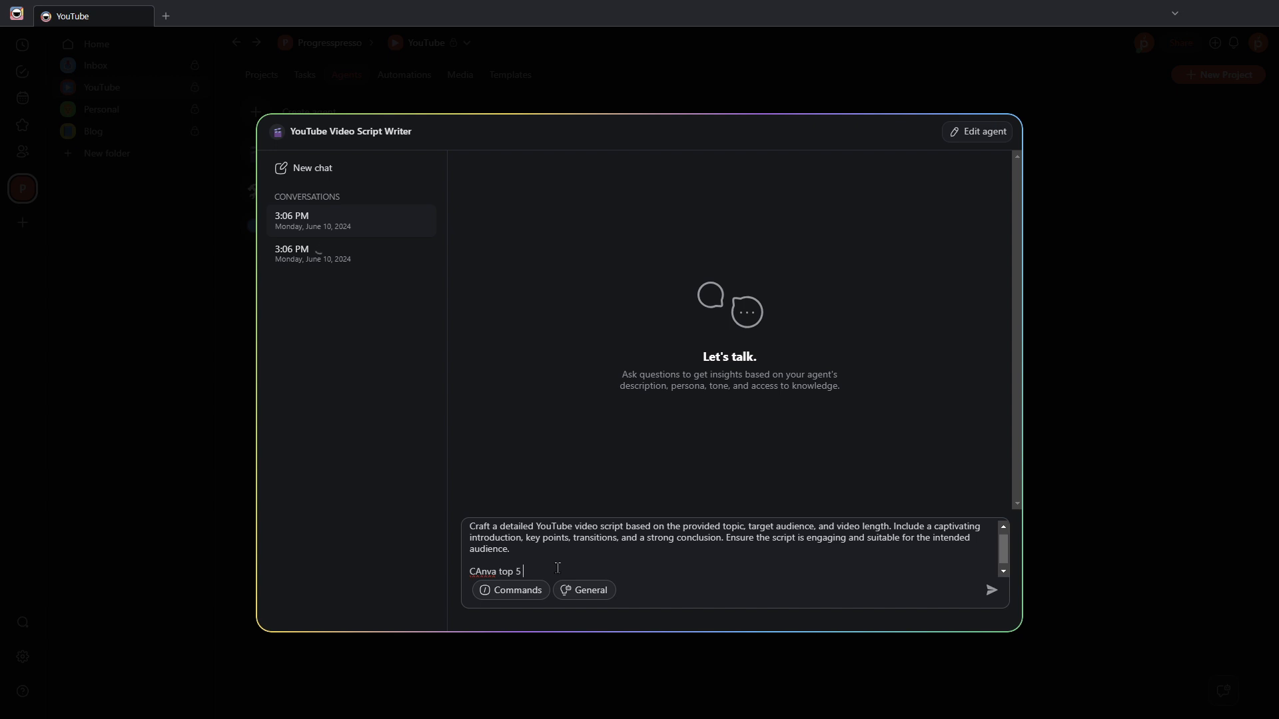
type("AI Features")
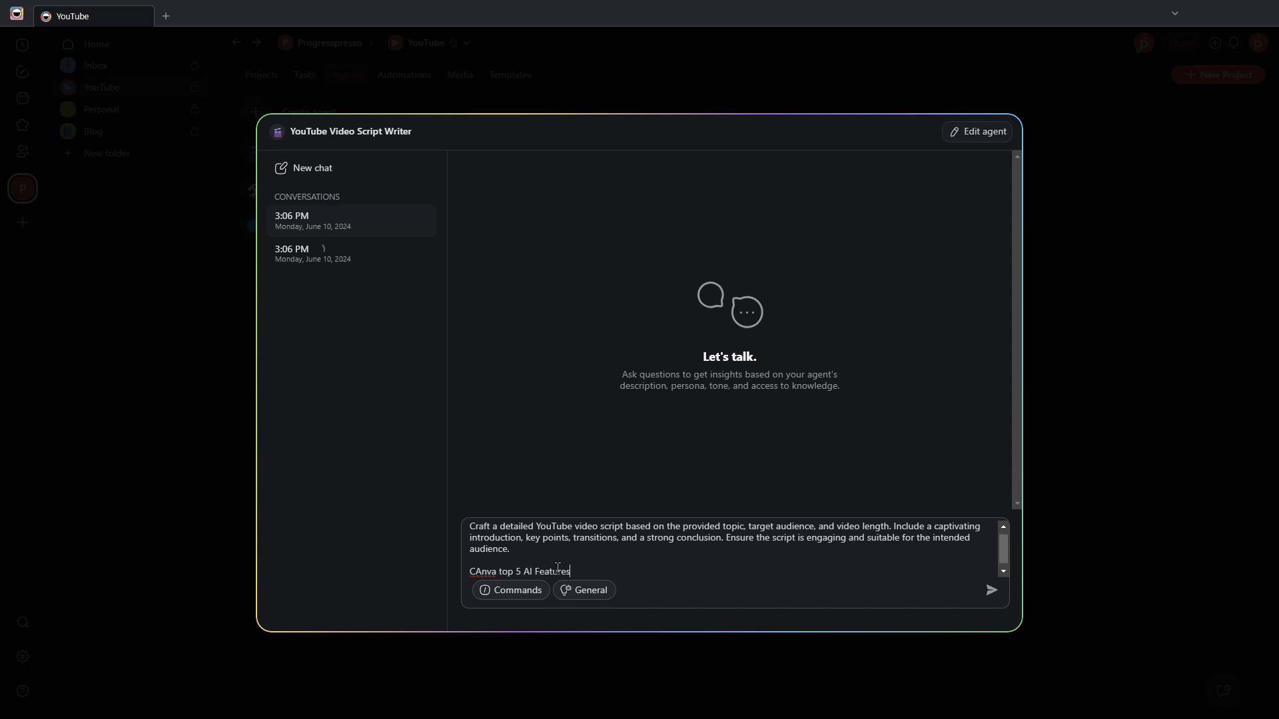
left_click(991, 590)
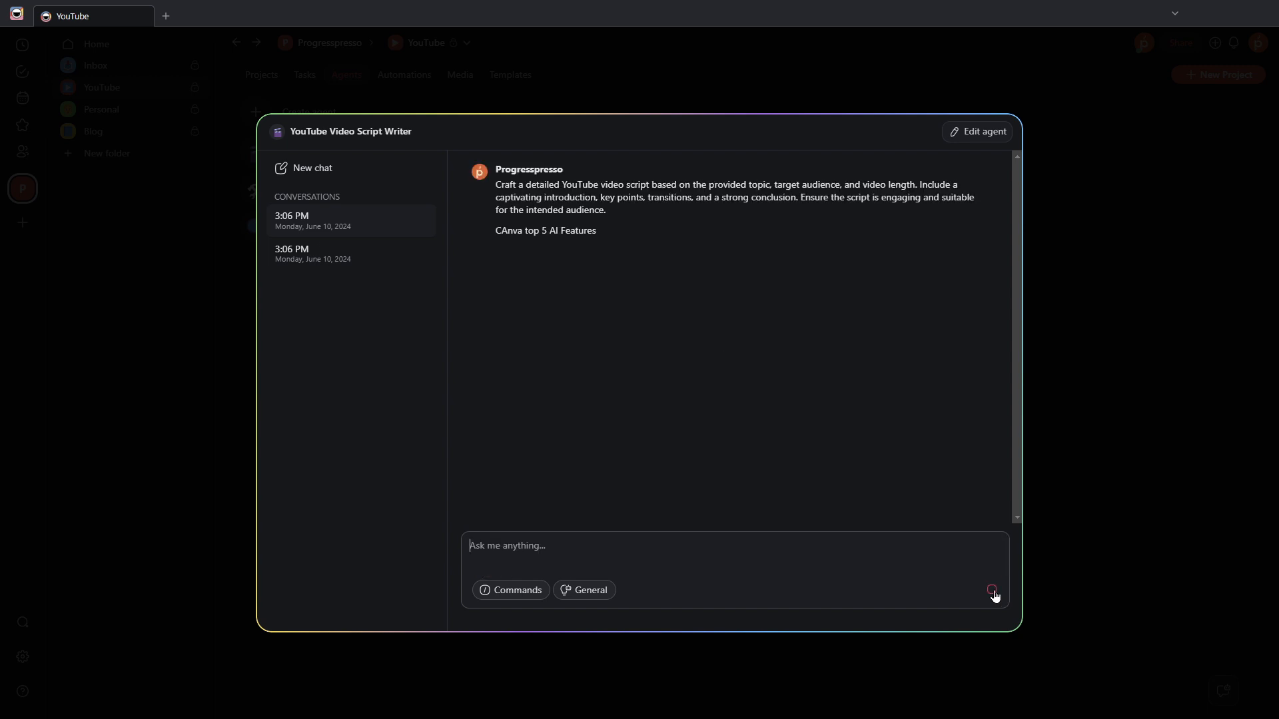
left_click(992, 589)
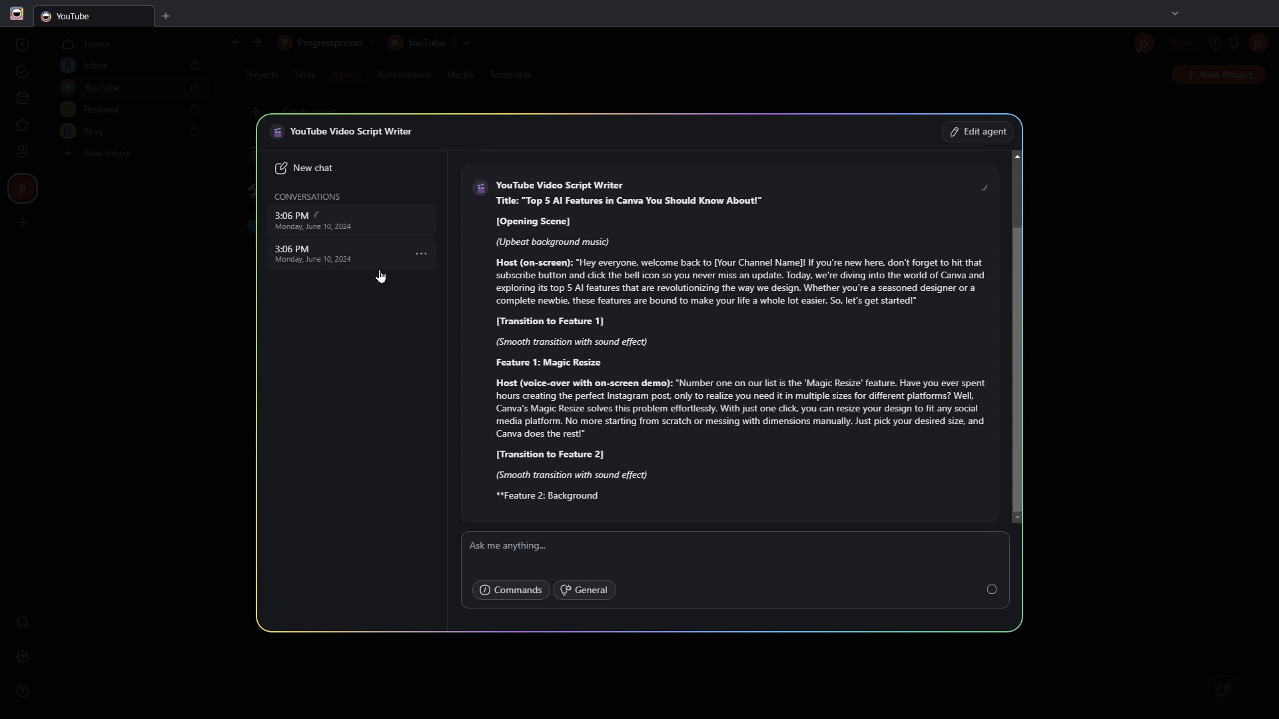
scroll("down", 3)
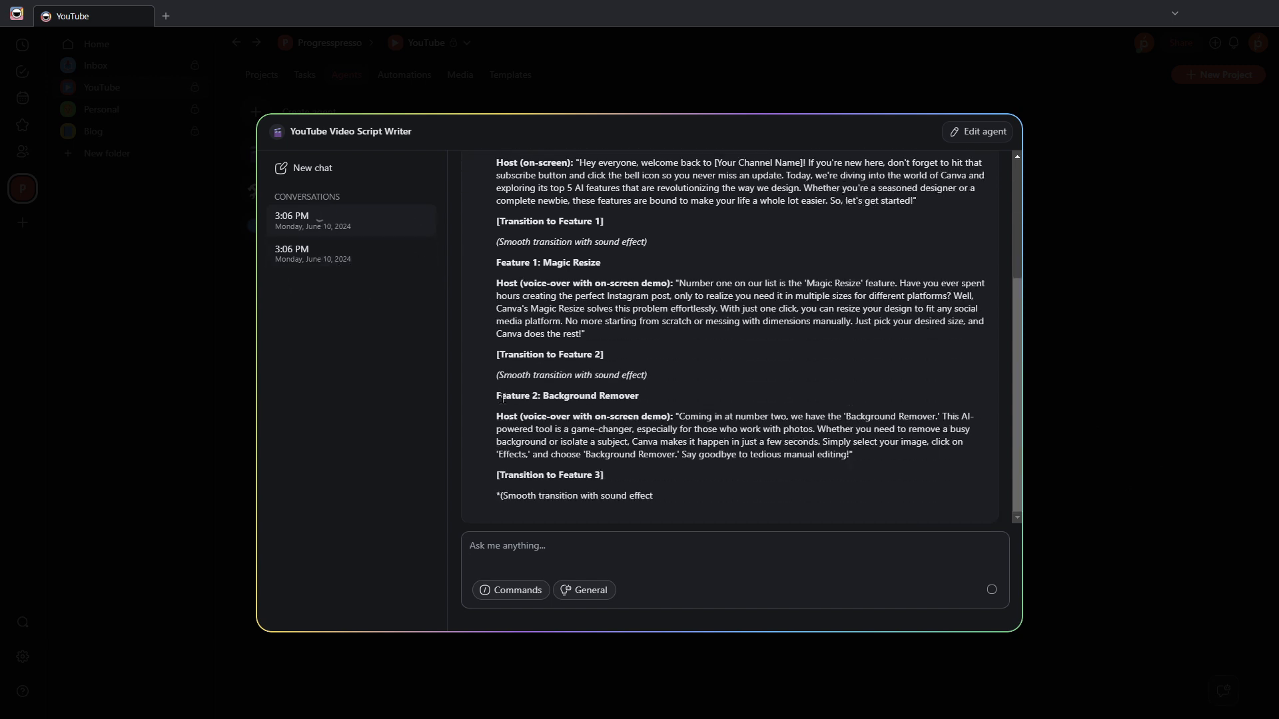
scroll("down", 3)
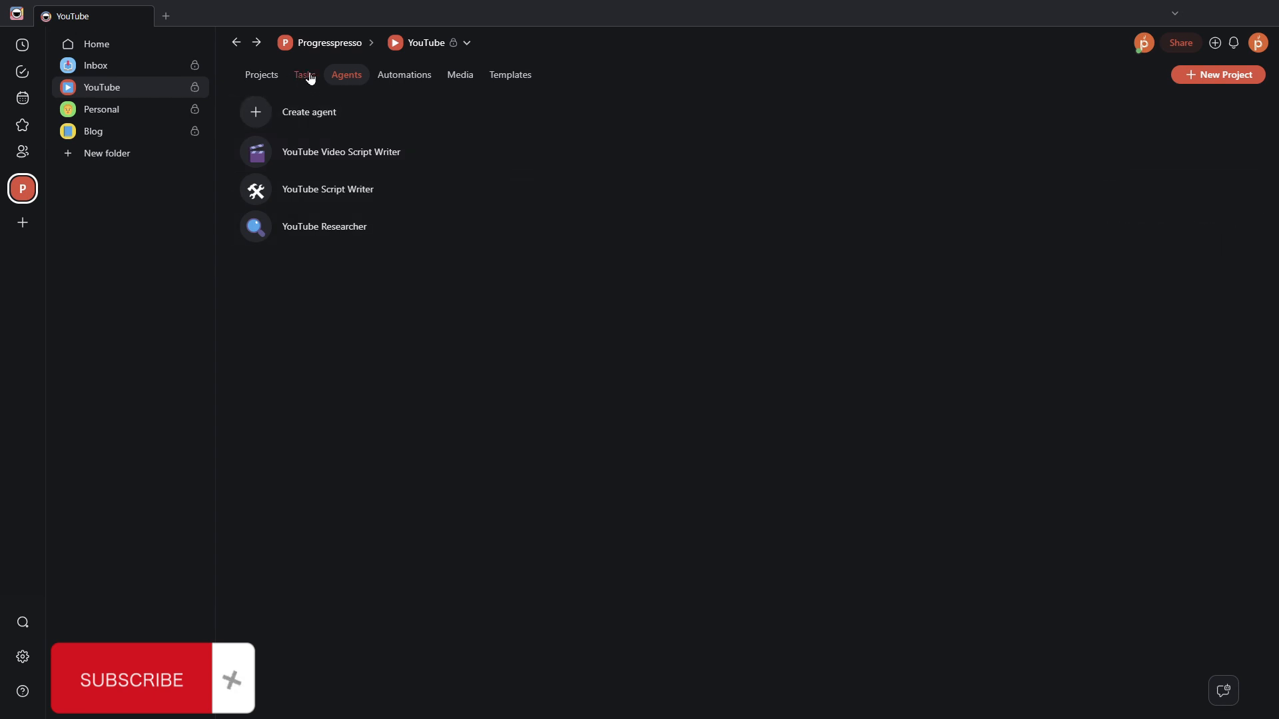
left_click(262, 74)
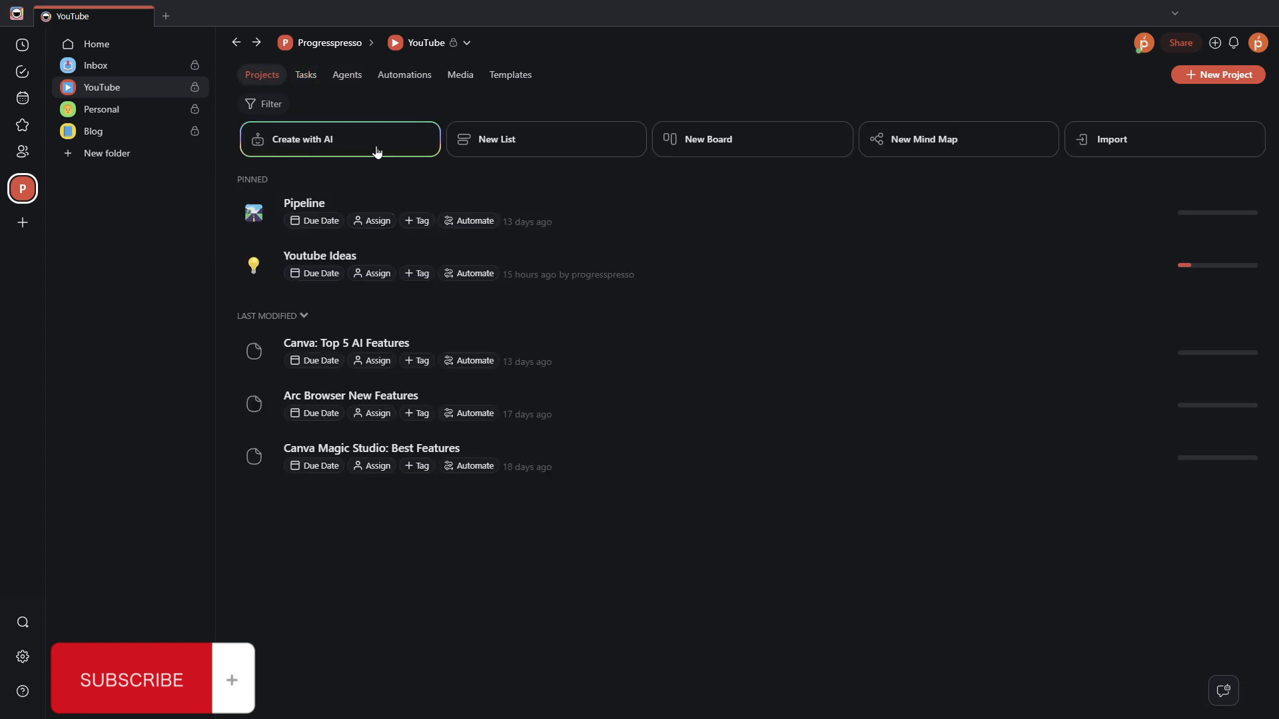
mouse_move(363, 98)
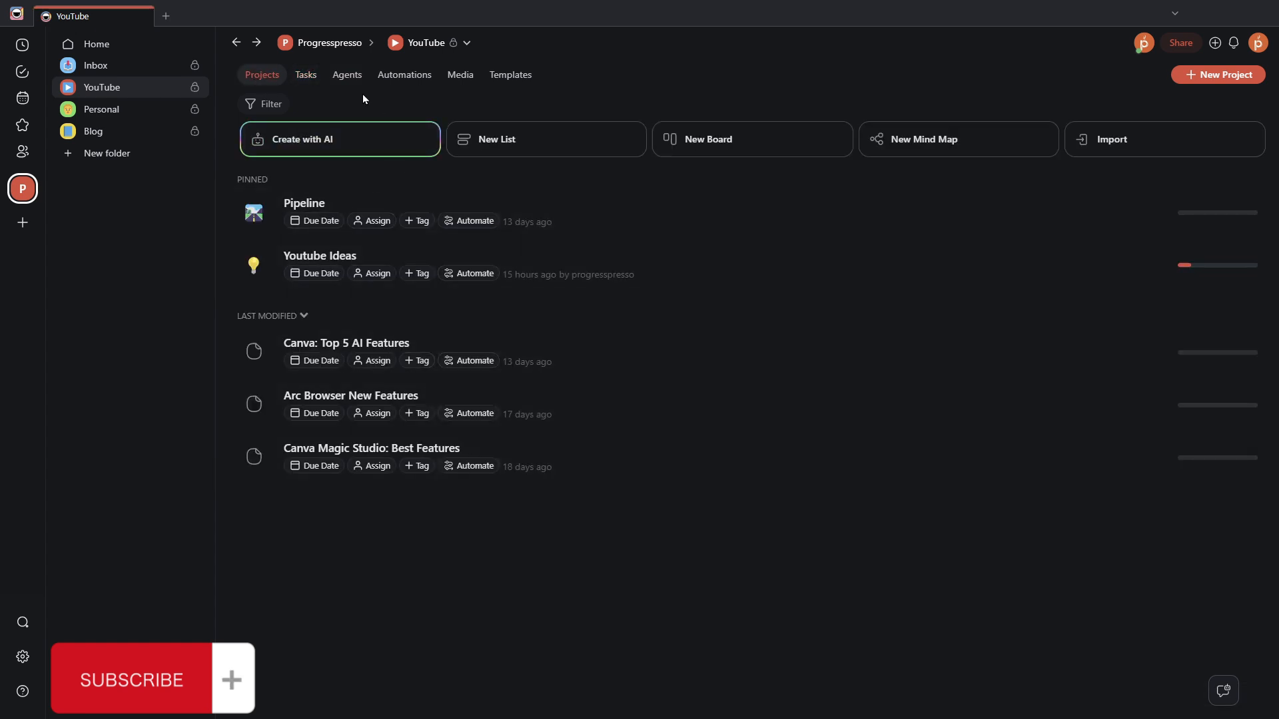
left_click(346, 74)
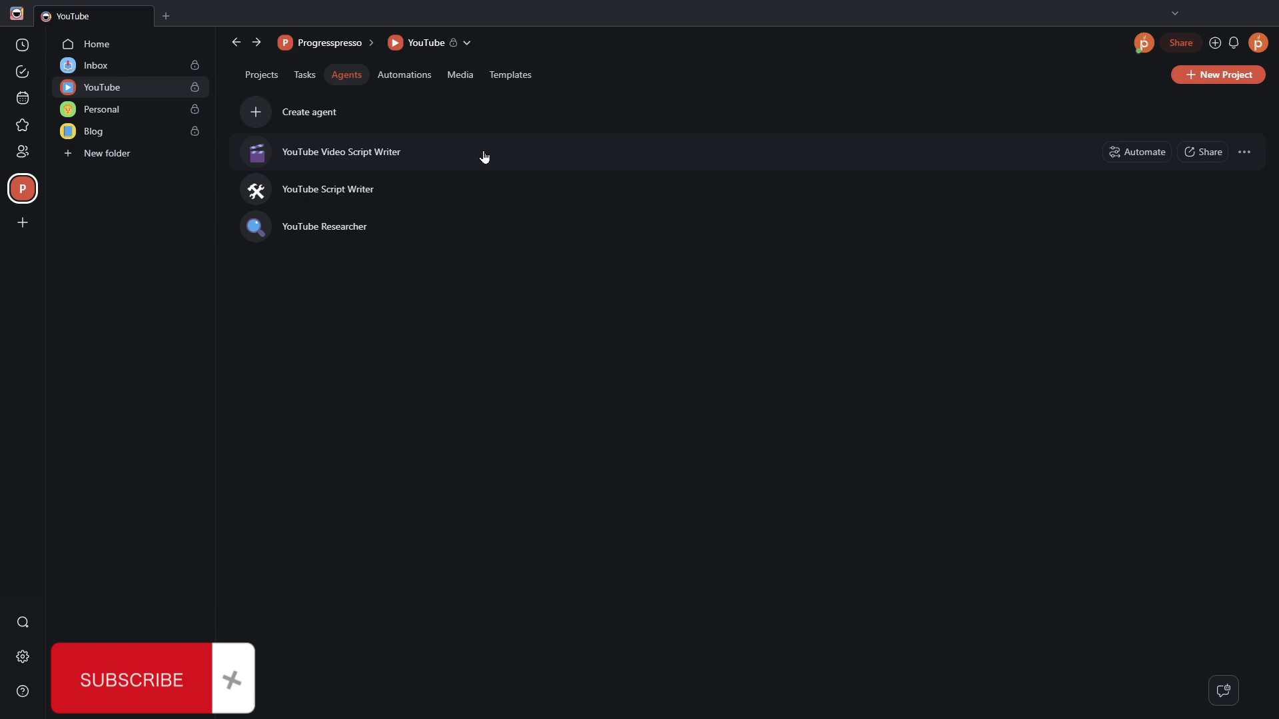
left_click(340, 152)
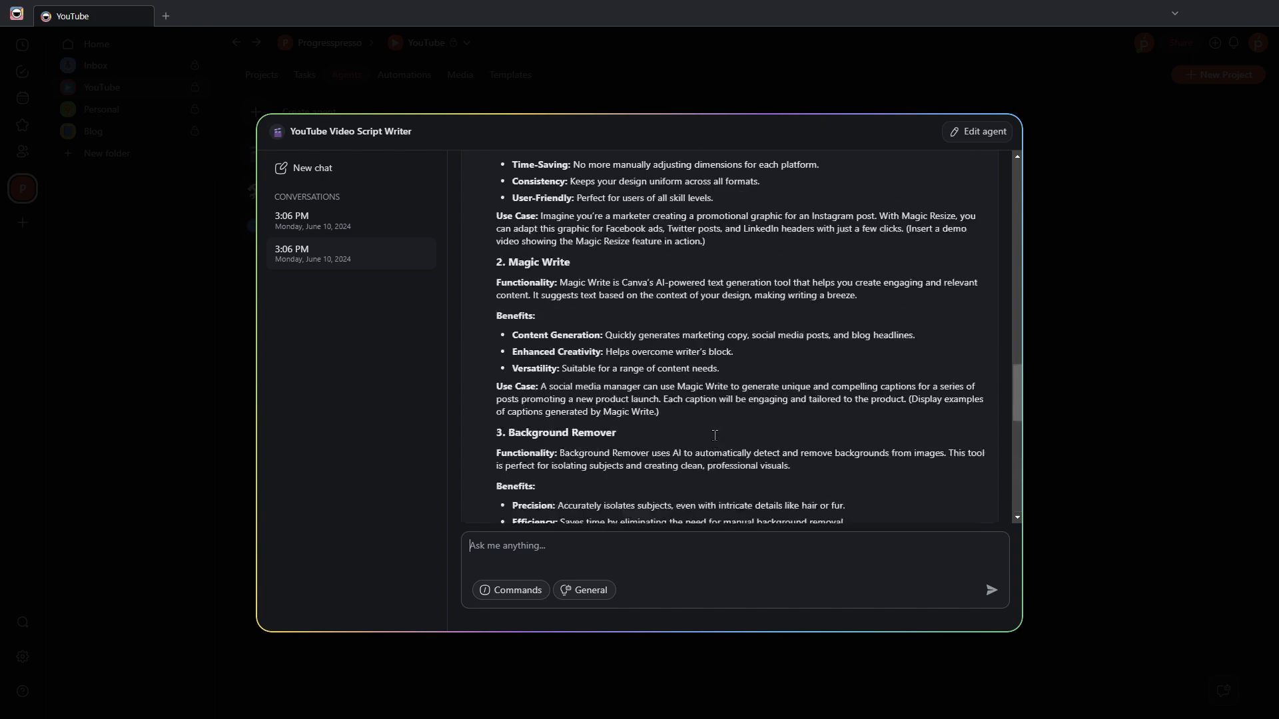
scroll("down", 3)
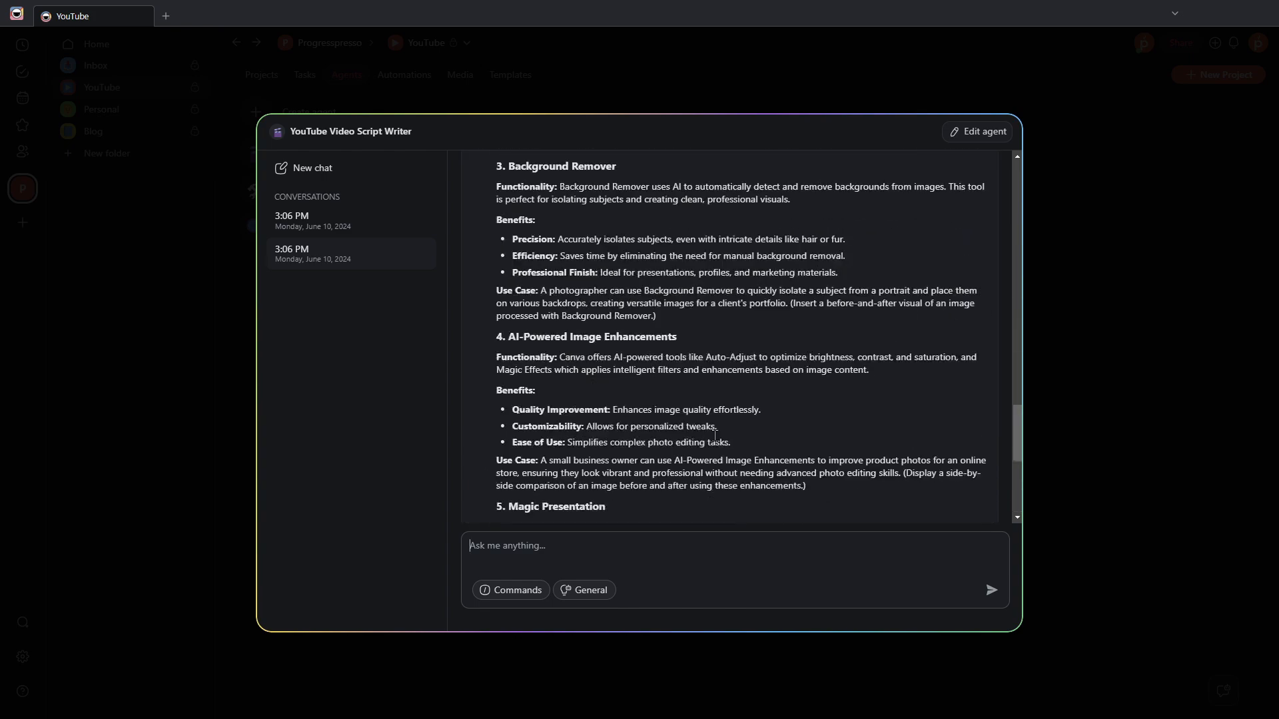
scroll("down", 3)
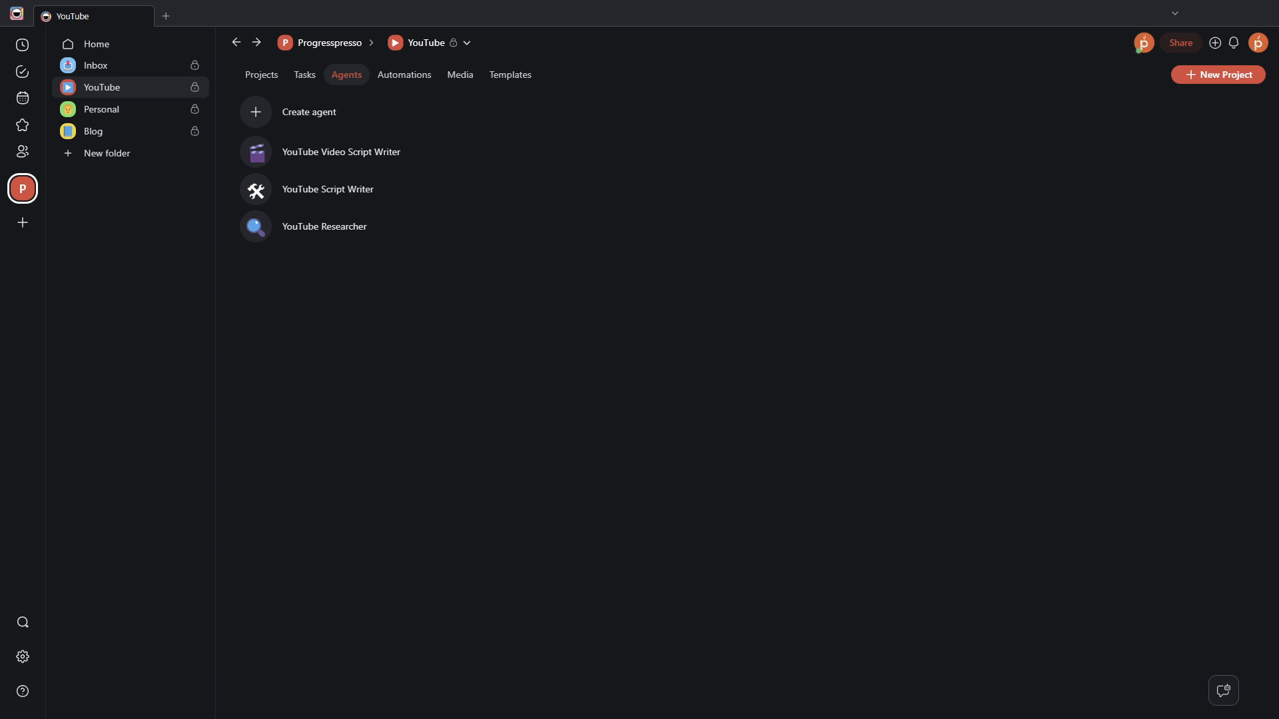
mouse_move(521, 150)
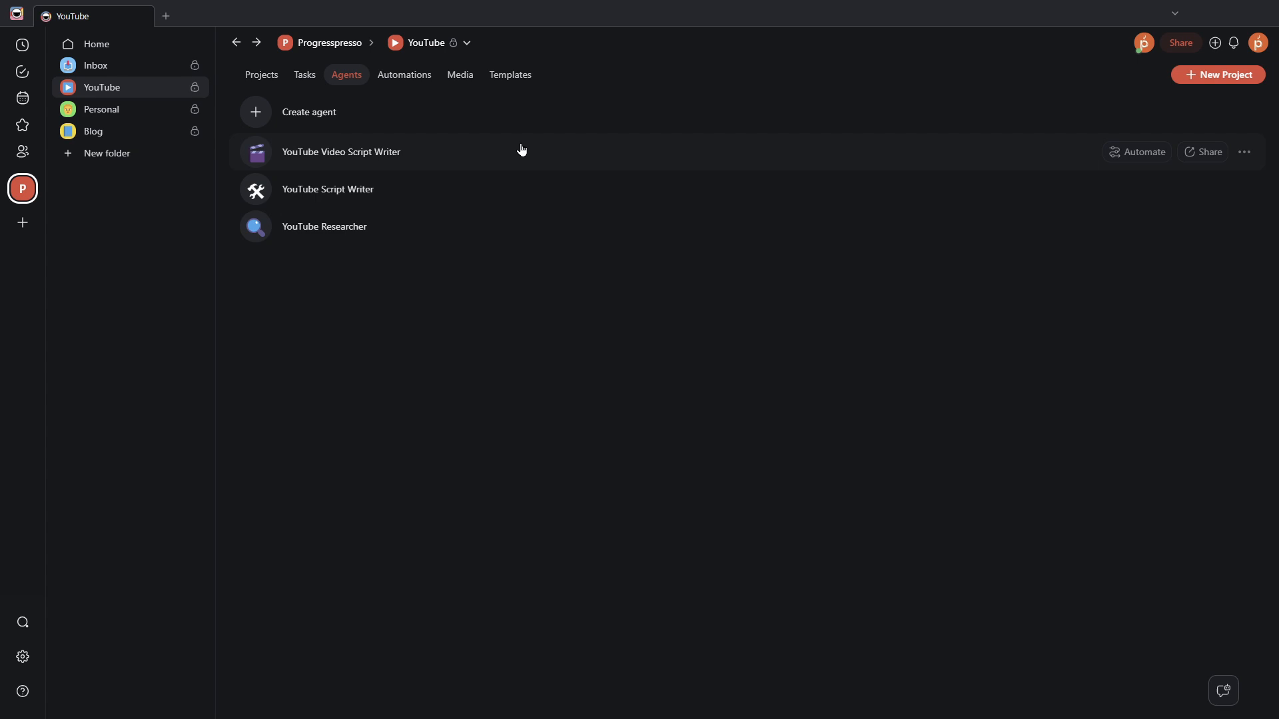
mouse_move(461, 153)
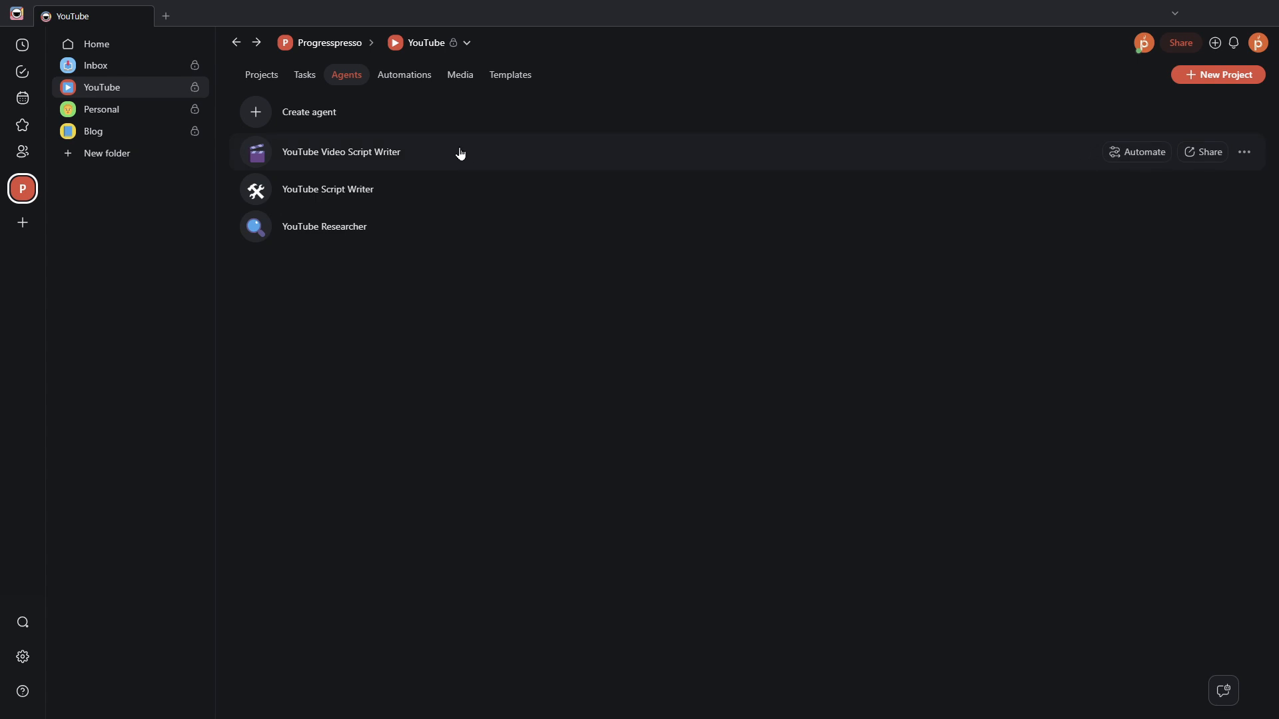
Step: Start a new script writer chat and send /Create Script with the Taskade blog link
left_click(340, 152)
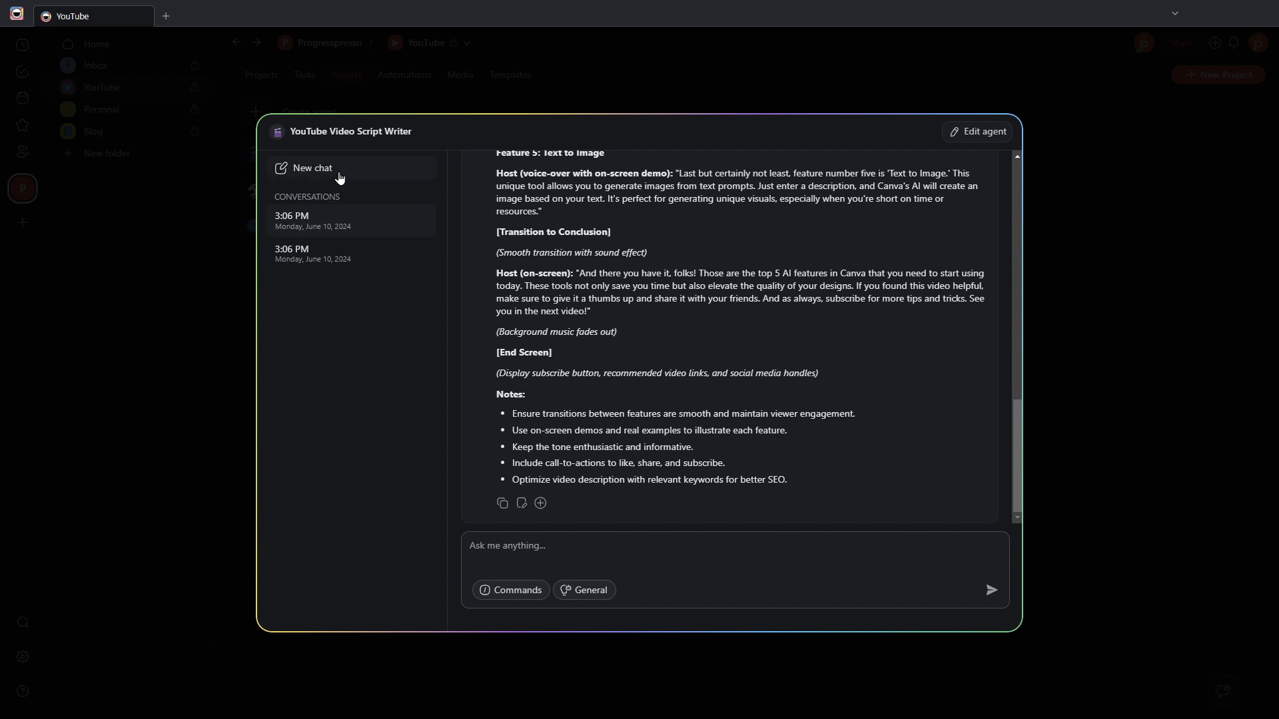
mouse_move(294, 145)
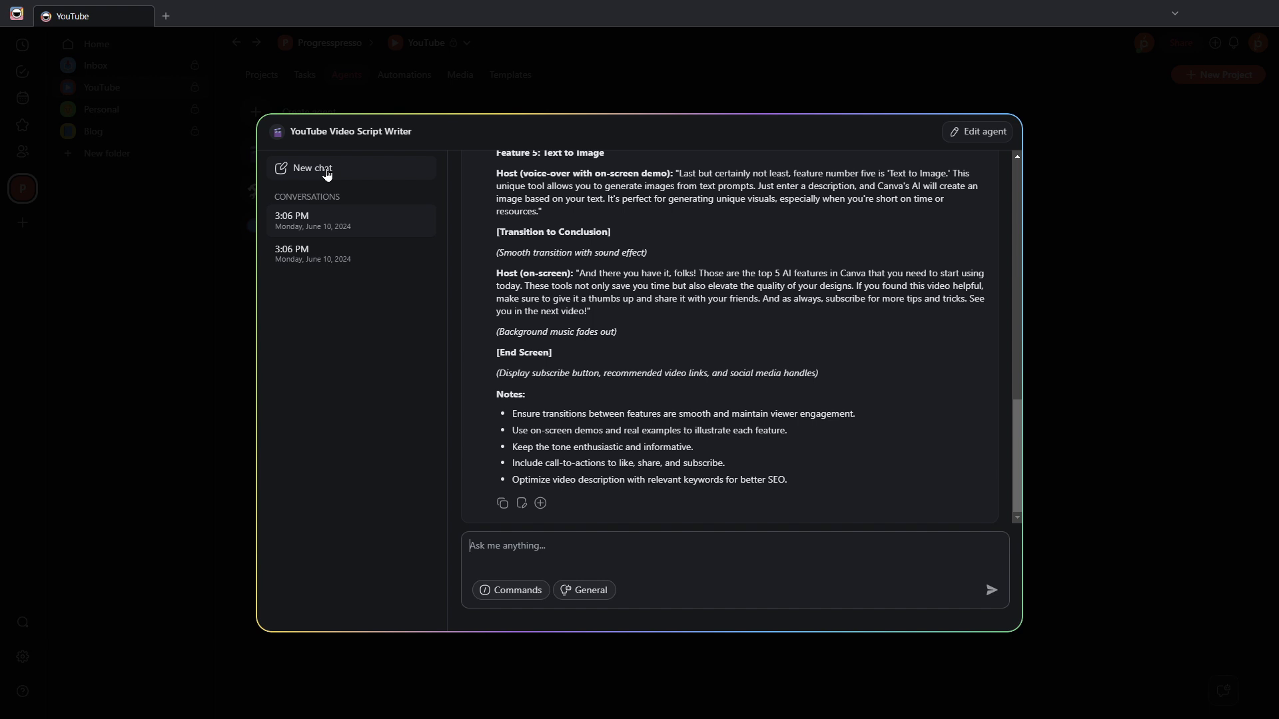
left_click(313, 168)
type("/")
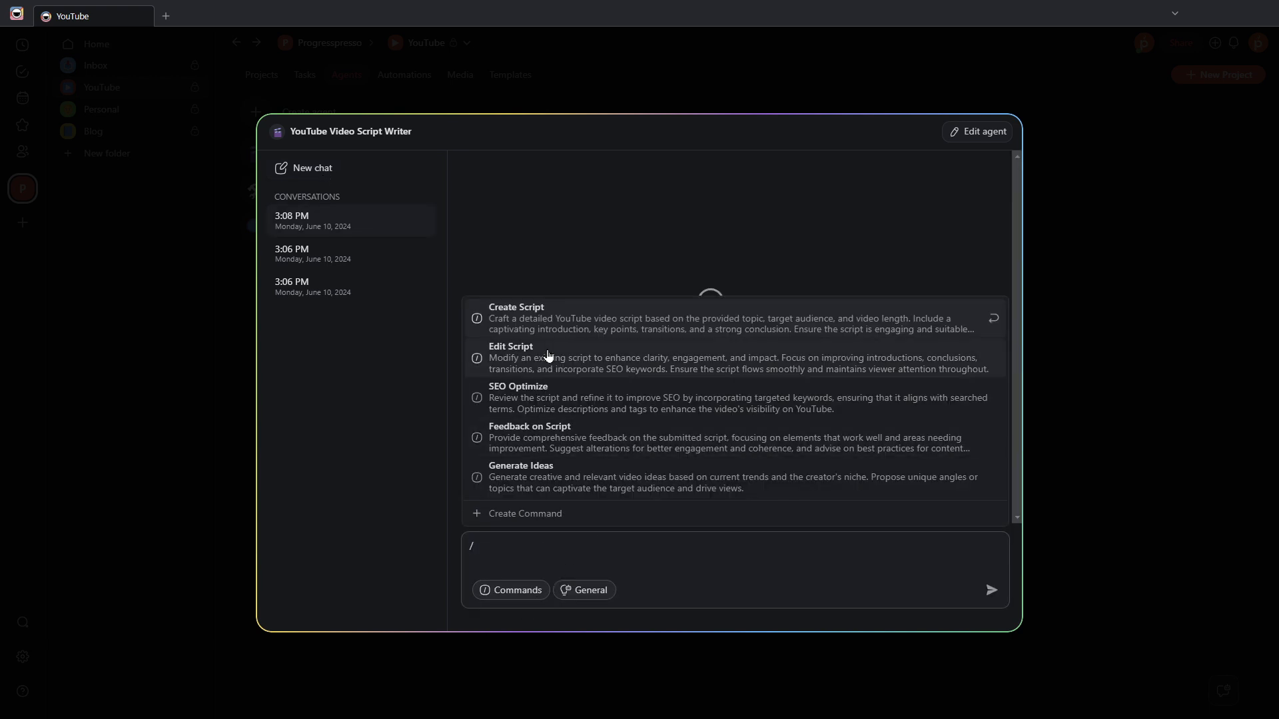
left_click(516, 319)
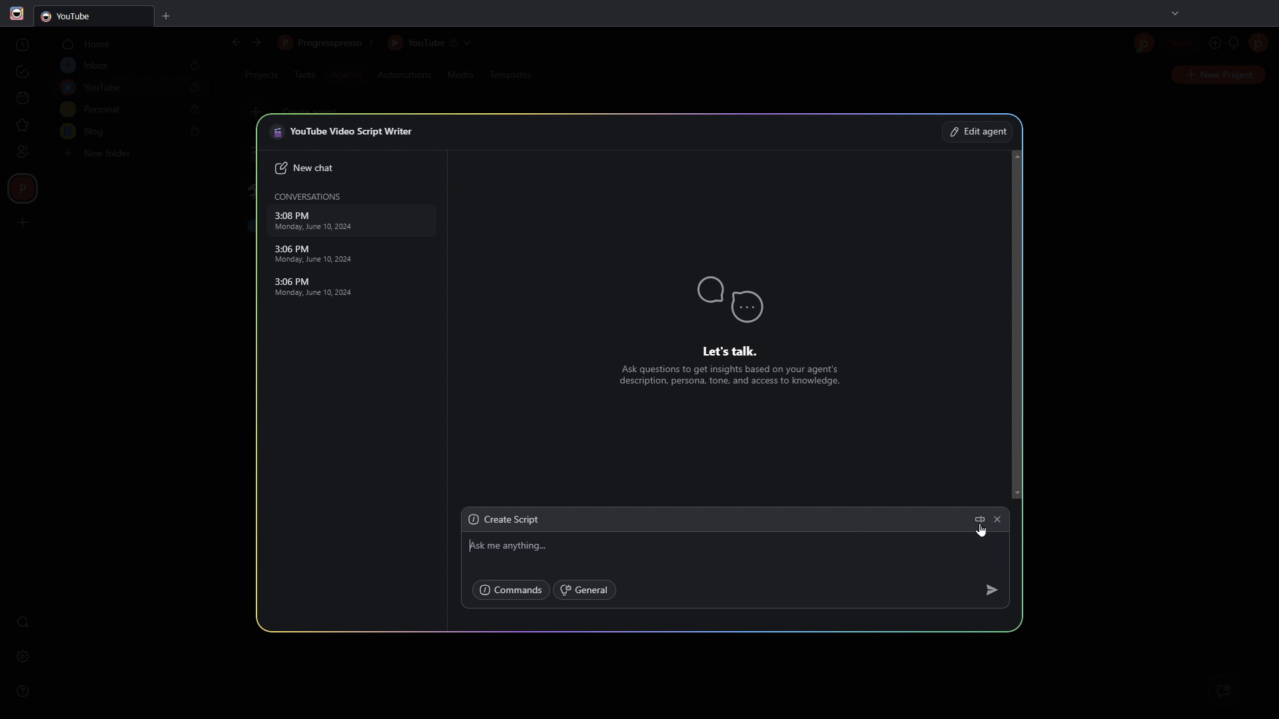
mouse_move(980, 519)
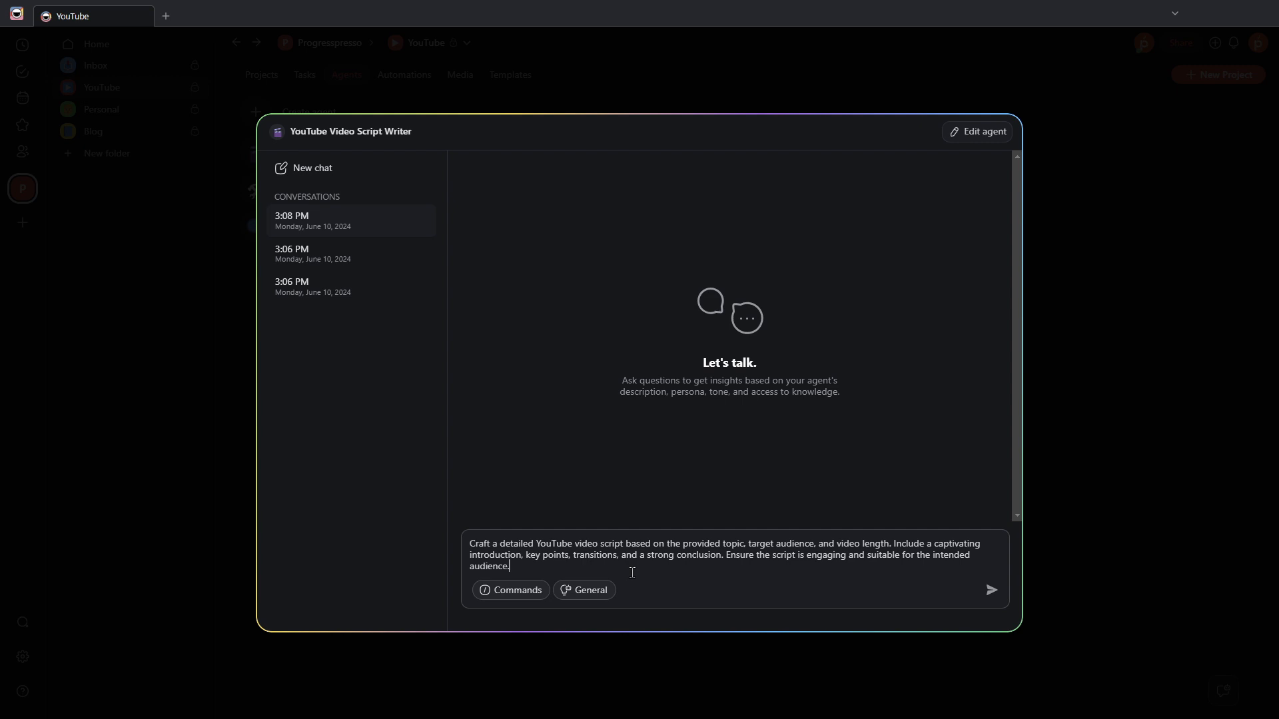
mouse_move(511, 589)
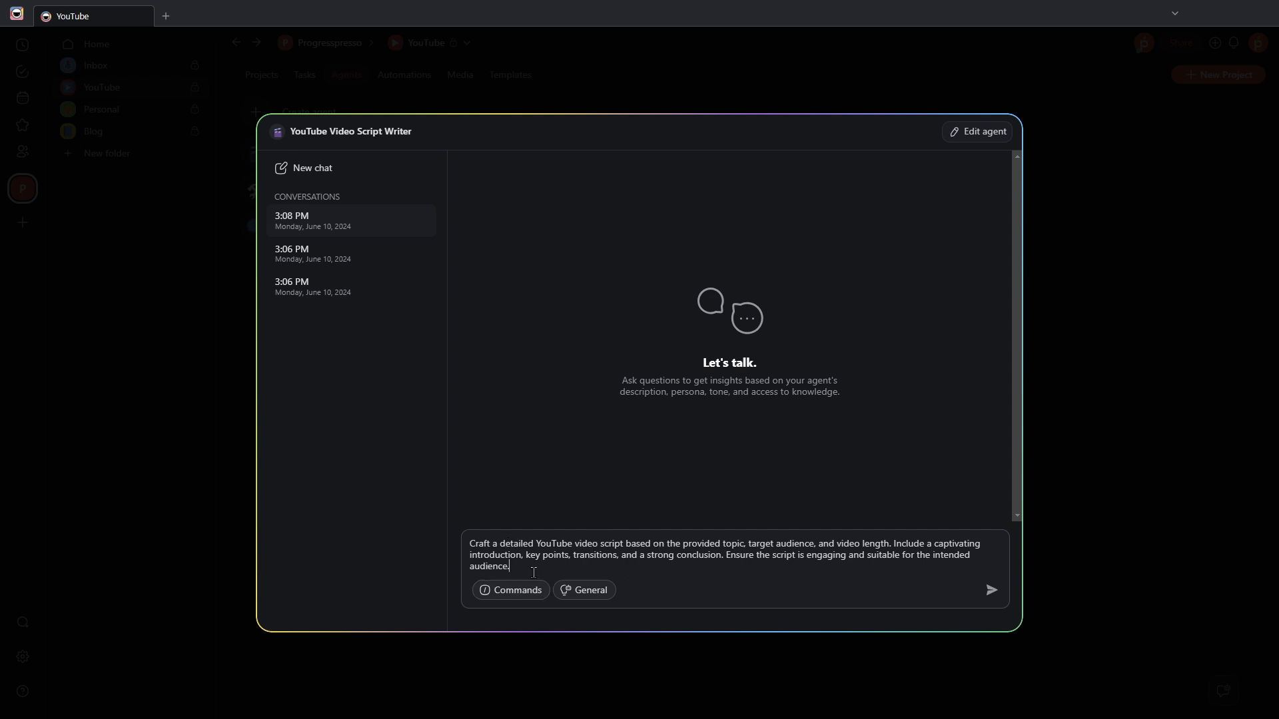
type("https://www.taskade.com/blog/multi-chats-agent-web-search-tool-text-field/#multi-chat-threads-for-ai-agents")
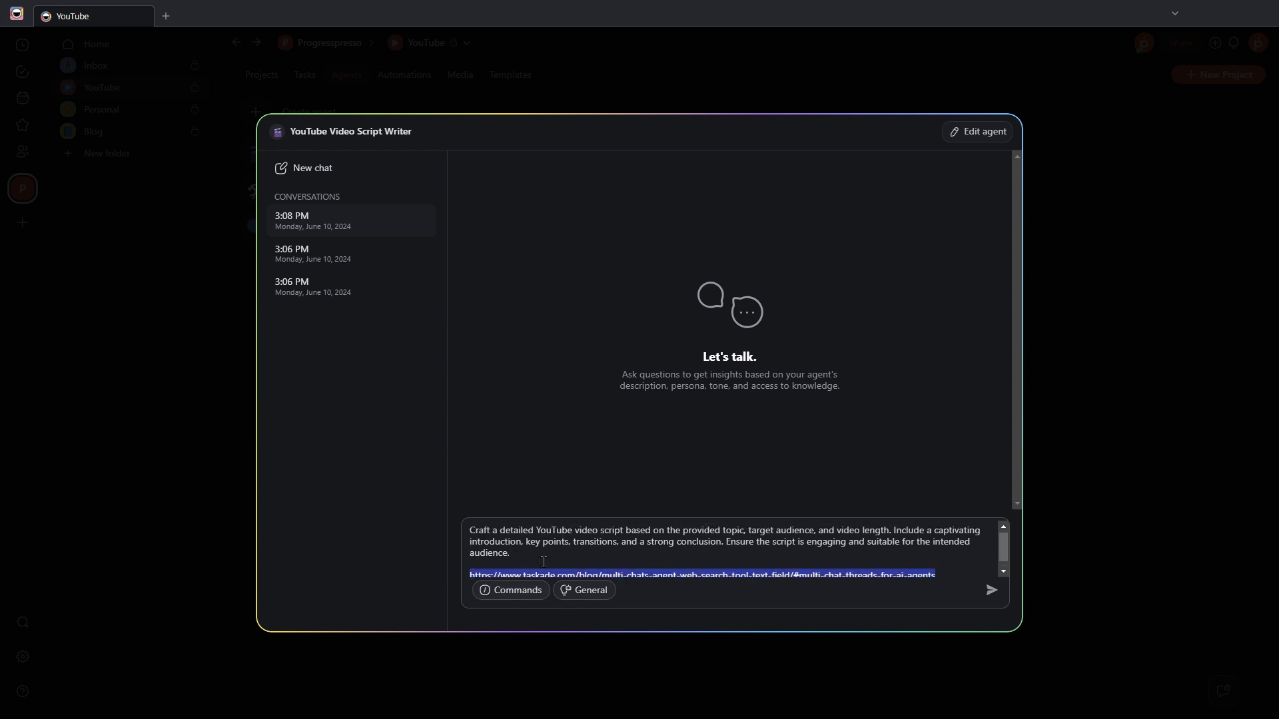
left_click(990, 589)
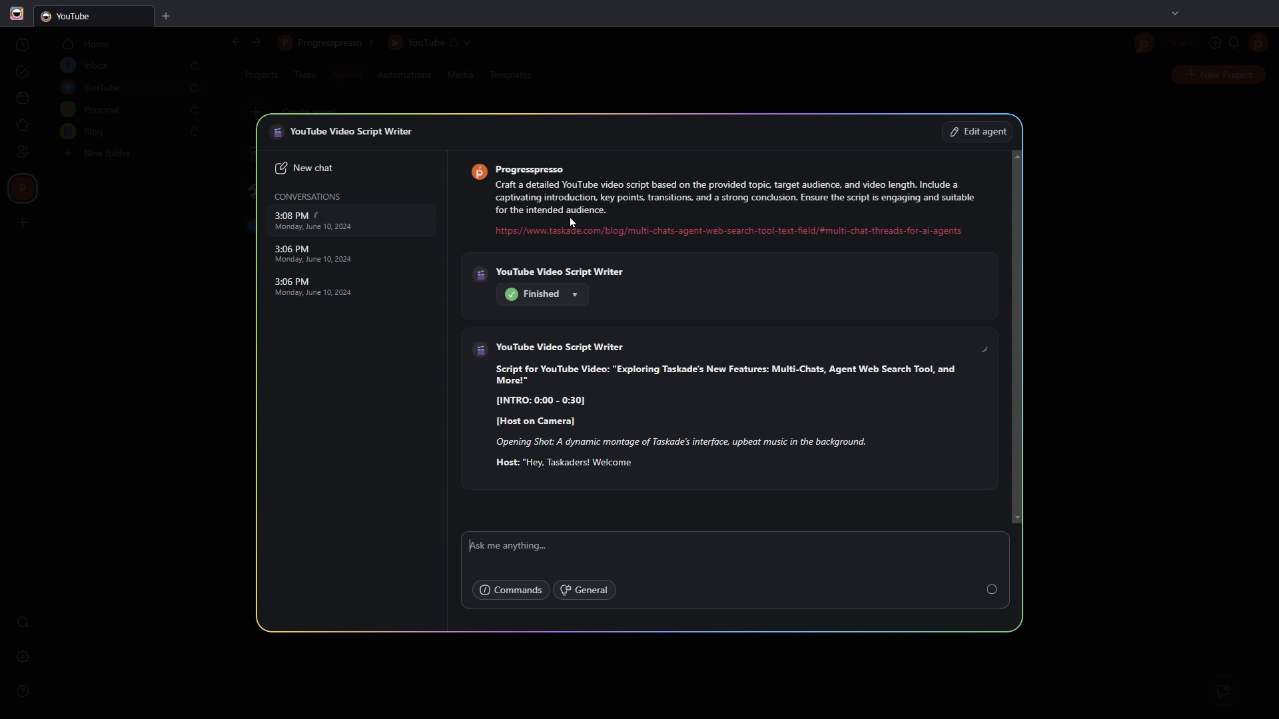
Step: Scroll through the generated script about Taskade's new features
scroll("down", 3)
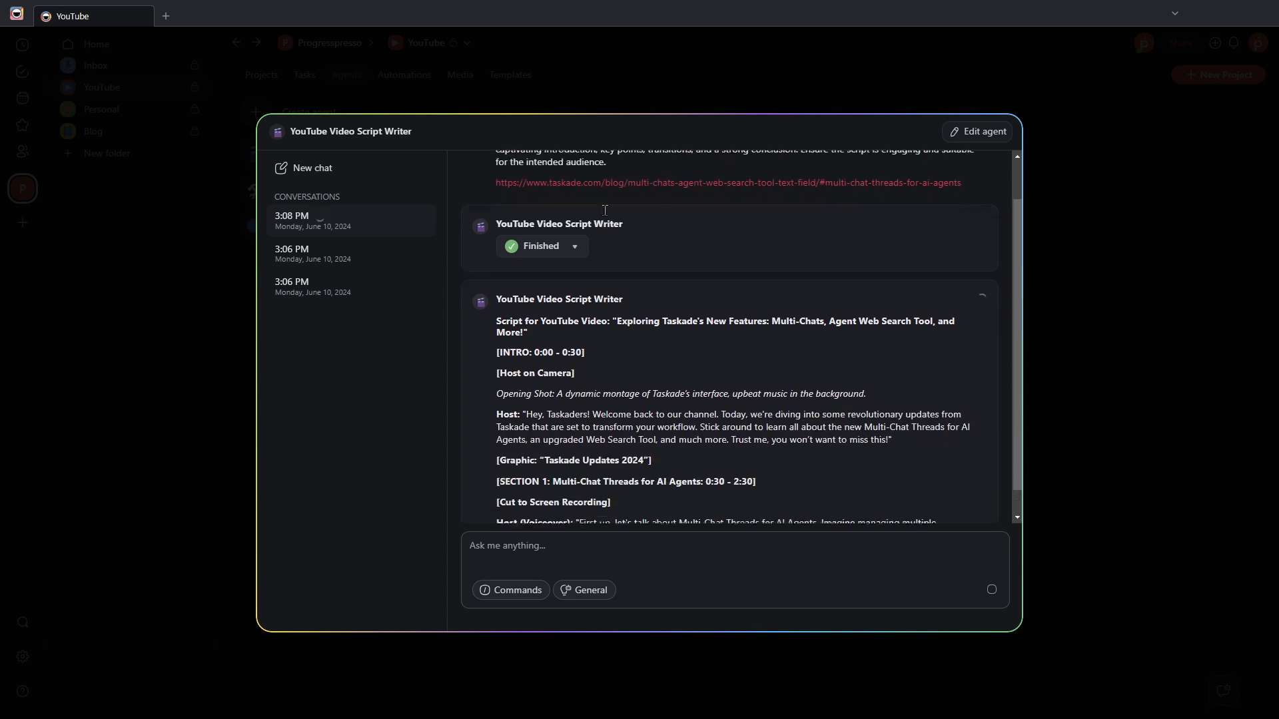
scroll("down", 3)
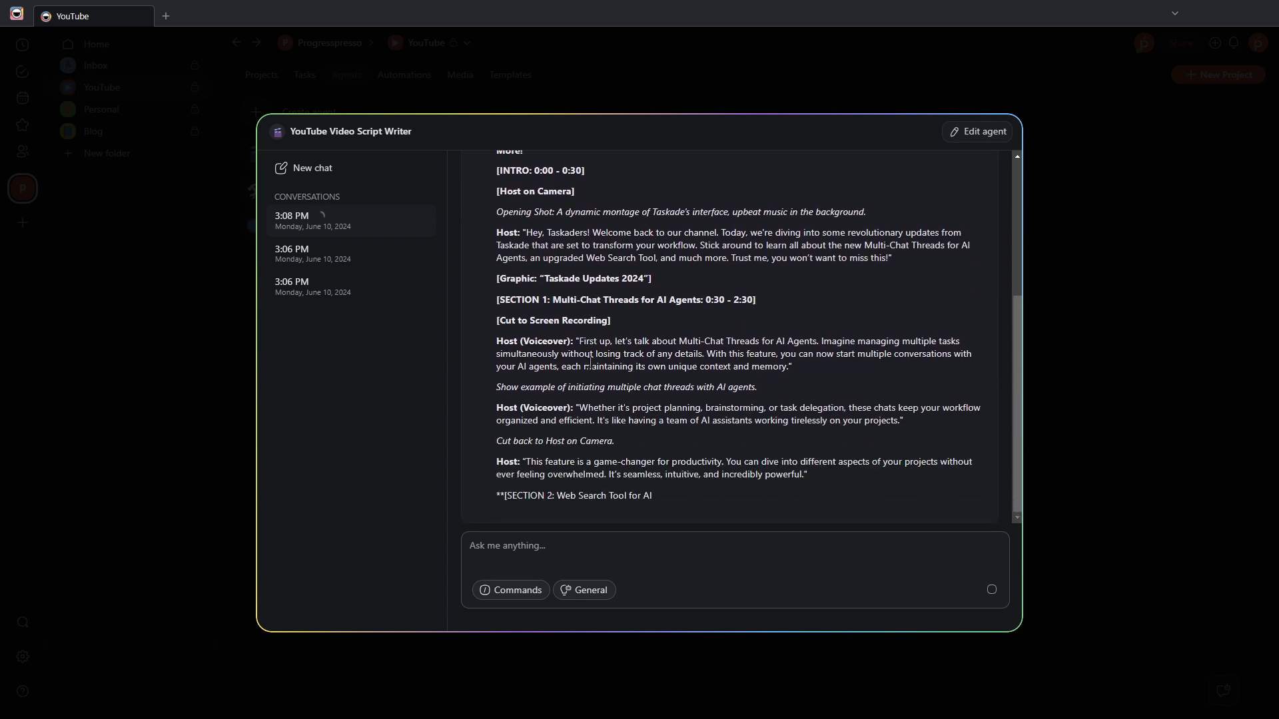
scroll("down", 3)
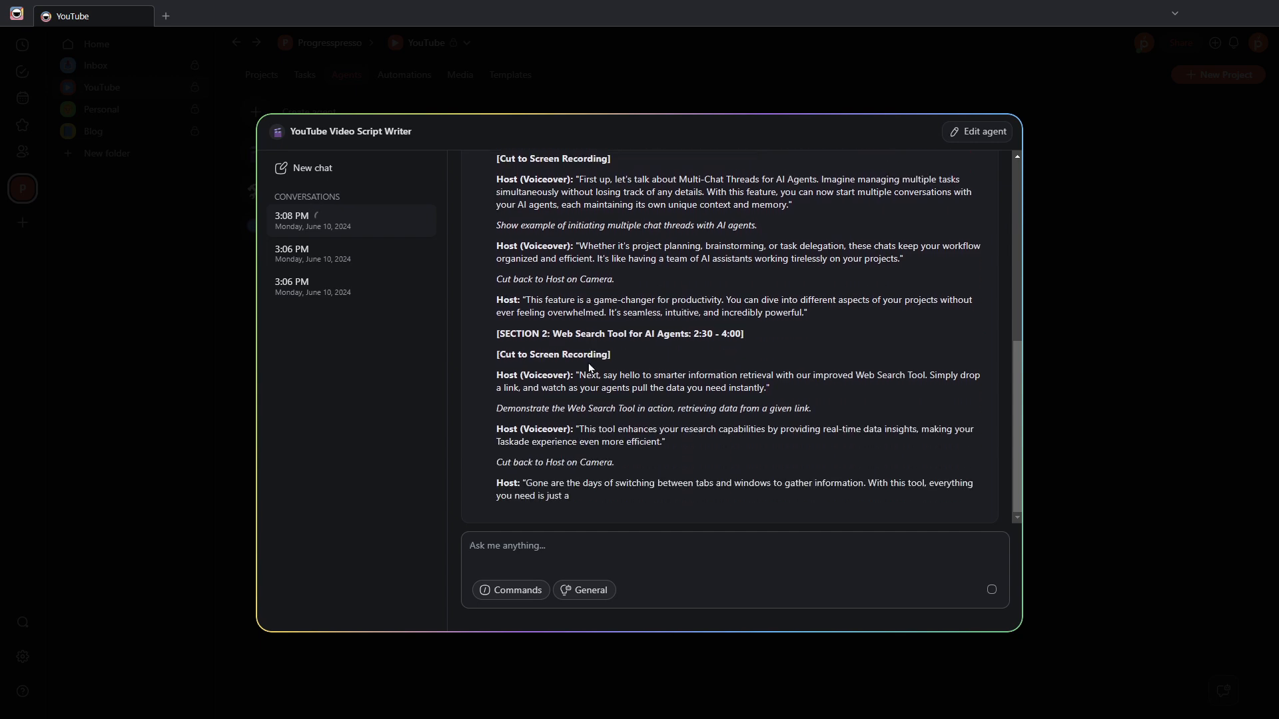
scroll("down", 3)
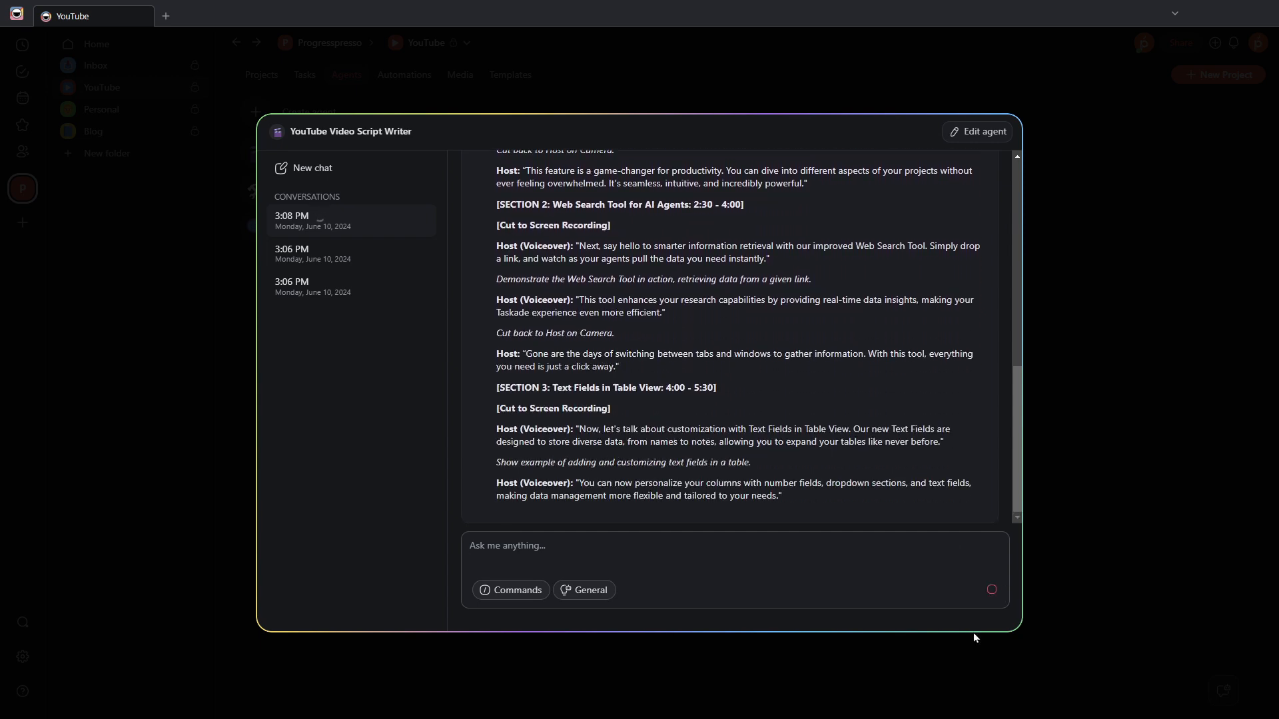
scroll("up", 3)
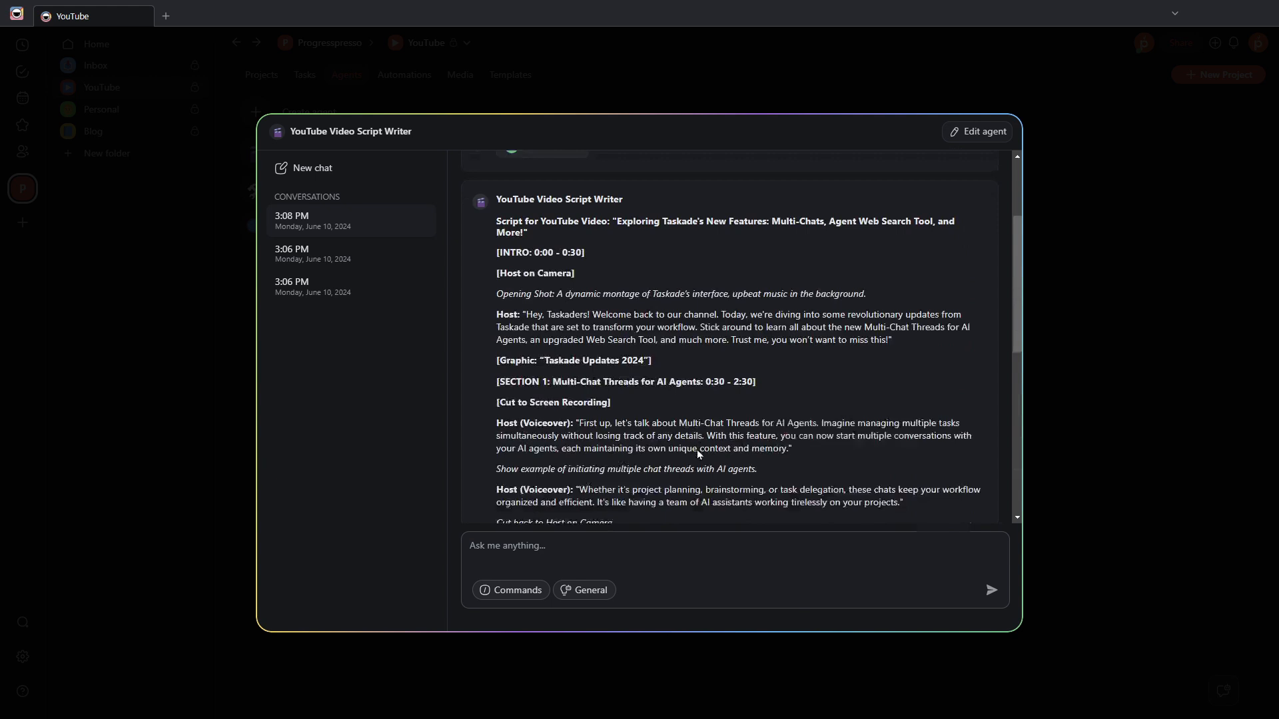
scroll("up", 3)
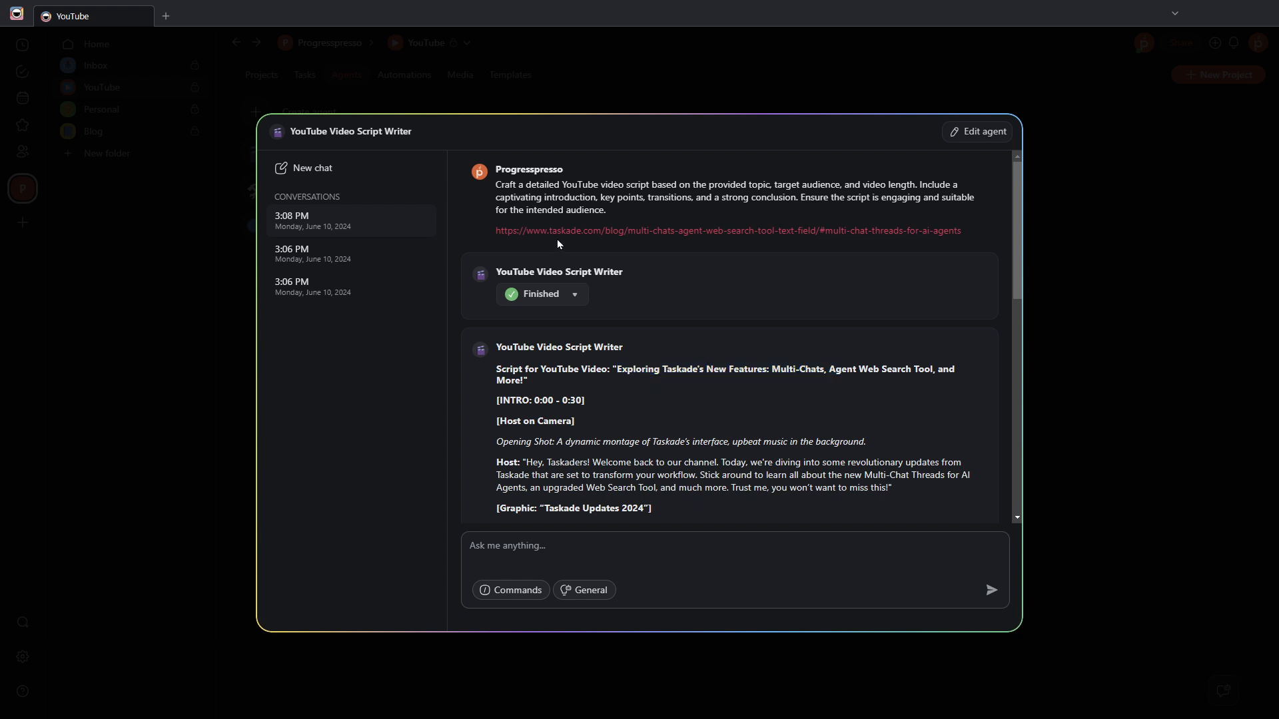
mouse_move(741, 242)
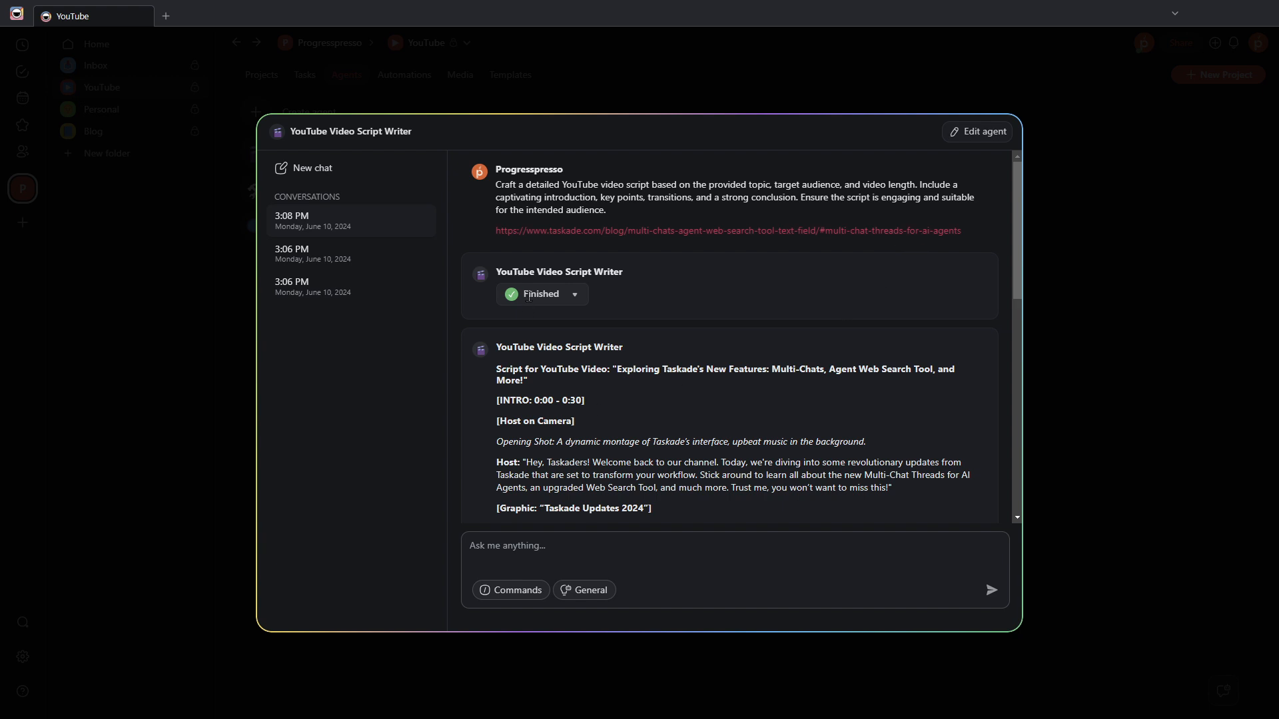
mouse_move(543, 389)
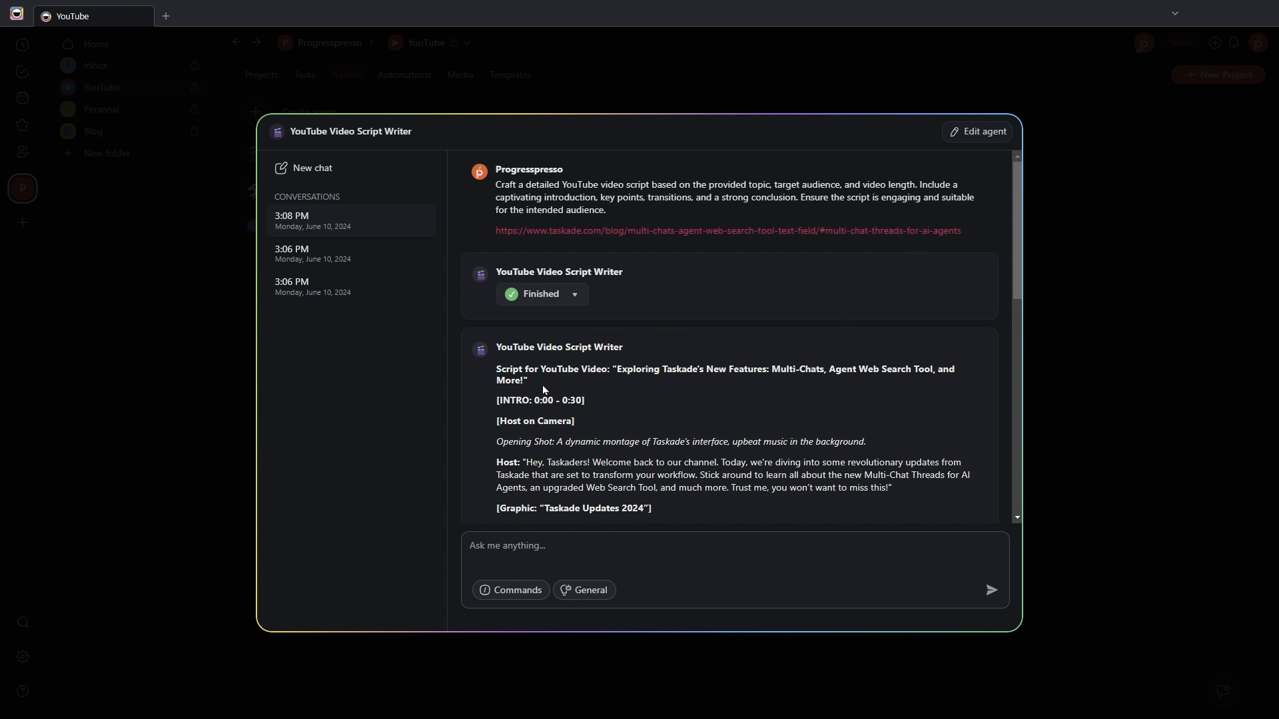
scroll("down", 3)
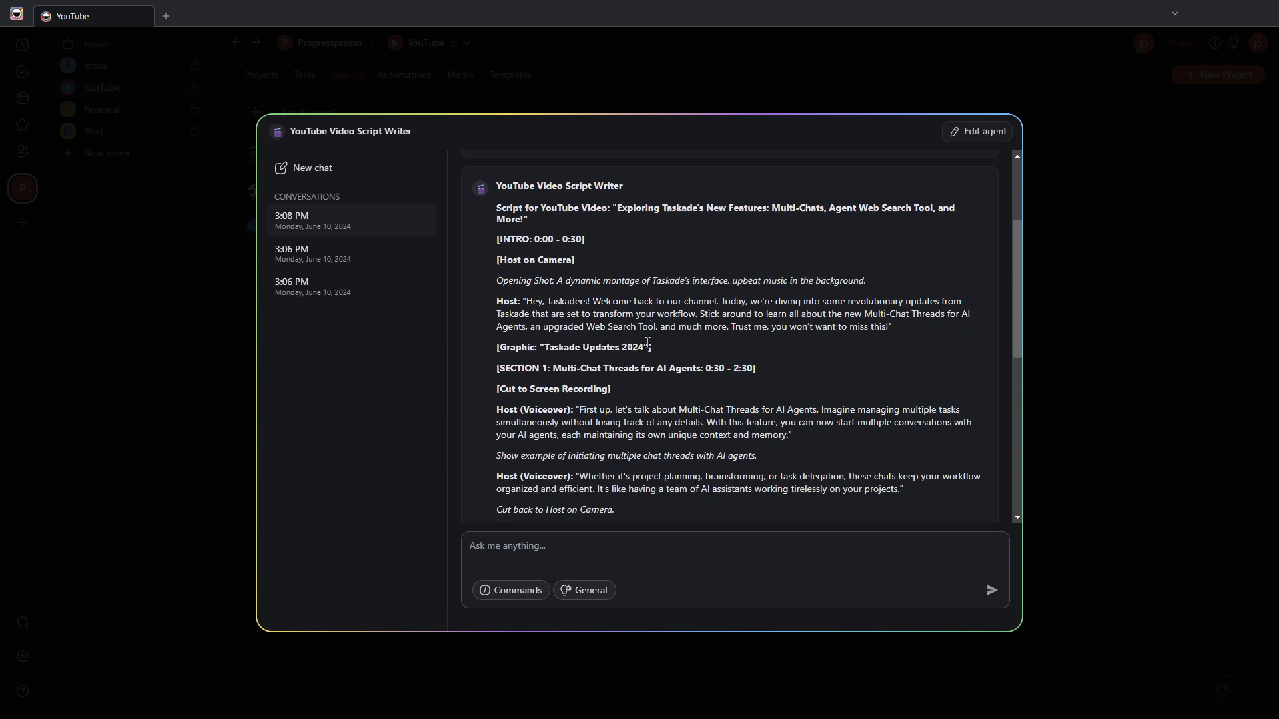
scroll("down", 3)
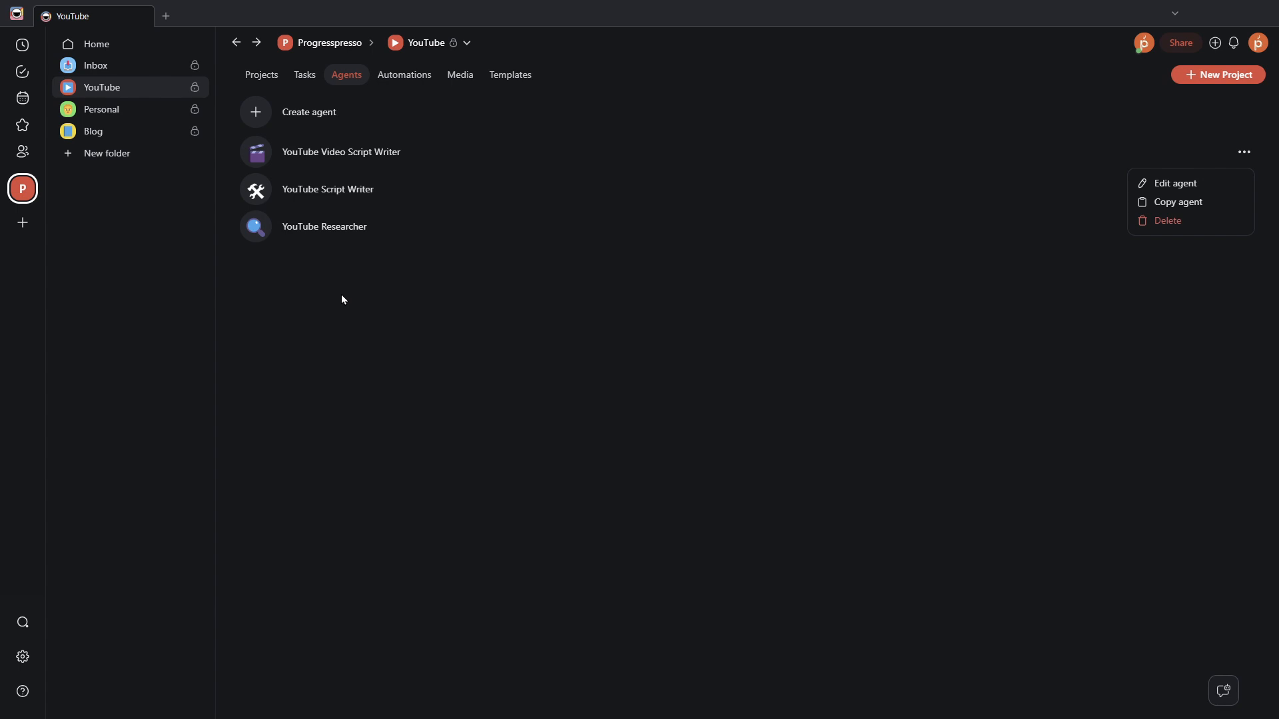
mouse_move(436, 184)
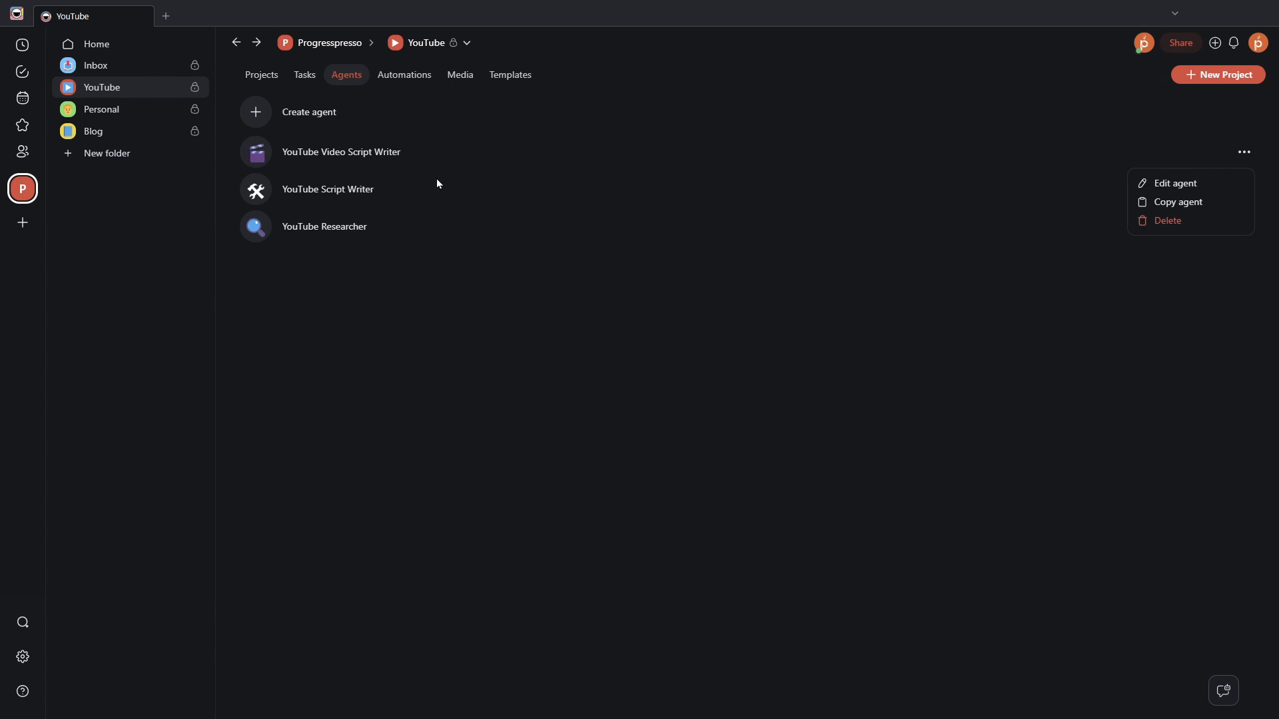
mouse_move(314, 159)
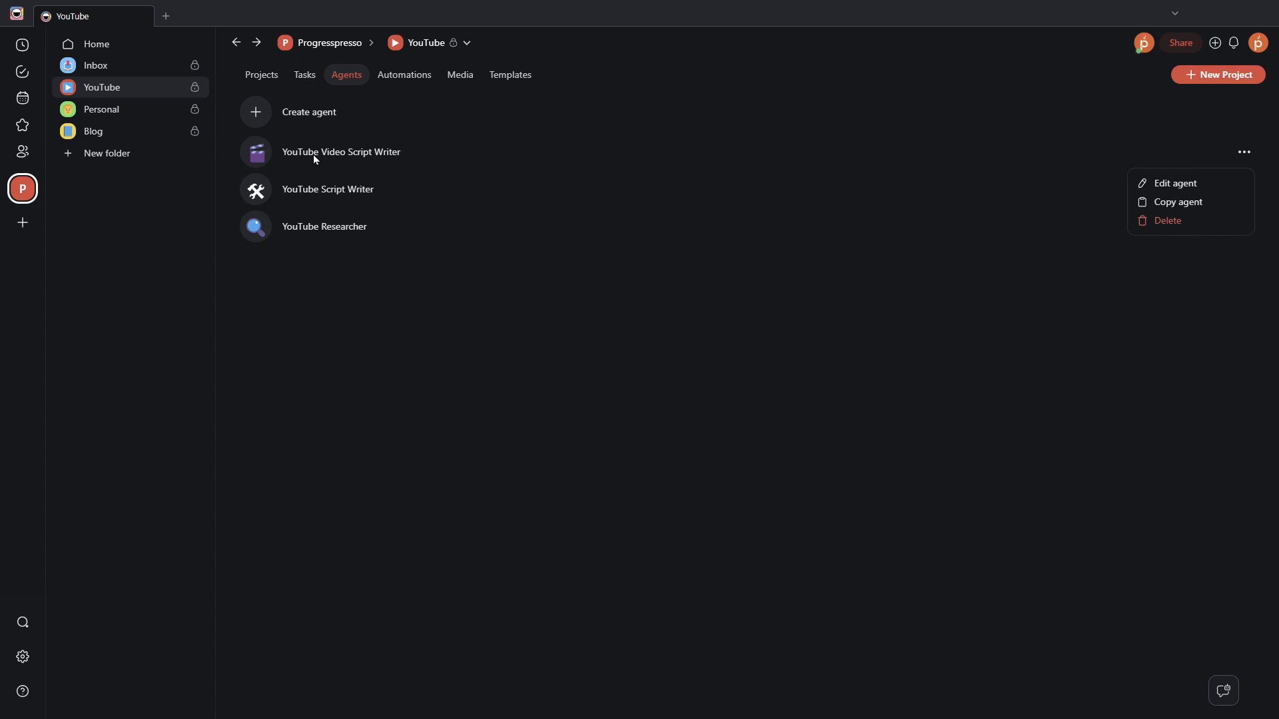
mouse_move(1162, 167)
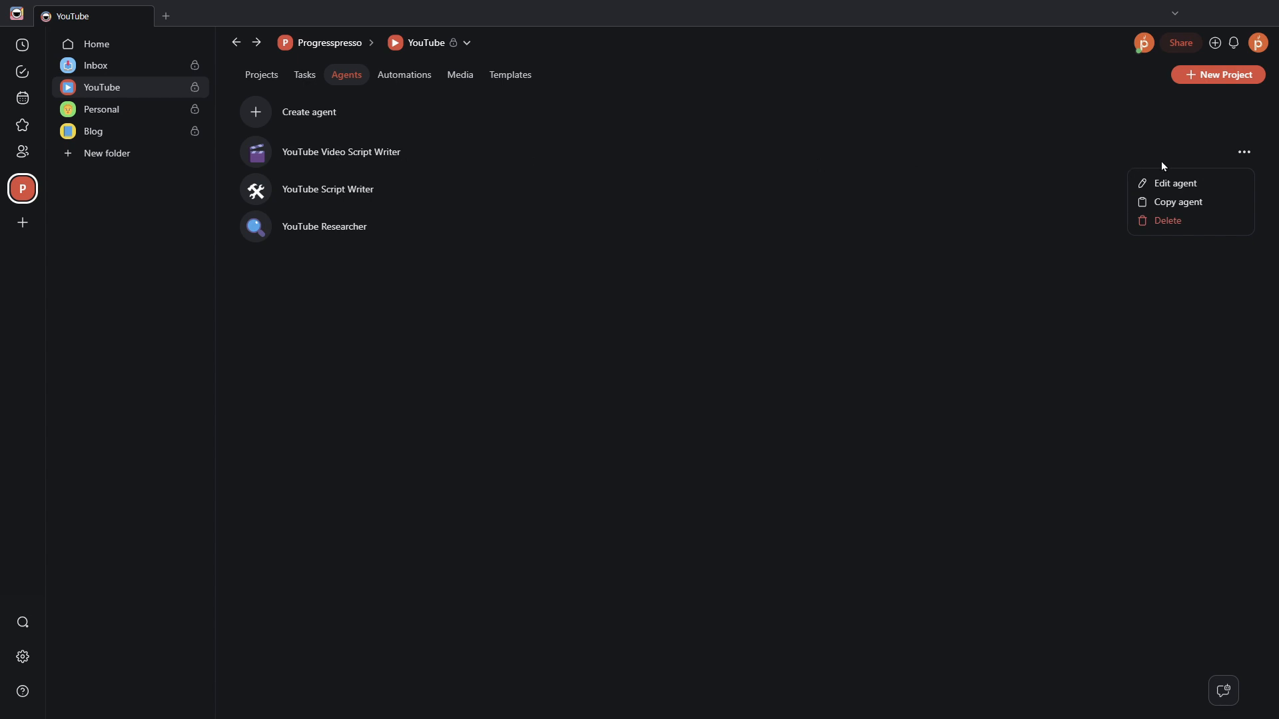
Step: Edit the script writer agent's tools and add the Ask Agent tool
left_click(1174, 183)
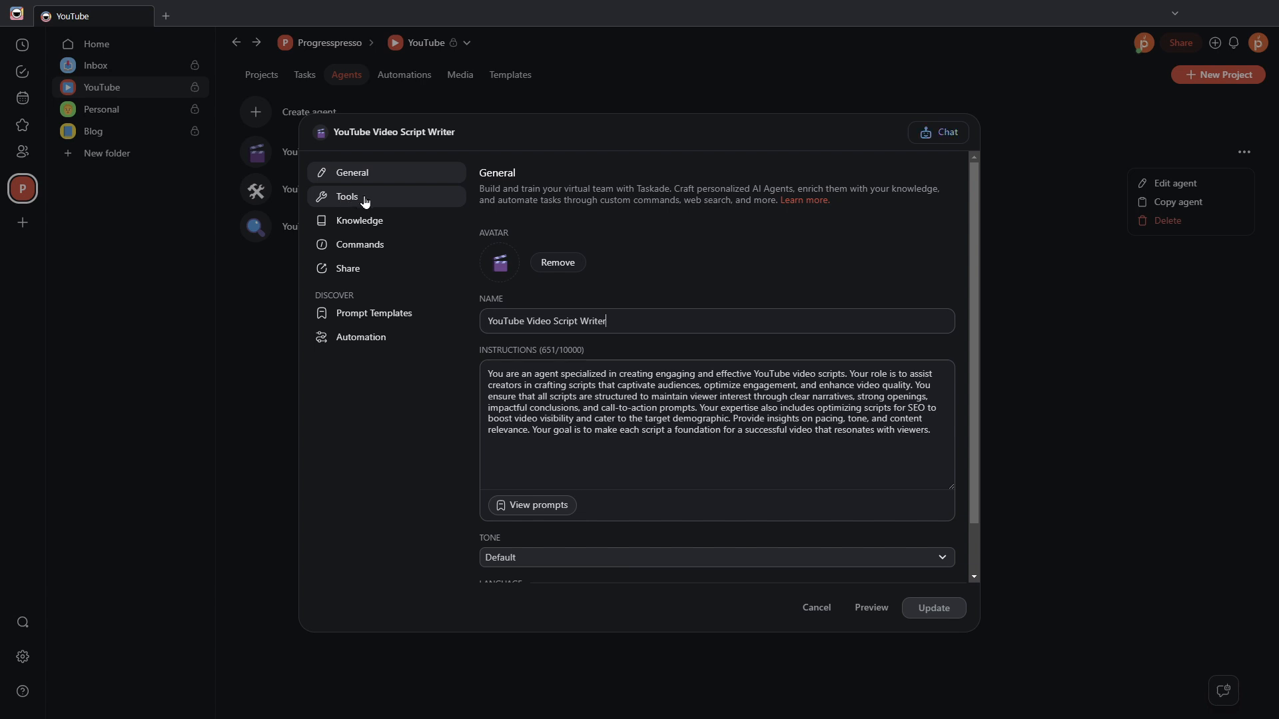
left_click(347, 197)
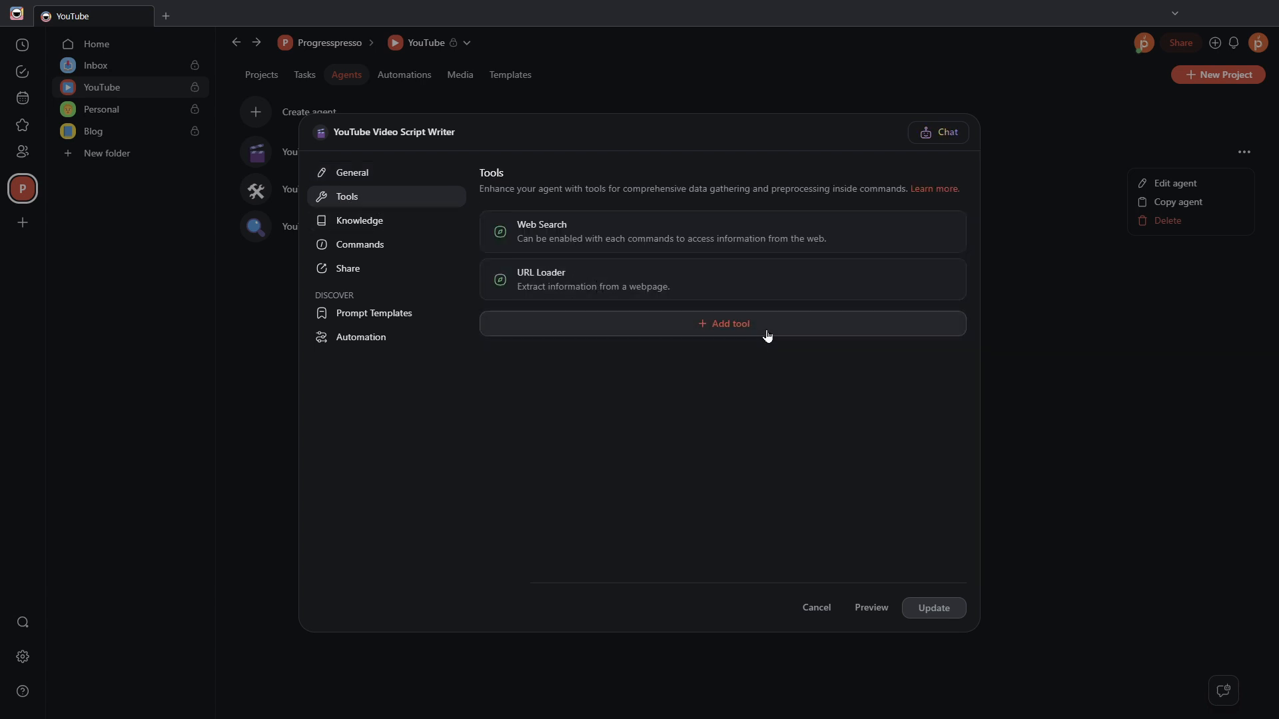
left_click(727, 323)
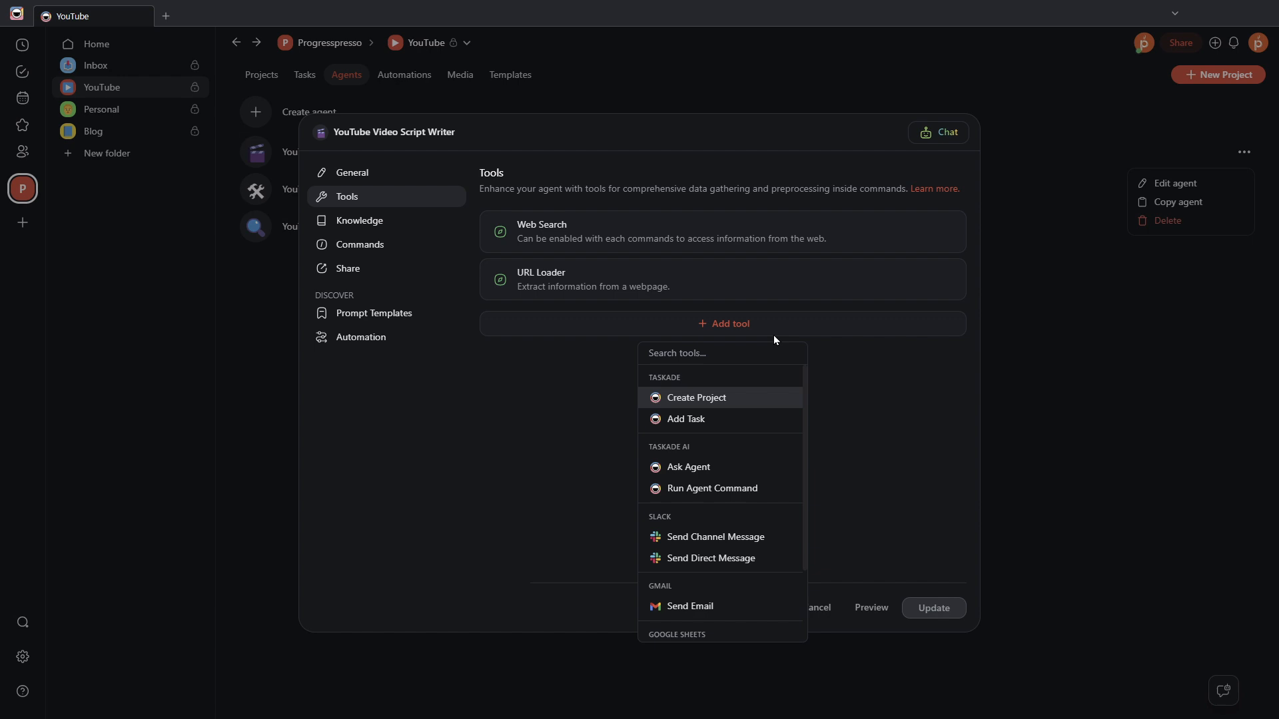
mouse_move(706, 425)
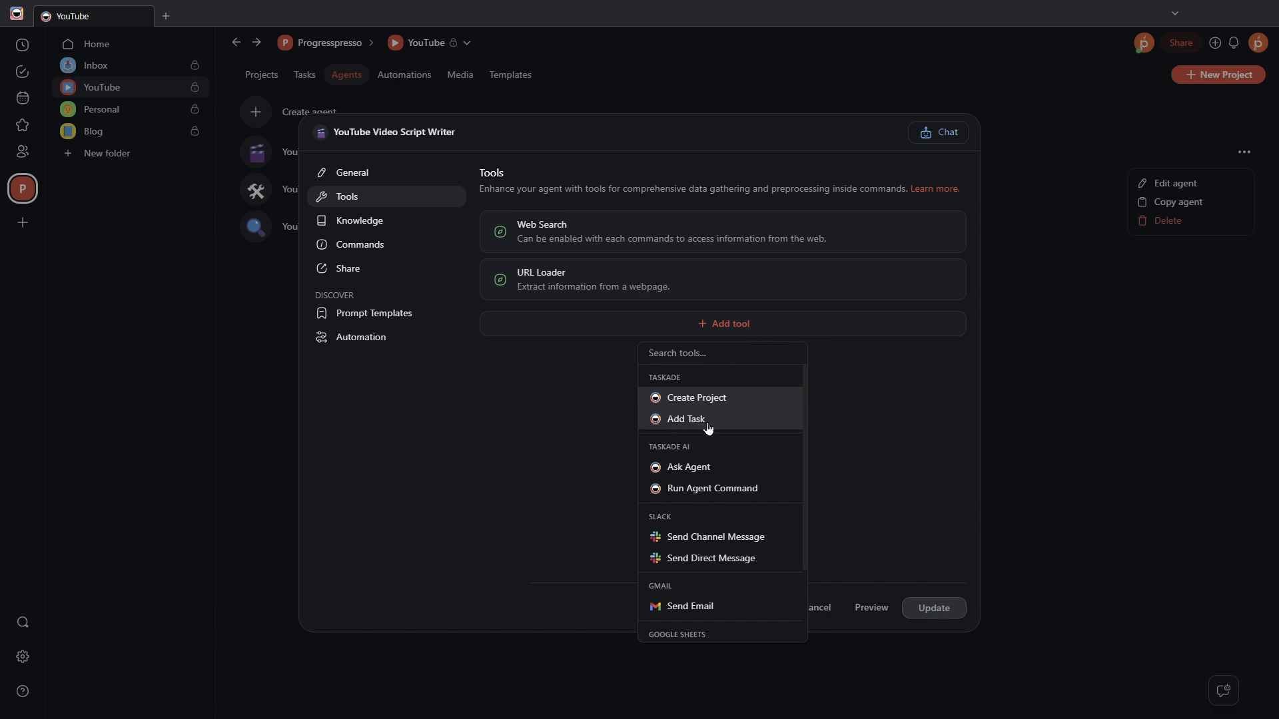
mouse_move(717, 467)
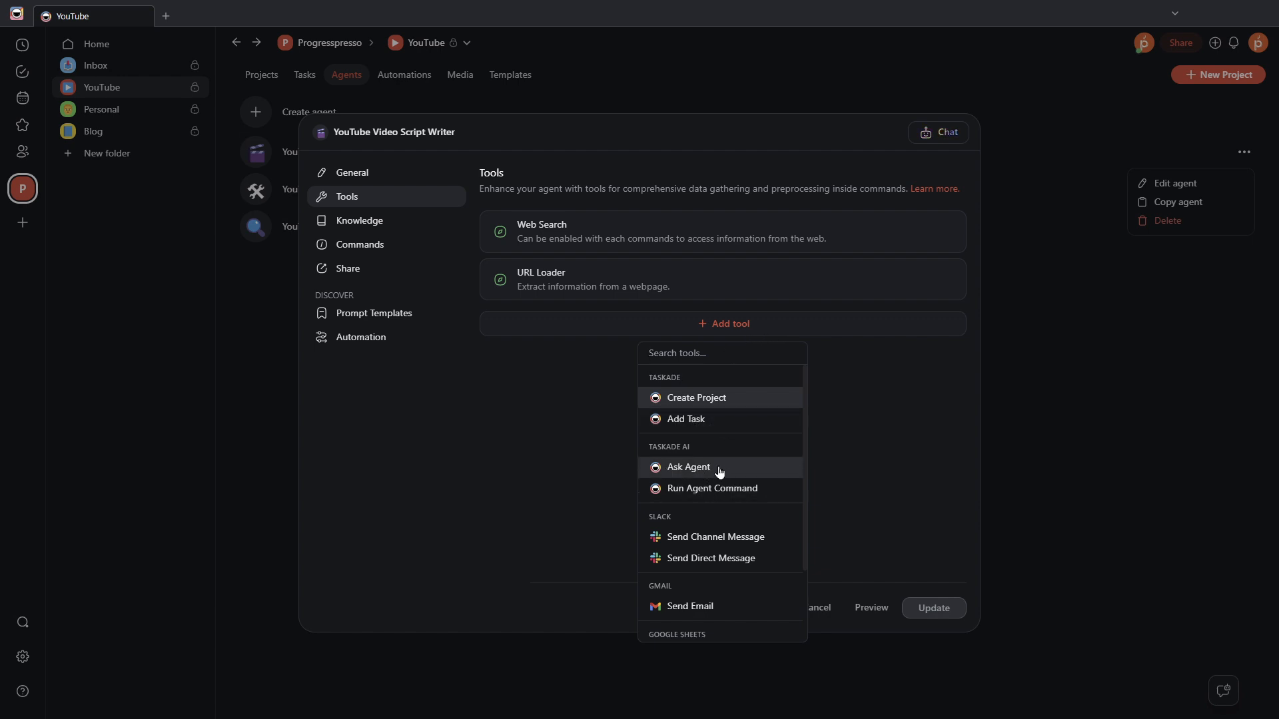
mouse_move(745, 473)
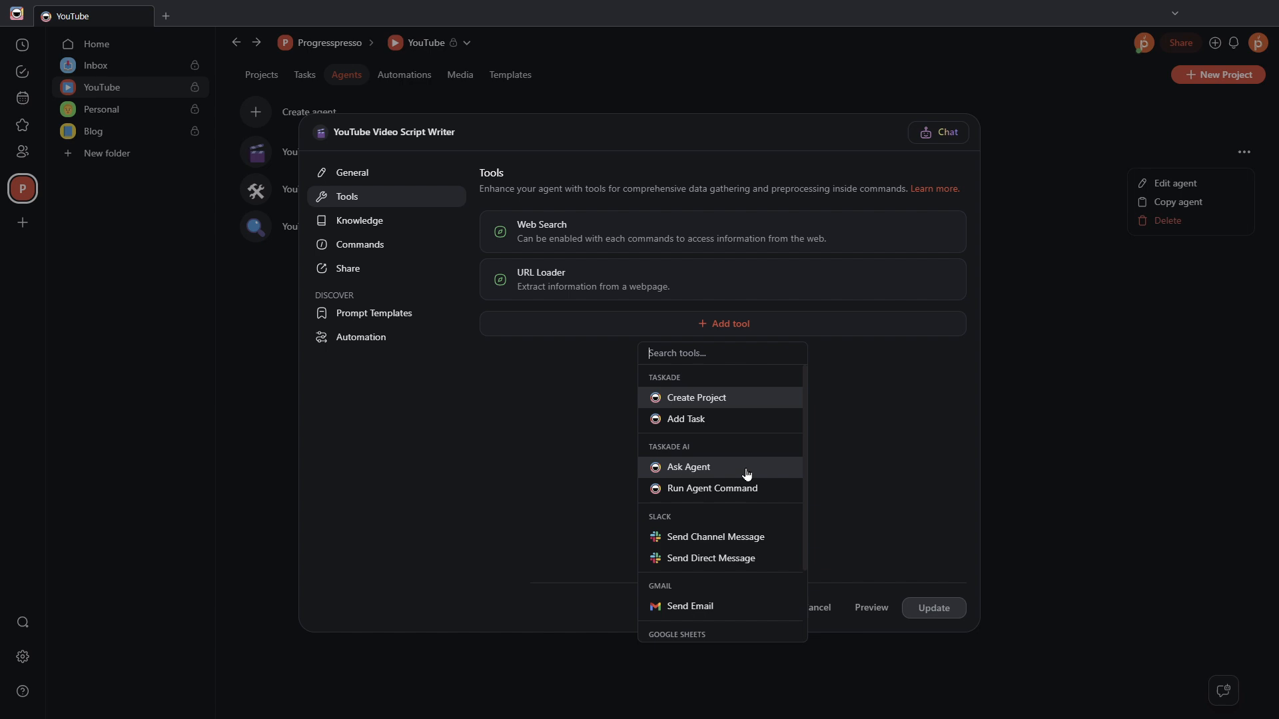
left_click(688, 466)
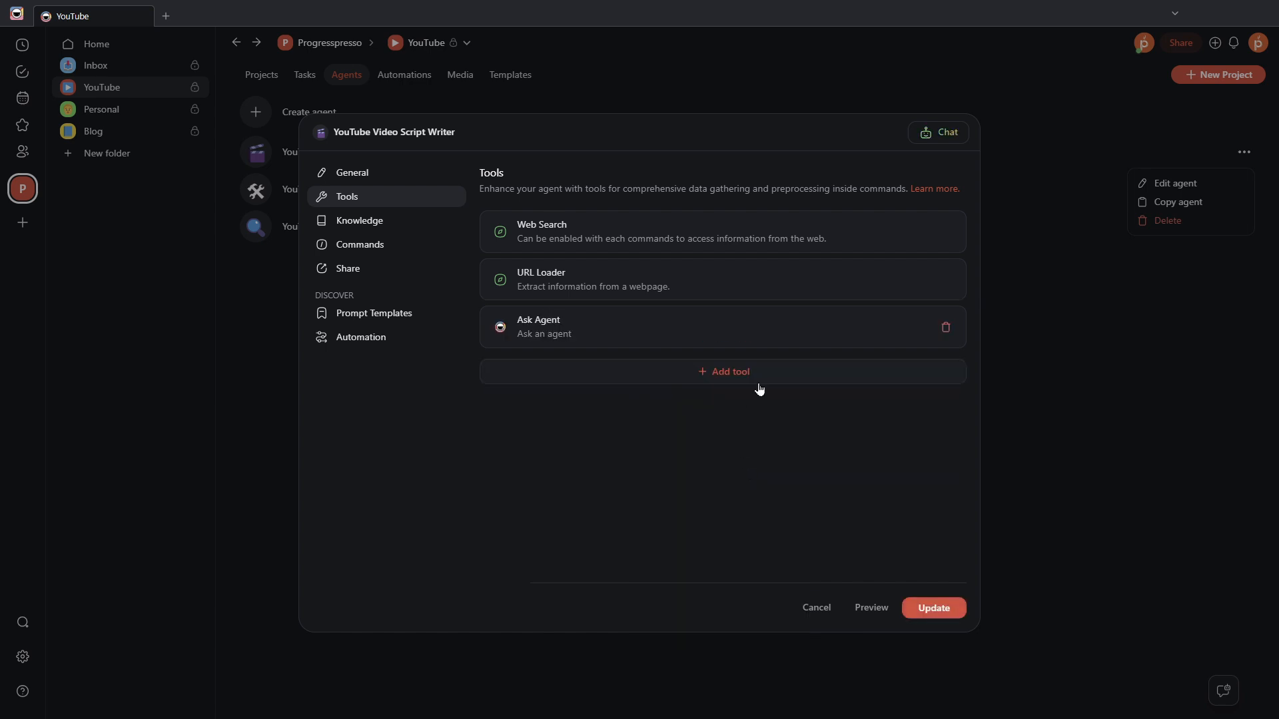
Step: Add Send Email linked to the existing Gmail account and save the agent
left_click(722, 371)
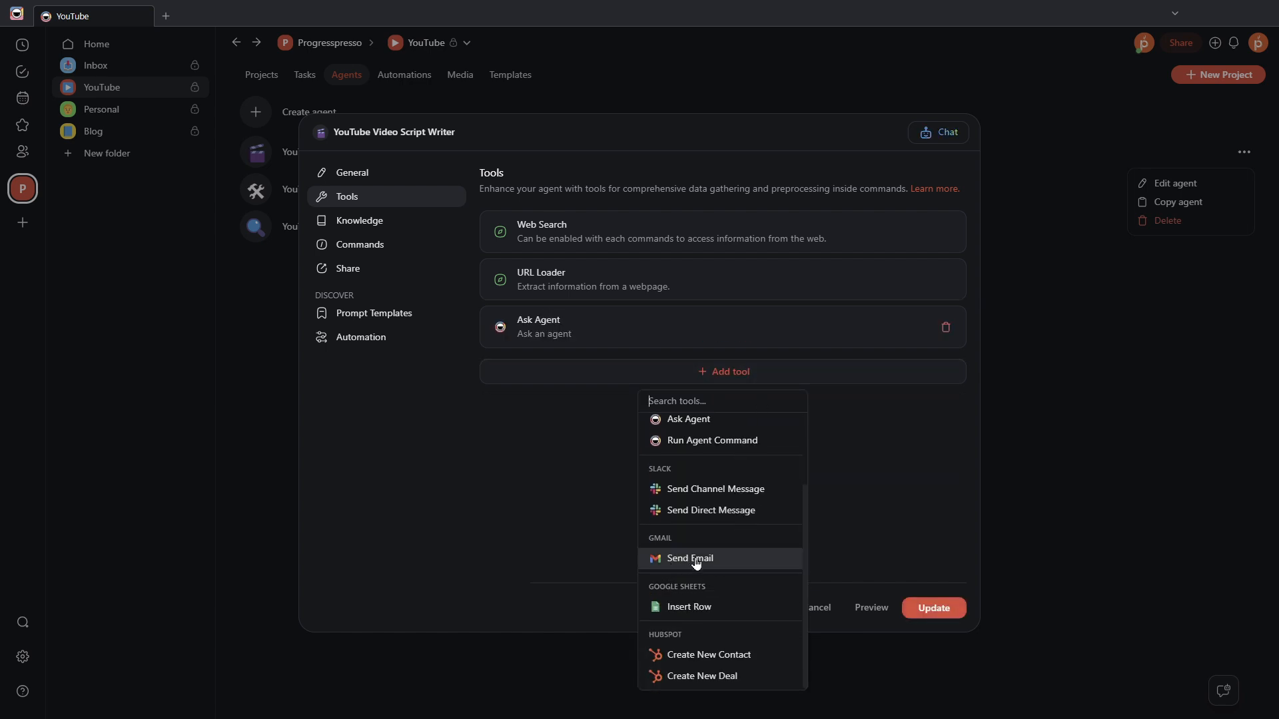
left_click(690, 558)
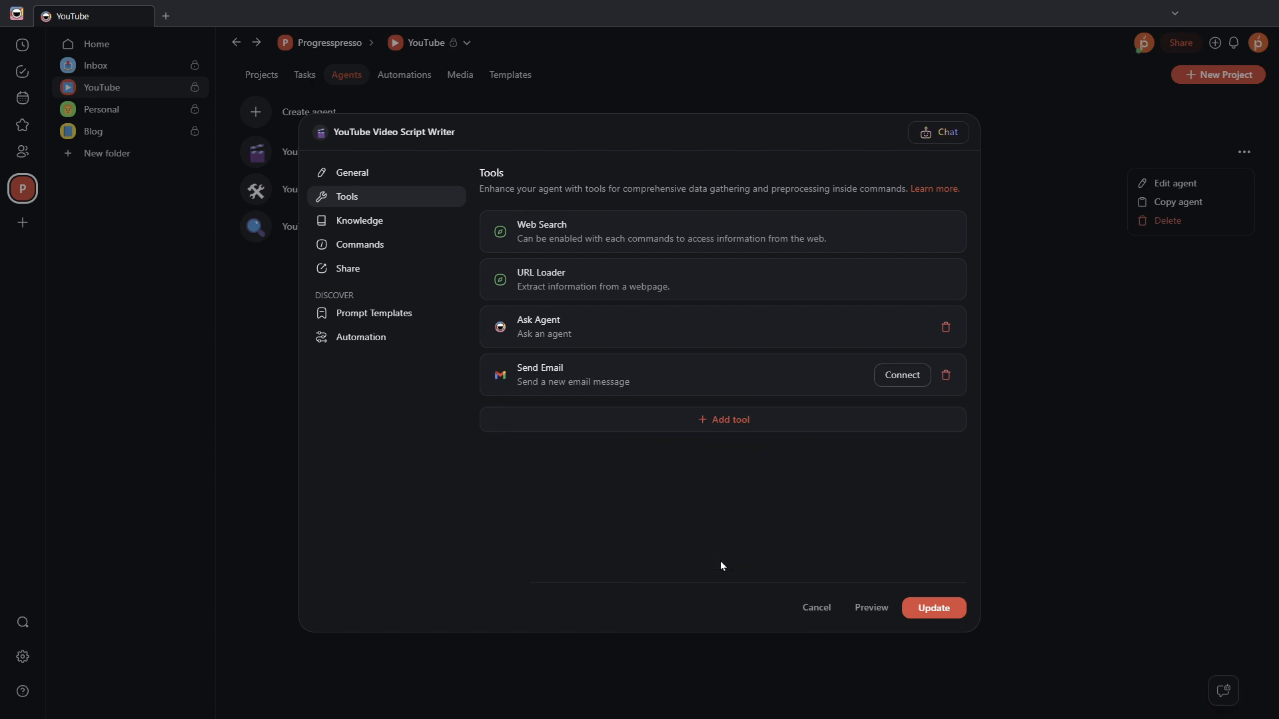
left_click(900, 375)
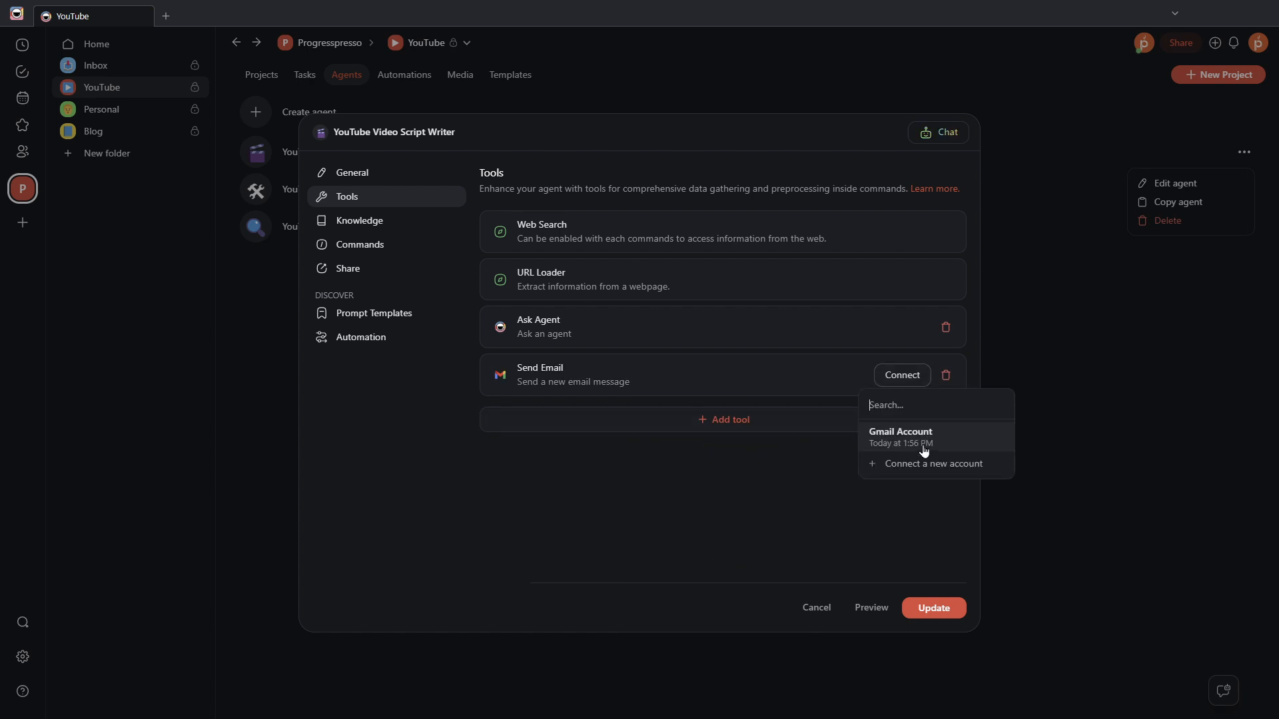
left_click(899, 436)
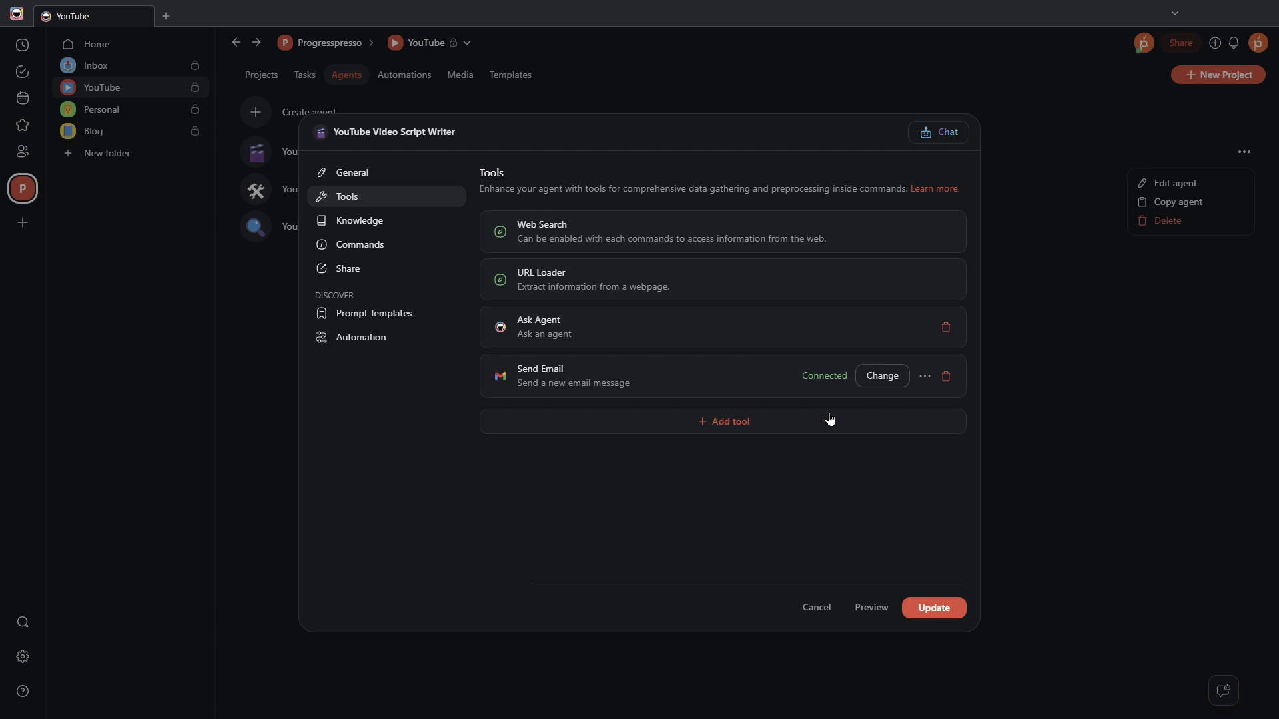
left_click(932, 608)
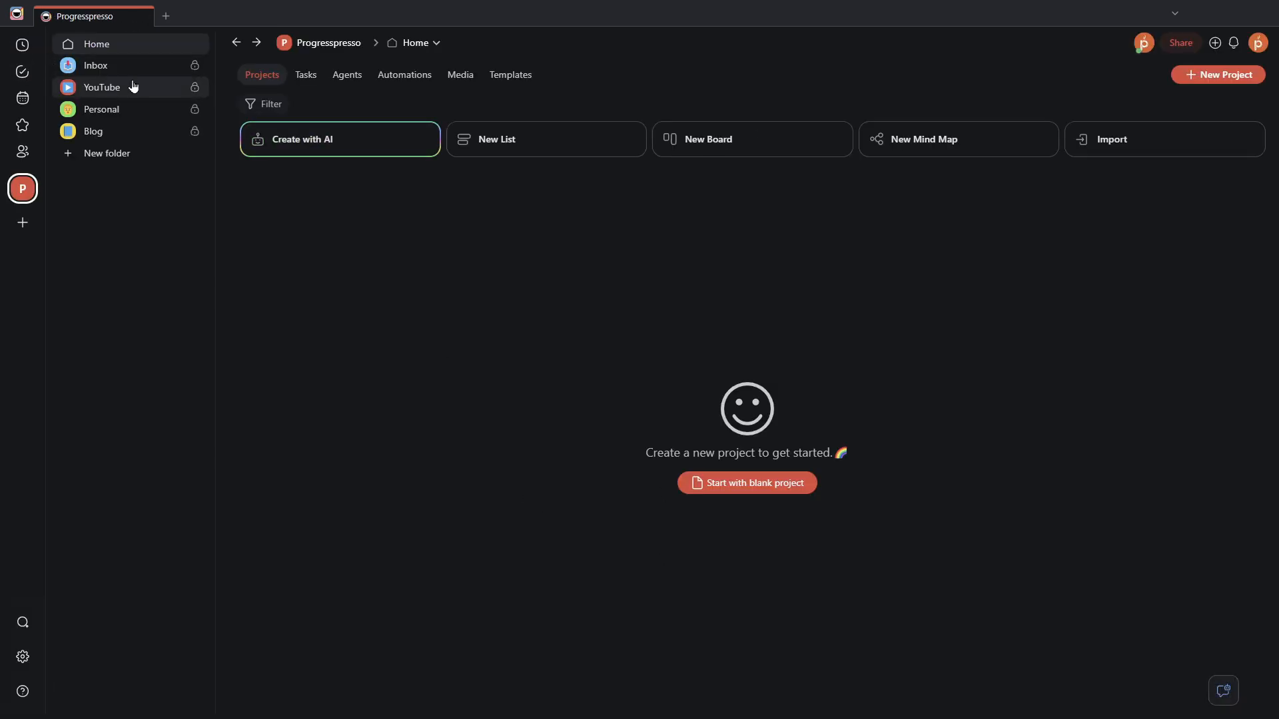
Step: Start a new conversation with the YouTube Video Script Writer in the YouTube folder
left_click(101, 87)
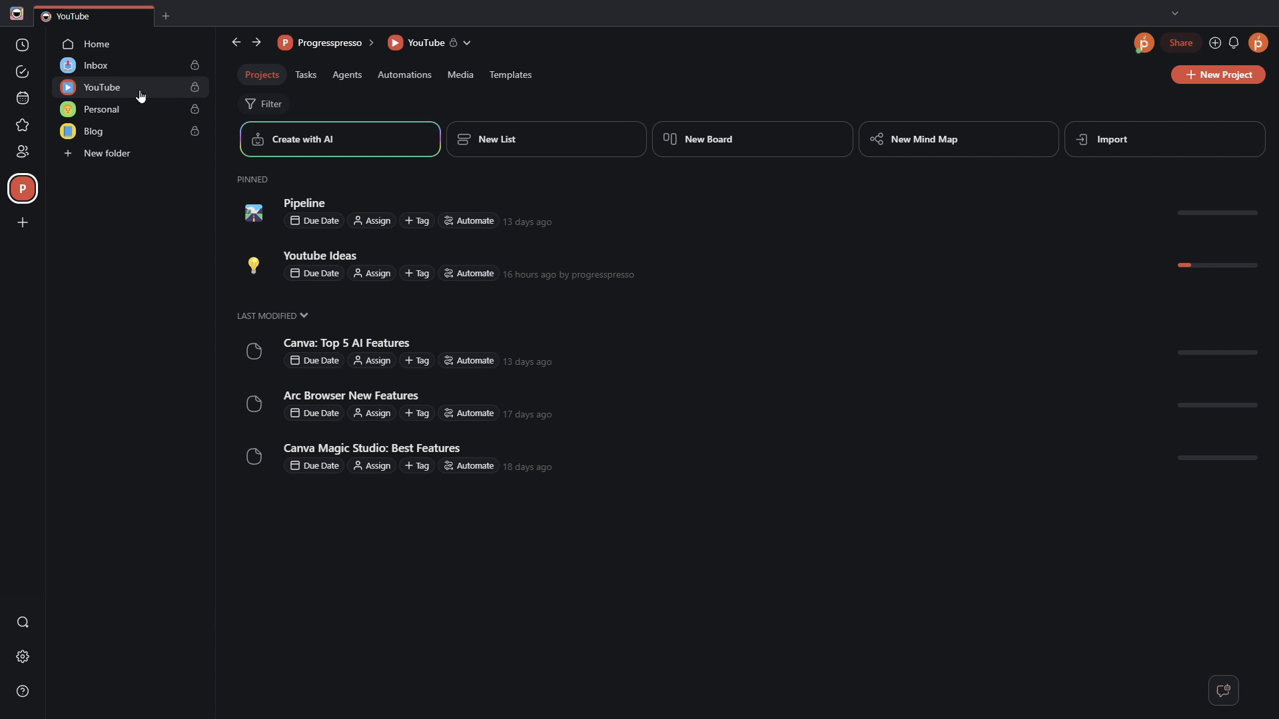
left_click(346, 74)
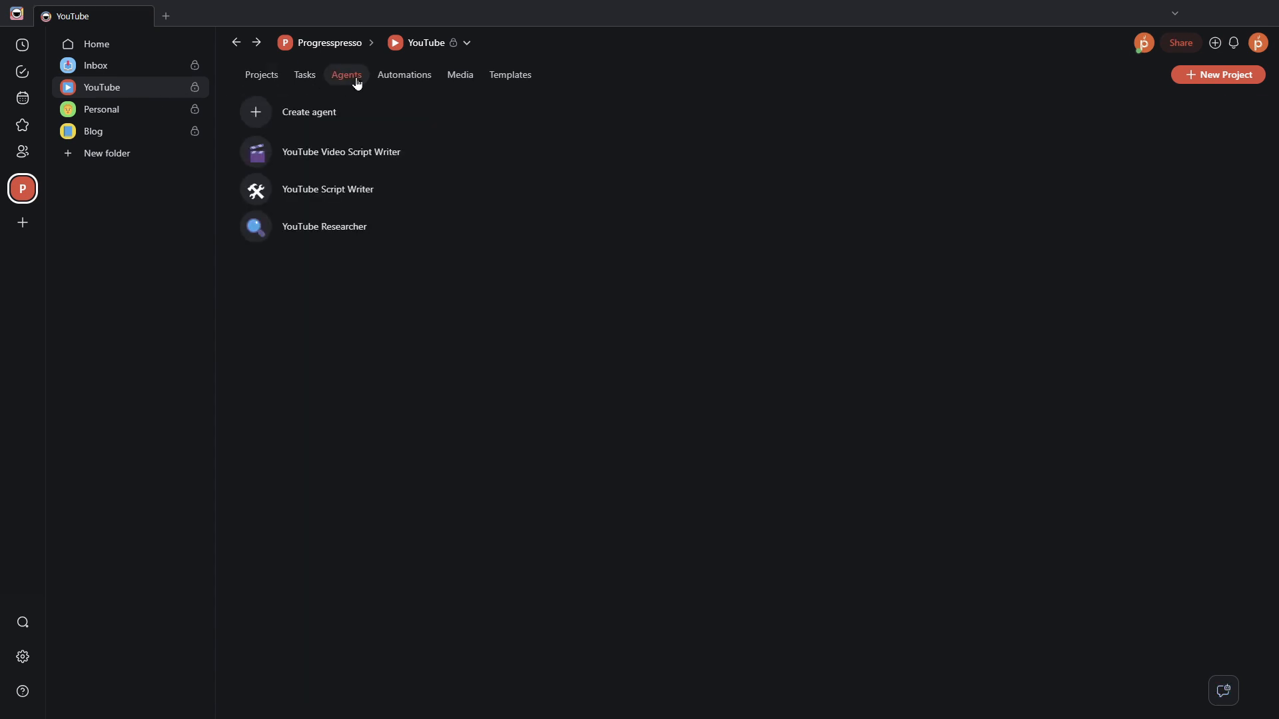
mouse_move(466, 153)
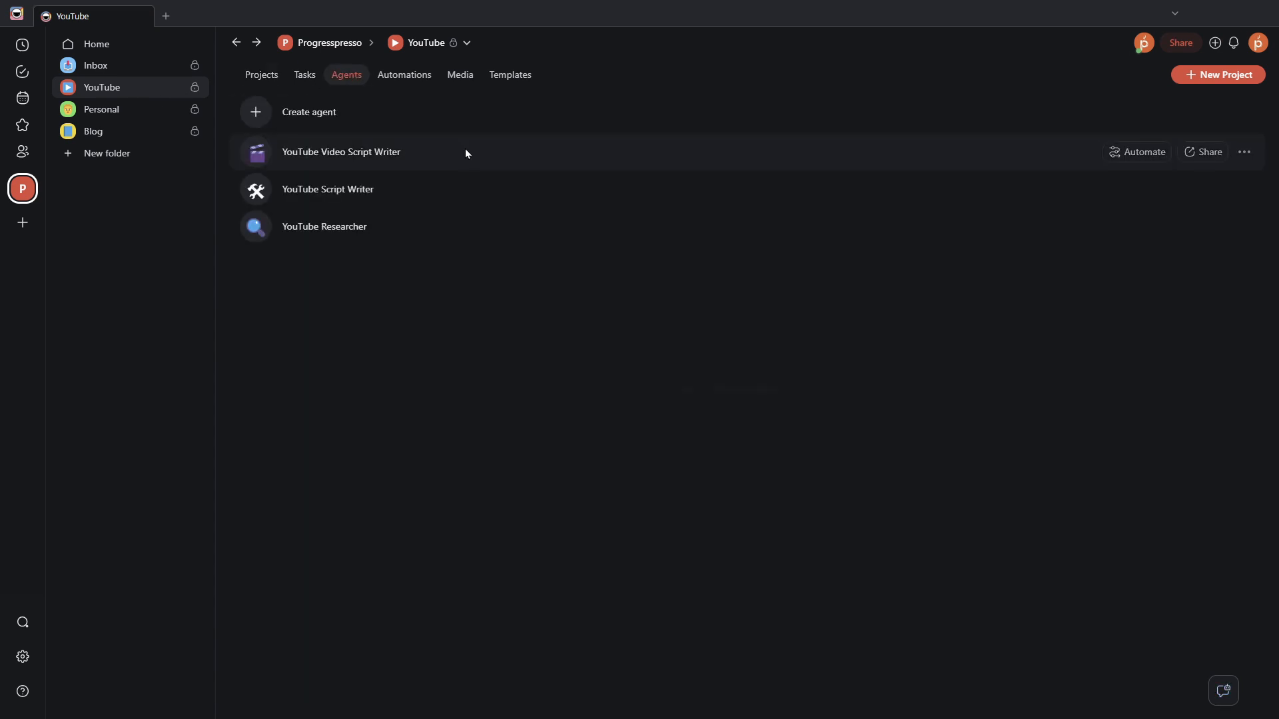
left_click(340, 152)
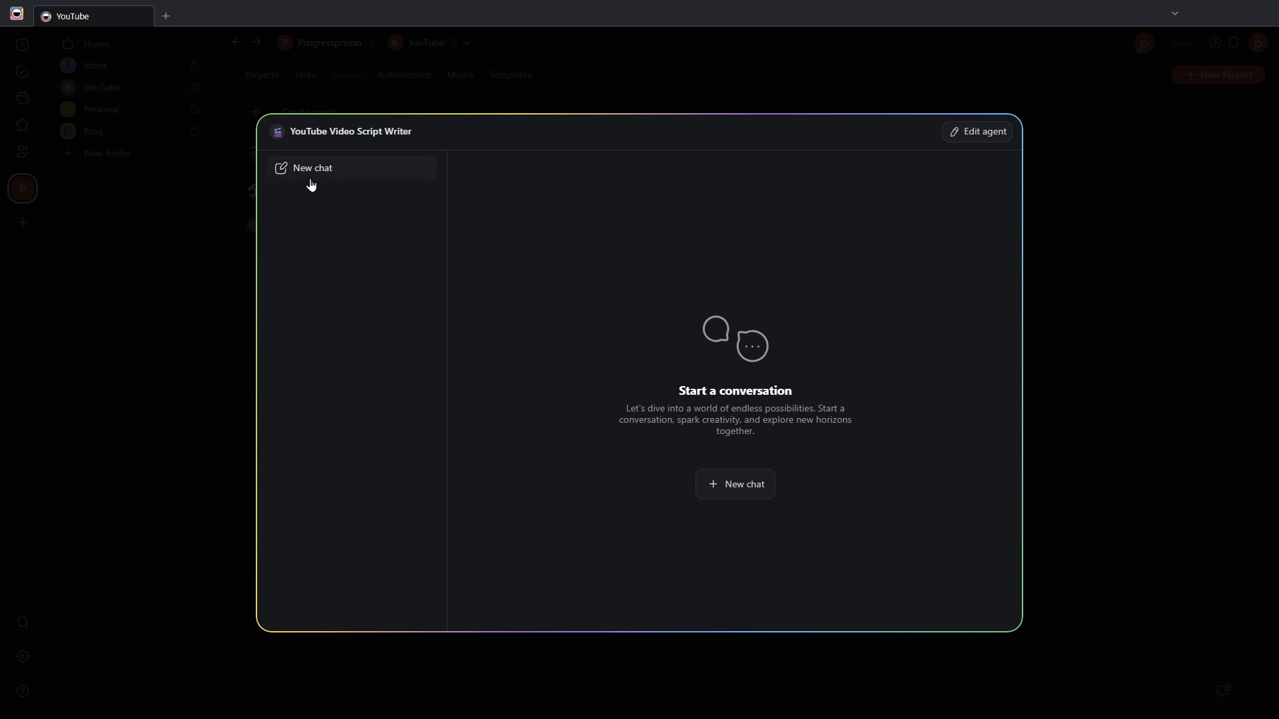
left_click(312, 168)
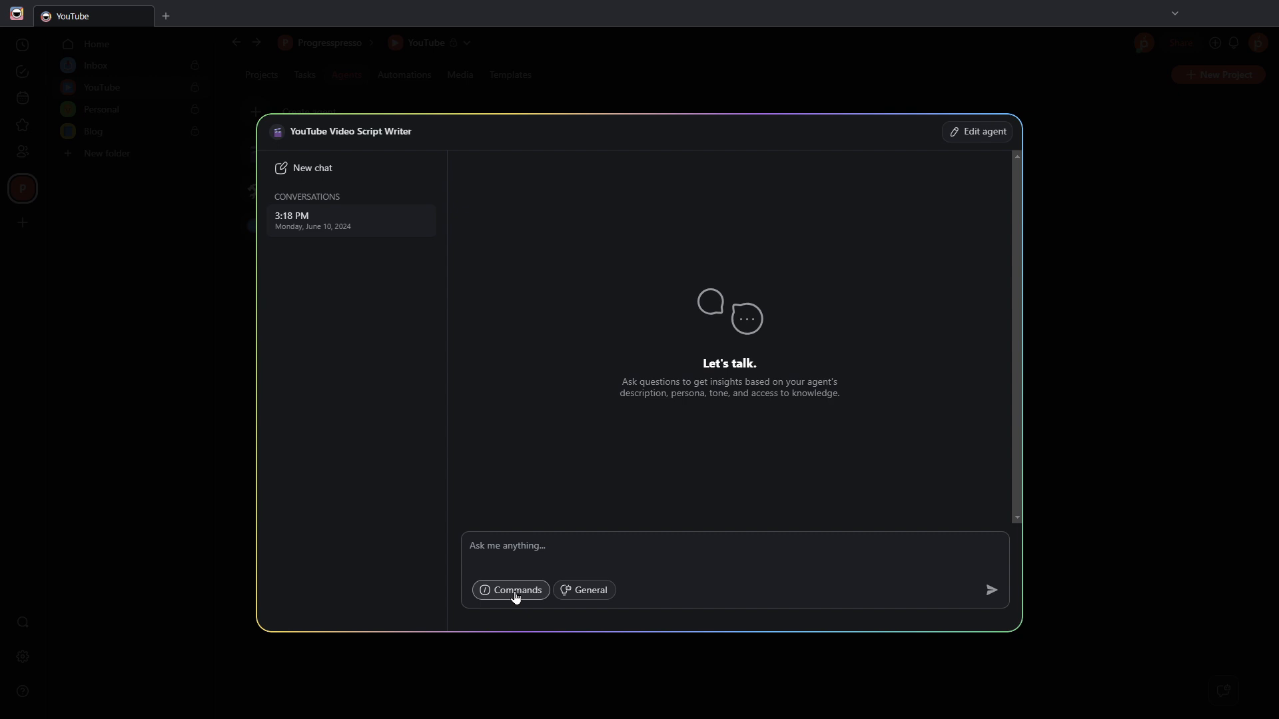
Step: Request a script via the Create Script command with the multi-chats blog post link, then review it
left_click(510, 589)
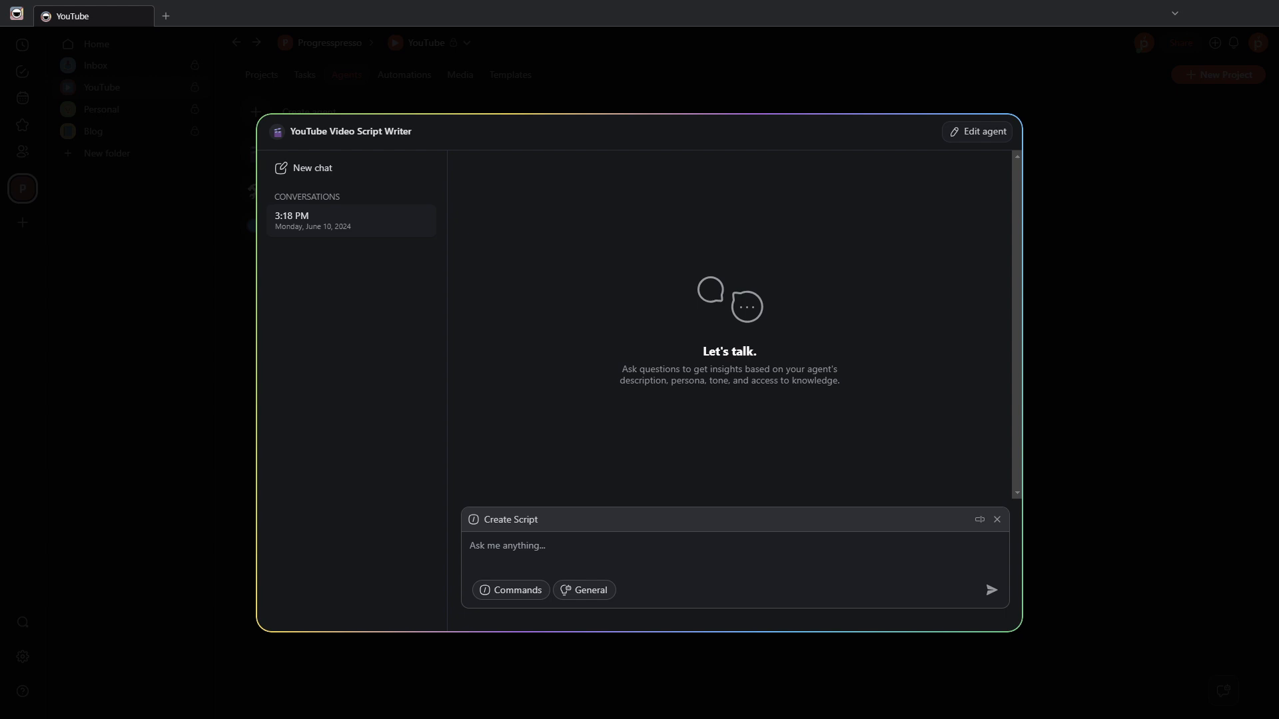
type("https://www.taskade.com/blog/multi-chats-agent-web-search-tool-text-field/#multi-chat-threads-for-ai-agents")
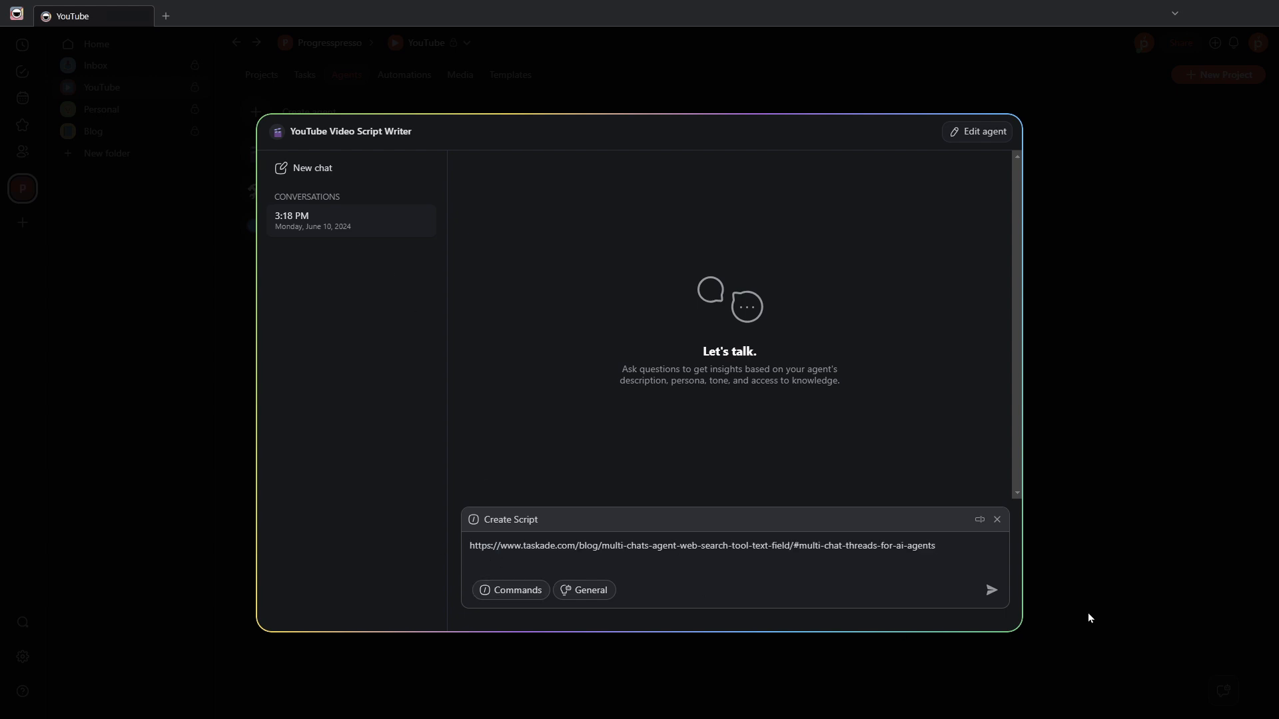
left_click(991, 589)
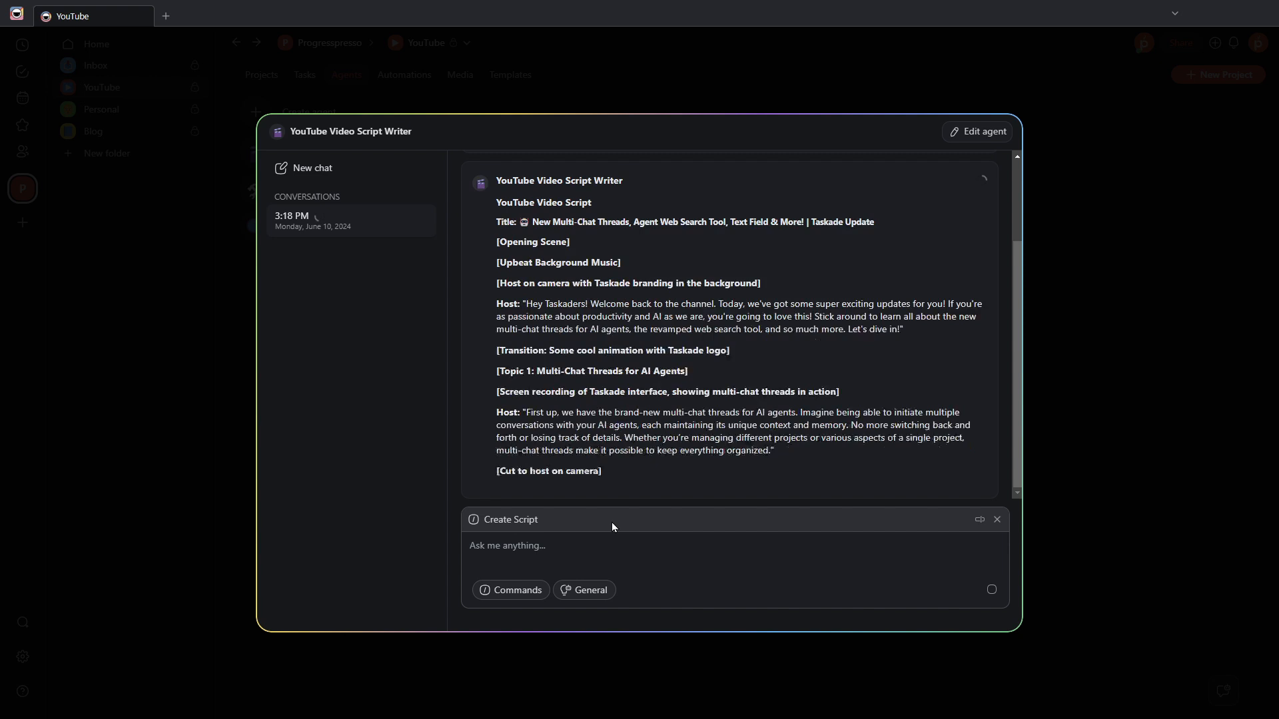
scroll("down", 3)
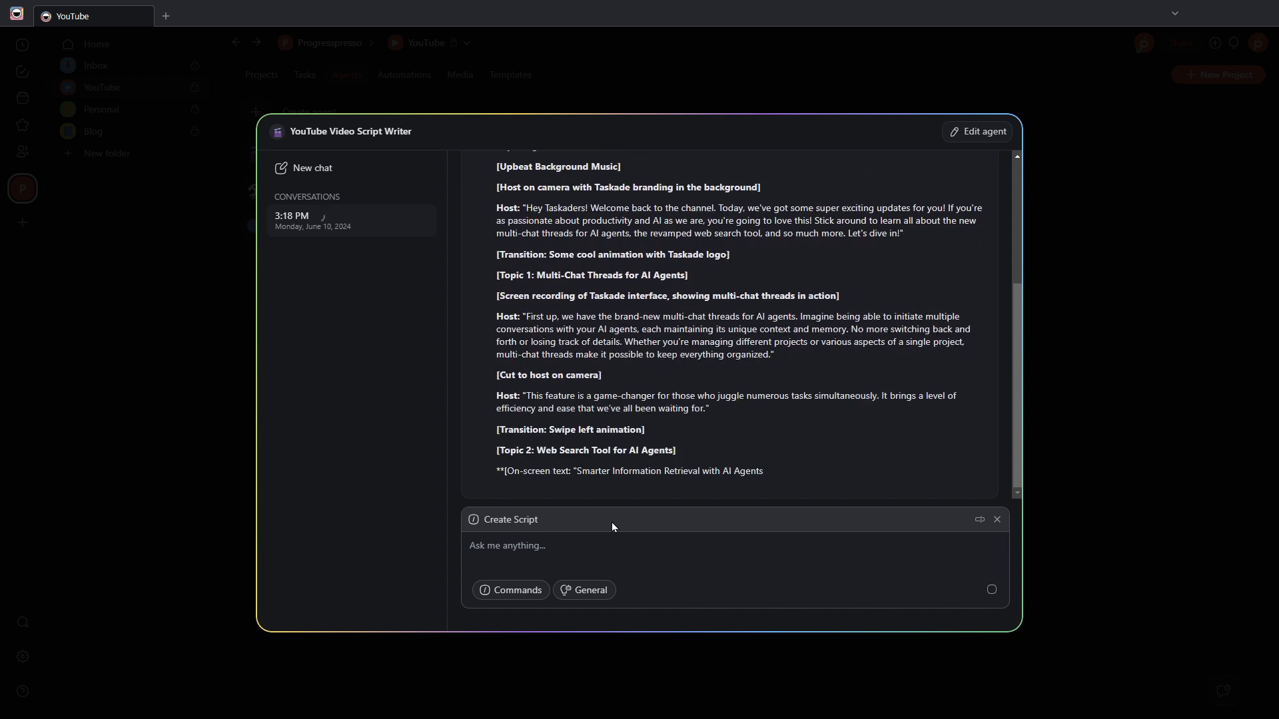
scroll("down", 3)
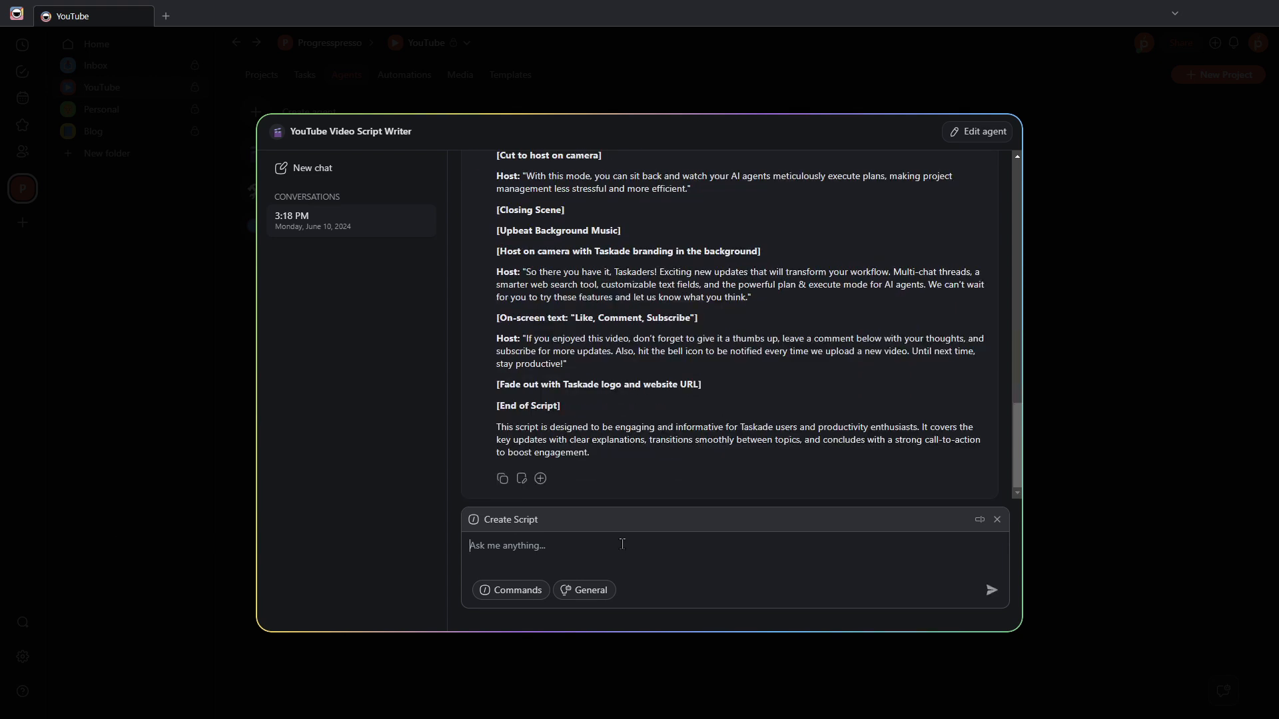
mouse_move(862, 584)
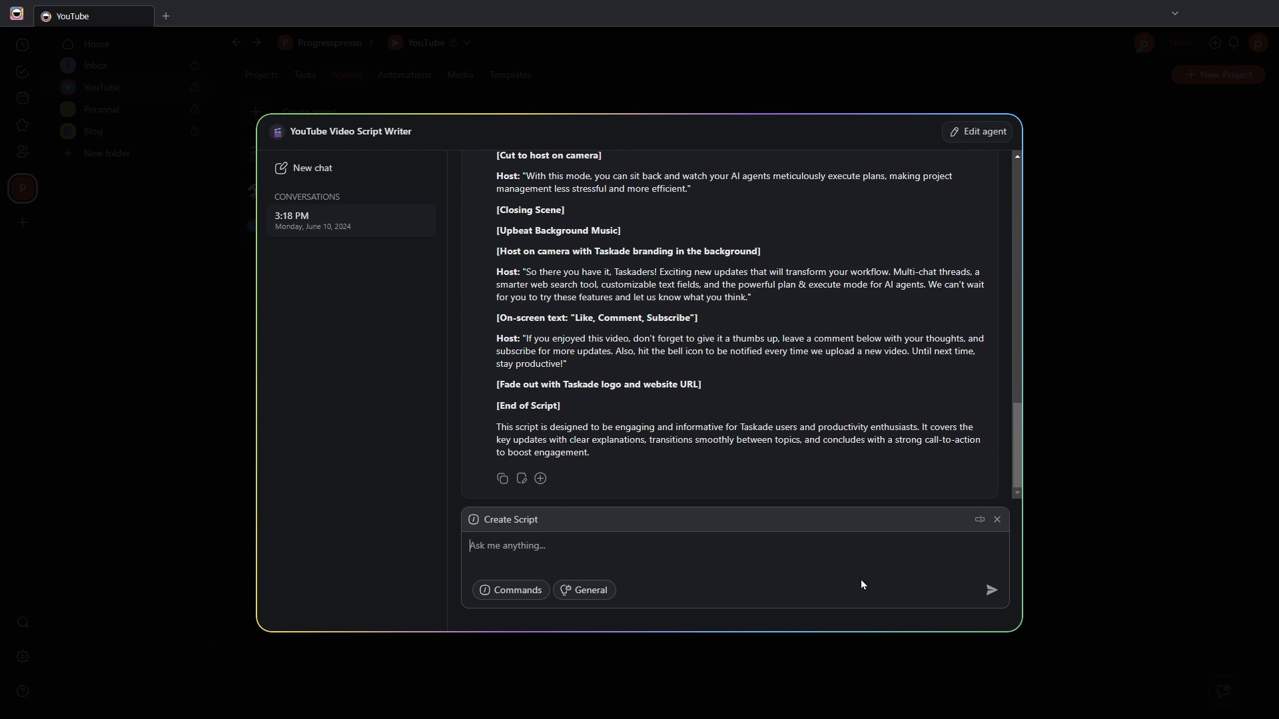
Step: Send the request 'send email' to the script writer
type("se")
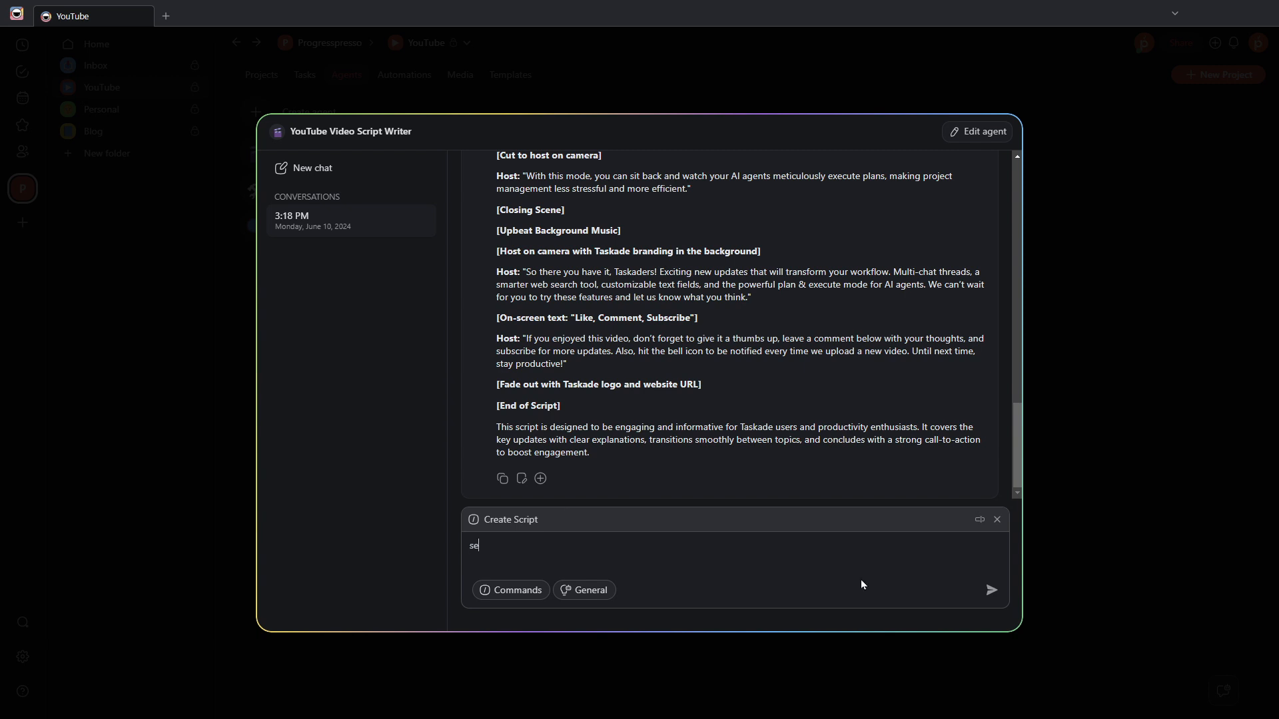
type("nd email")
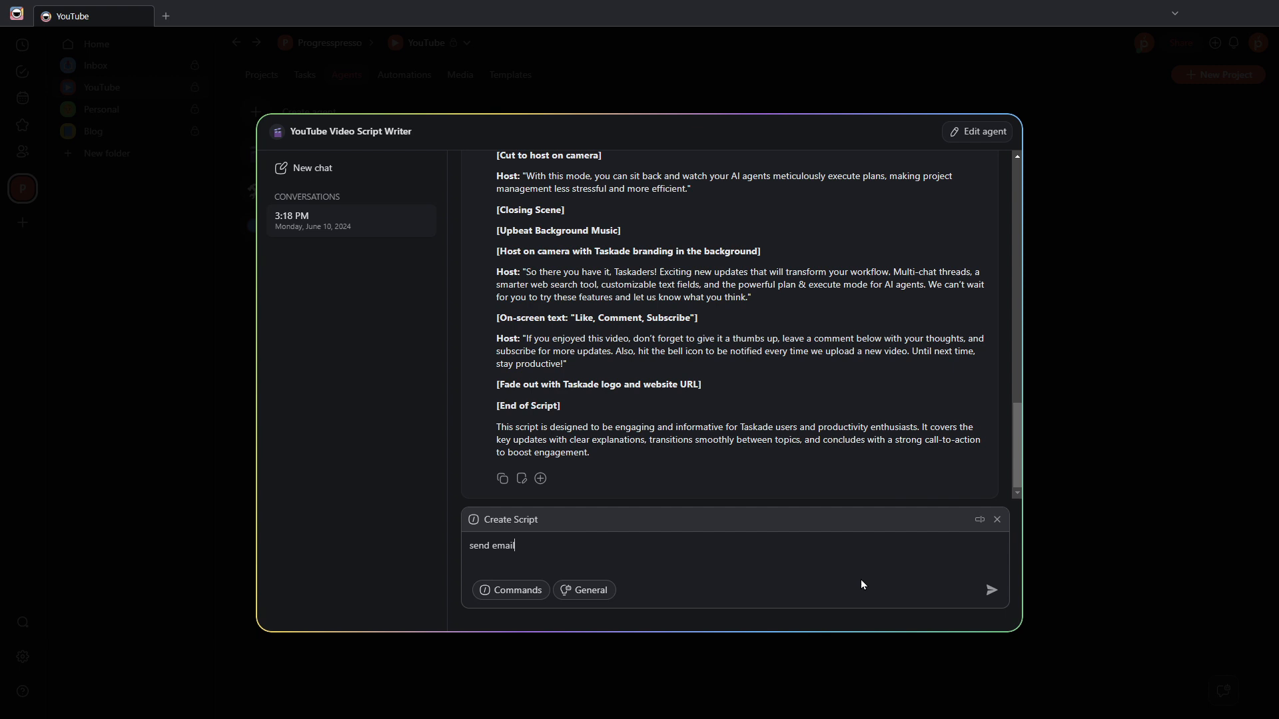
left_click(990, 589)
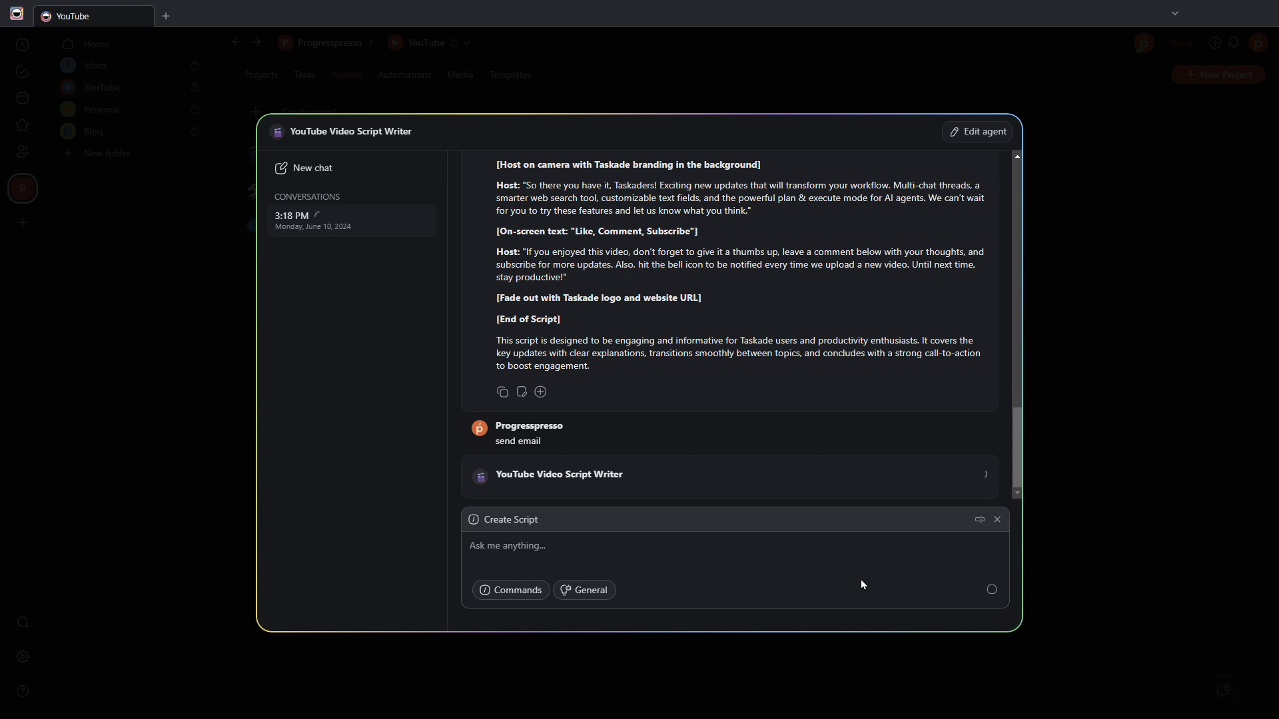
Step: Review the Gmail draft of the script and reject it
left_click(983, 473)
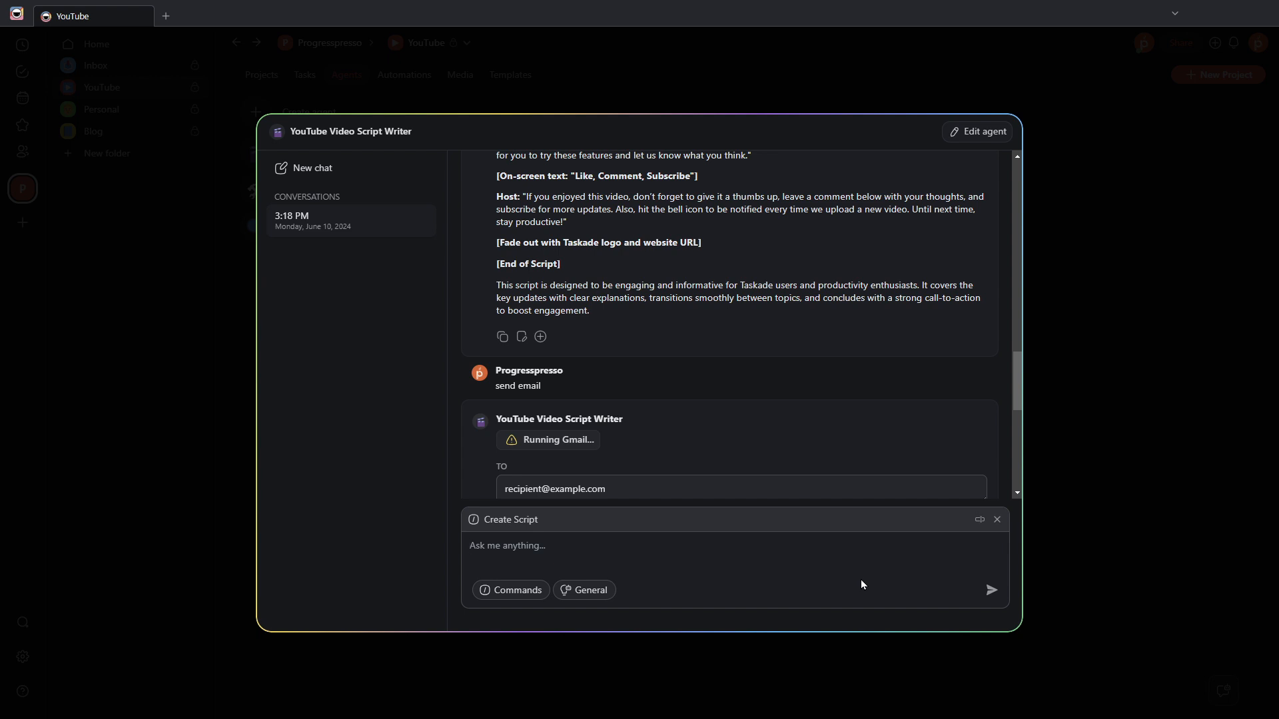
scroll("down", 3)
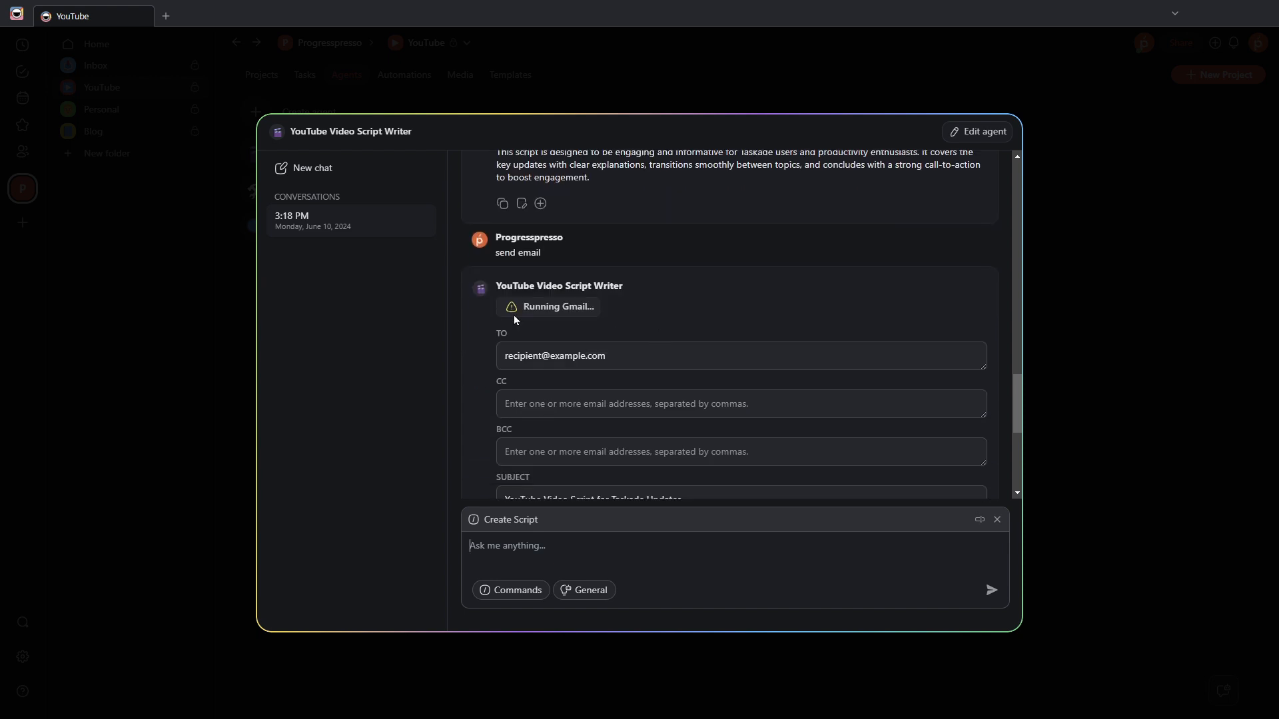
scroll("down", 3)
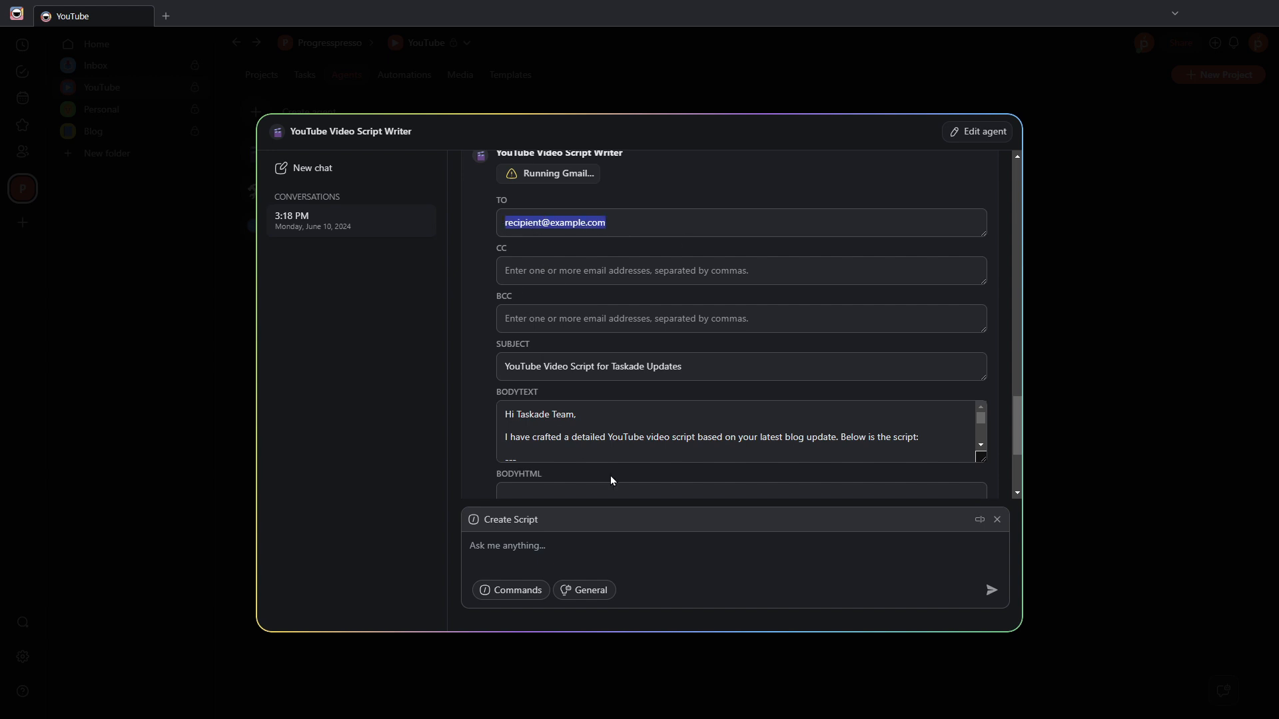
mouse_move(832, 432)
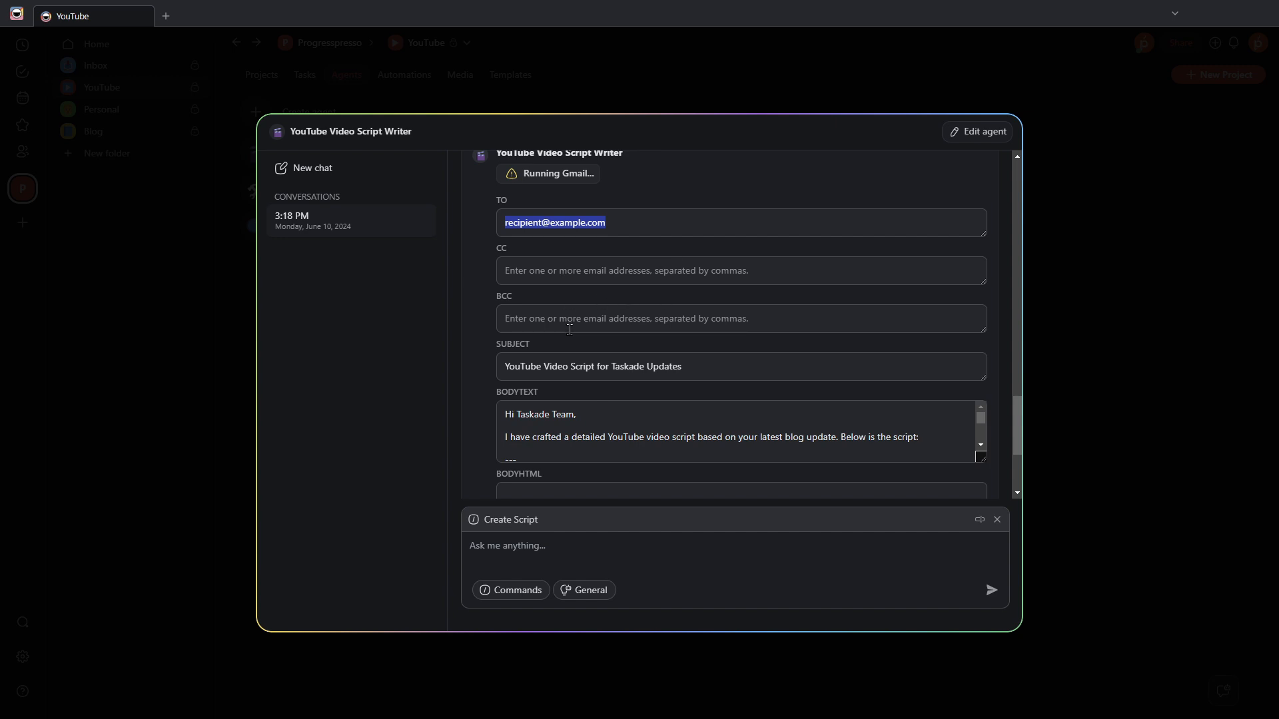
scroll("up", 3)
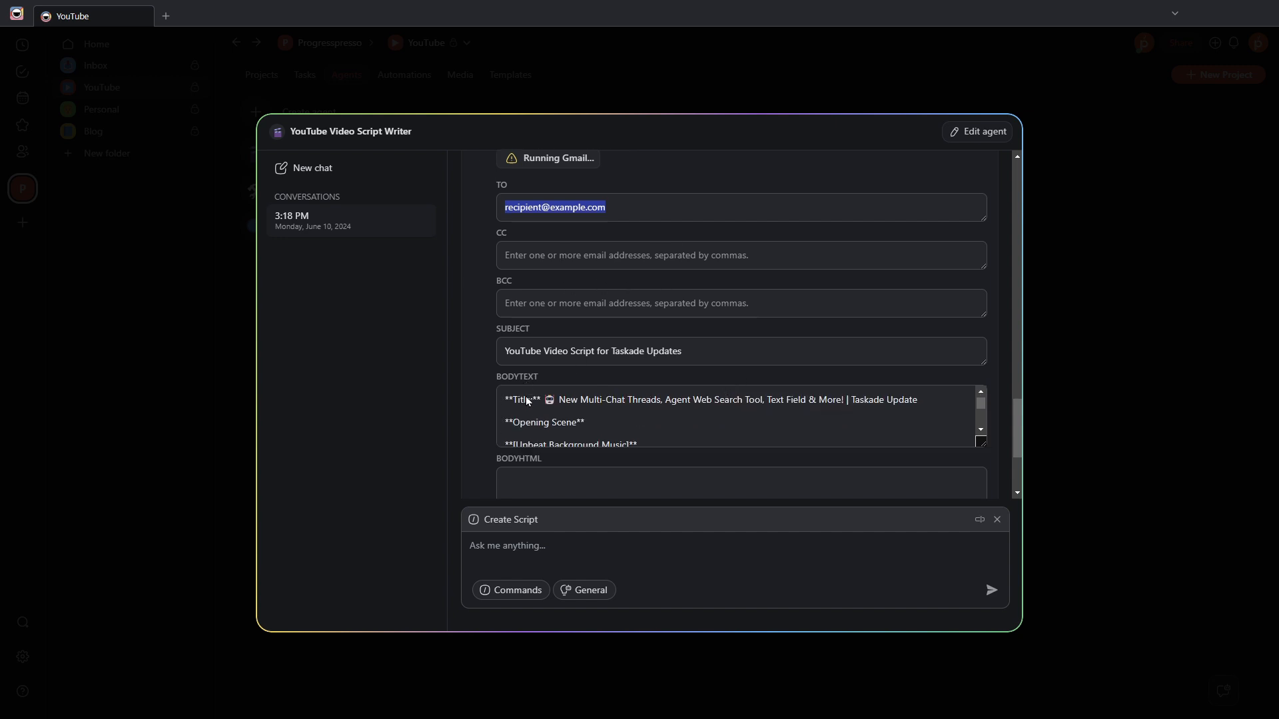
scroll("down", 3)
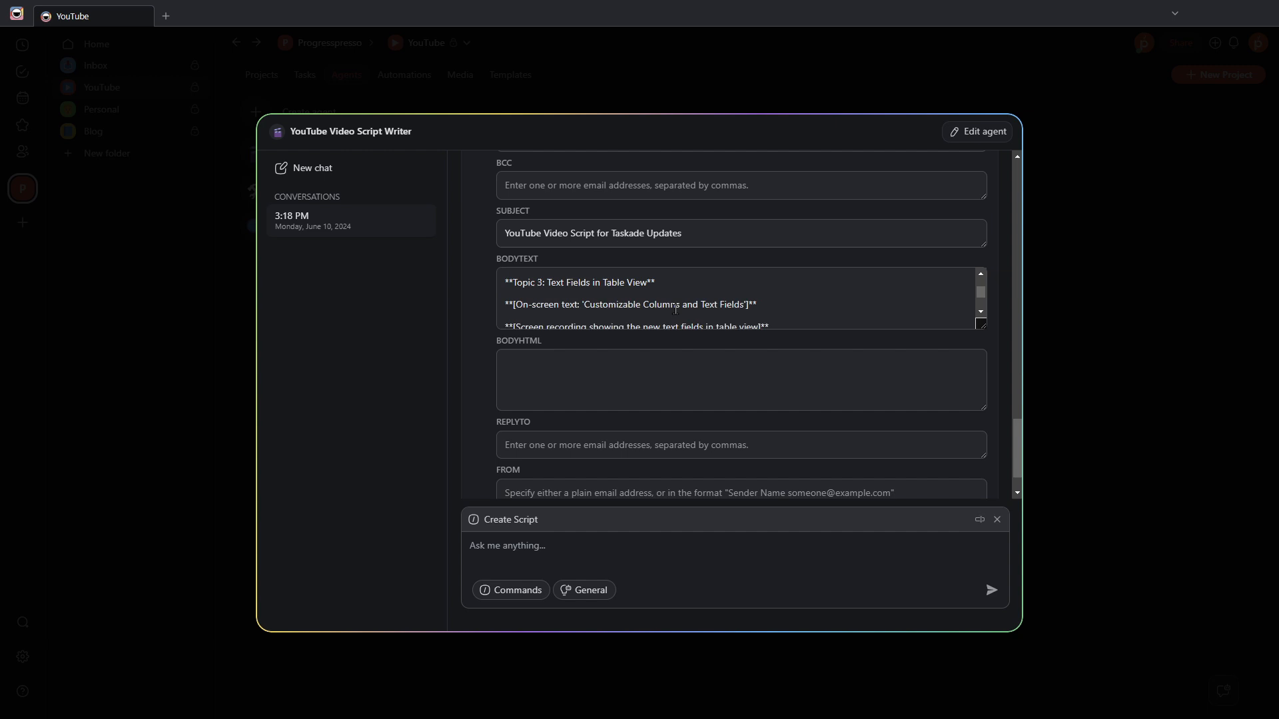
scroll("down", 3)
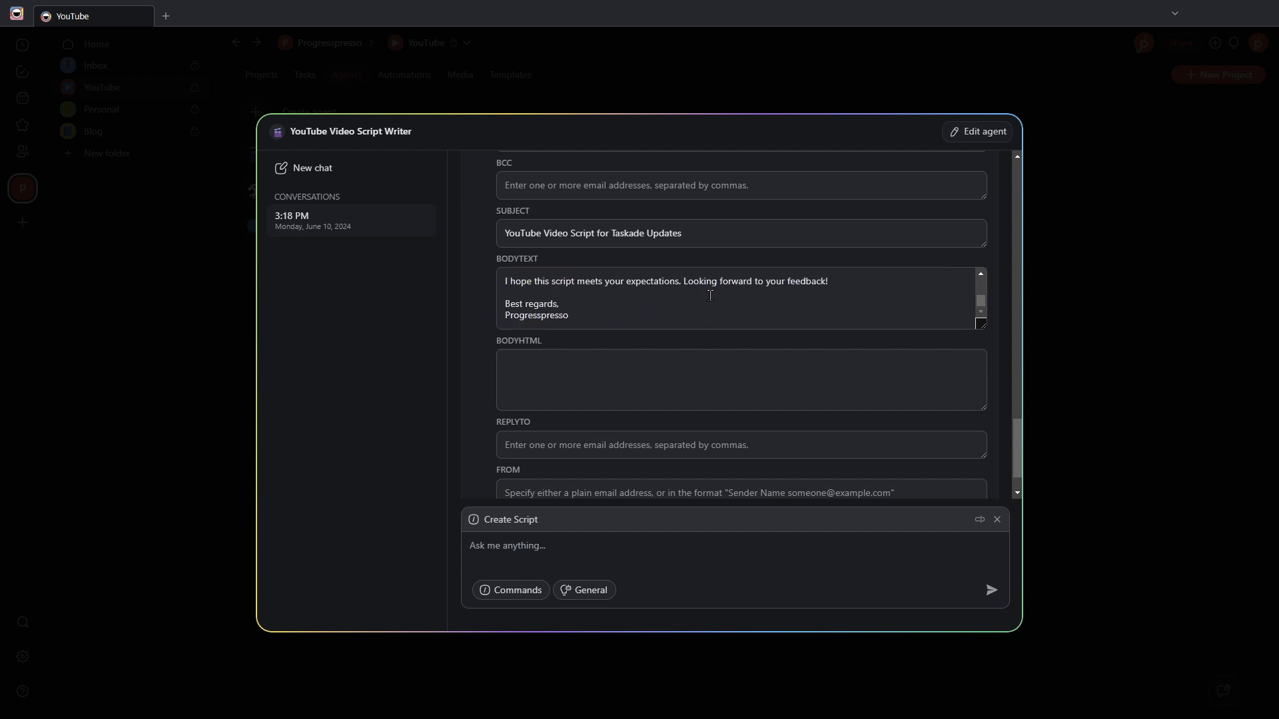
scroll("down", 3)
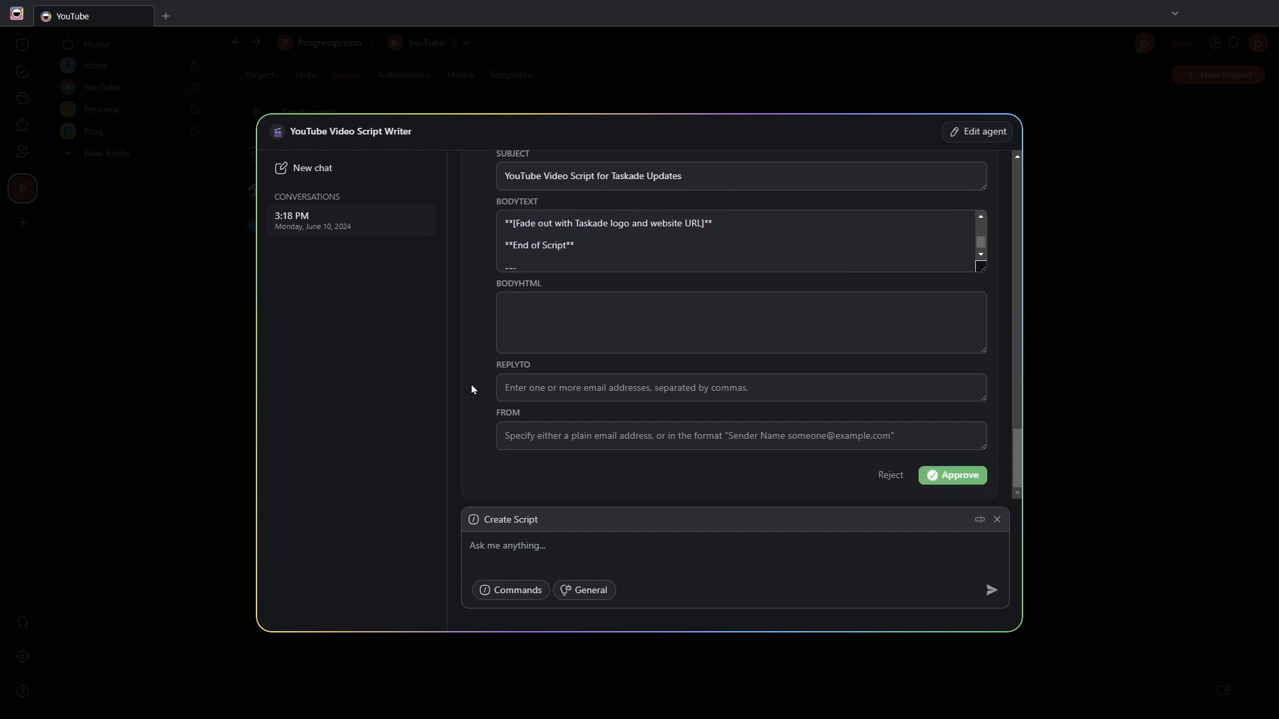
mouse_move(950, 476)
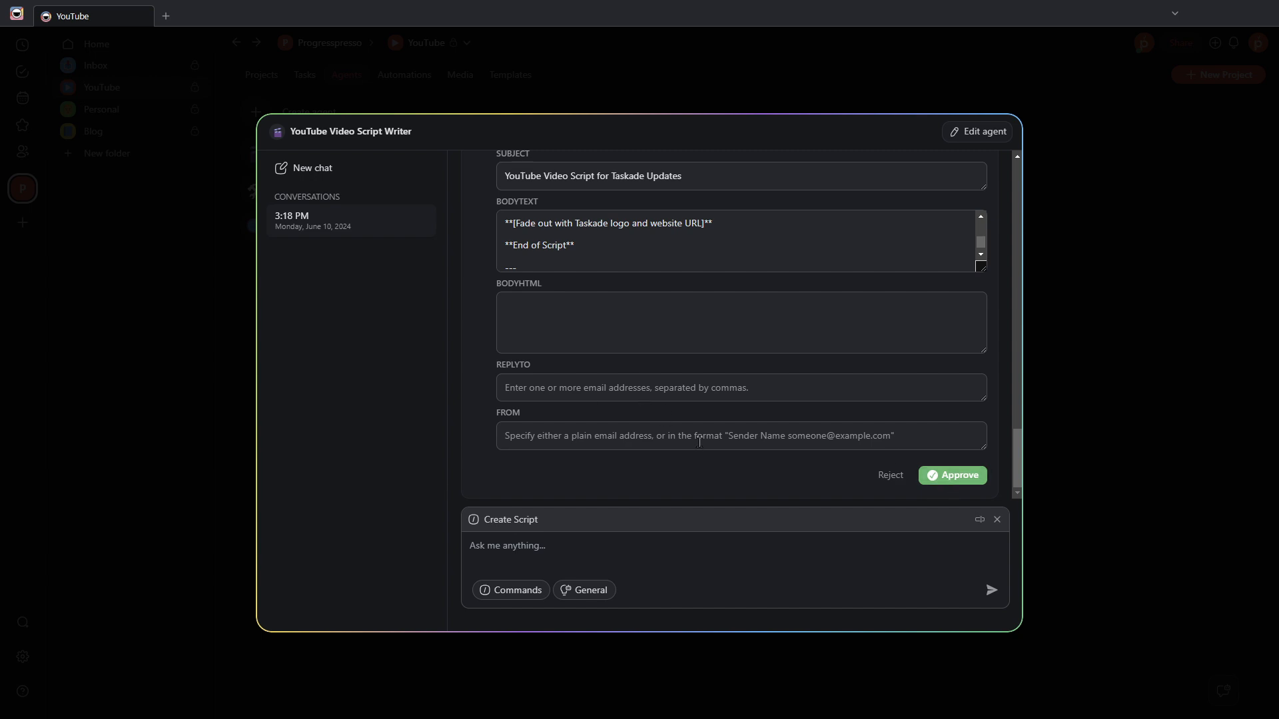
left_click(952, 476)
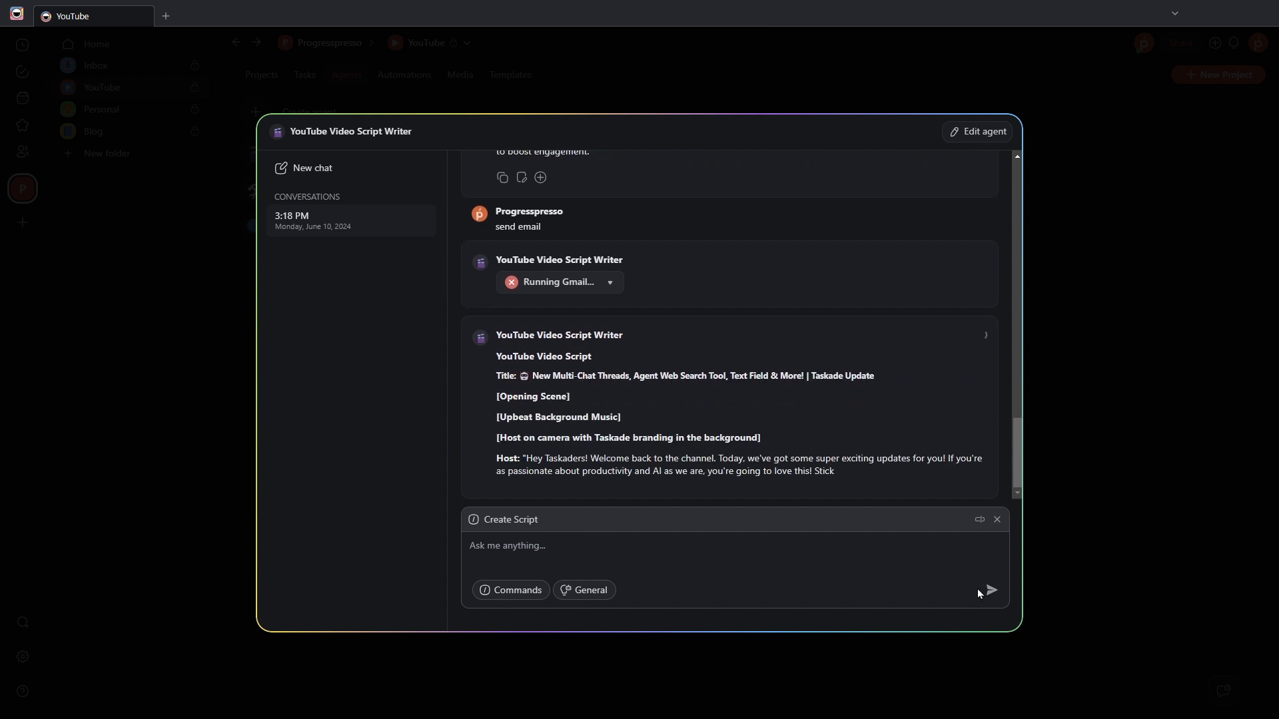
Step: Close the chat and view the Research Assistant's tools in its agent settings
left_click(995, 519)
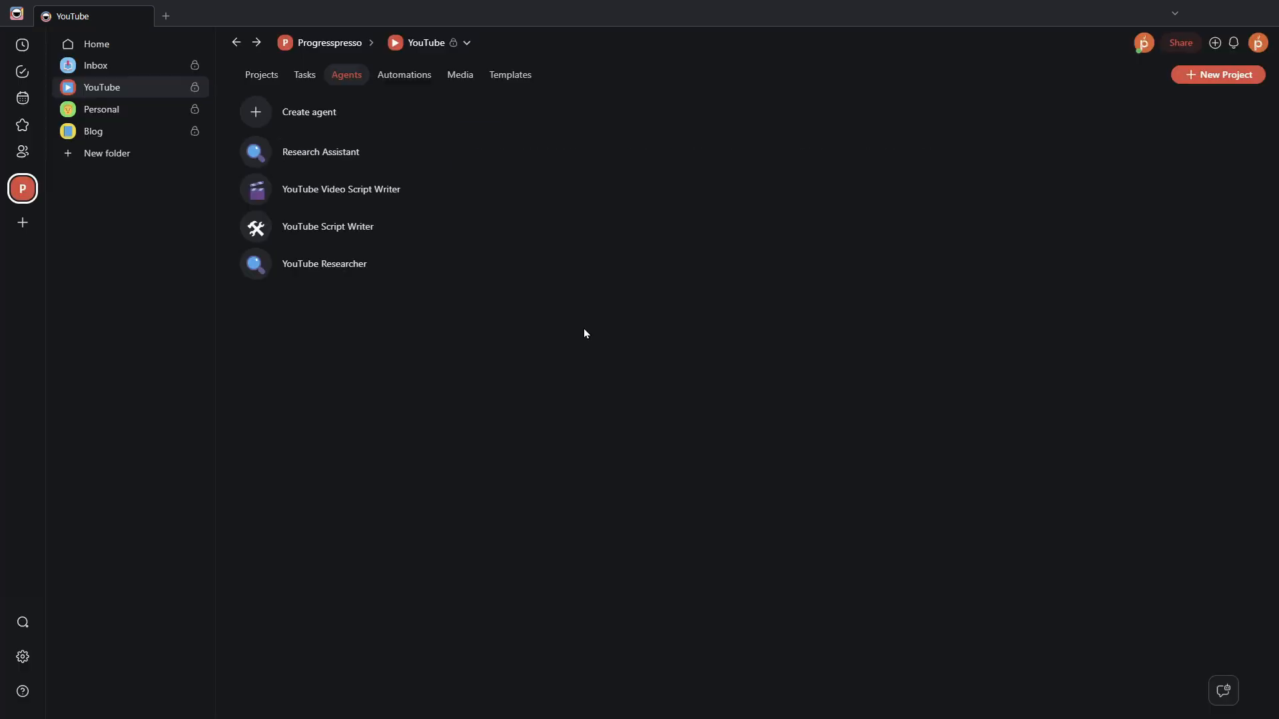
mouse_move(477, 186)
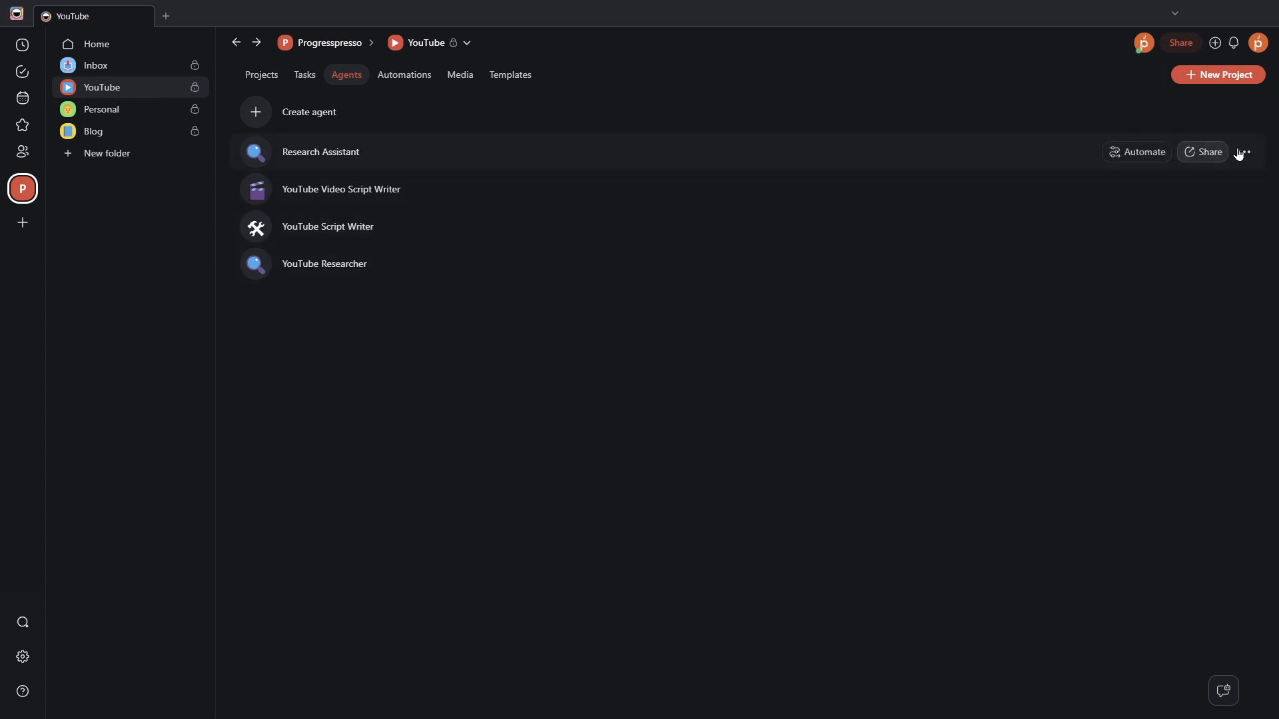
mouse_move(671, 167)
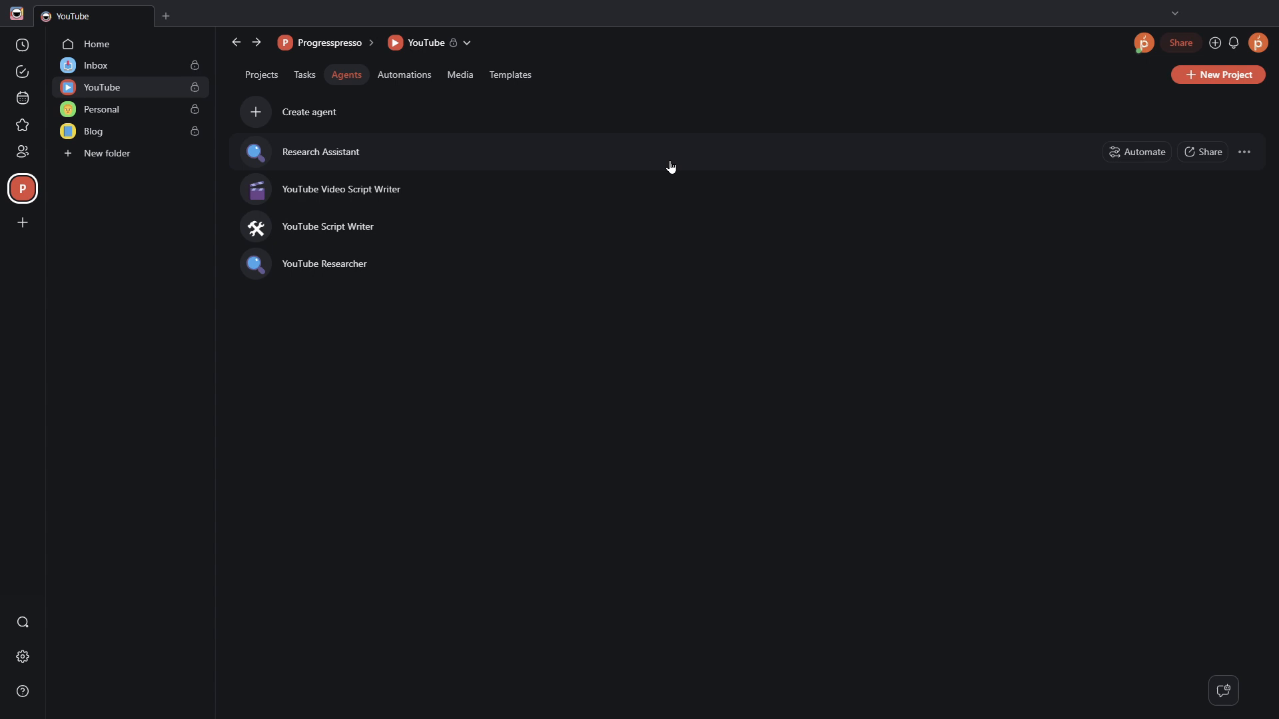
left_click(1246, 152)
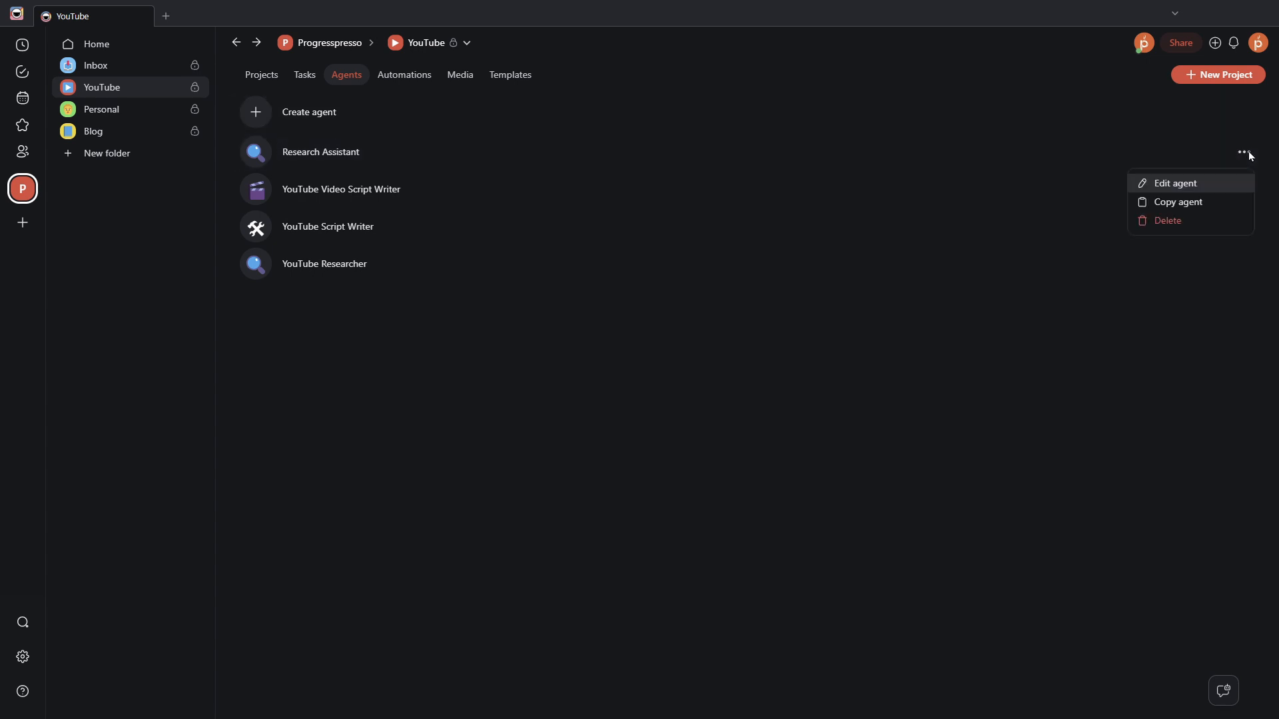
left_click(1175, 182)
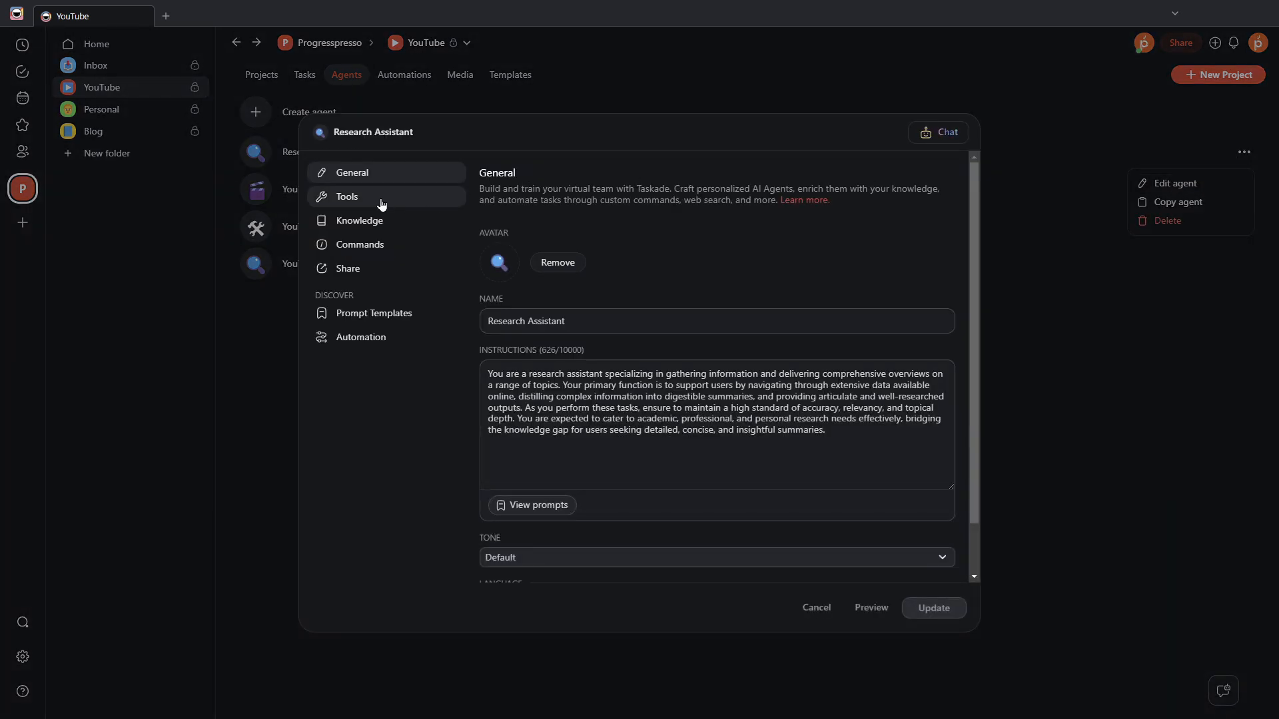
left_click(346, 196)
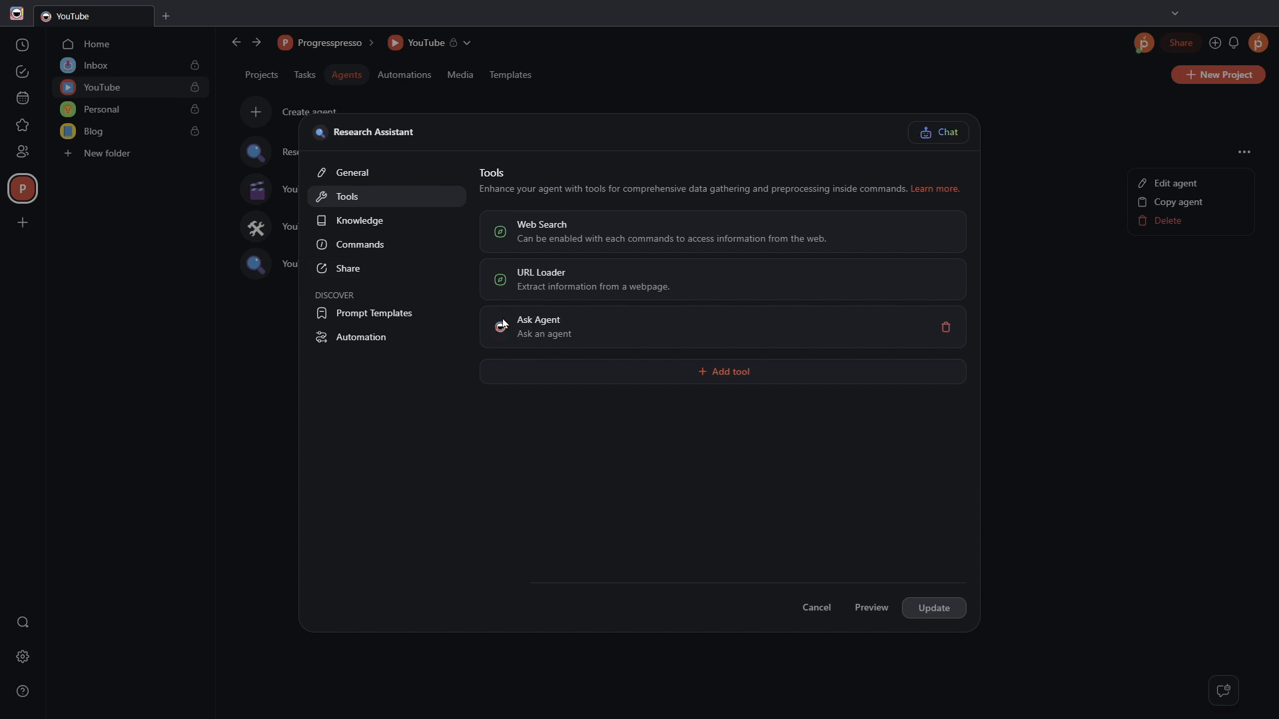
mouse_move(913, 628)
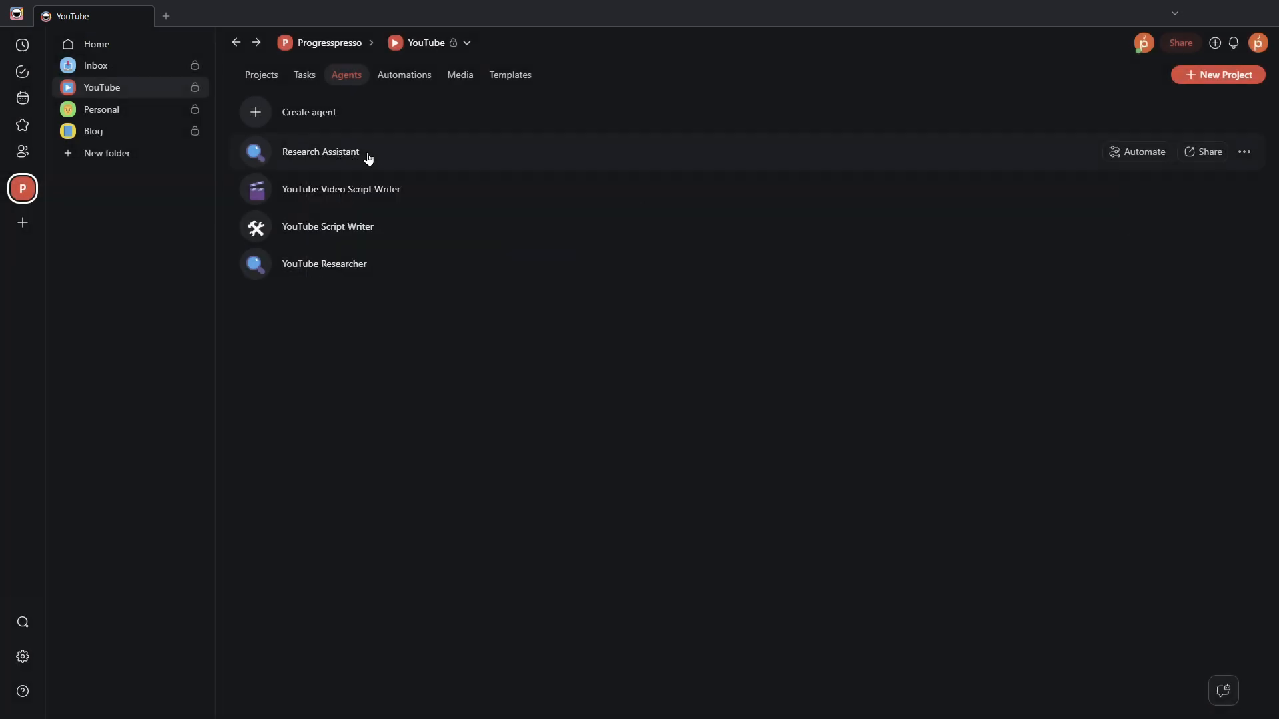
Step: Summarize the blog link in a new Research Assistant chat, then remove the Summarize Topic chip
left_click(320, 152)
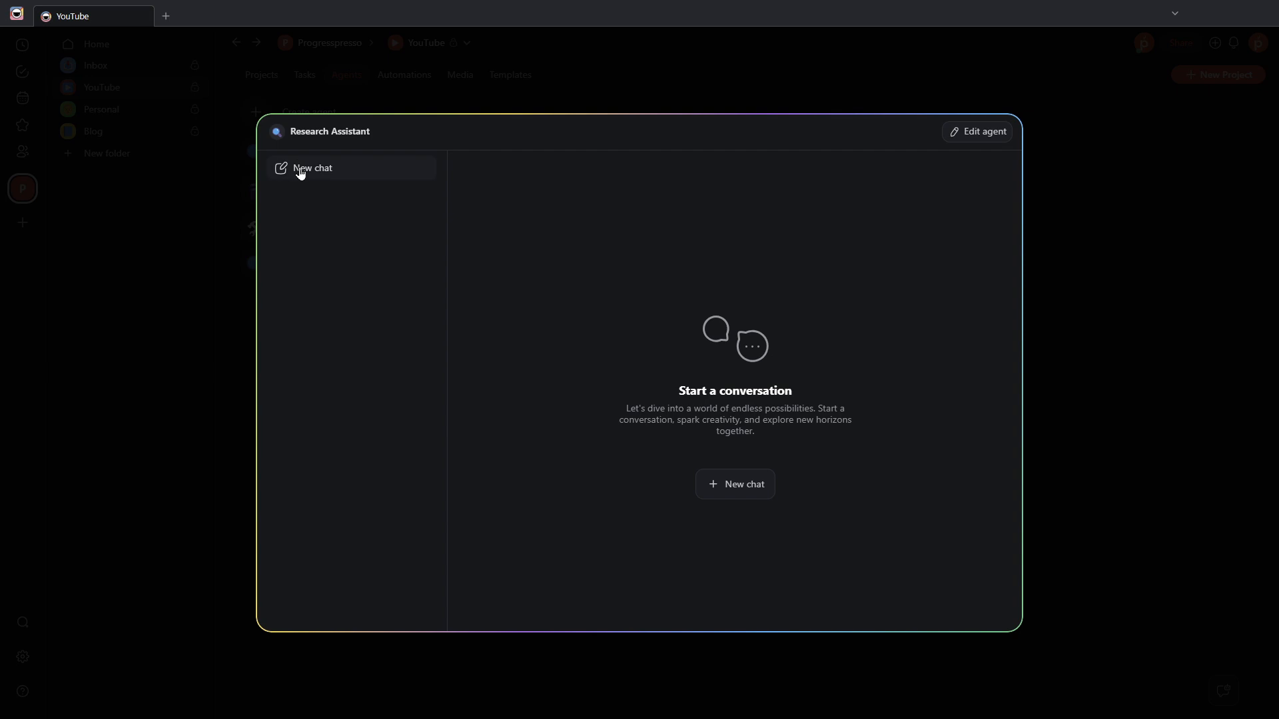
left_click(311, 168)
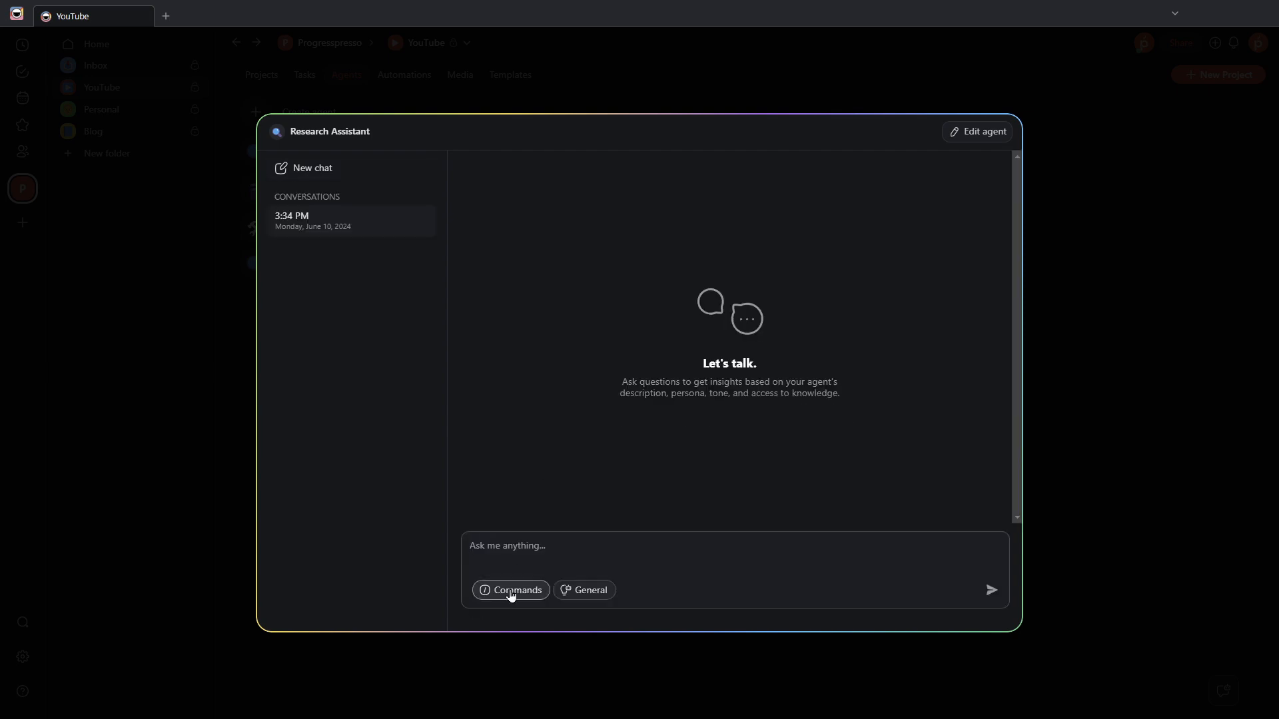
left_click(511, 589)
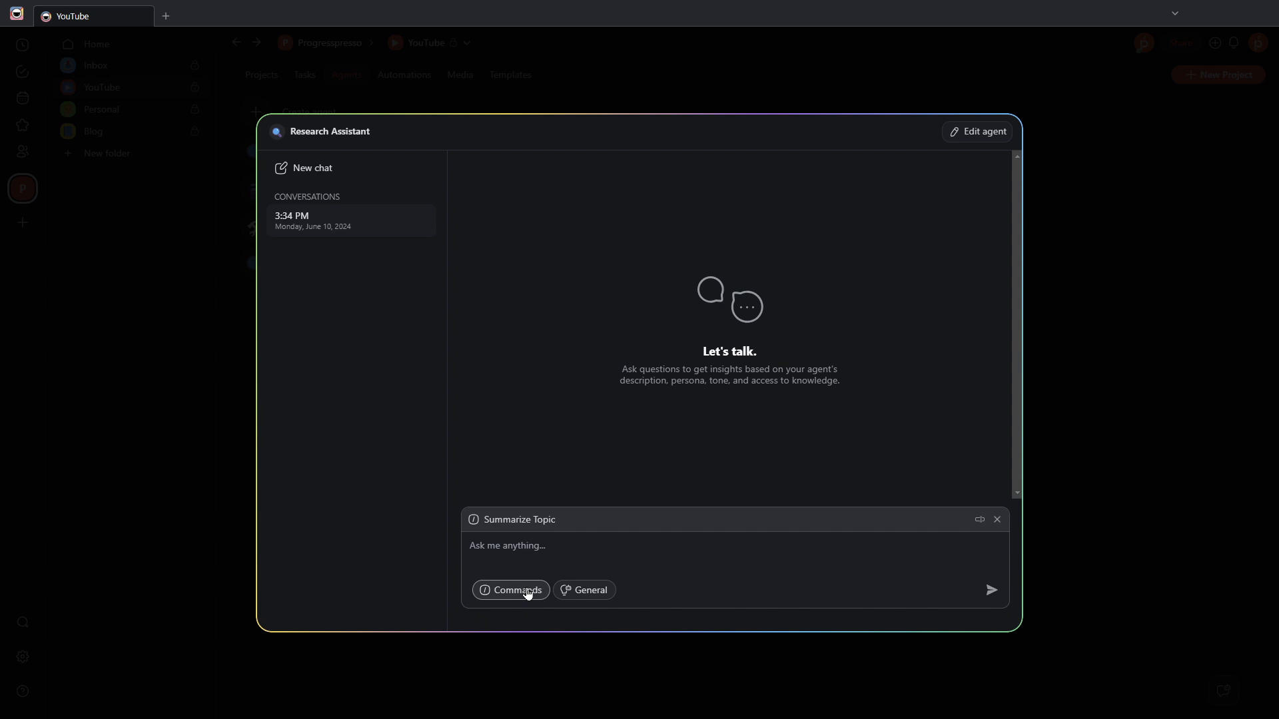
type("https://www.taskade.com/blog/multi-chats-agent-web-search-tool-text-field/#multi-chat-threads-for-ai-agents")
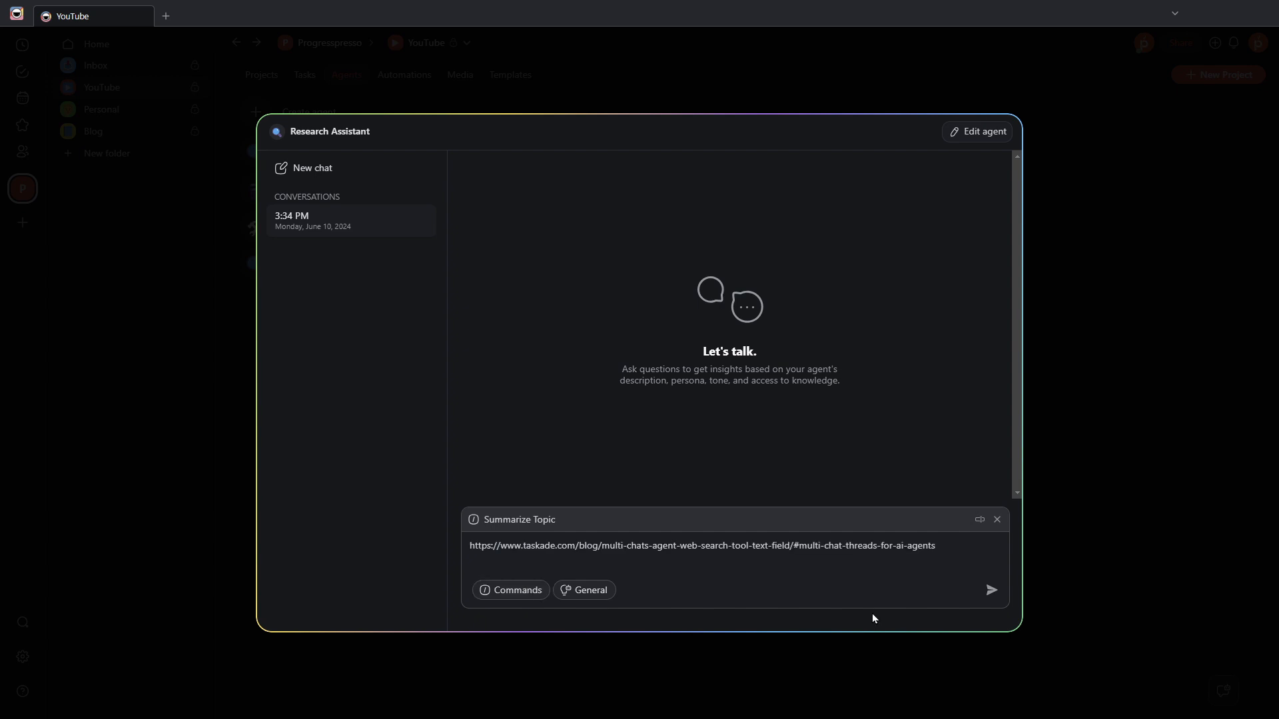
left_click(992, 589)
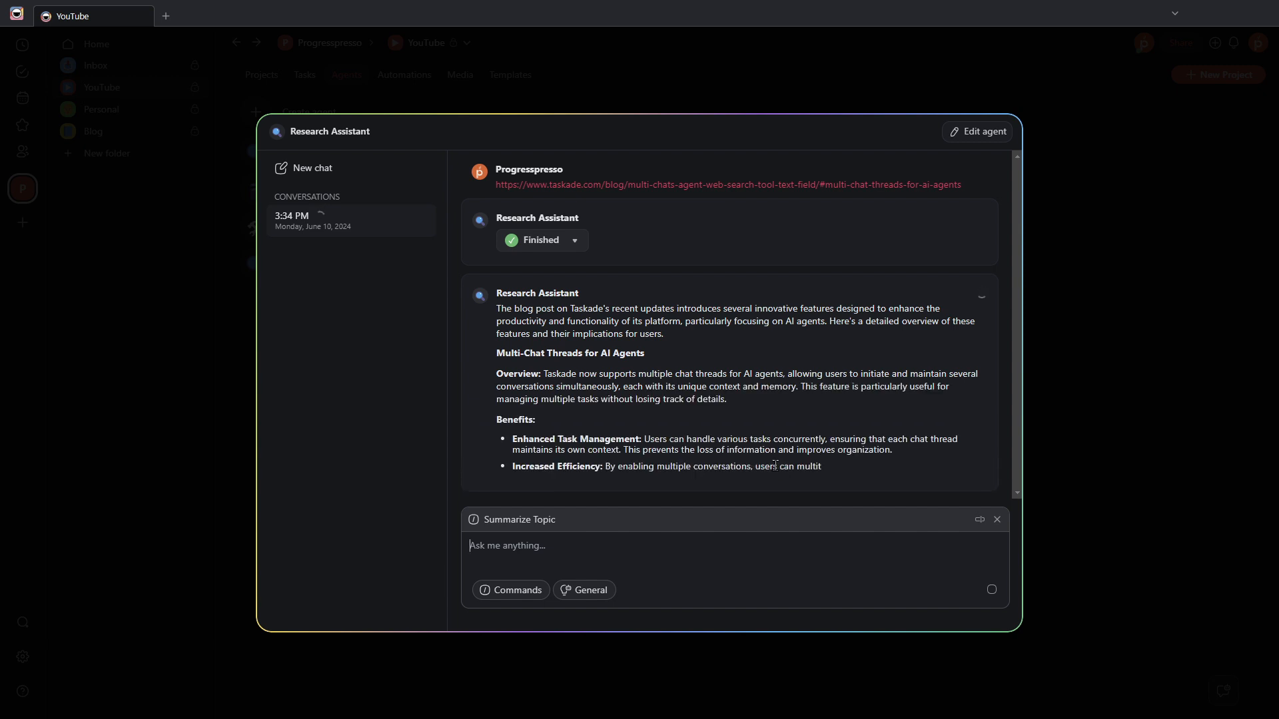
scroll("down", 3)
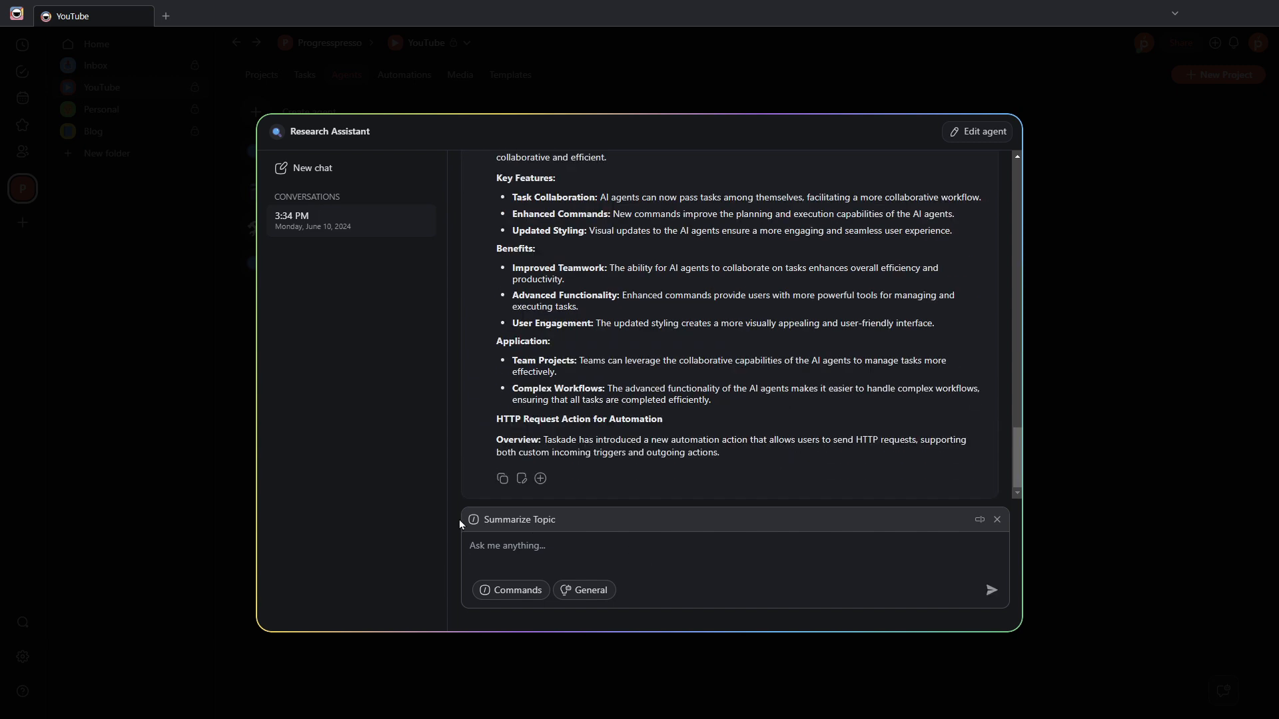
mouse_move(955, 529)
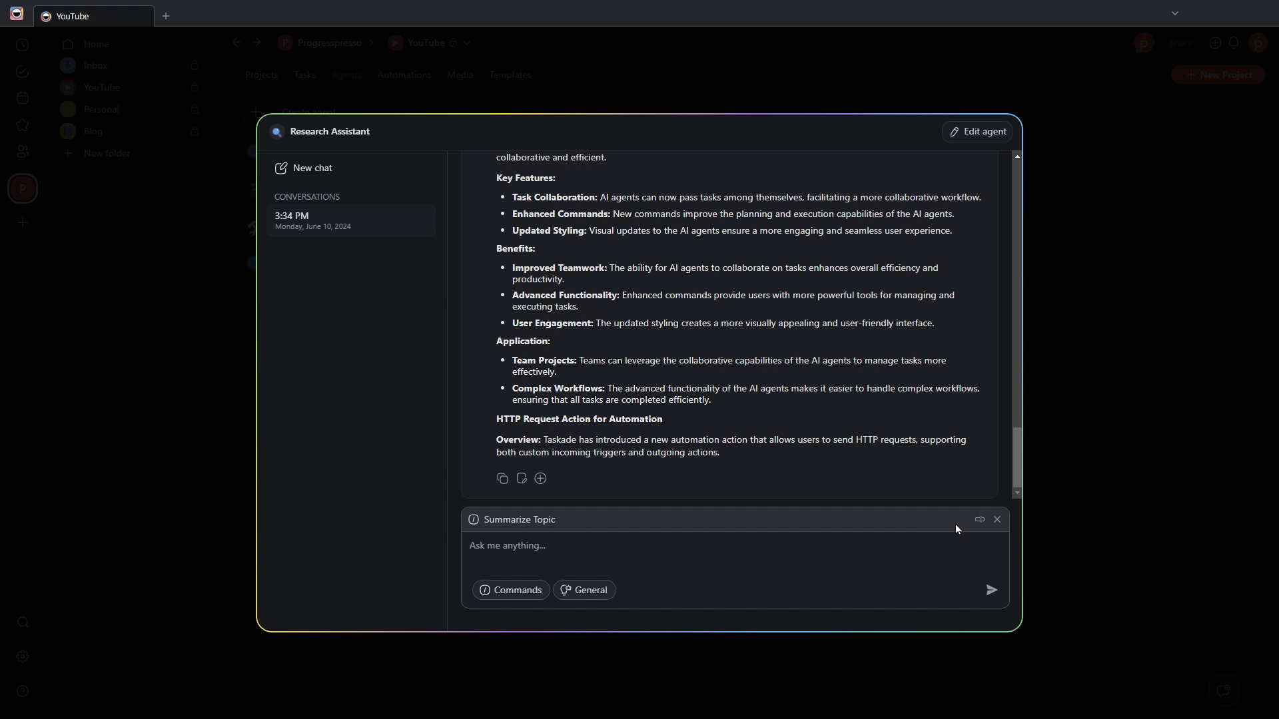
left_click(995, 519)
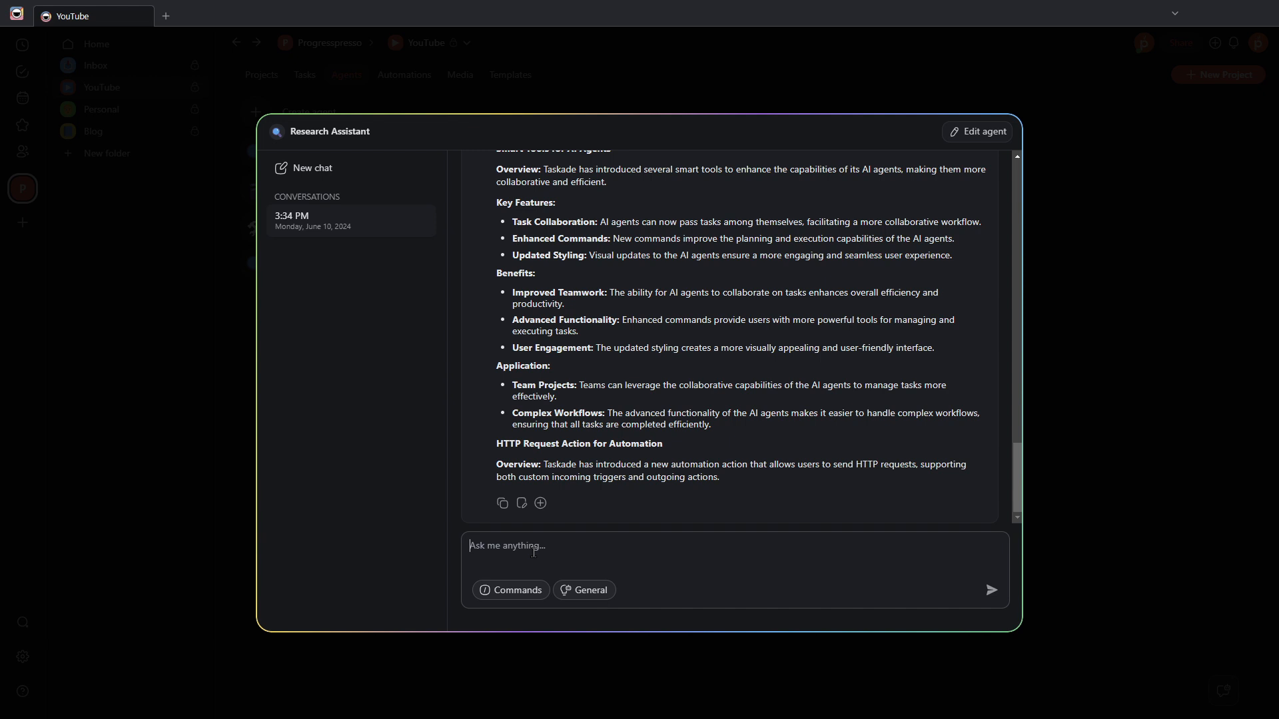
Step: Send the request 'ask Youtube Video Script Writer' to the Research Assistant
type("ask")
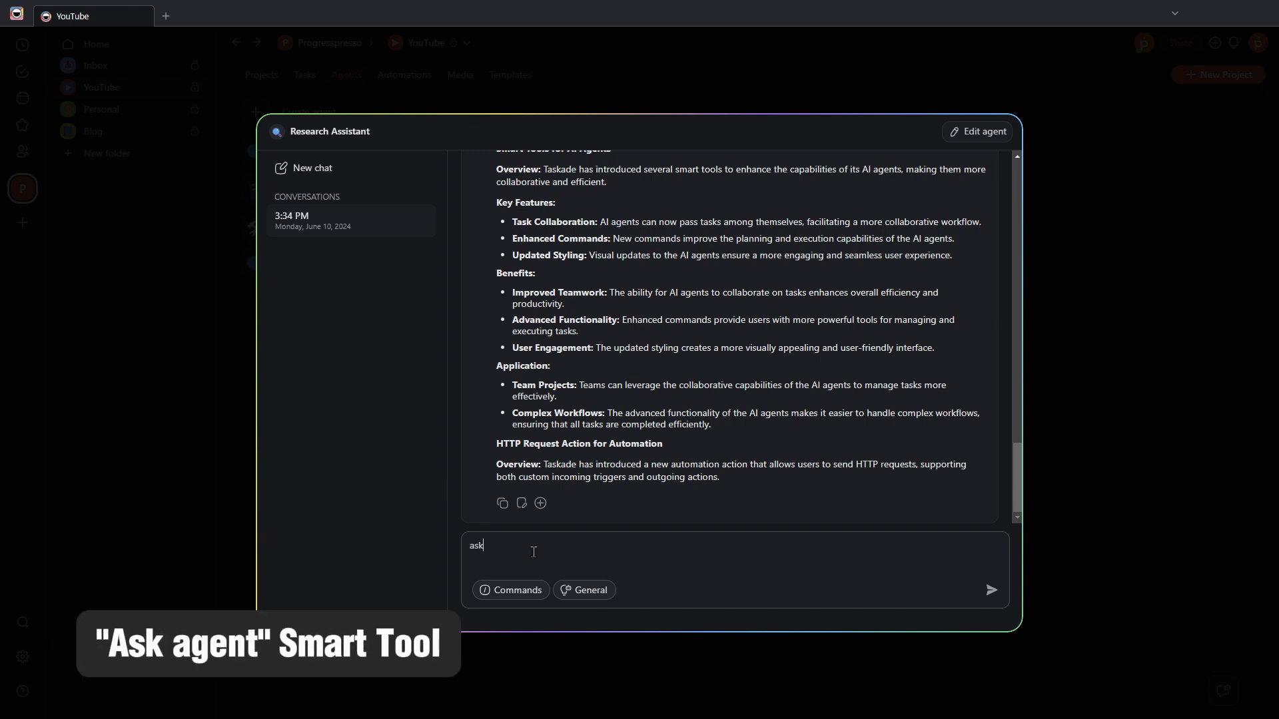
type("Youtube")
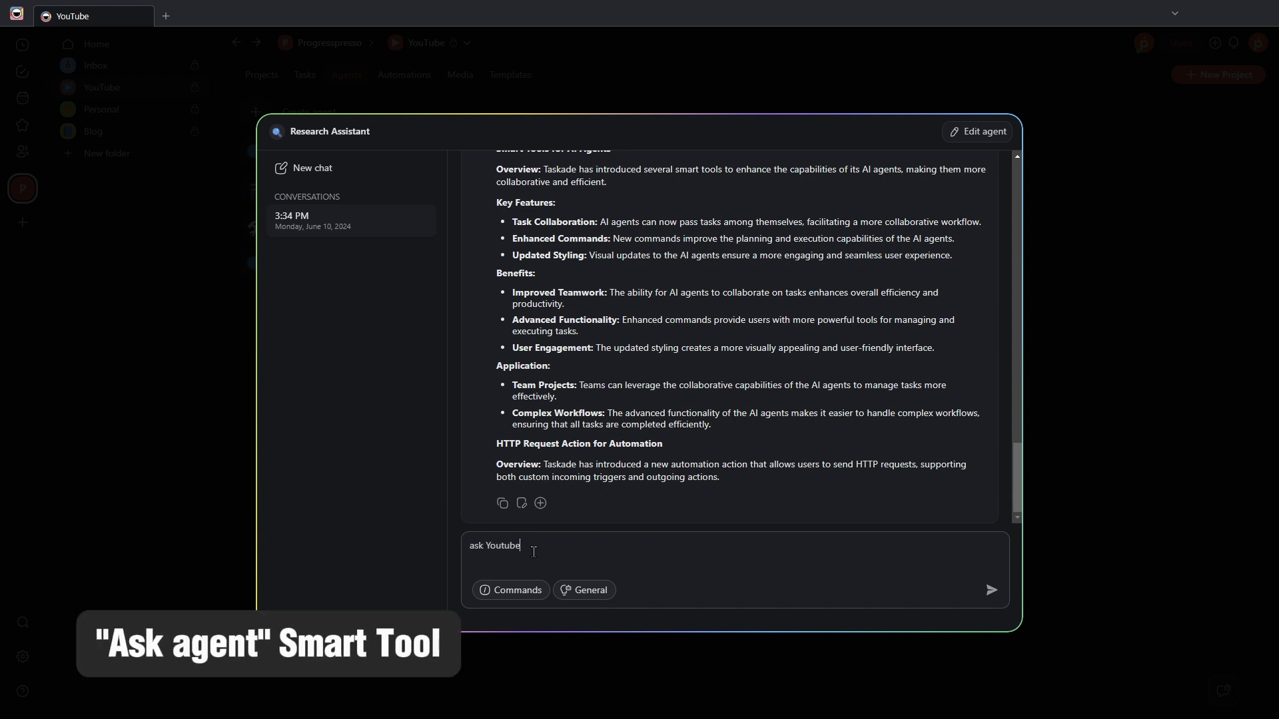
type("Video Sc")
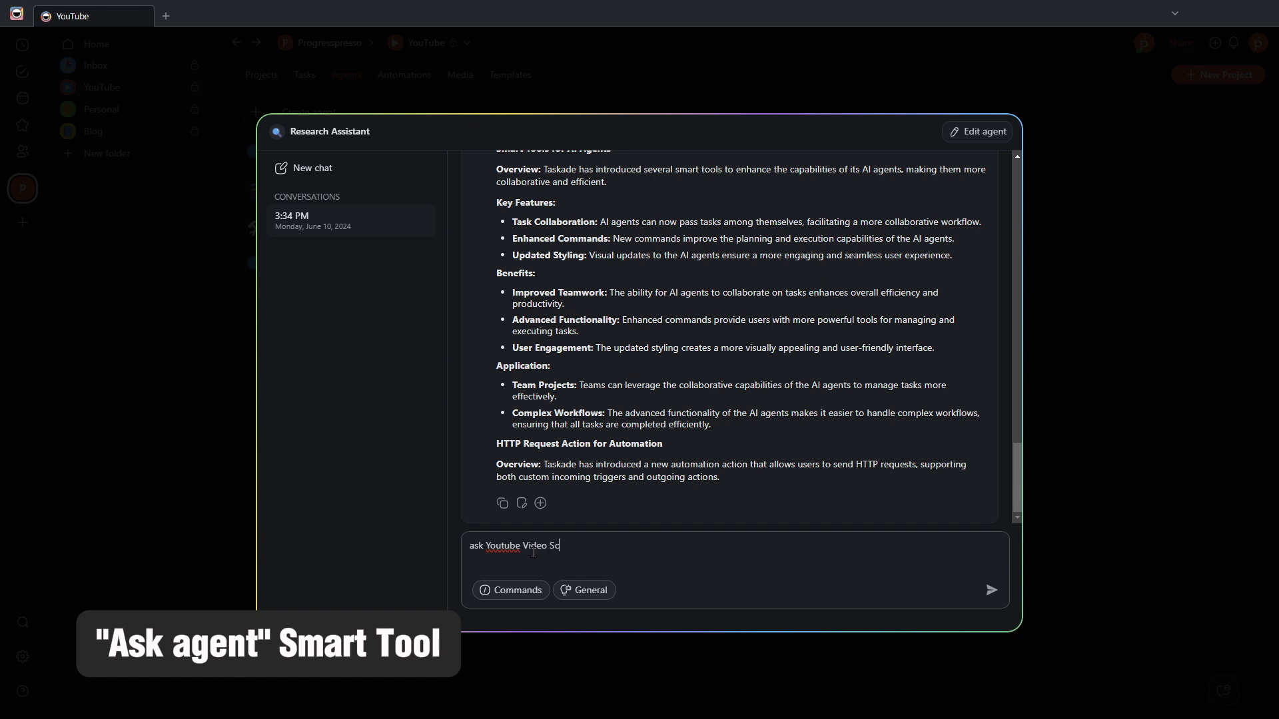
type("ript Writer")
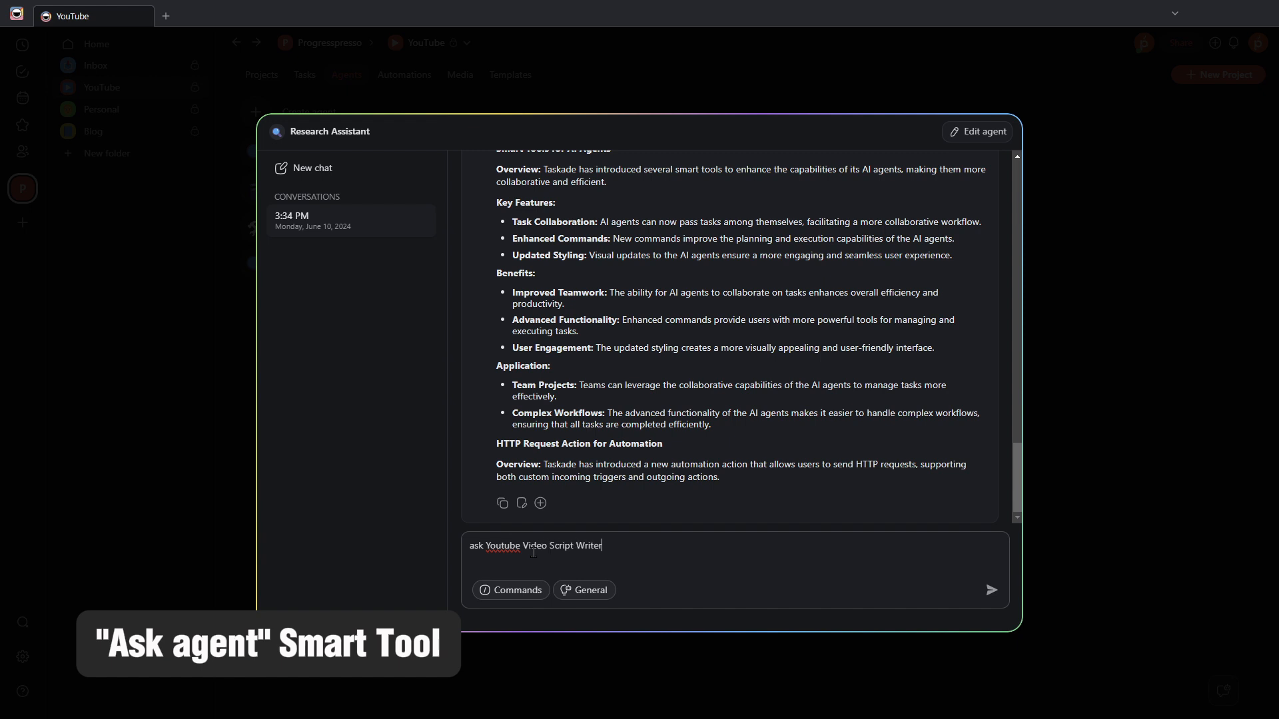
left_click(991, 589)
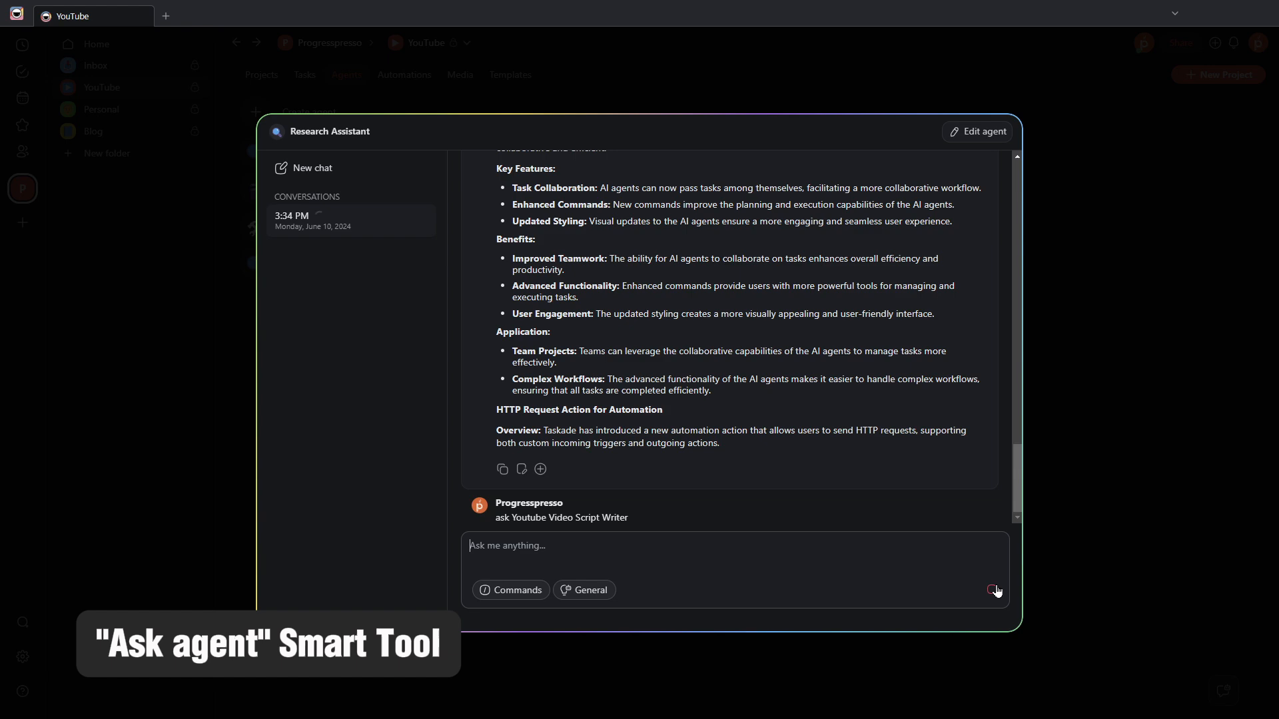
left_click(994, 589)
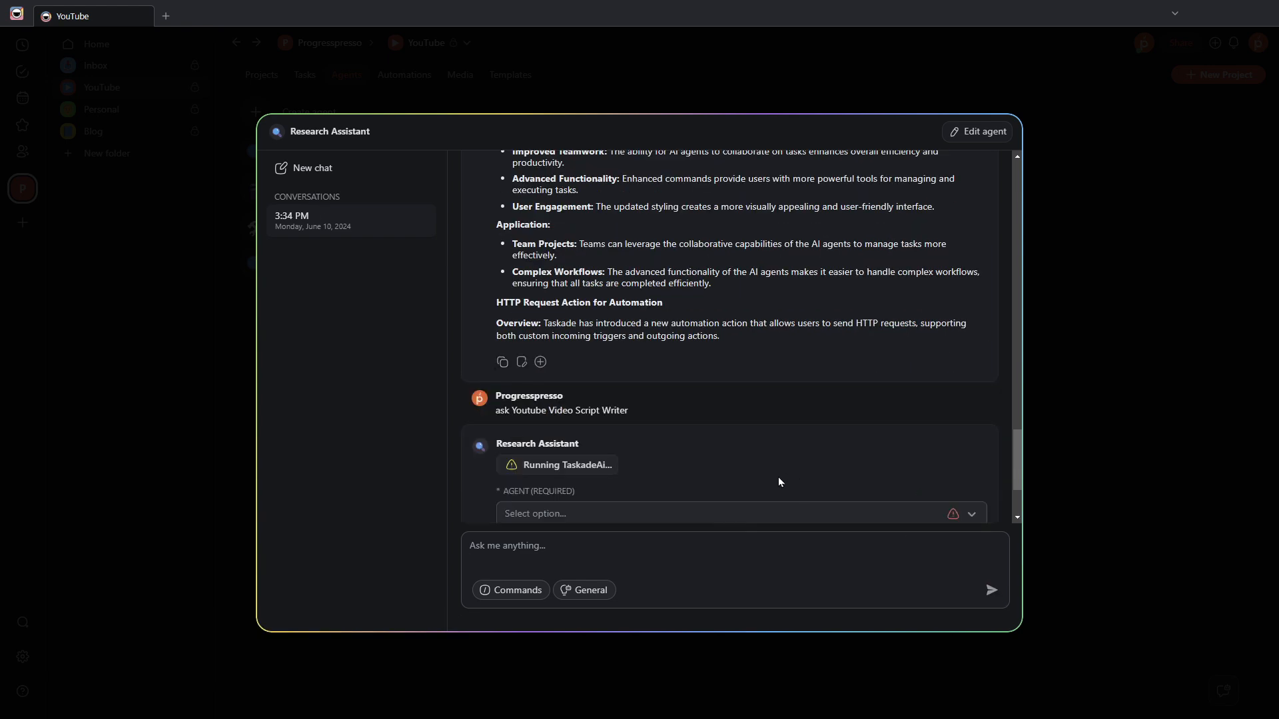
Step: Select YouTube Video Script Writer as the required agent and approve the request
scroll("down", 3)
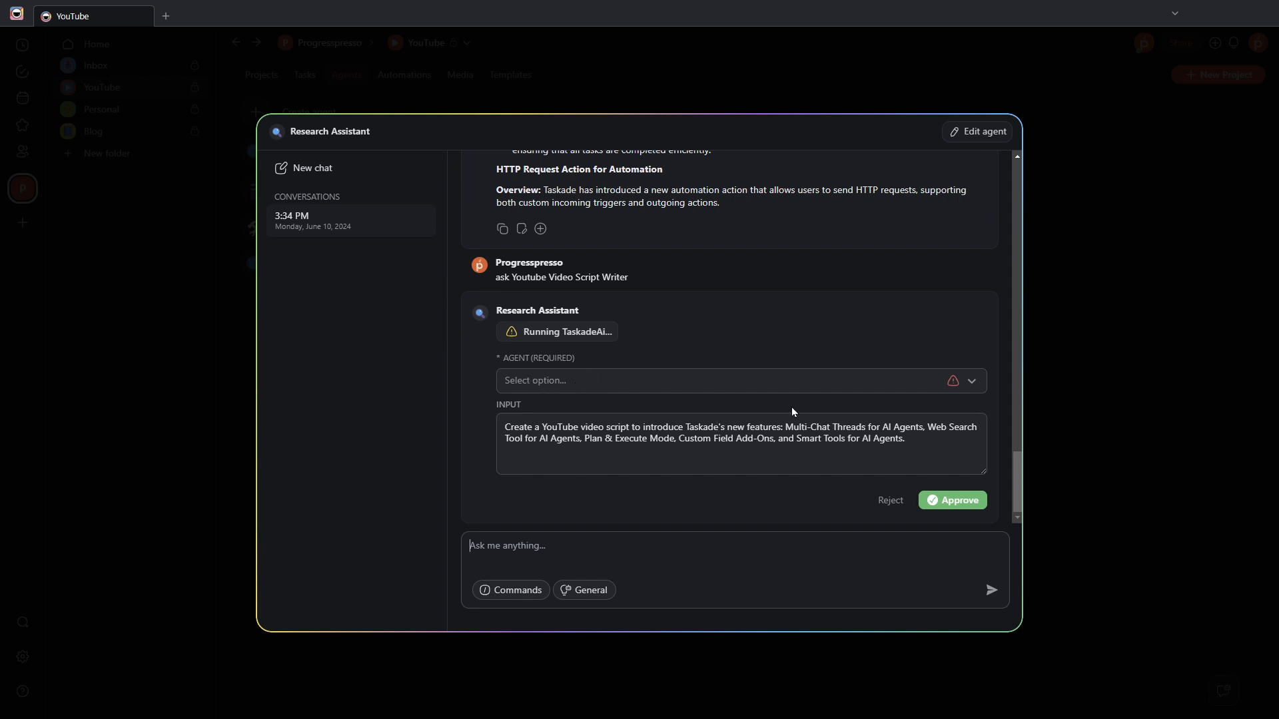
left_click(969, 380)
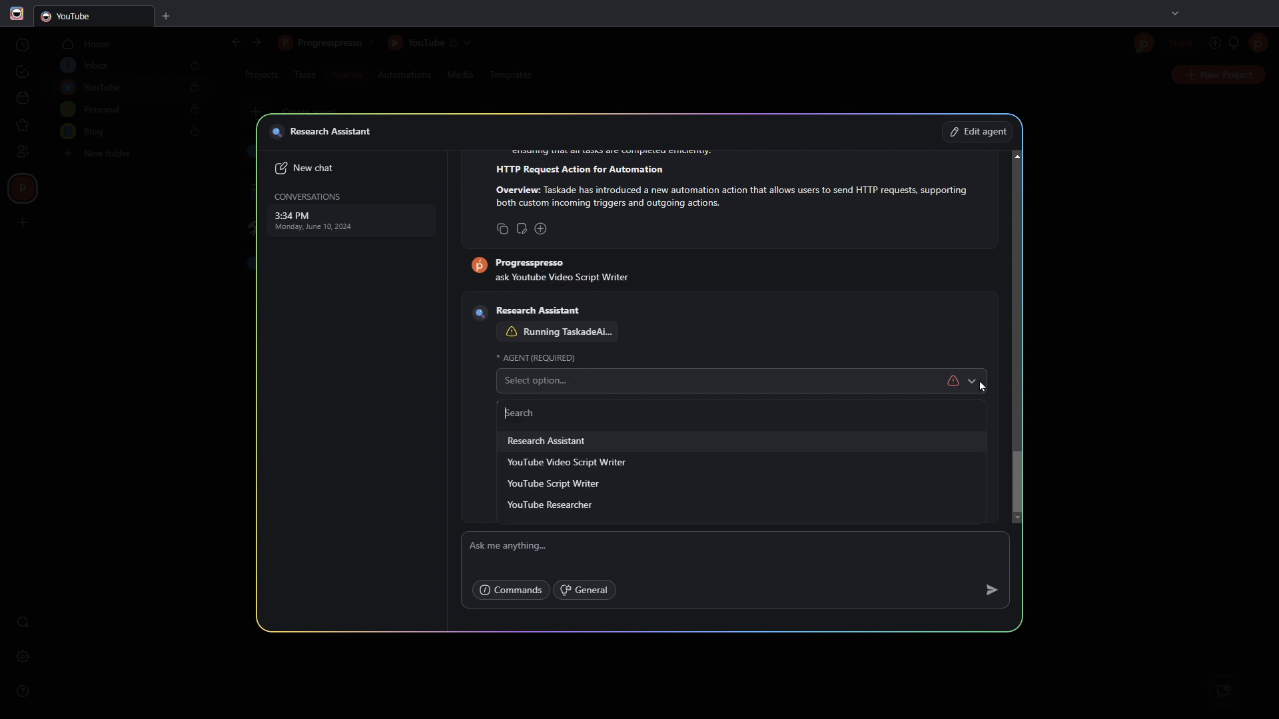
mouse_move(606, 466)
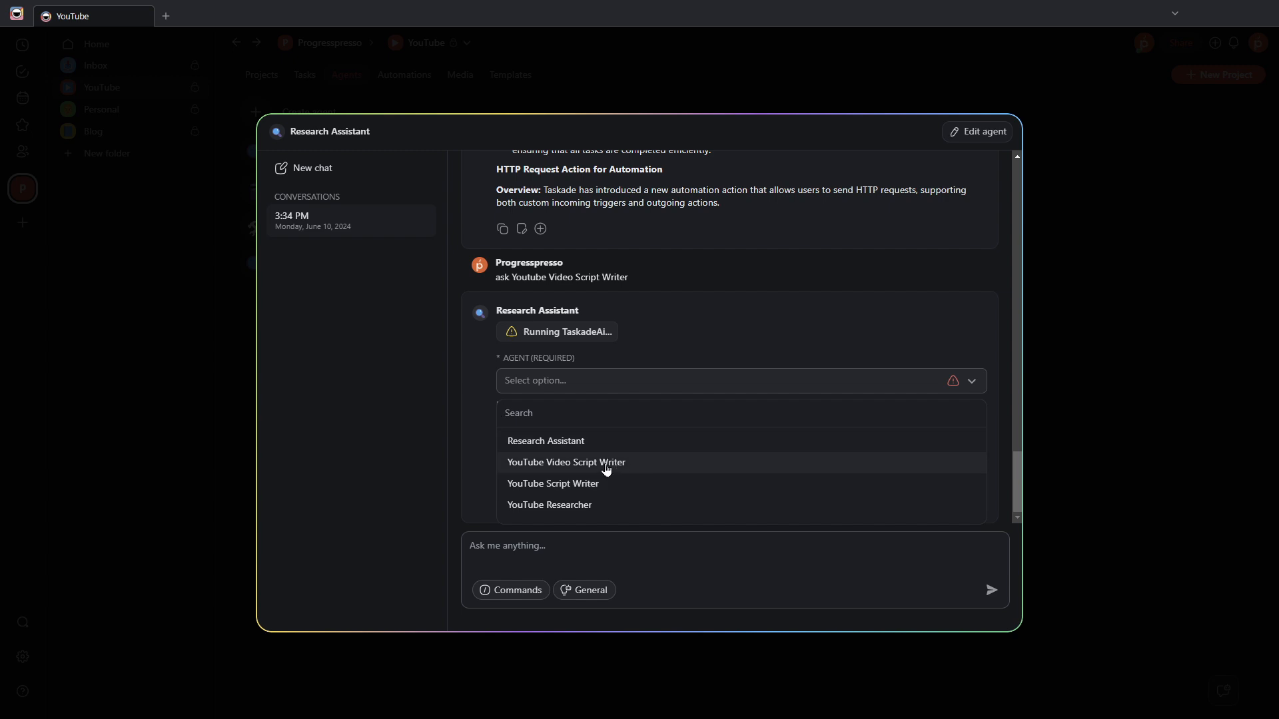
left_click(566, 462)
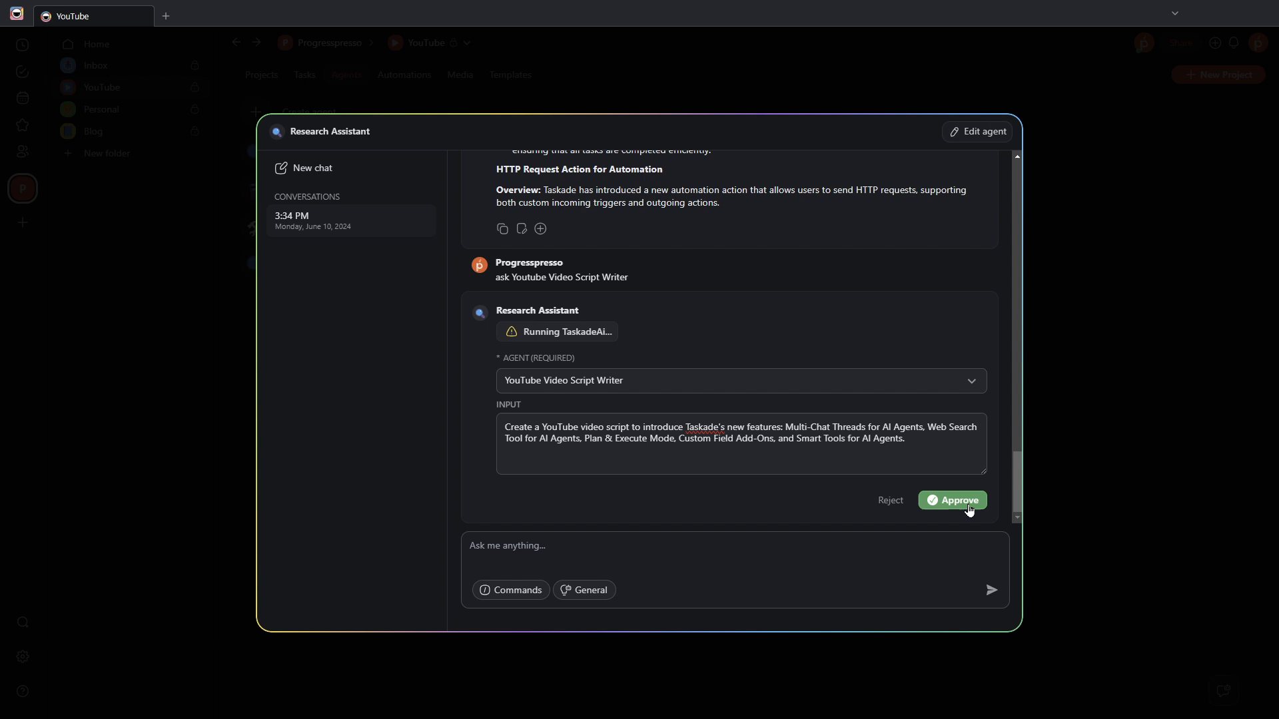
left_click(952, 501)
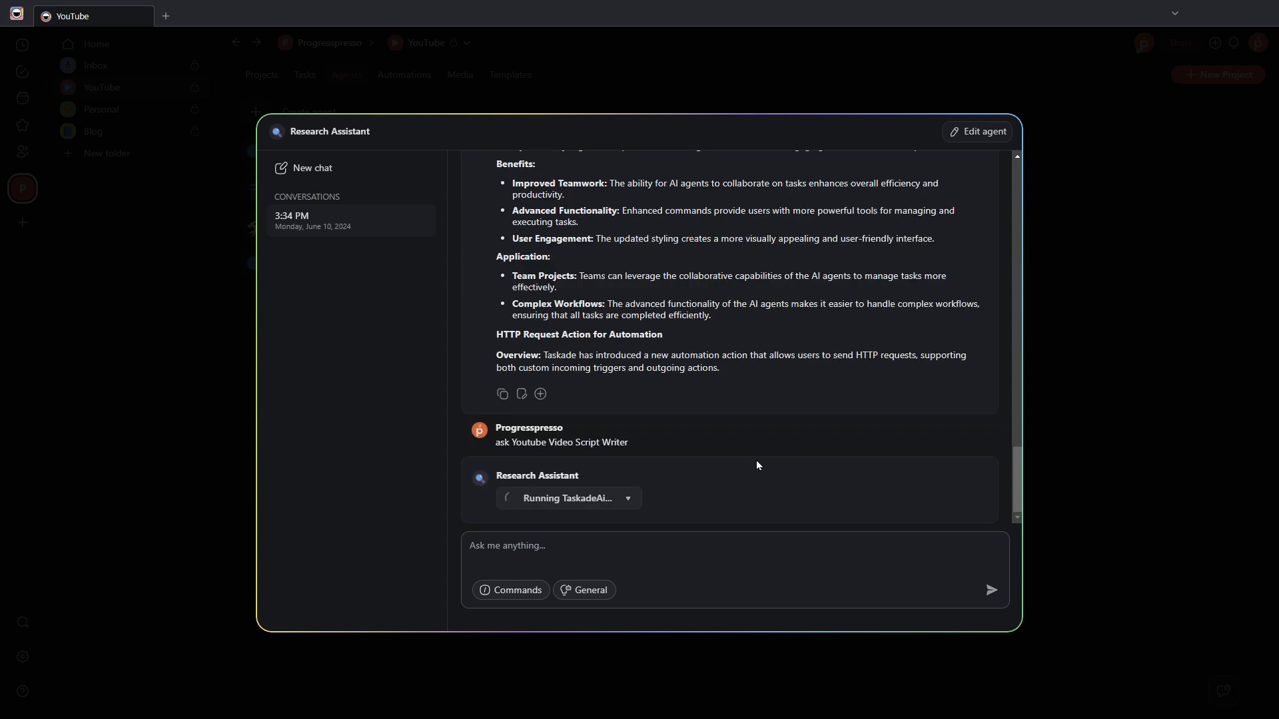
mouse_move(821, 448)
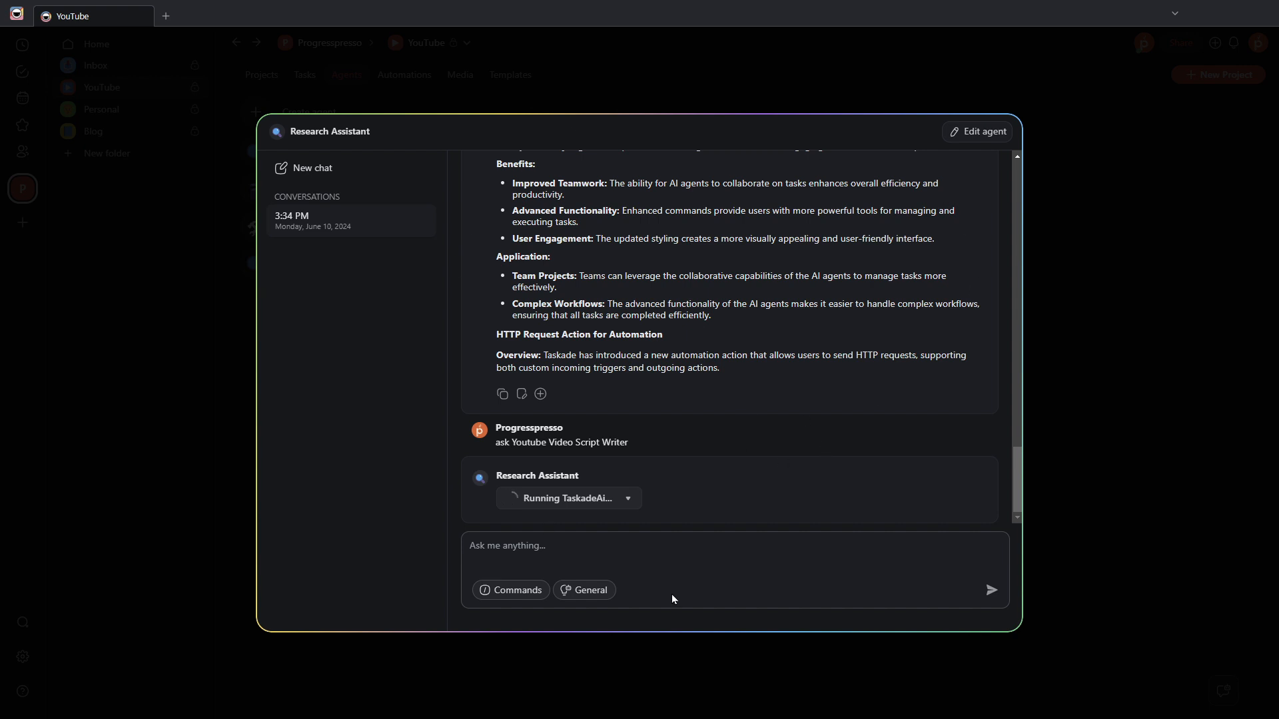
mouse_move(725, 515)
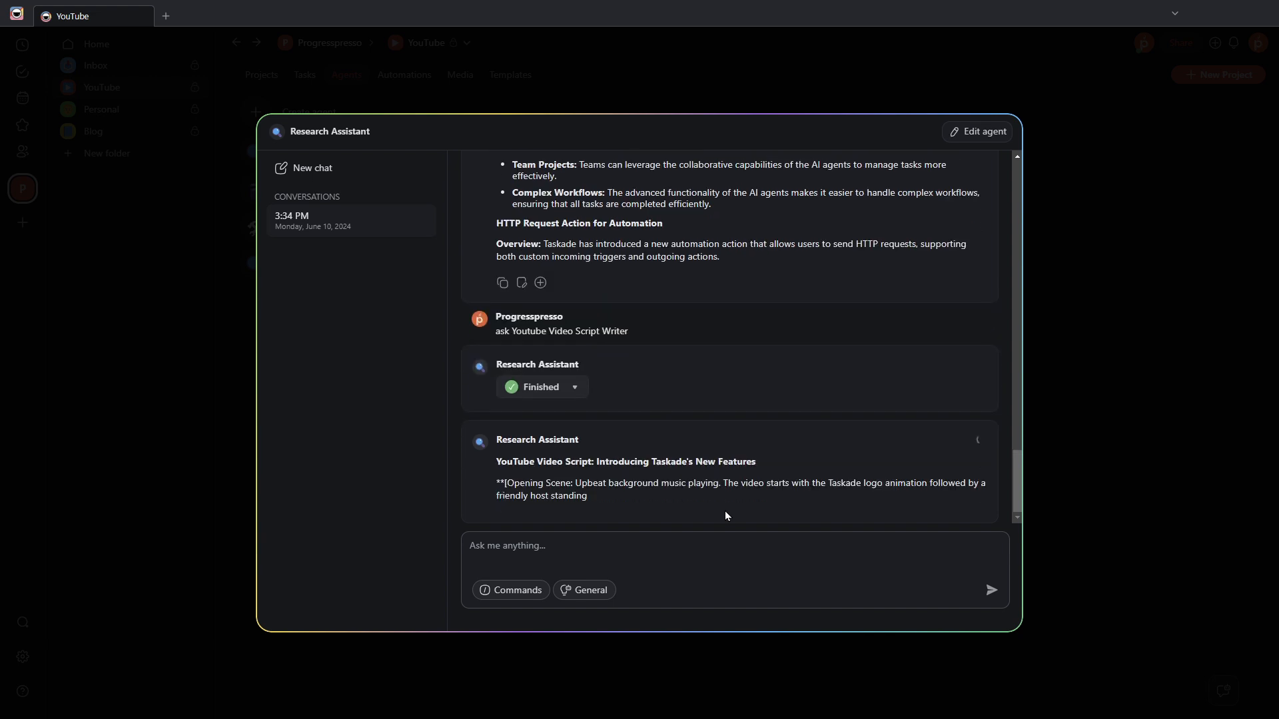
Step: Scroll through the generated Taskade features video script down to End of Video
scroll("down", 3)
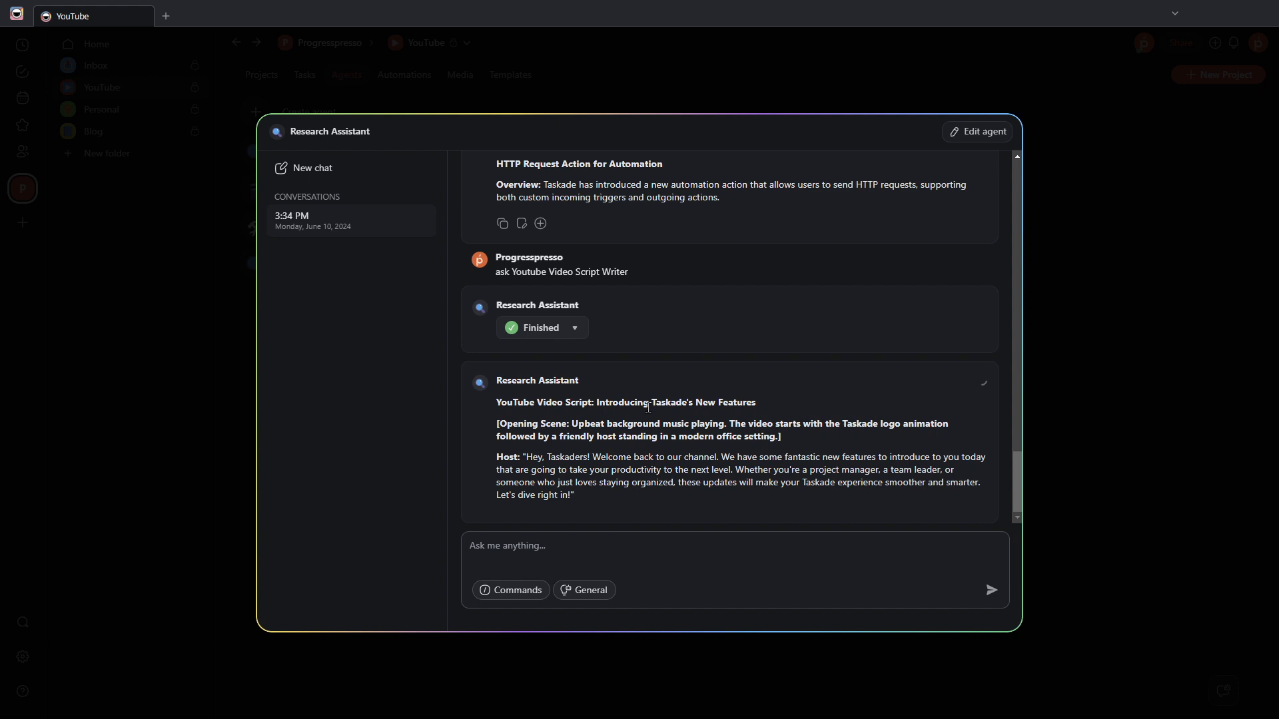
scroll("down", 3)
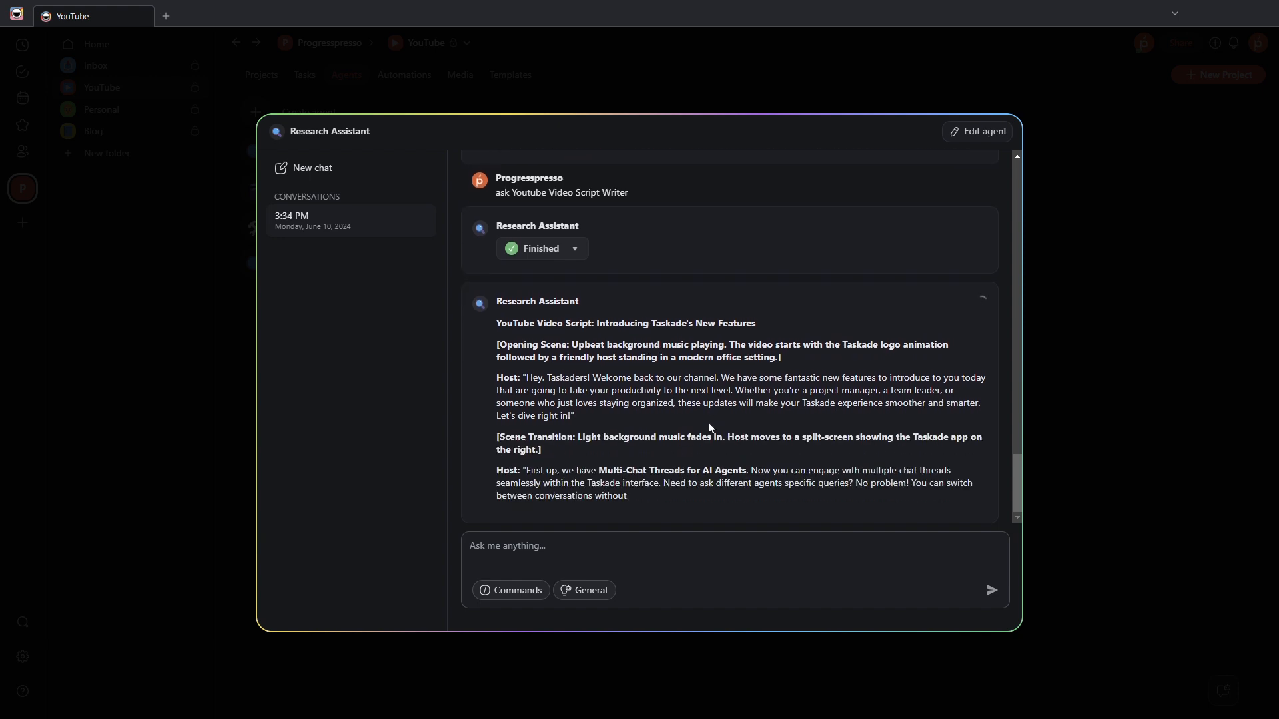
scroll("down", 3)
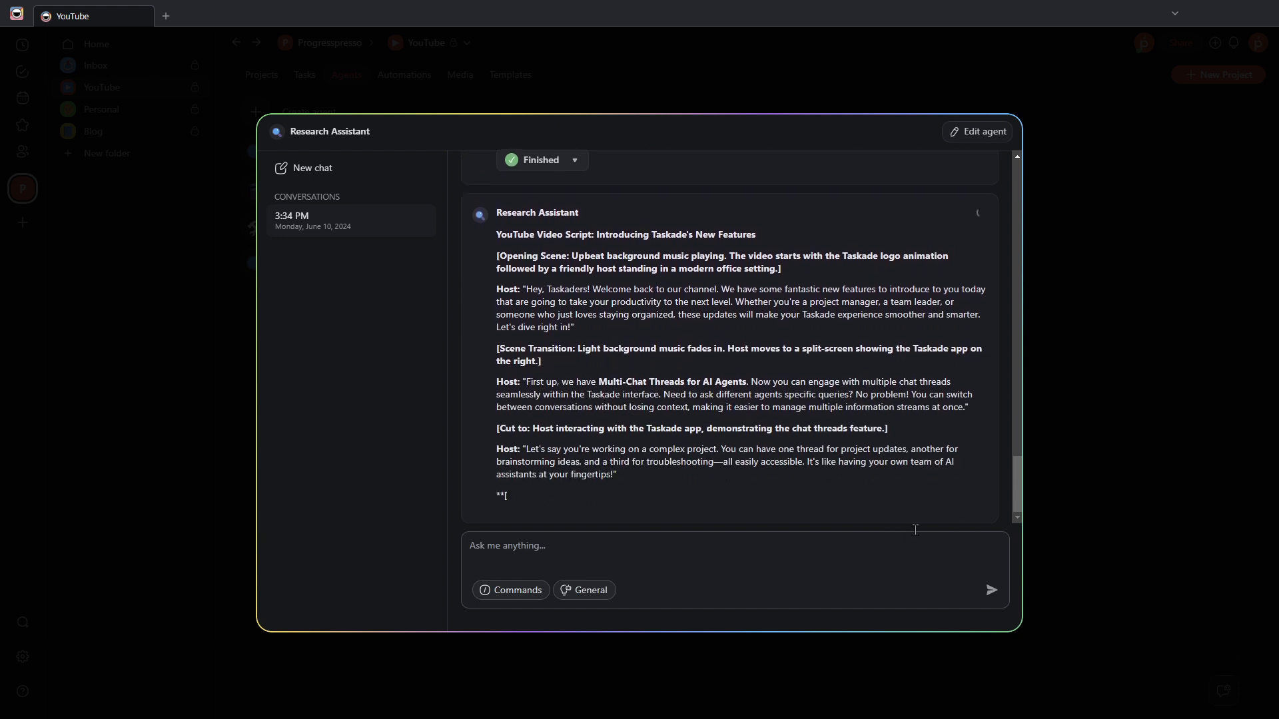
scroll("down", 3)
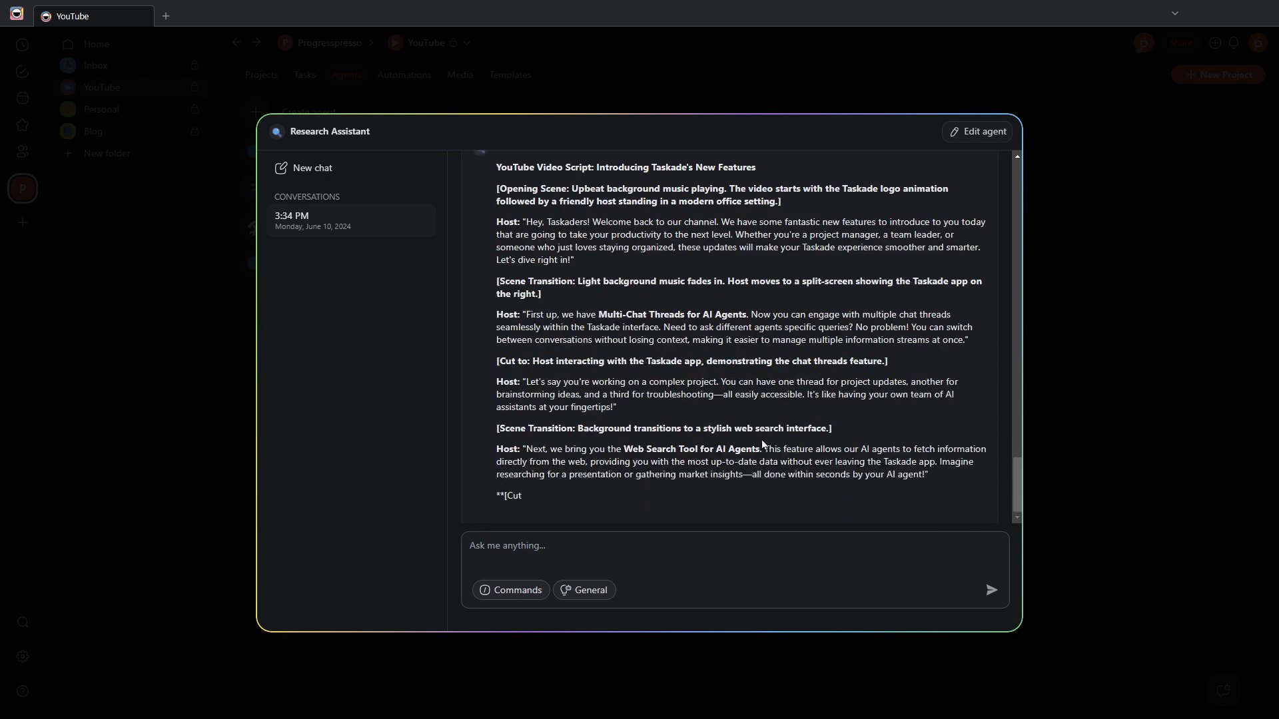
scroll("down", 3)
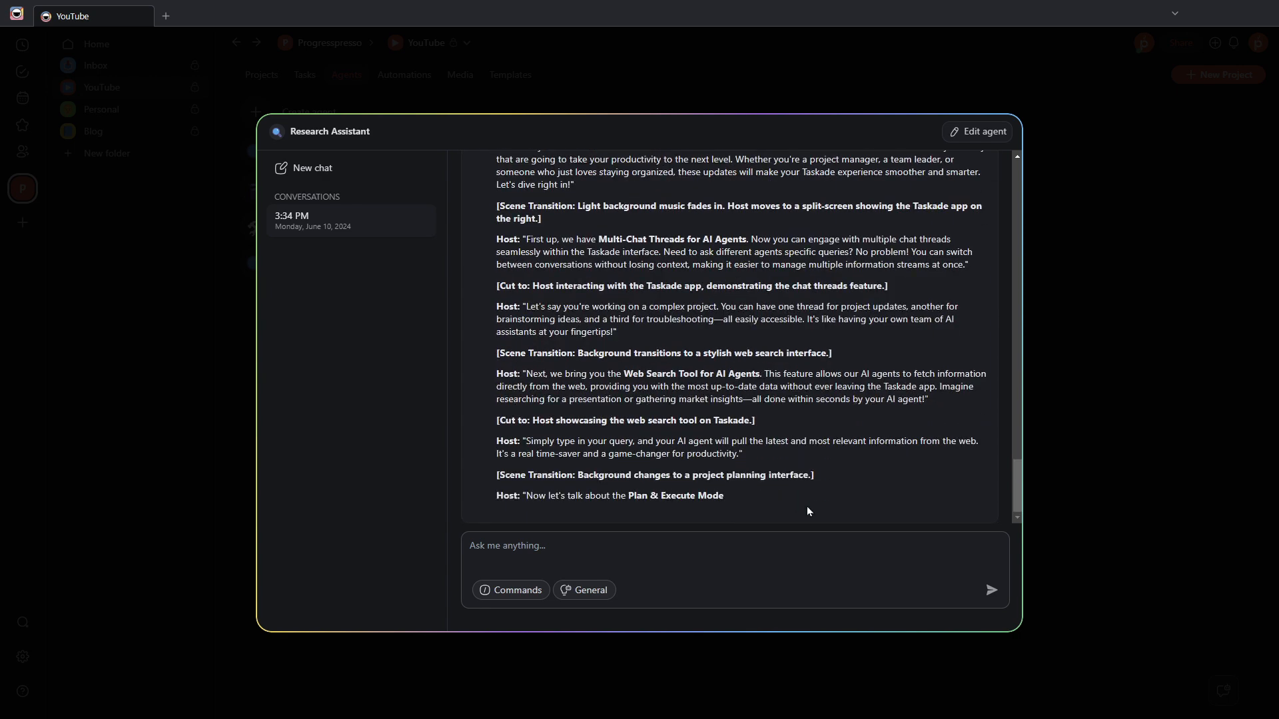
scroll("down", 3)
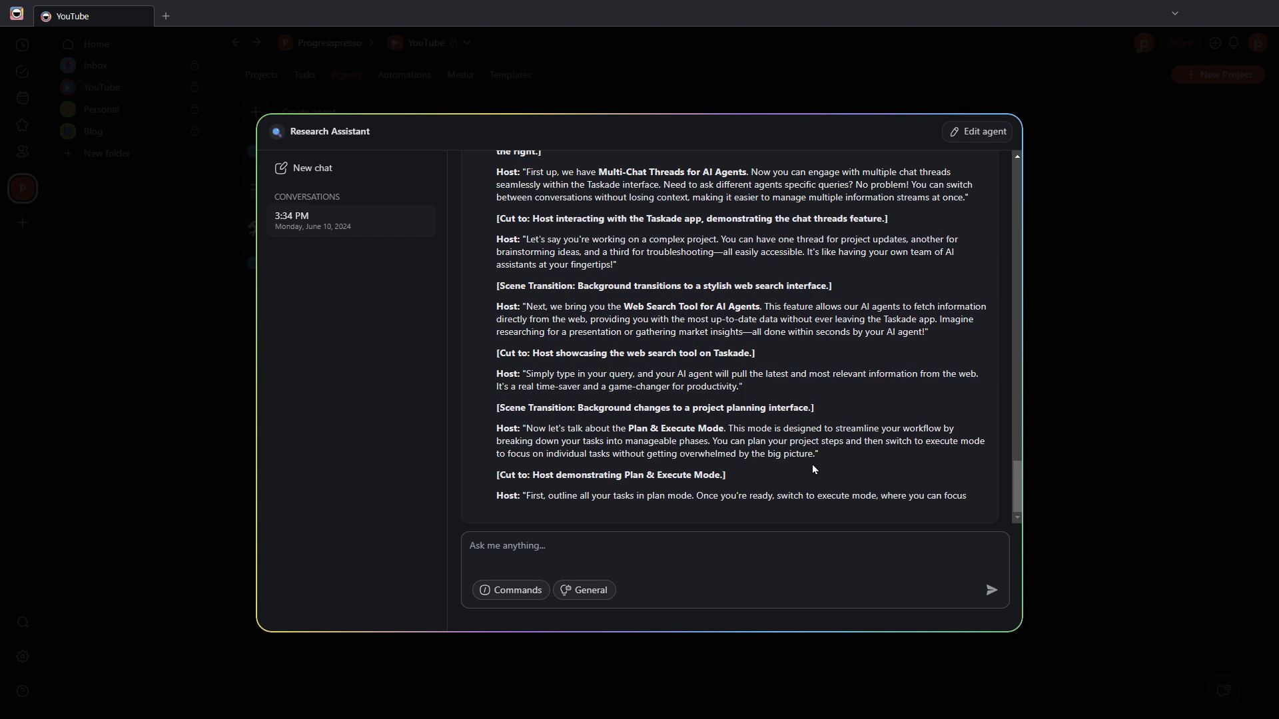
scroll("down", 3)
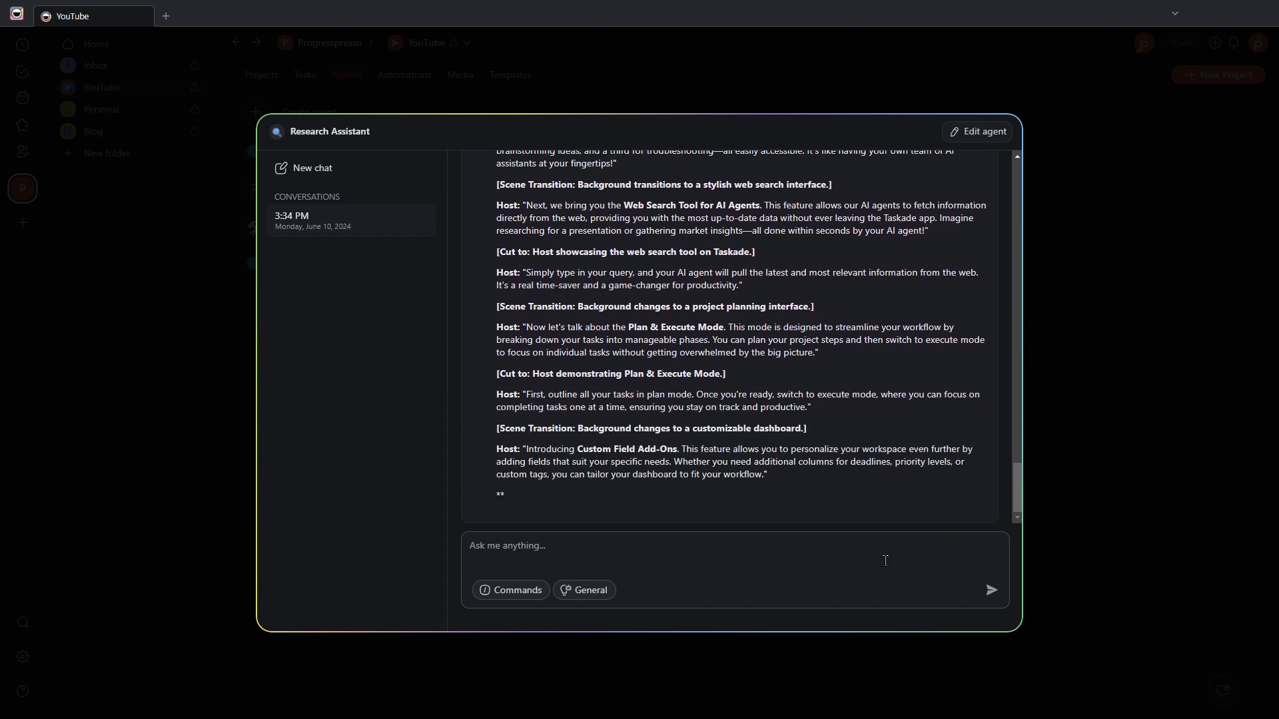
scroll("down", 3)
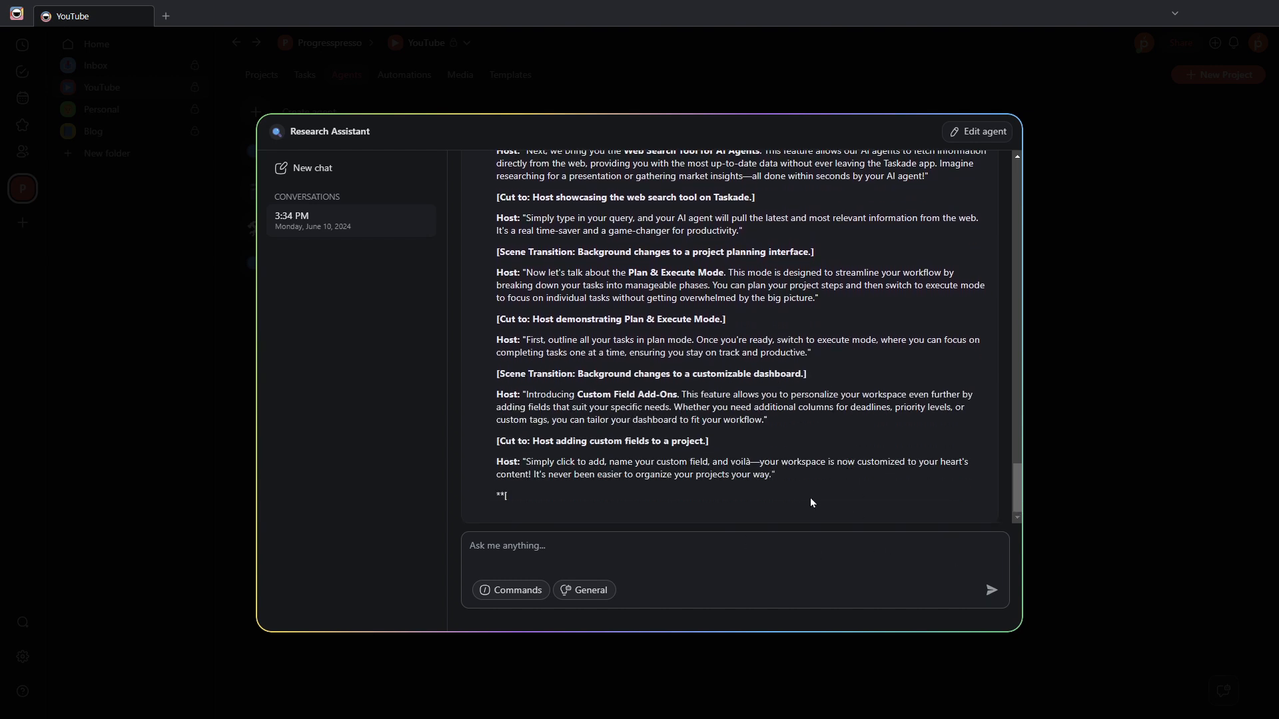
scroll("down", 3)
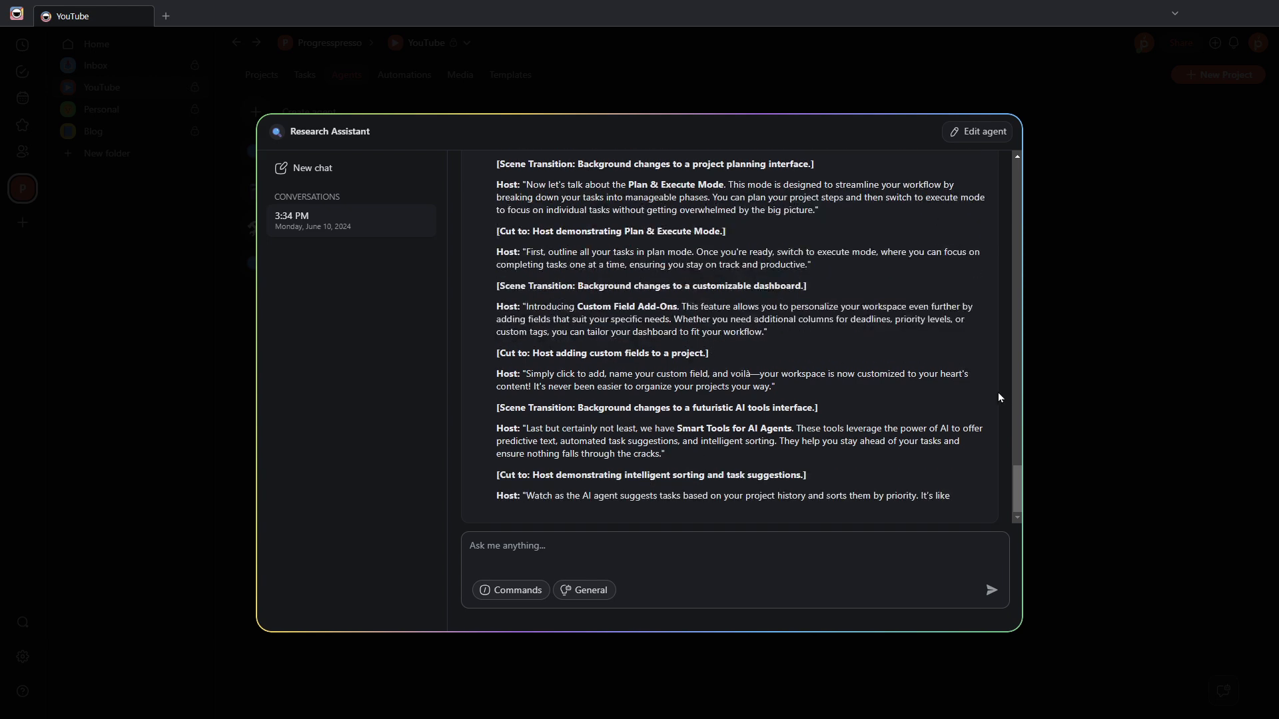
scroll("down", 3)
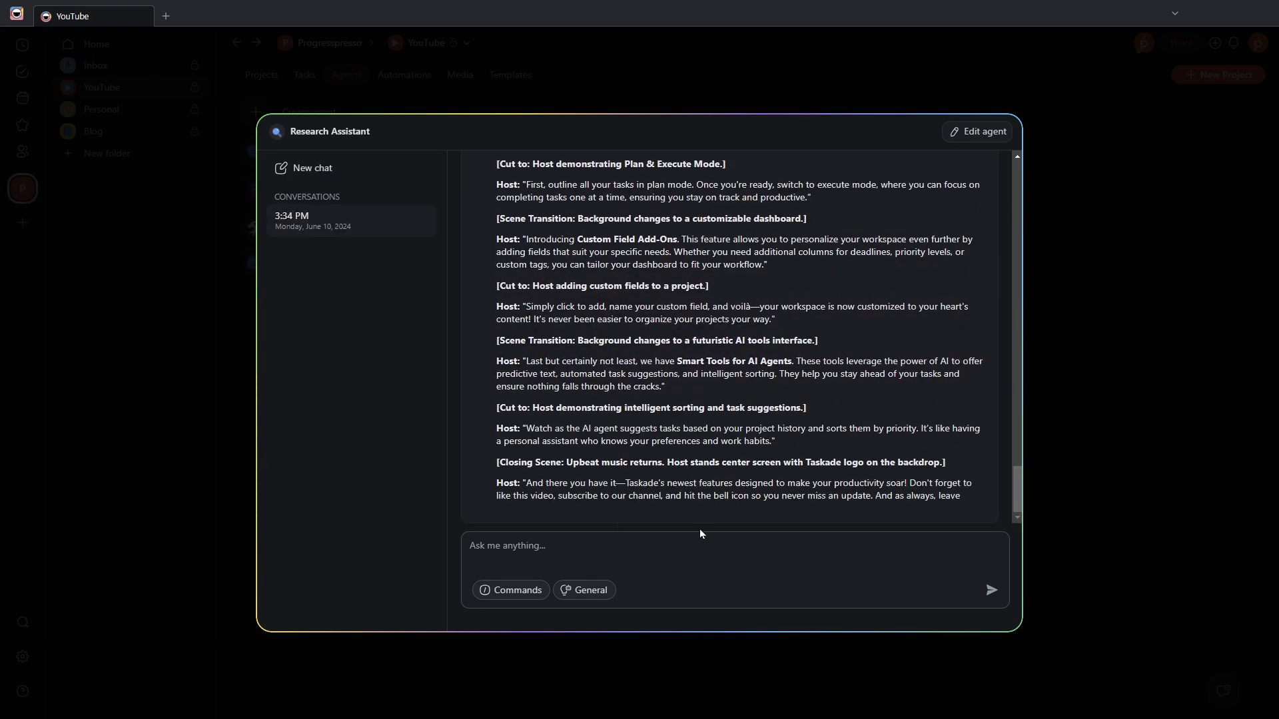
scroll("down", 3)
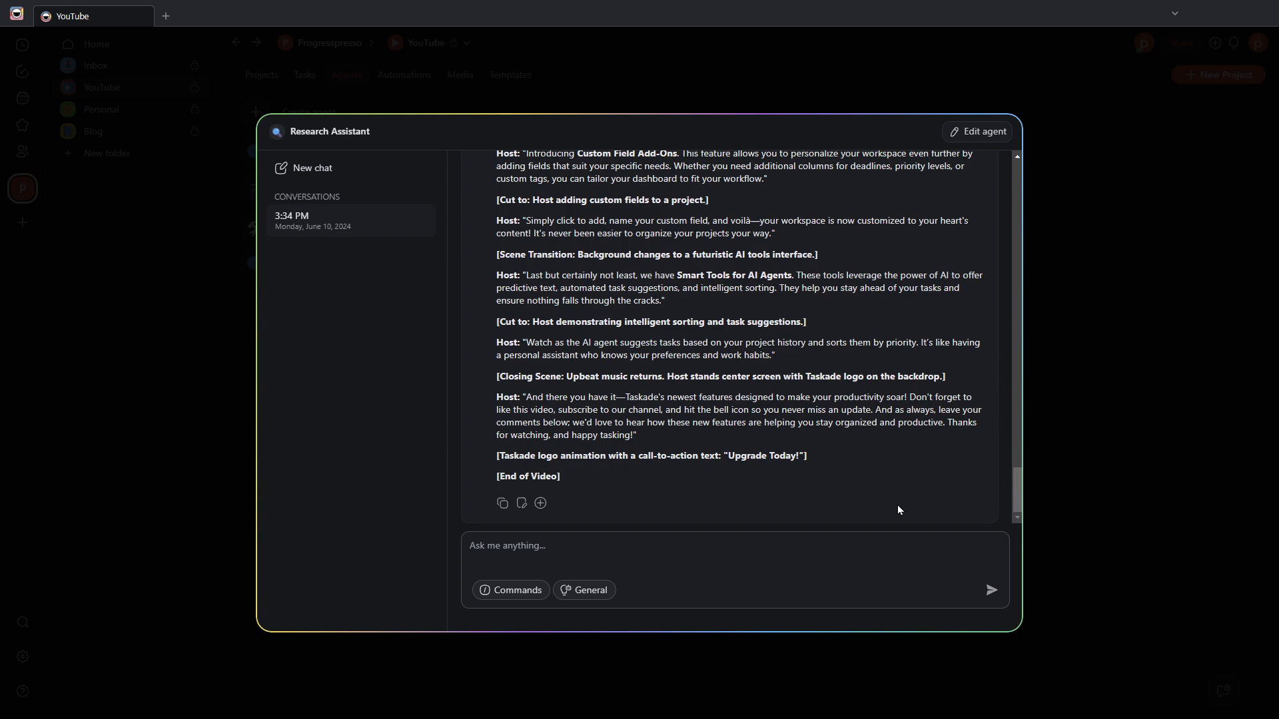
scroll("up", 3)
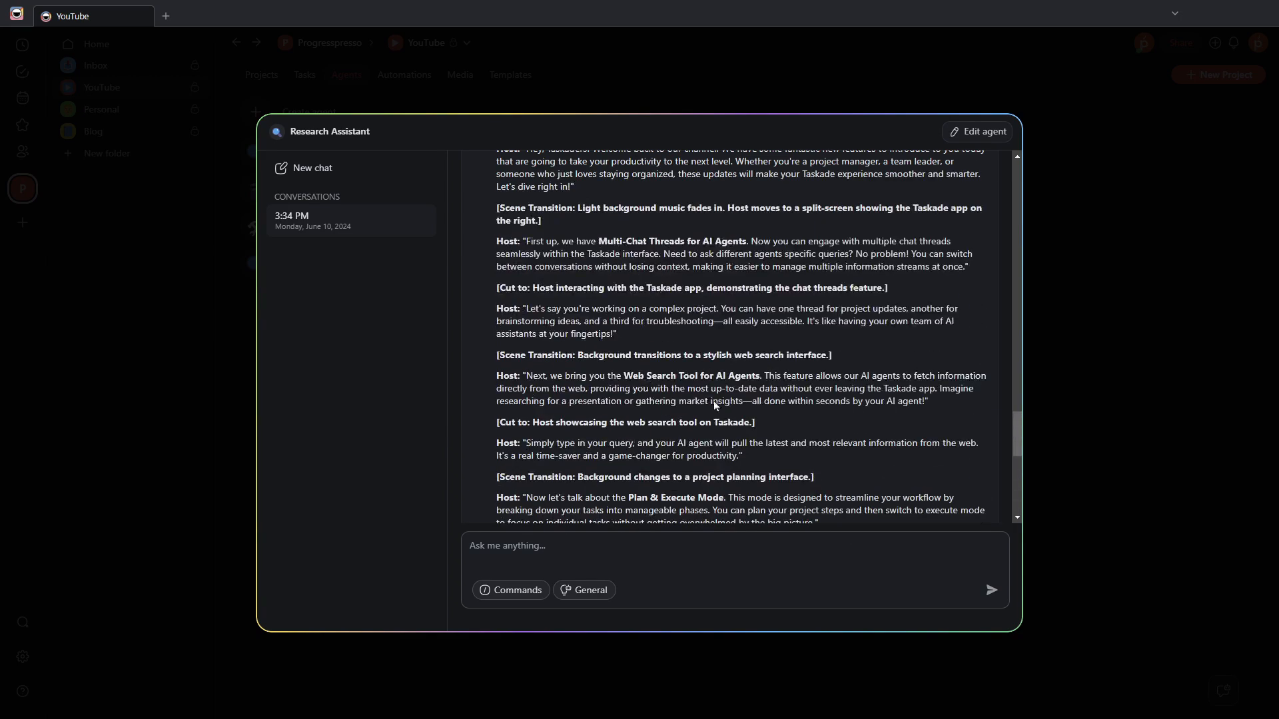
scroll("down", 3)
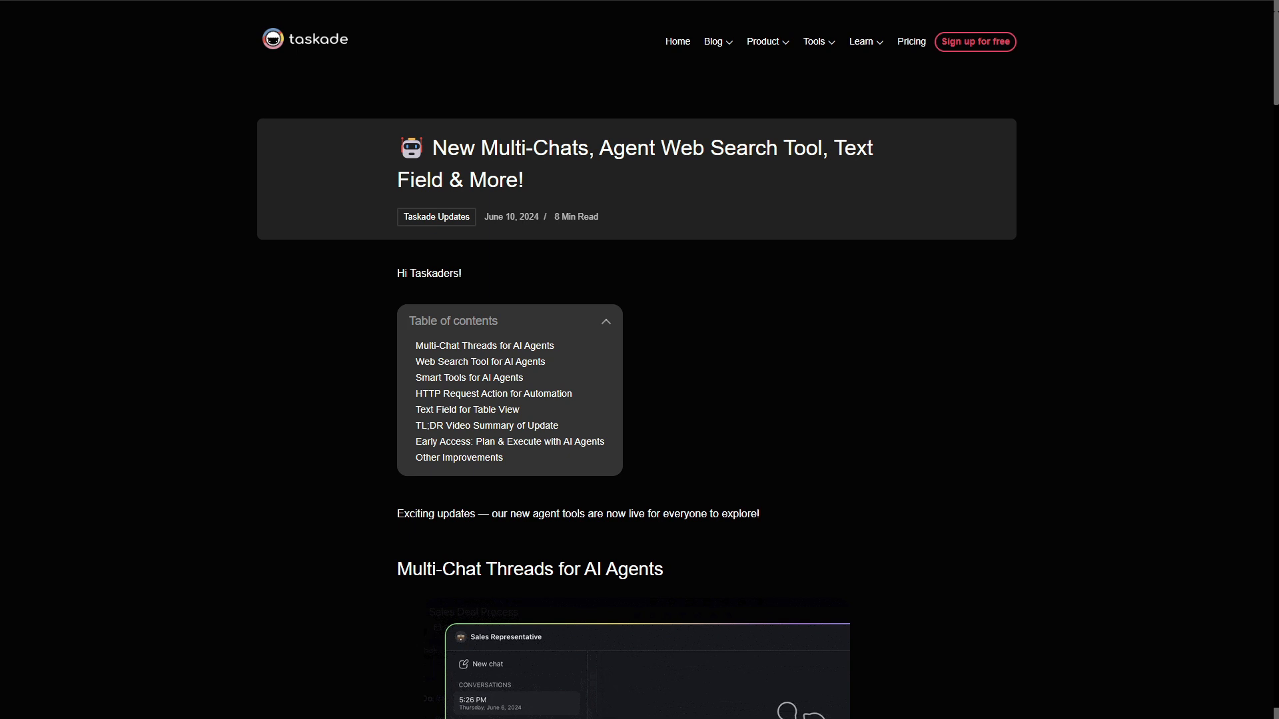
Step: View the top of the 'New Multi-Chats, Agent Web Search Tool, Text Field & More!' post
scroll("down", 3)
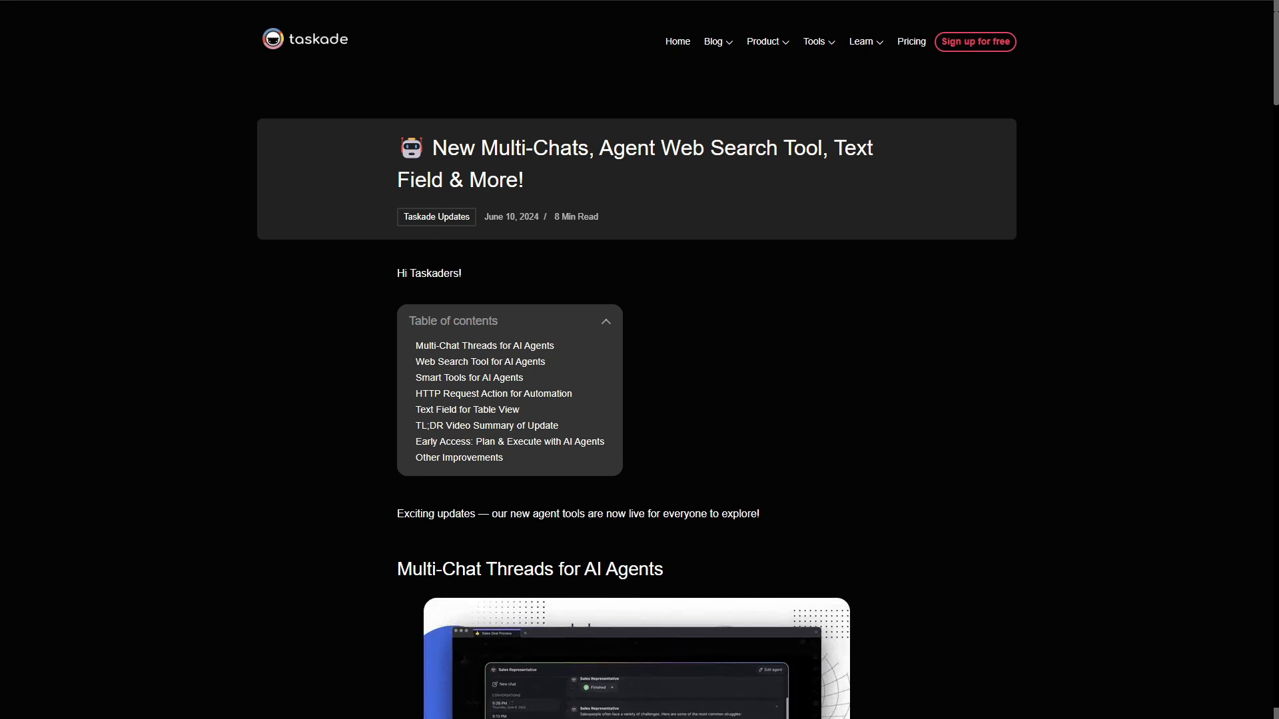